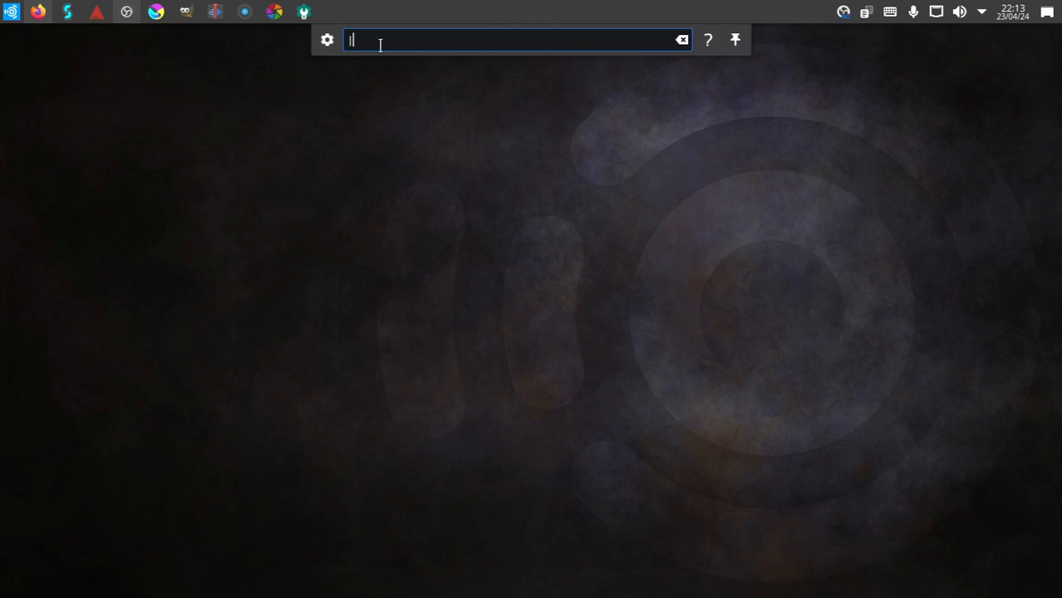
pyautogui.moveTo(348, 121)
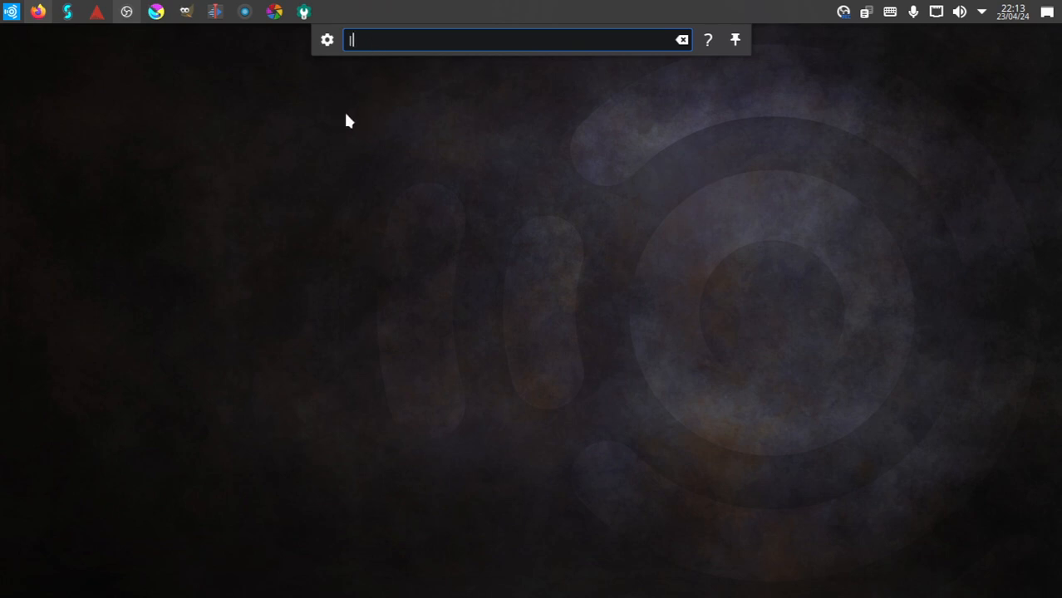
pyautogui.moveTo(316, 161)
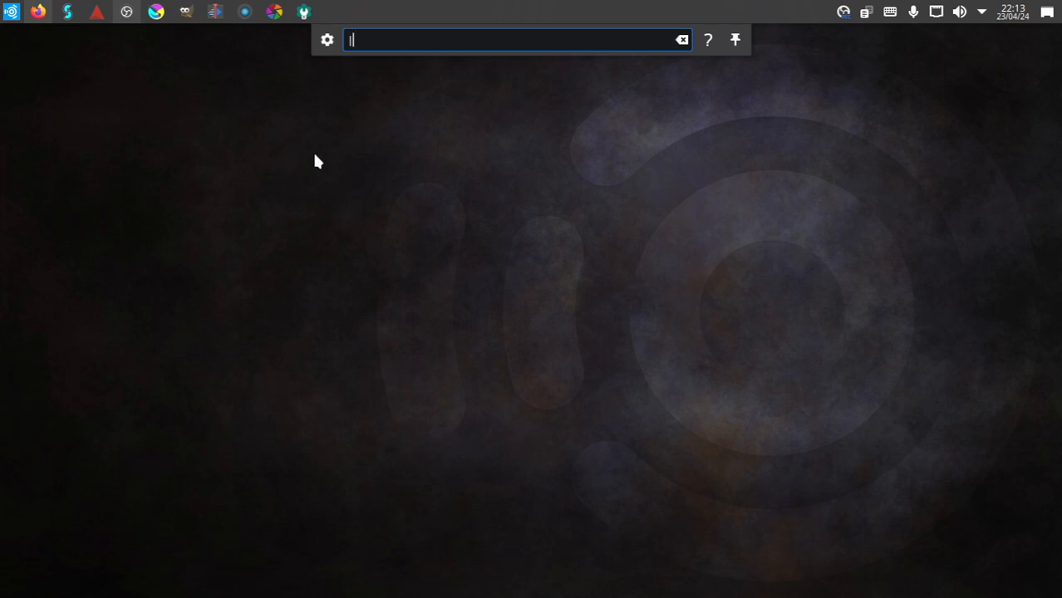
pyautogui.moveTo(130, 100)
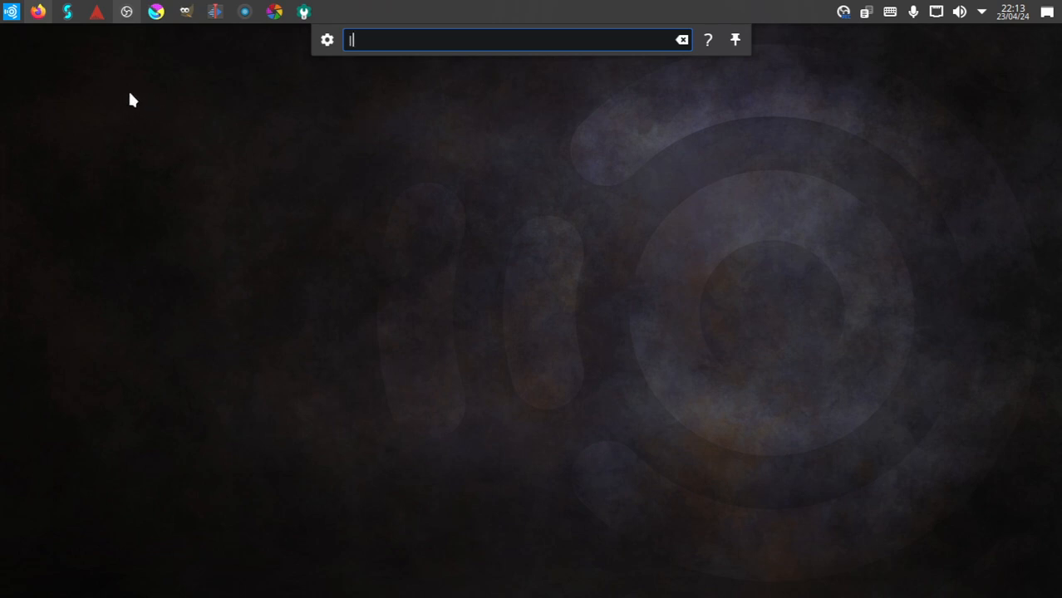
pyautogui.moveTo(183, 94)
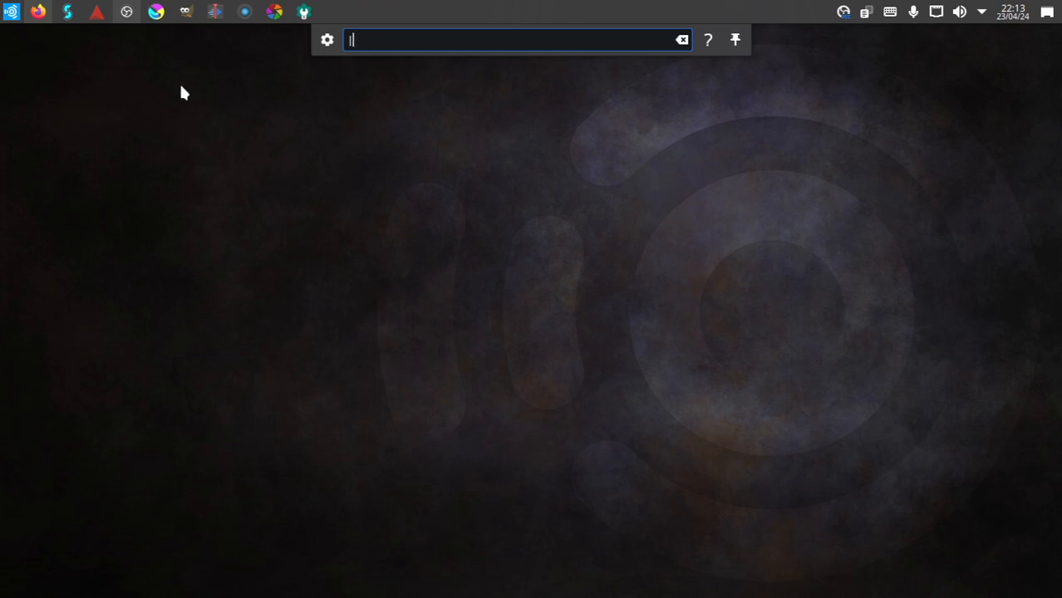
pyautogui.moveTo(10, 10)
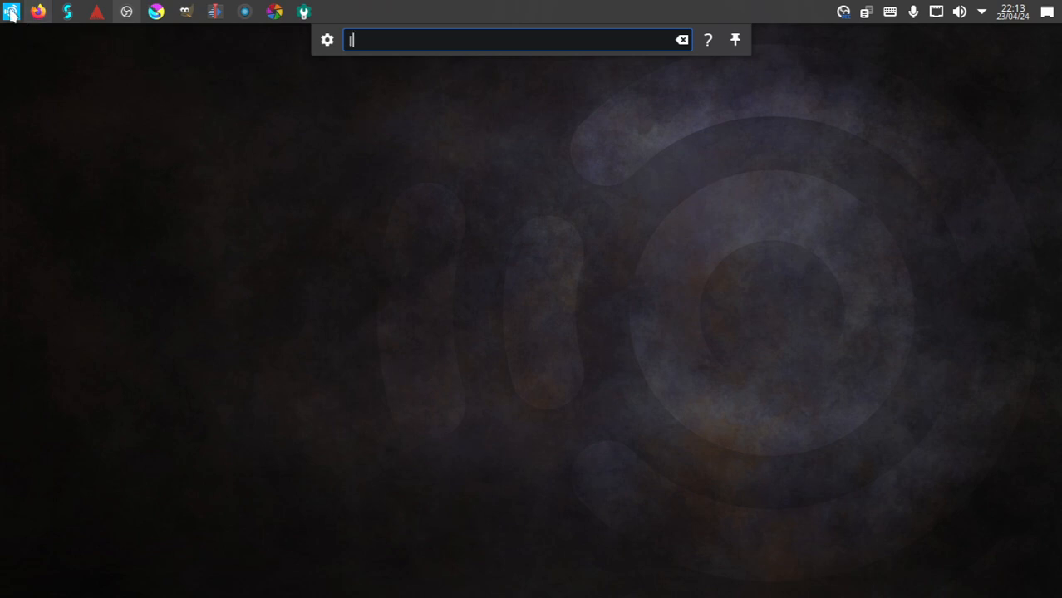
# - Show the Produção de Áudio category in the launcher, scrolled down to Waveform12 and ZynAddSubFX
pyautogui.click(11, 12)
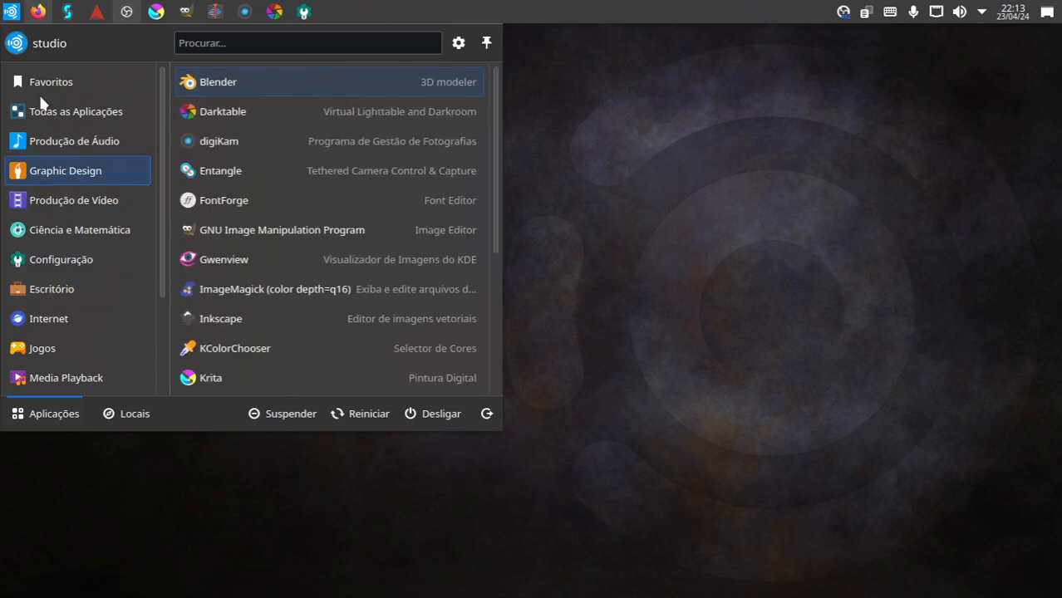
pyautogui.click(75, 140)
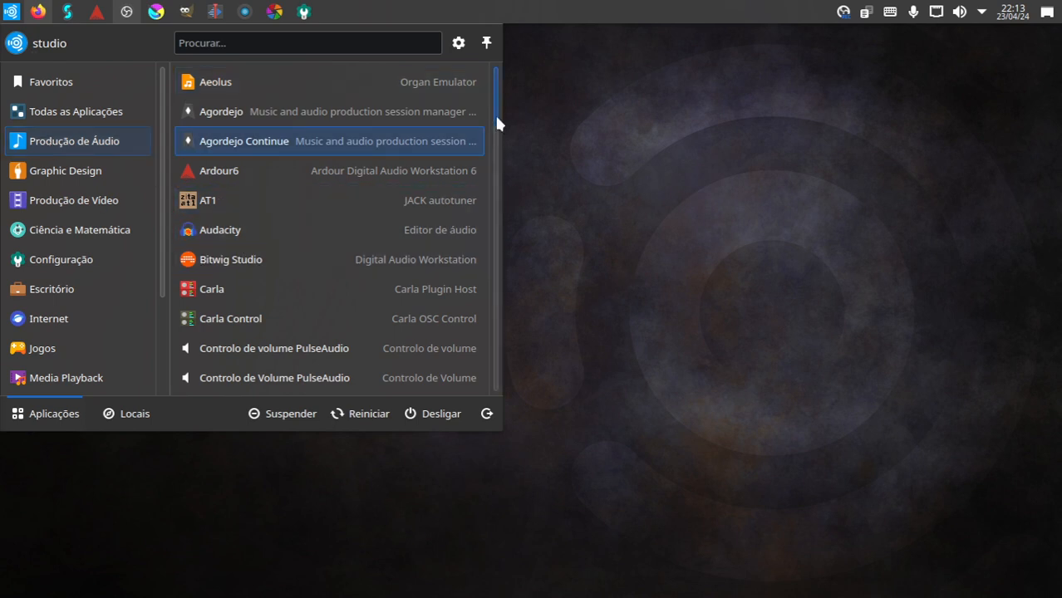
pyautogui.scroll(-3)
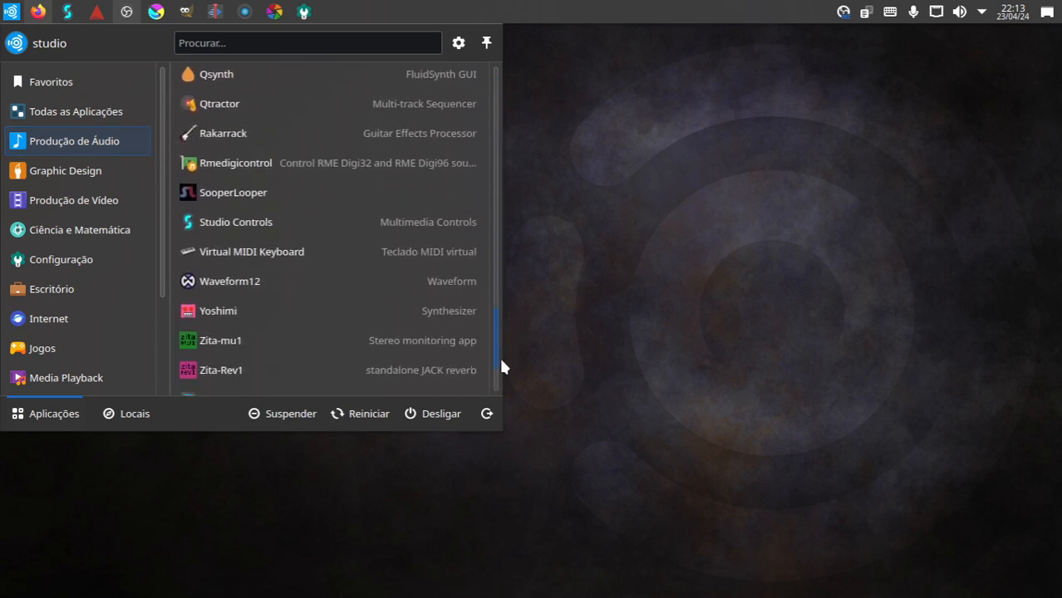
pyautogui.scroll(-3)
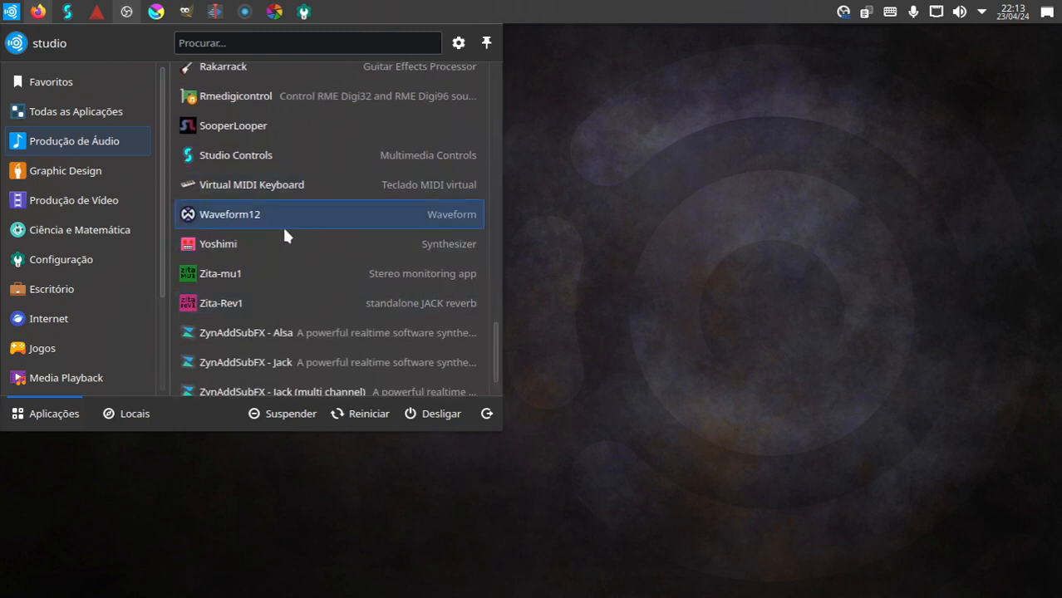
pyautogui.moveTo(229, 226)
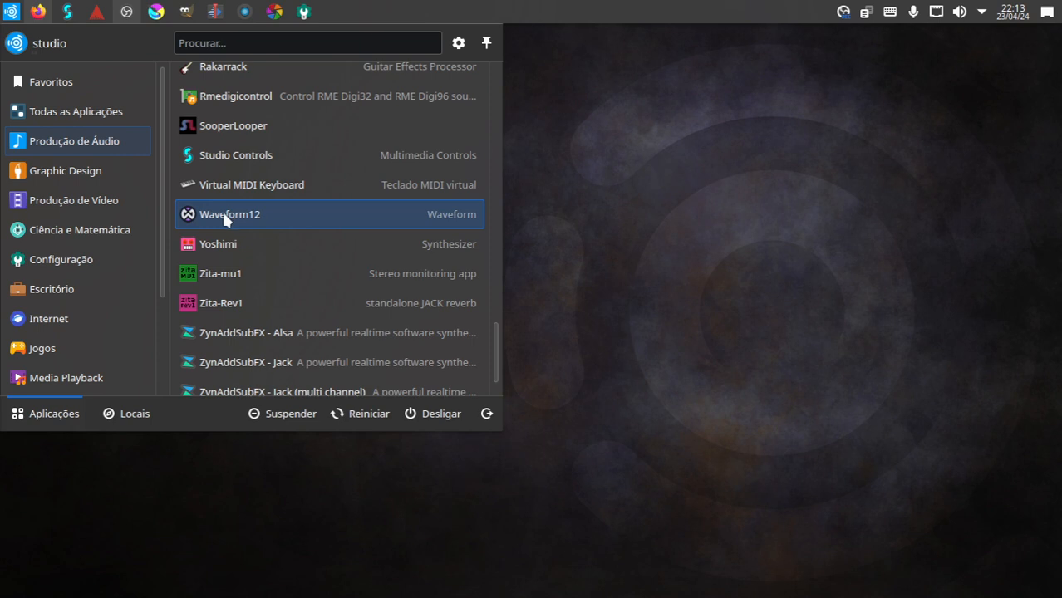
# - Switch from Todas as Aplicações to Favoritos, listing Firefox, Discover, Dolphin and Konsole
pyautogui.click(77, 109)
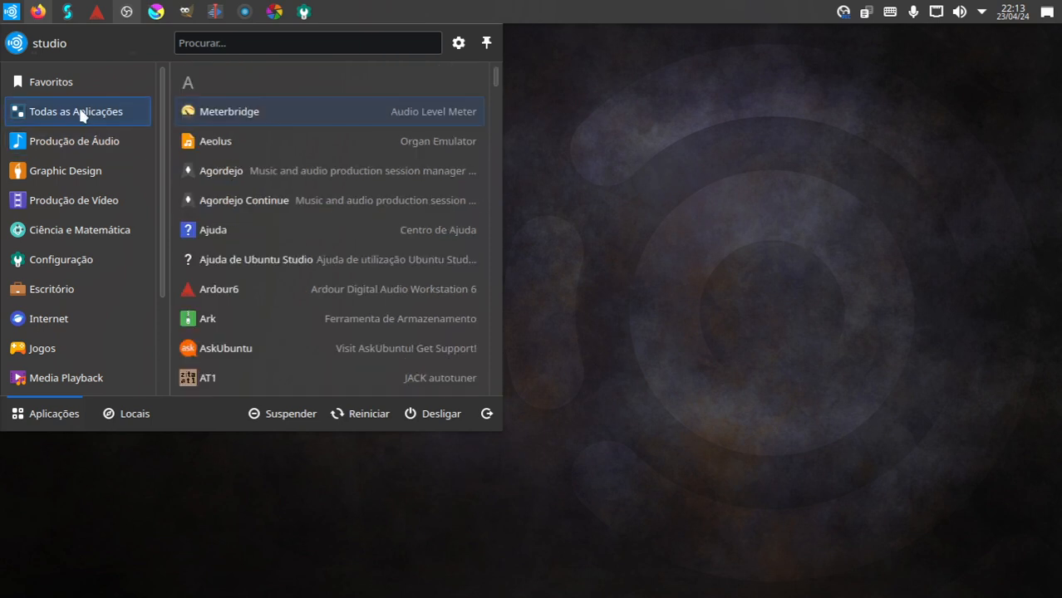
pyautogui.click(50, 81)
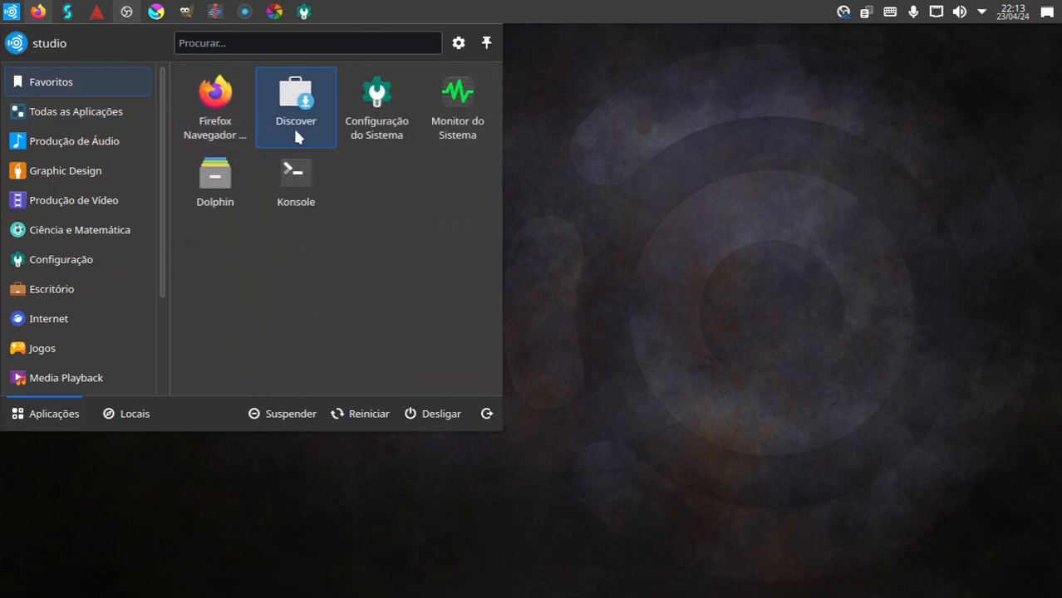
pyautogui.moveTo(296, 125)
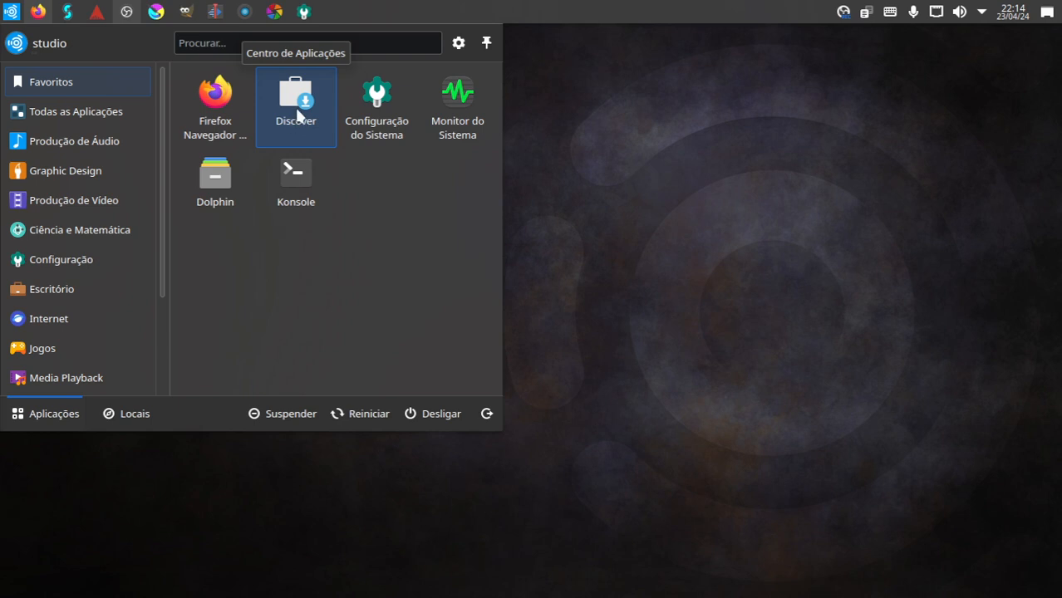
pyautogui.moveTo(293, 119)
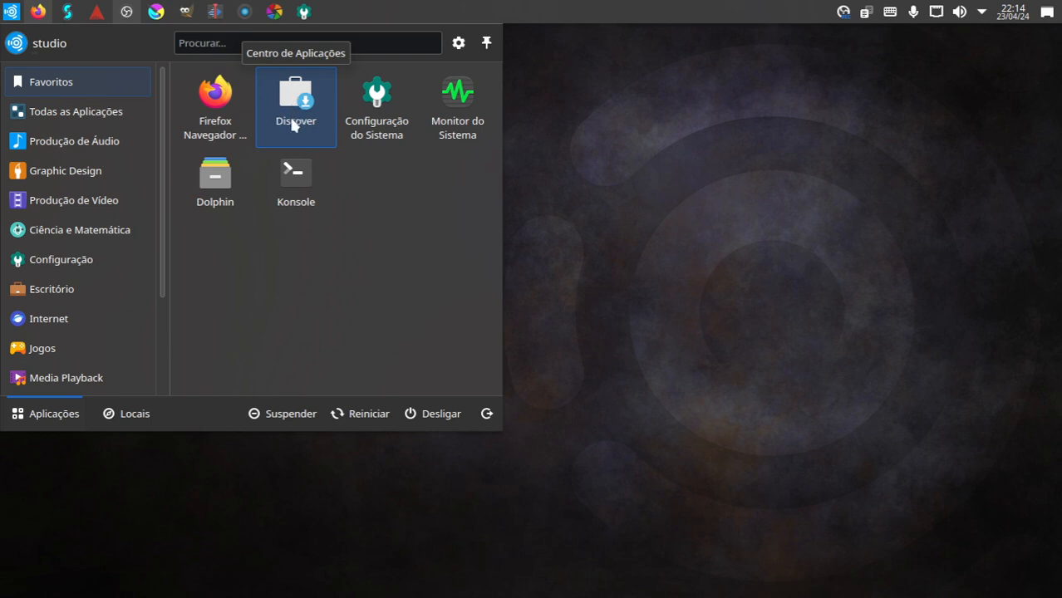
# - Browse the Office and Graphic Design categories, then the Produção de Vídeo list
pyautogui.click(51, 289)
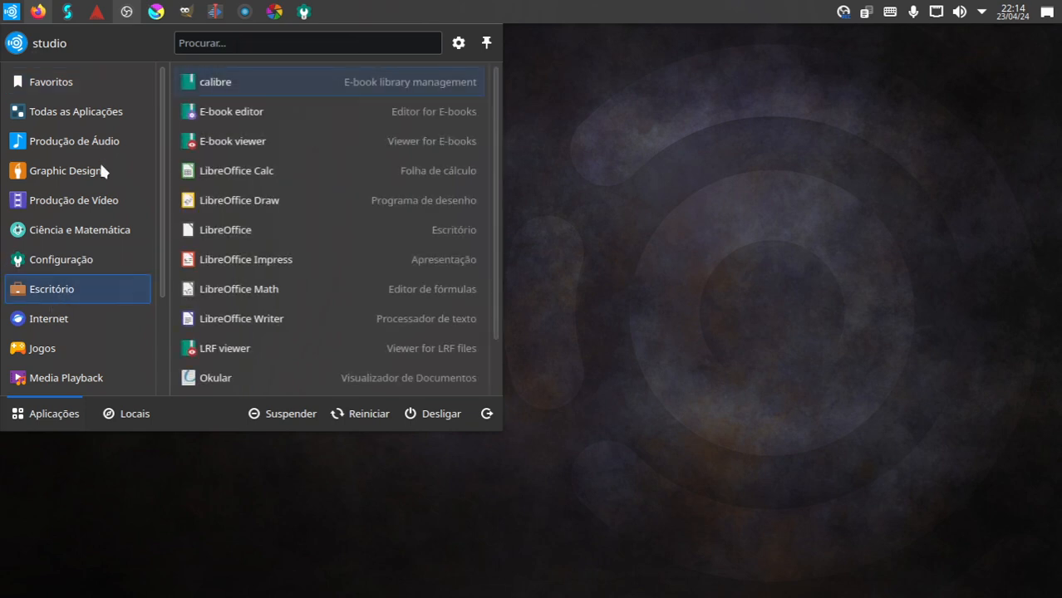
pyautogui.click(66, 169)
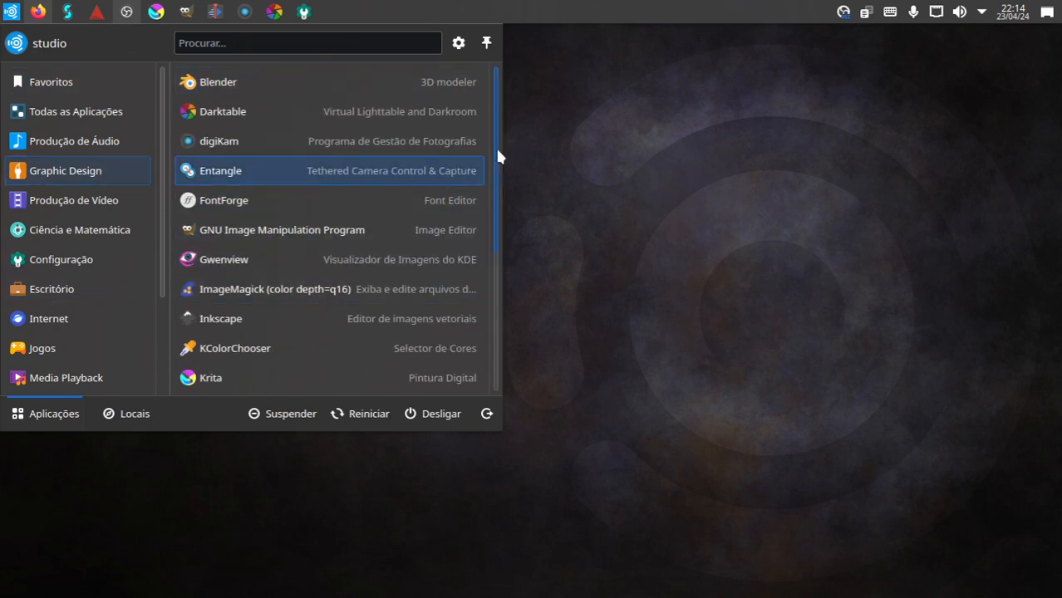
pyautogui.scroll(-3)
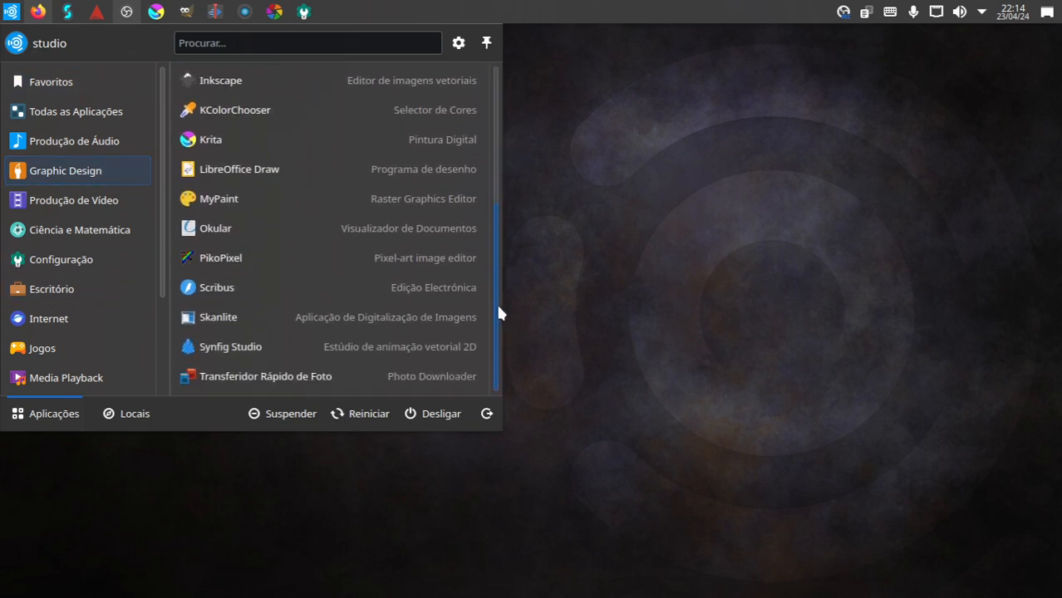
pyautogui.moveTo(196, 147)
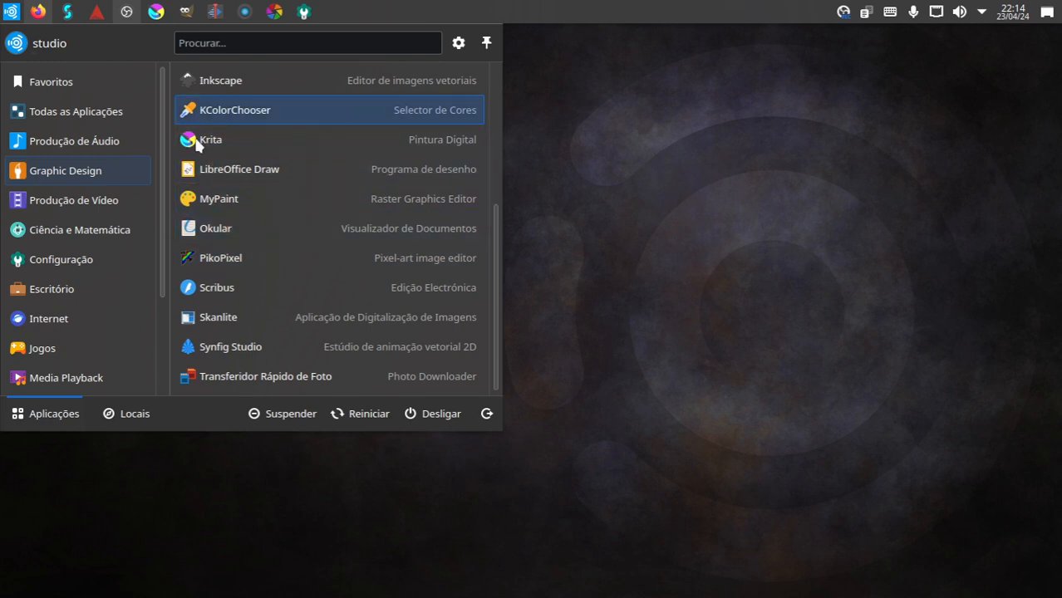
pyautogui.click(75, 200)
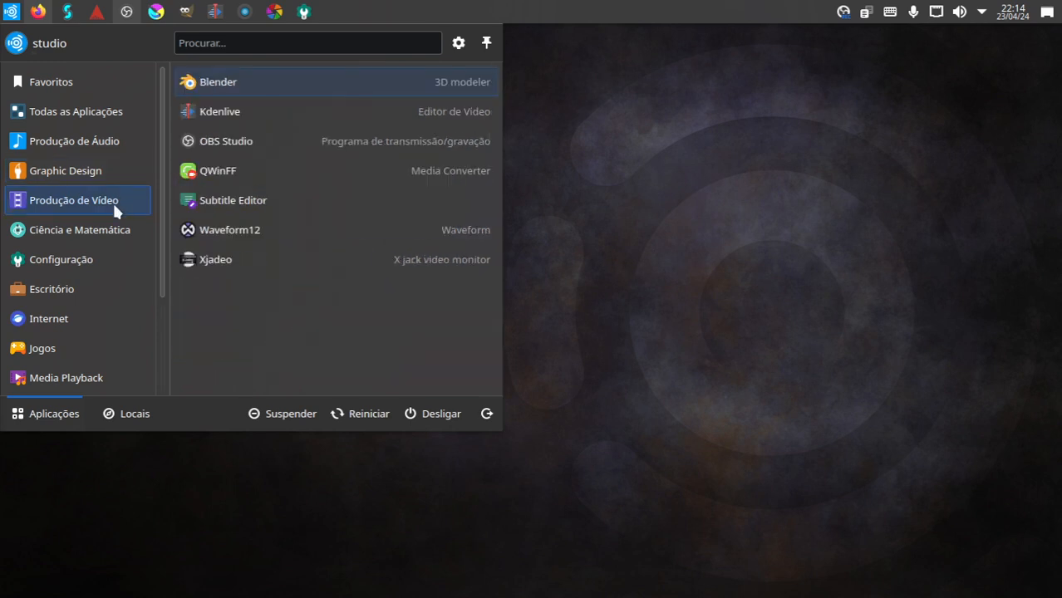
# - Return through All Applications and Audio Production to the Video Production list with Blender, Kdenlive, OBS Studio
pyautogui.click(75, 109)
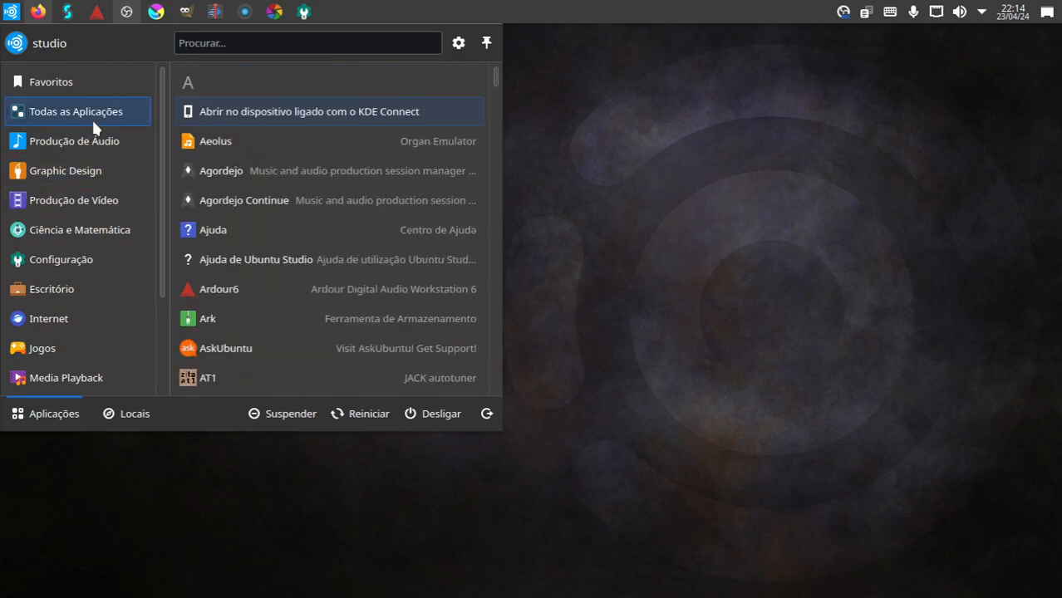
pyautogui.moveTo(80, 103)
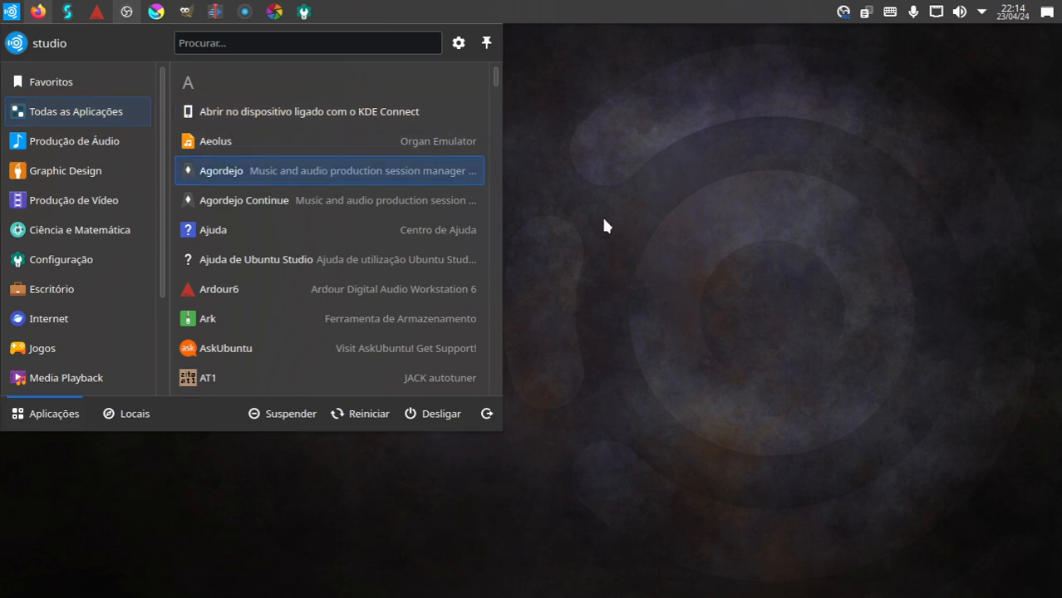
pyautogui.moveTo(574, 220)
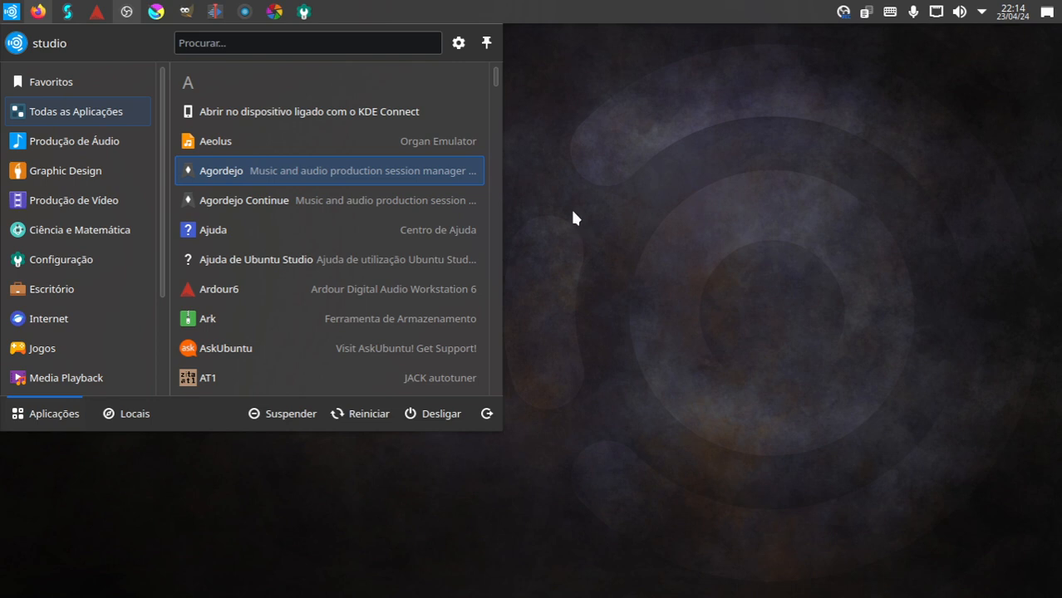
pyautogui.moveTo(429, 143)
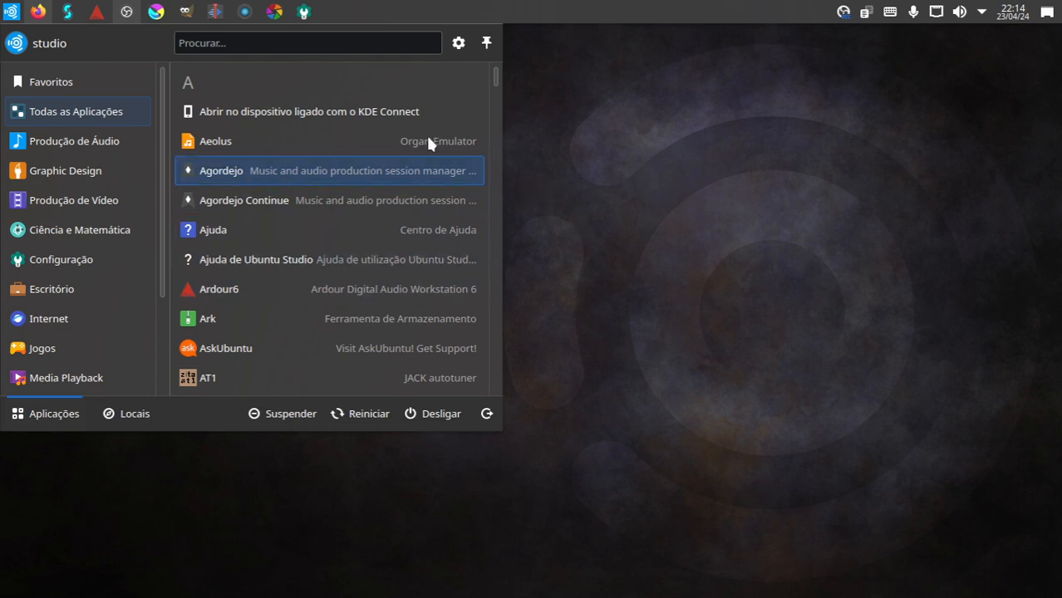
pyautogui.click(75, 139)
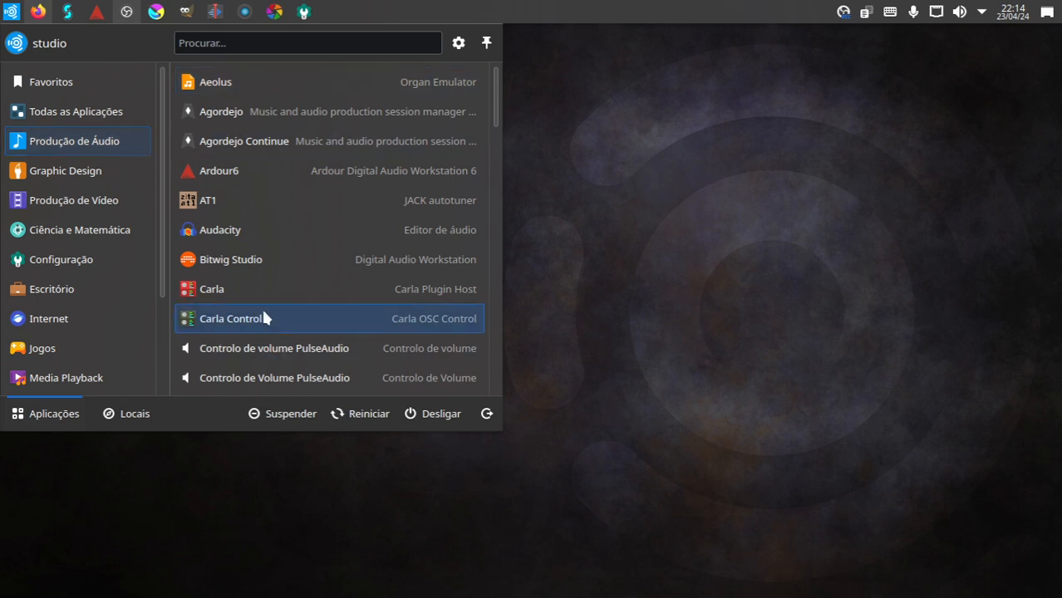
pyautogui.moveTo(220, 179)
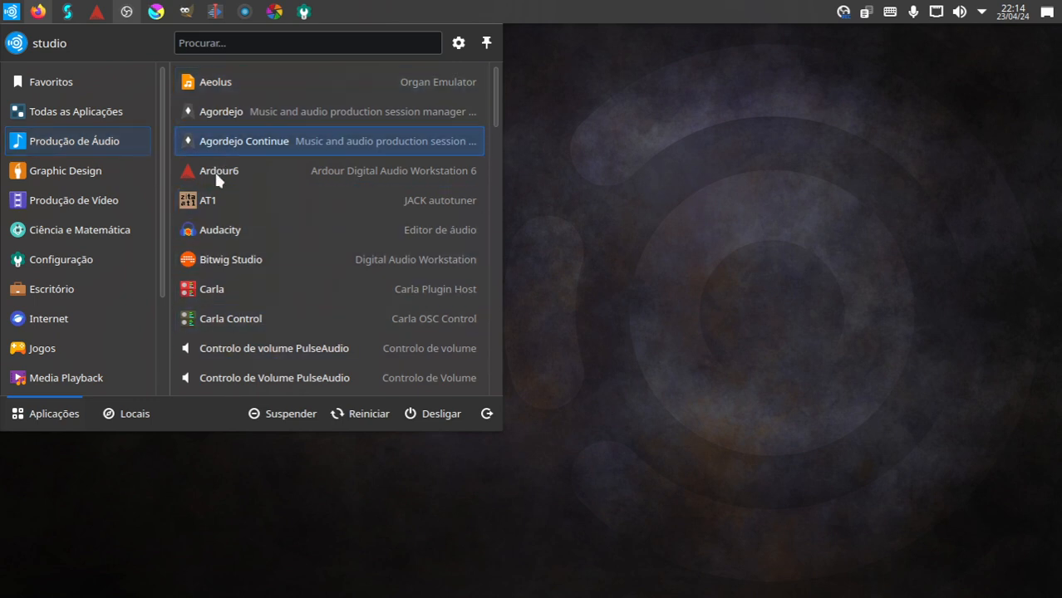
pyautogui.moveTo(200, 259)
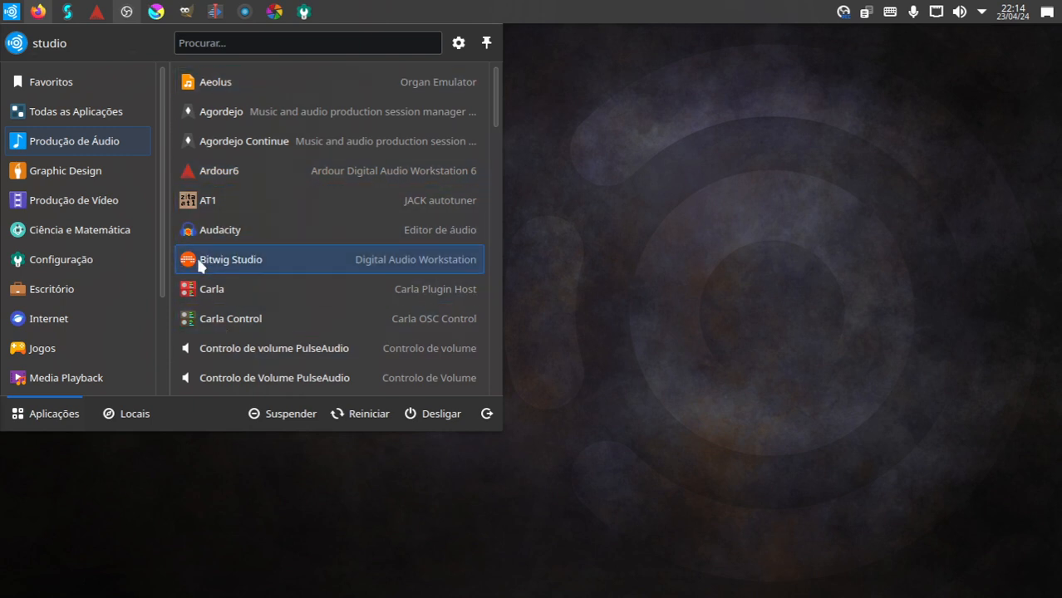
pyautogui.click(73, 200)
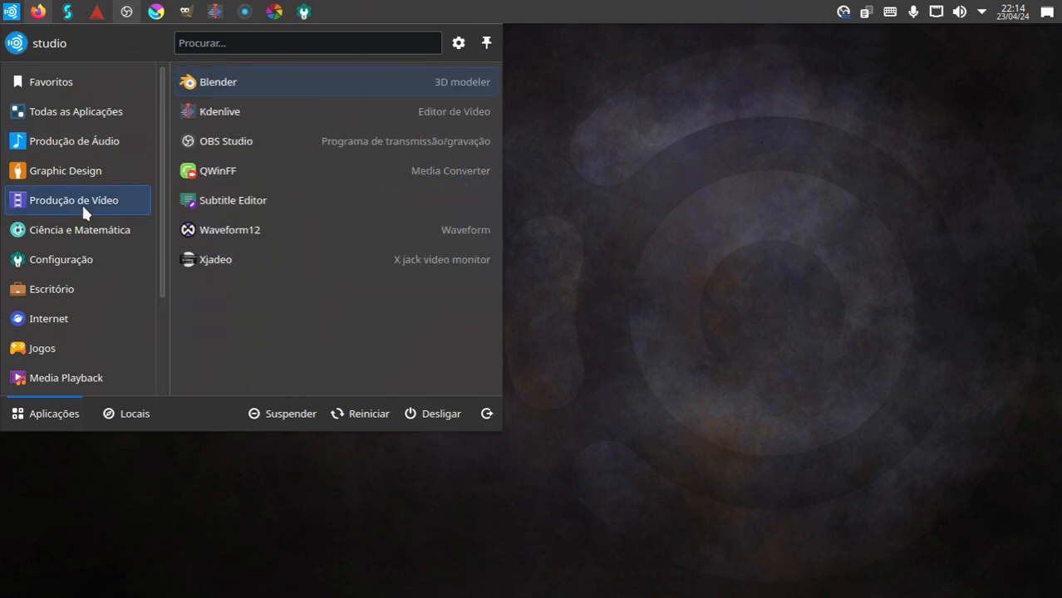
pyautogui.moveTo(230, 230)
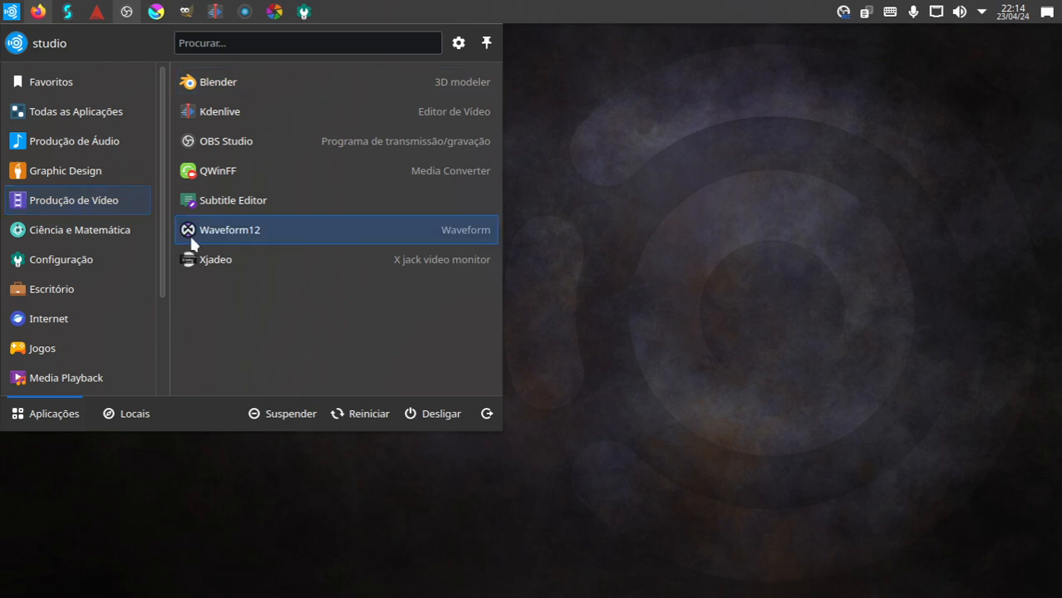
pyautogui.moveTo(220, 236)
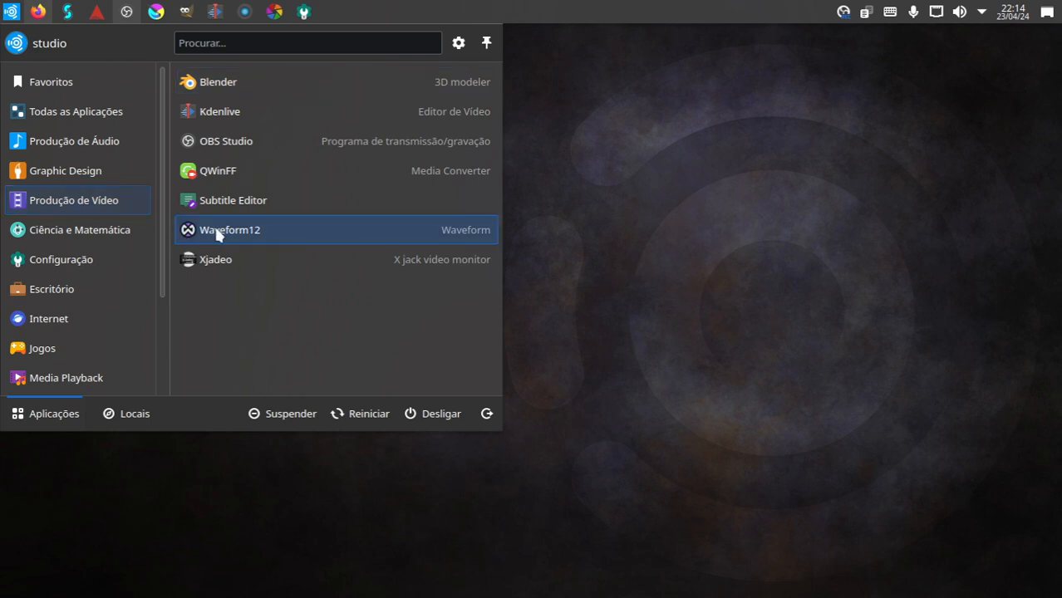
# - Show the Produção de Áudio category and scroll down through its applications
pyautogui.click(75, 140)
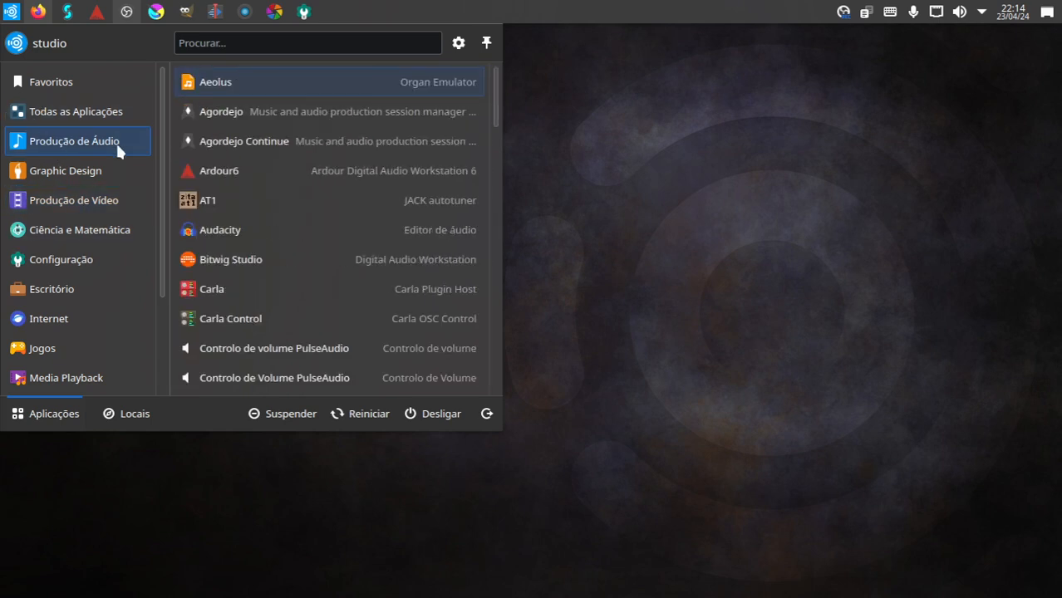
pyautogui.moveTo(231, 237)
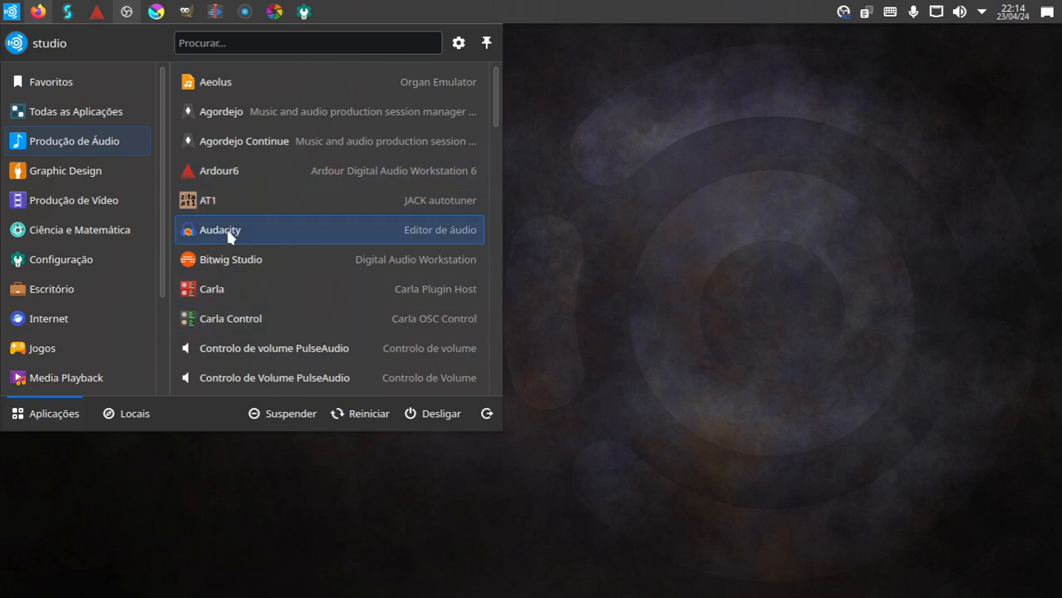
pyautogui.scroll(-3)
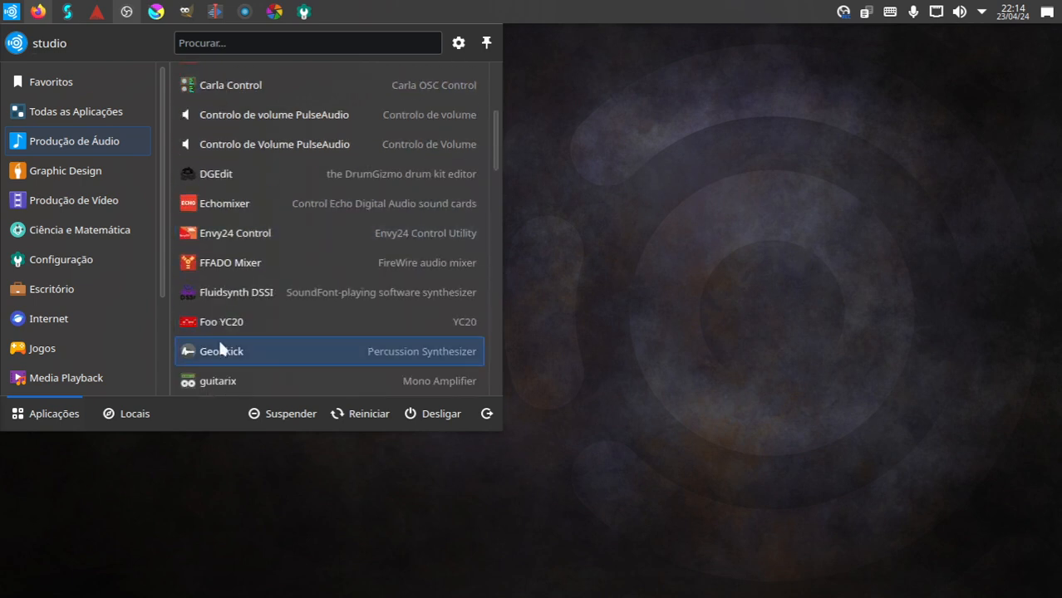
pyautogui.moveTo(233, 196)
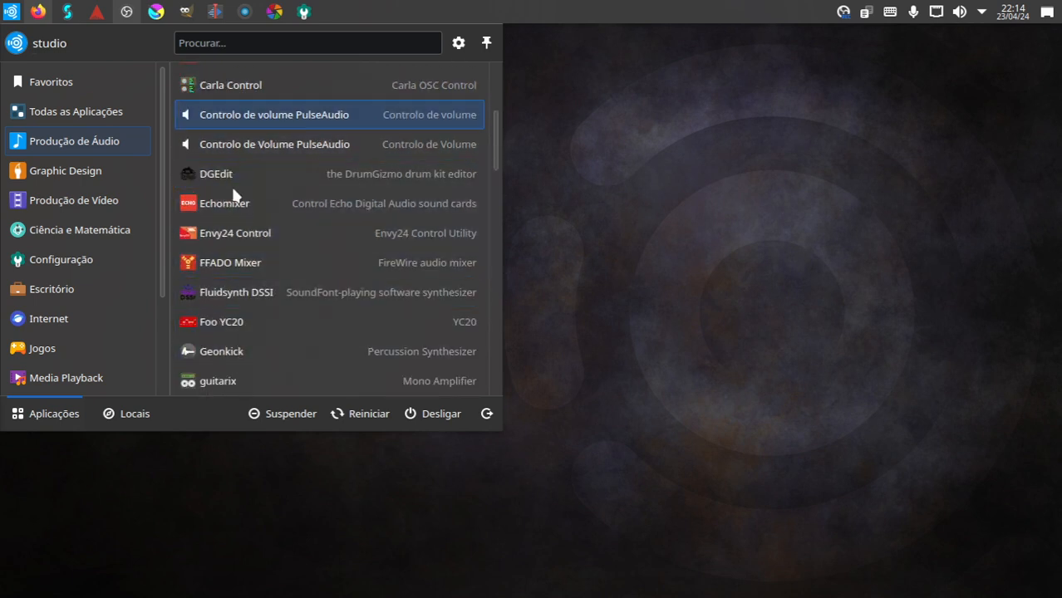
pyautogui.moveTo(232, 364)
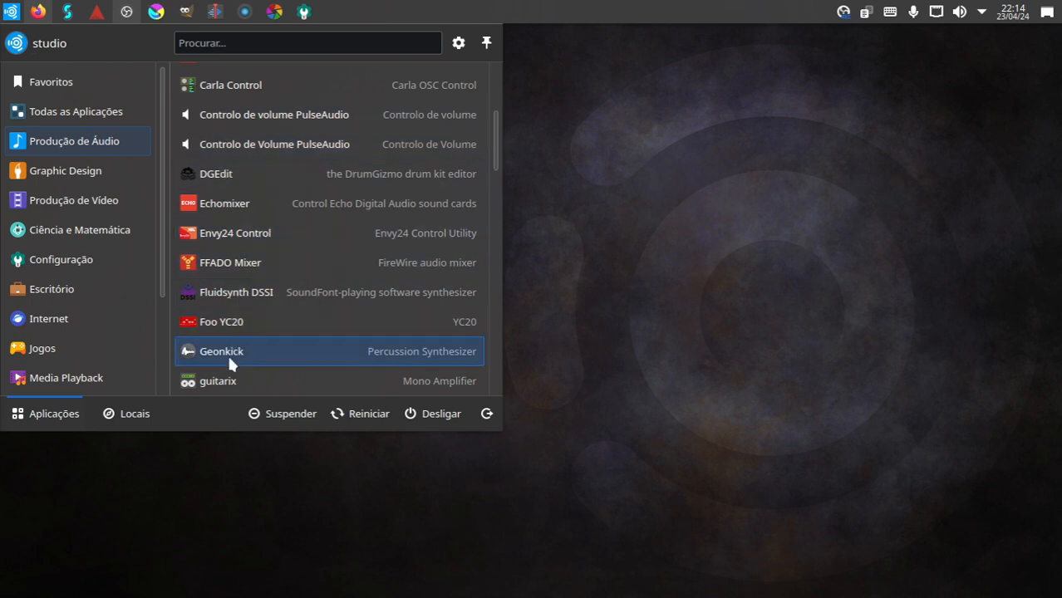
pyautogui.scroll(-3)
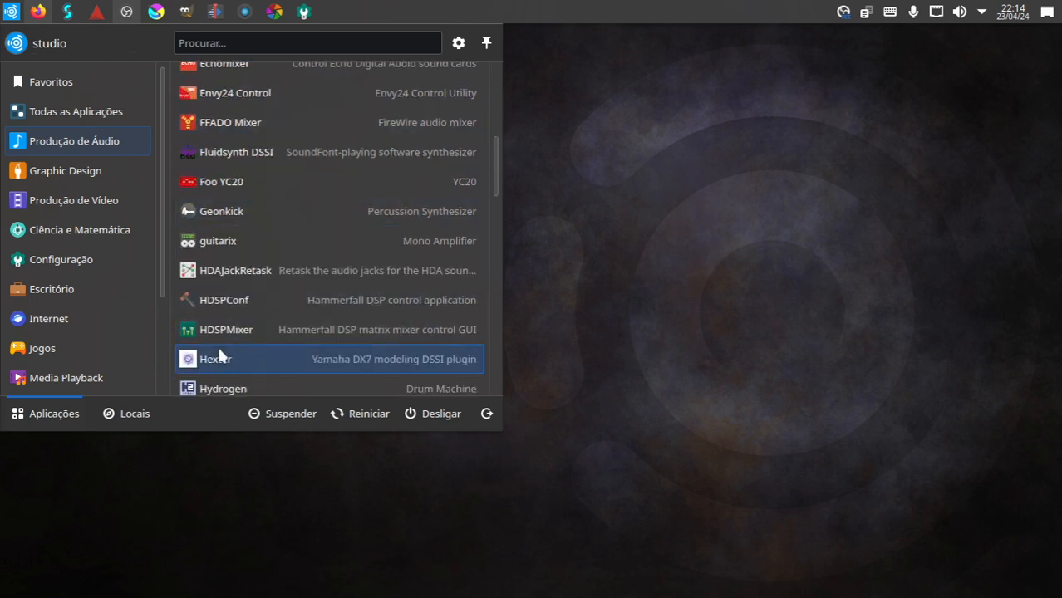
pyautogui.scroll(-3)
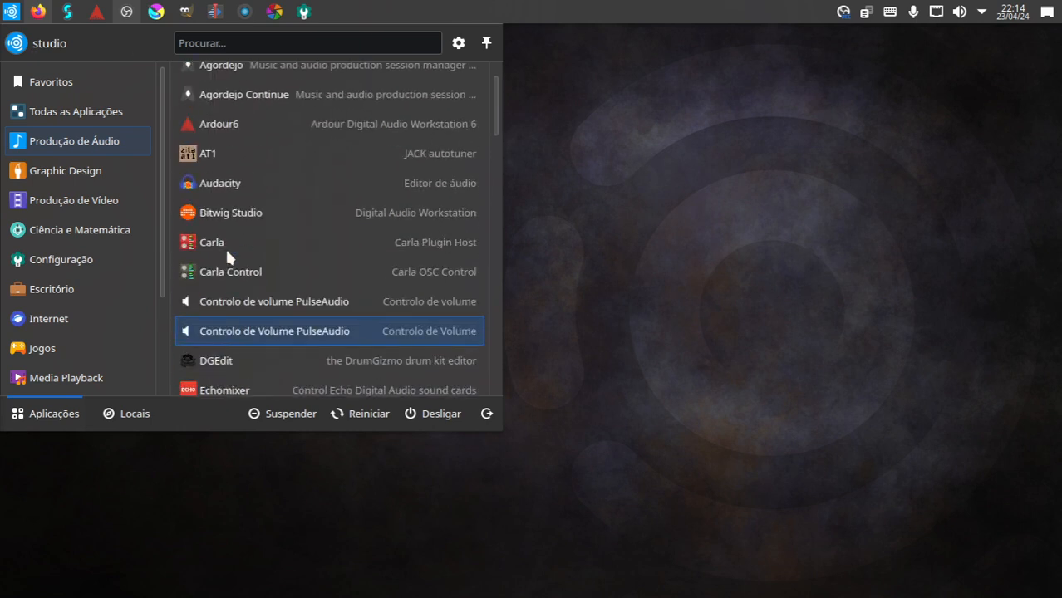
# - Visit Graphic Design and Configuração, then settle on Audio Production near MuseScore 3, Pure Data and QjackCtl
pyautogui.click(65, 169)
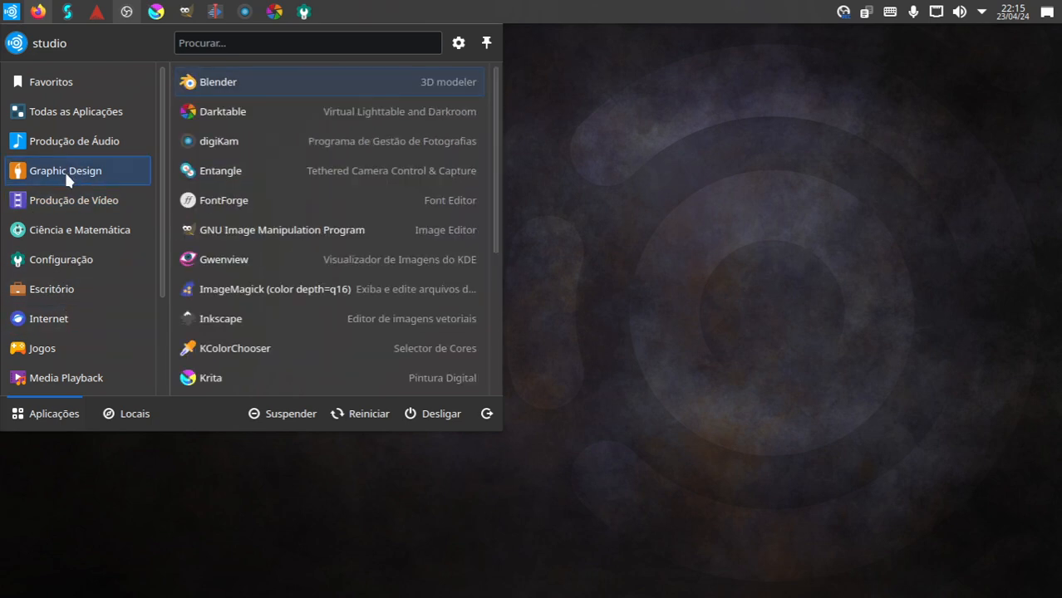
pyautogui.click(75, 140)
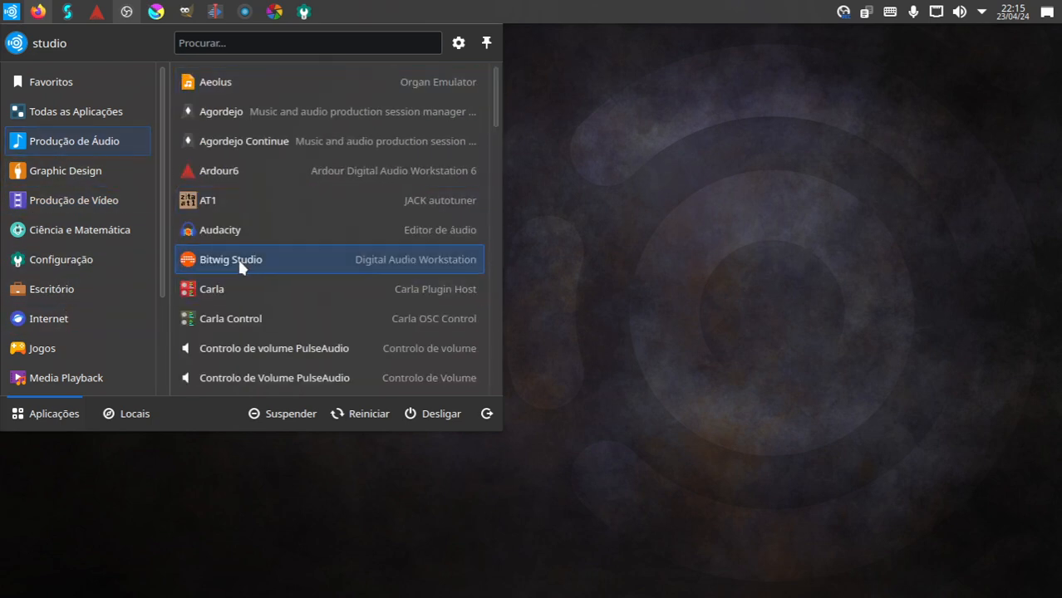
pyautogui.moveTo(223, 264)
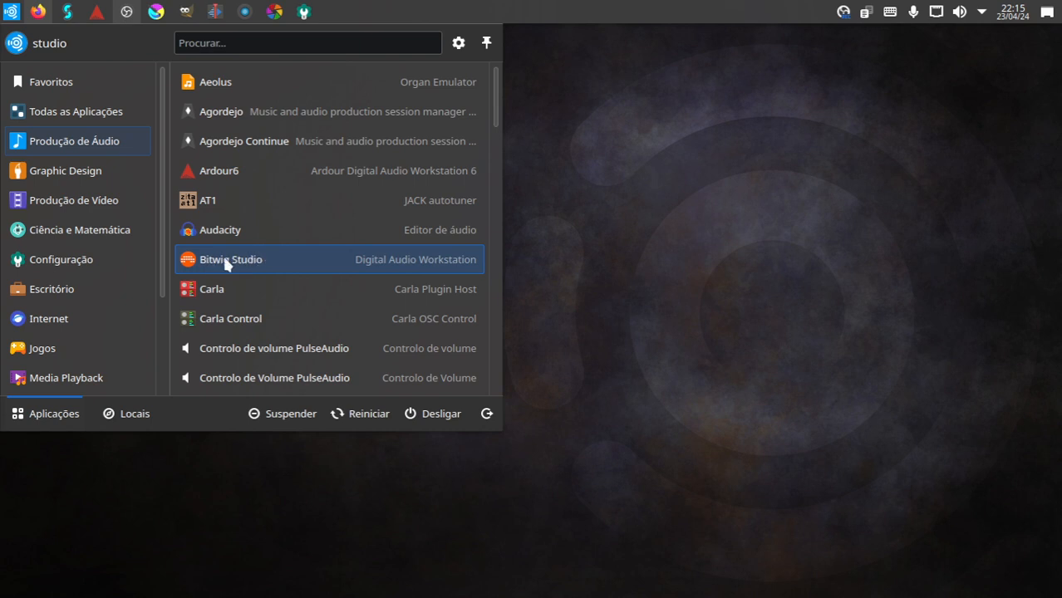
pyautogui.click(60, 260)
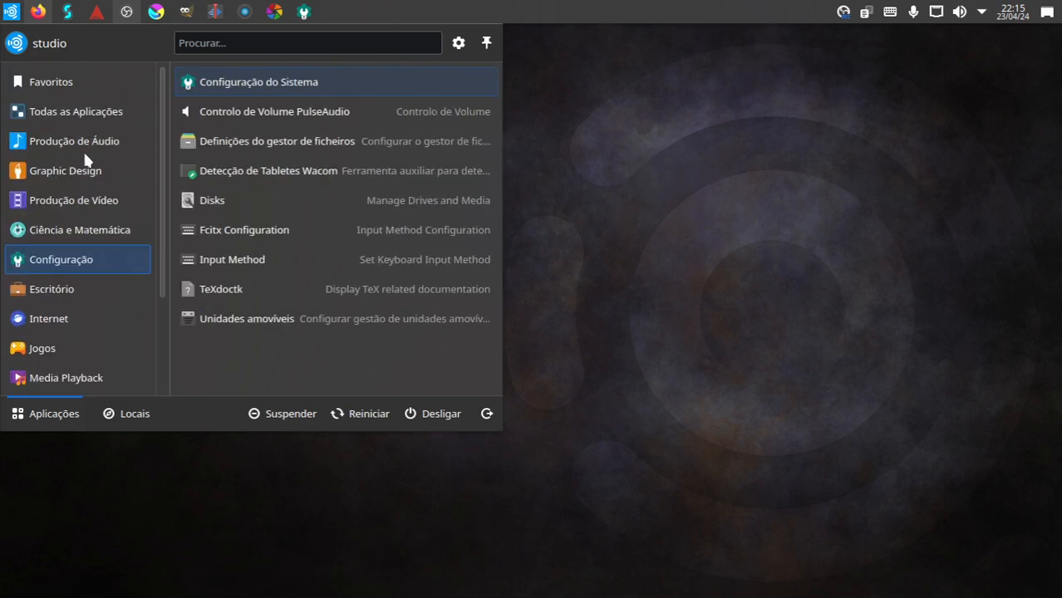
pyautogui.click(75, 140)
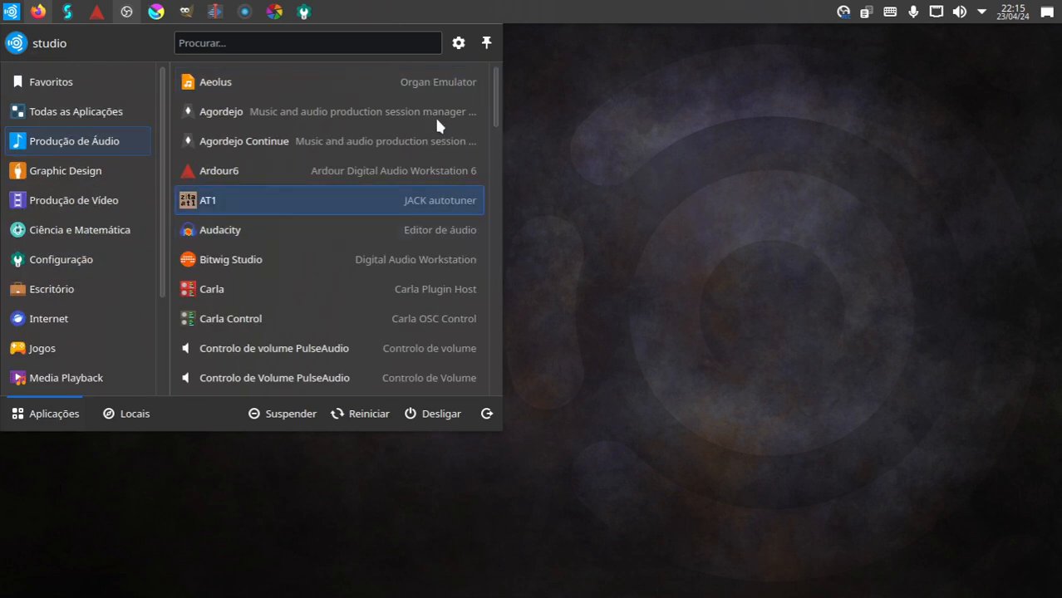
pyautogui.scroll(-3)
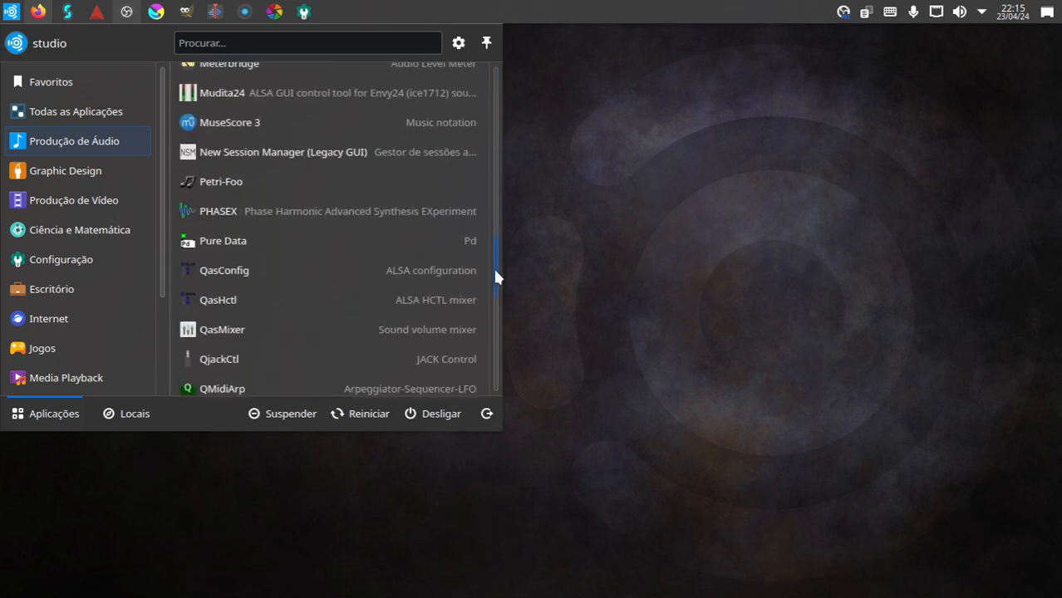
# - Launch Waveform12 from Produção de Áudio, reaching the Welcome screen with the nine-new-plugins prompt
pyautogui.scroll(-3)
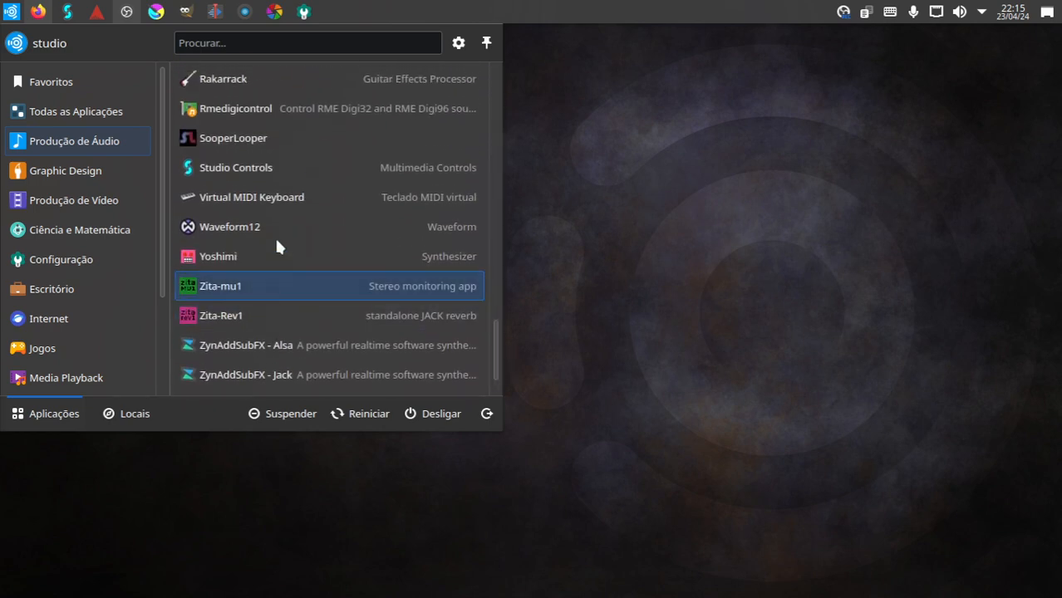
pyautogui.click(220, 286)
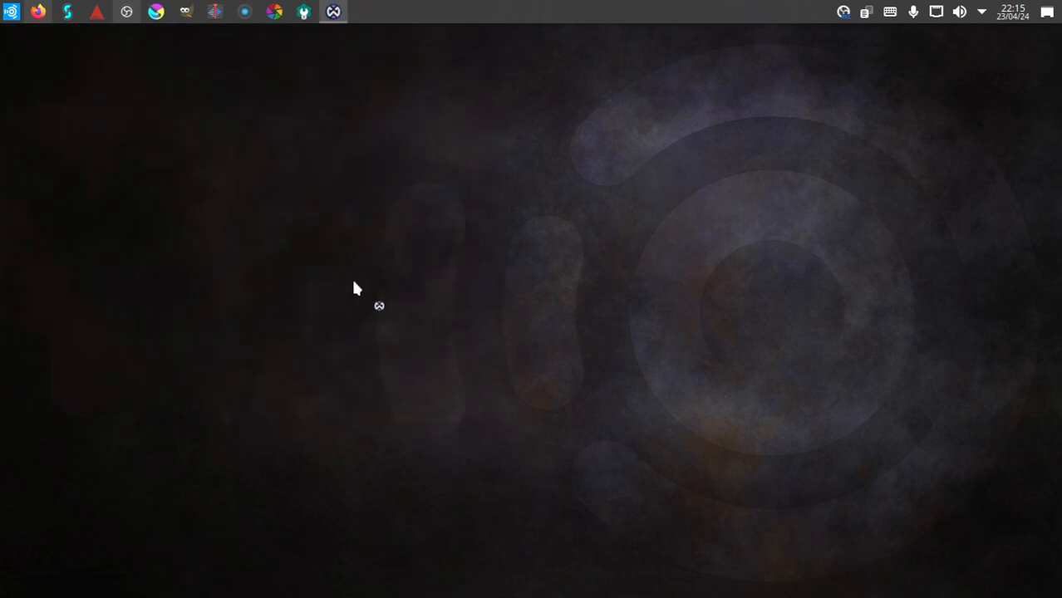
pyautogui.click(332, 12)
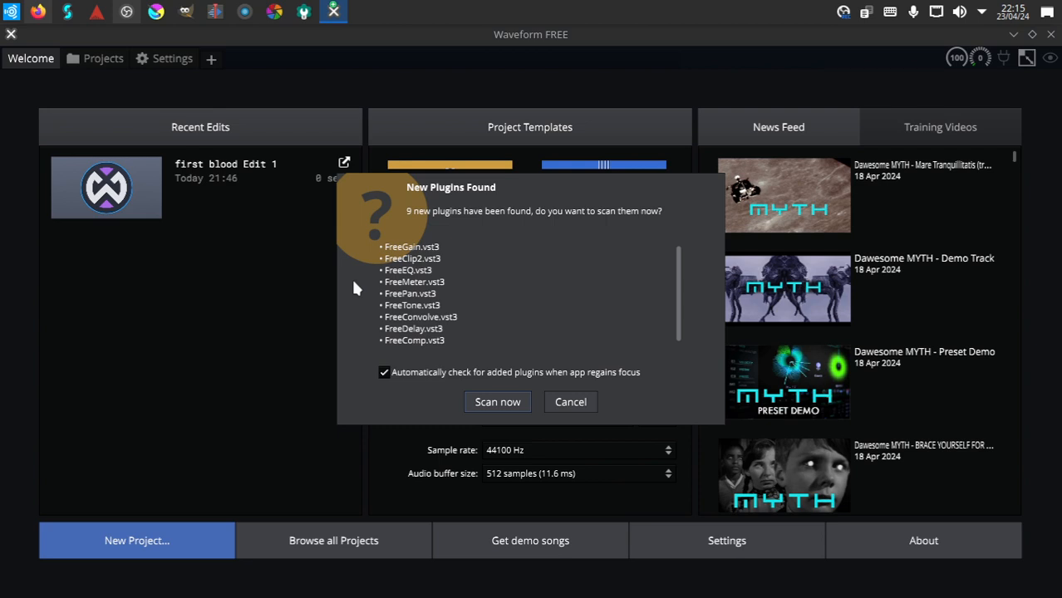
pyautogui.moveTo(399, 299)
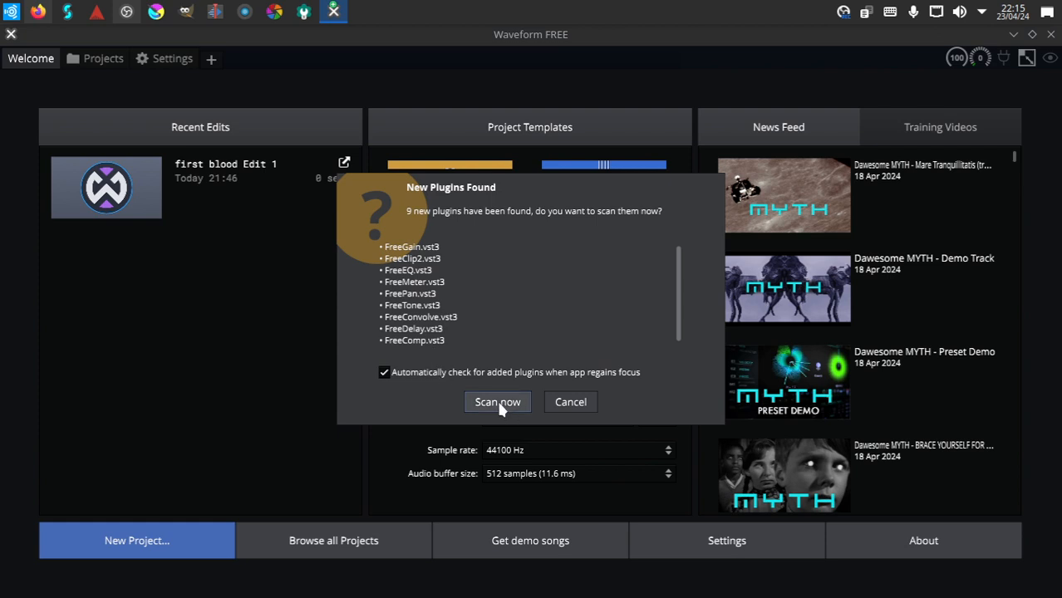
# - Scan the nine new plugins and expand the Waveform folder into Effects, Instruments and Utility
pyautogui.click(497, 401)
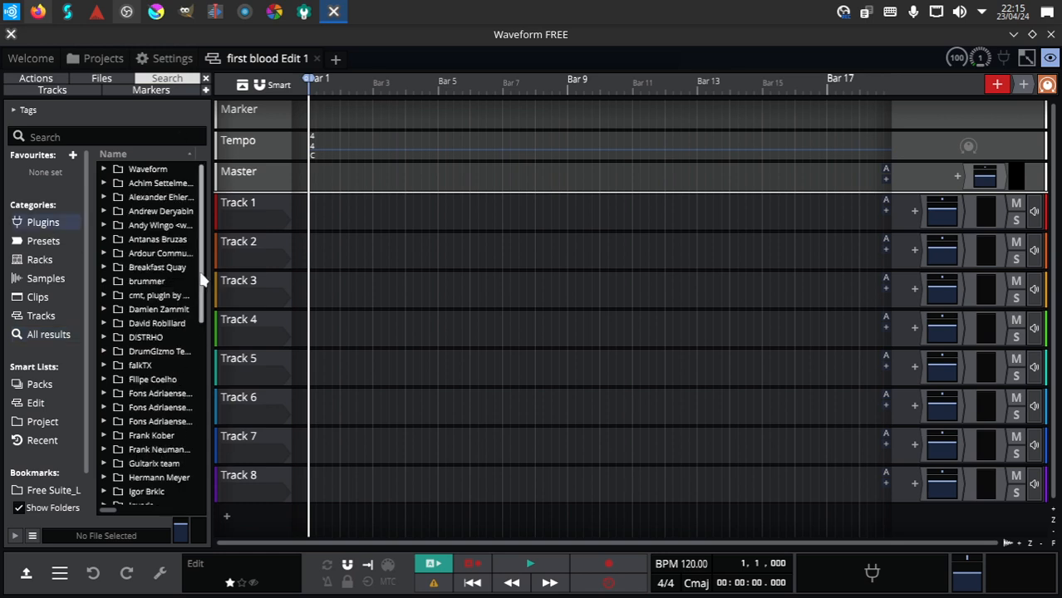
pyautogui.scroll(-3)
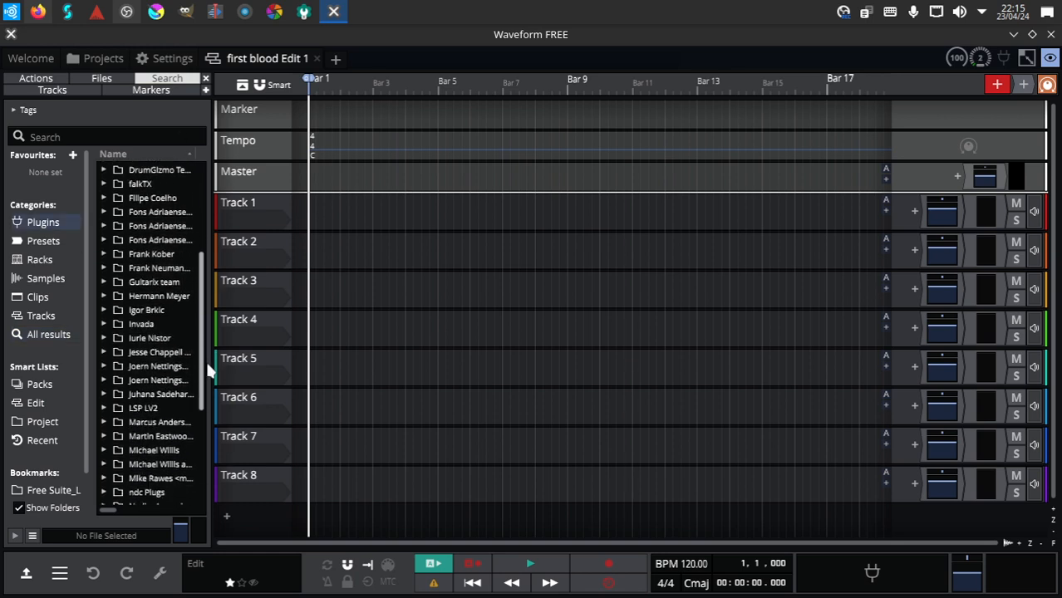
pyautogui.scroll(-3)
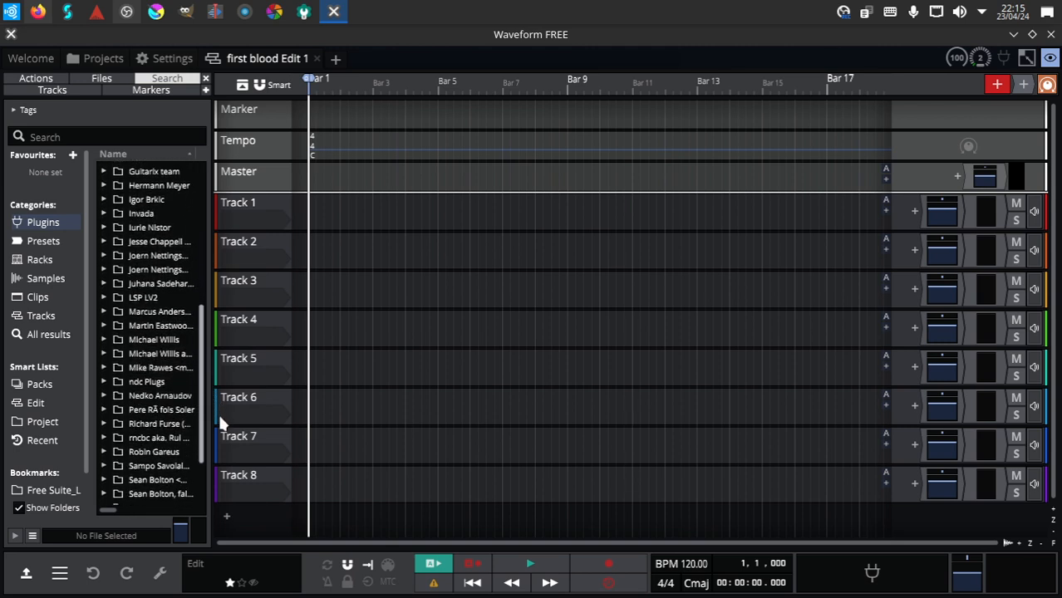
pyautogui.scroll(-3)
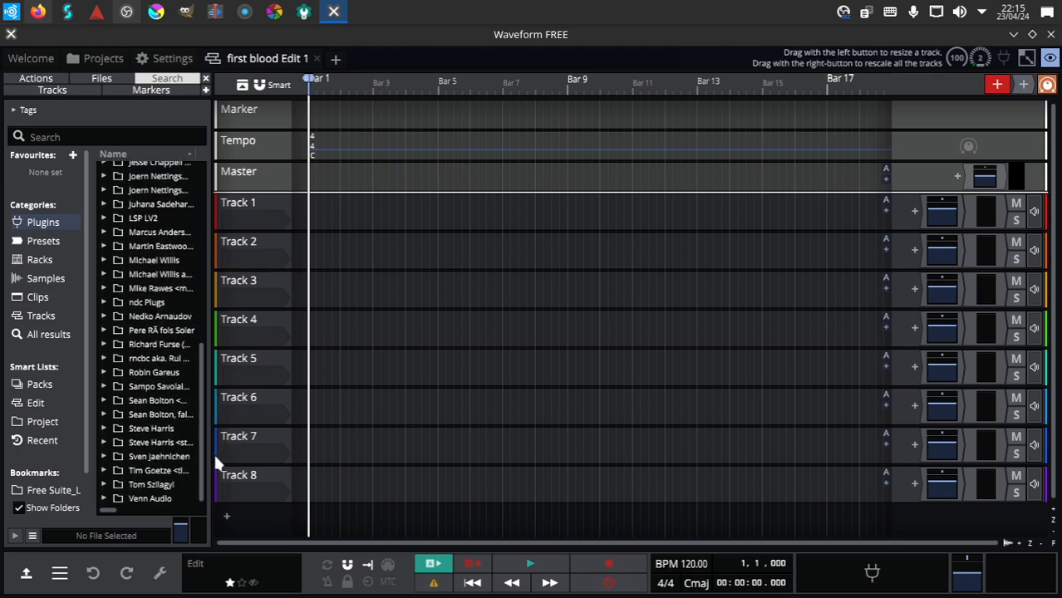
pyautogui.moveTo(146, 274)
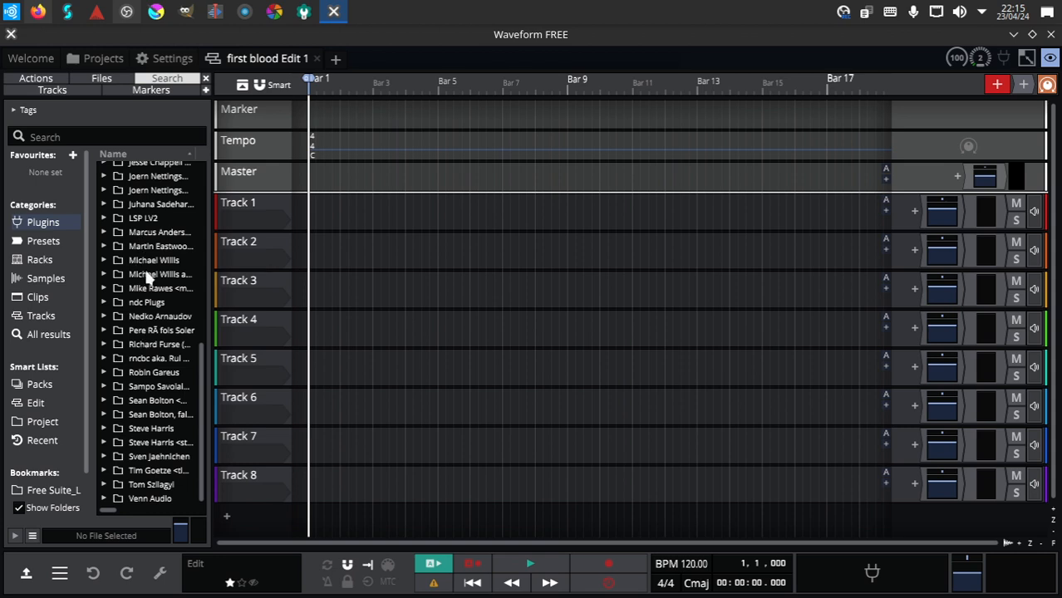
pyautogui.moveTo(146, 279)
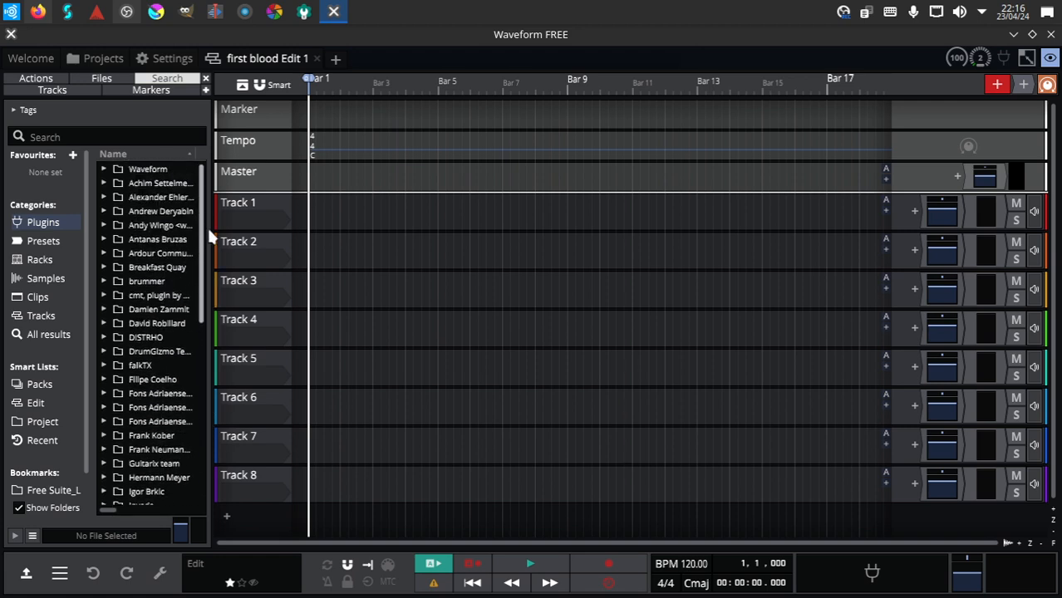
pyautogui.click(103, 169)
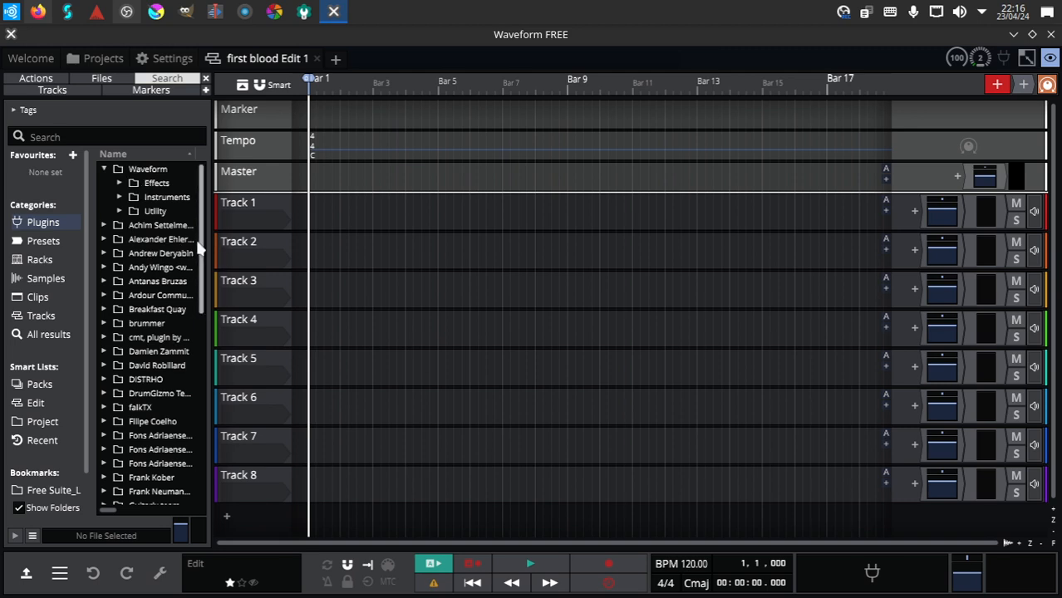
pyautogui.scroll(-3)
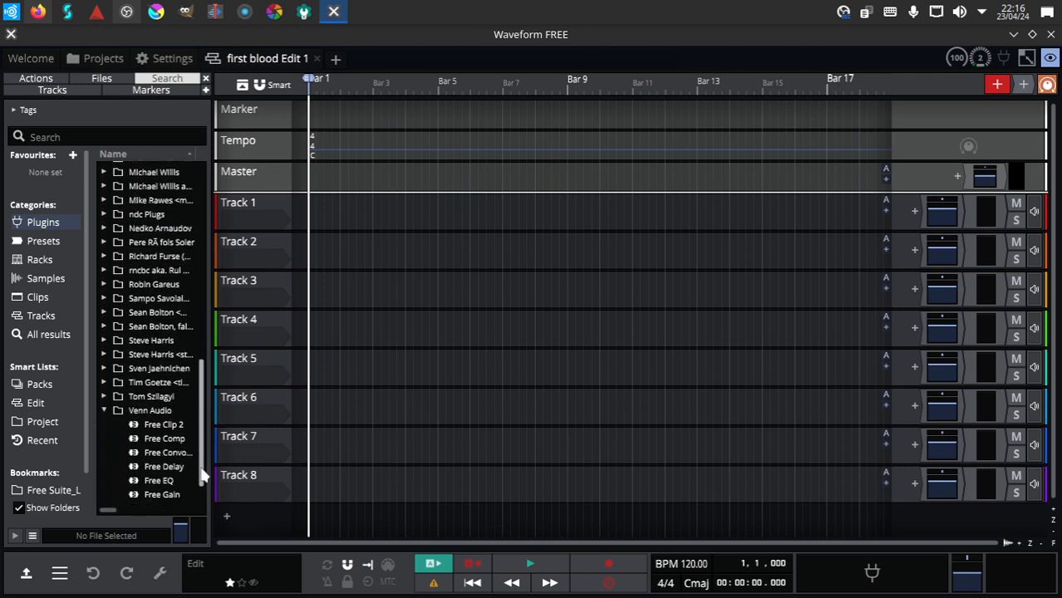
pyautogui.scroll(-3)
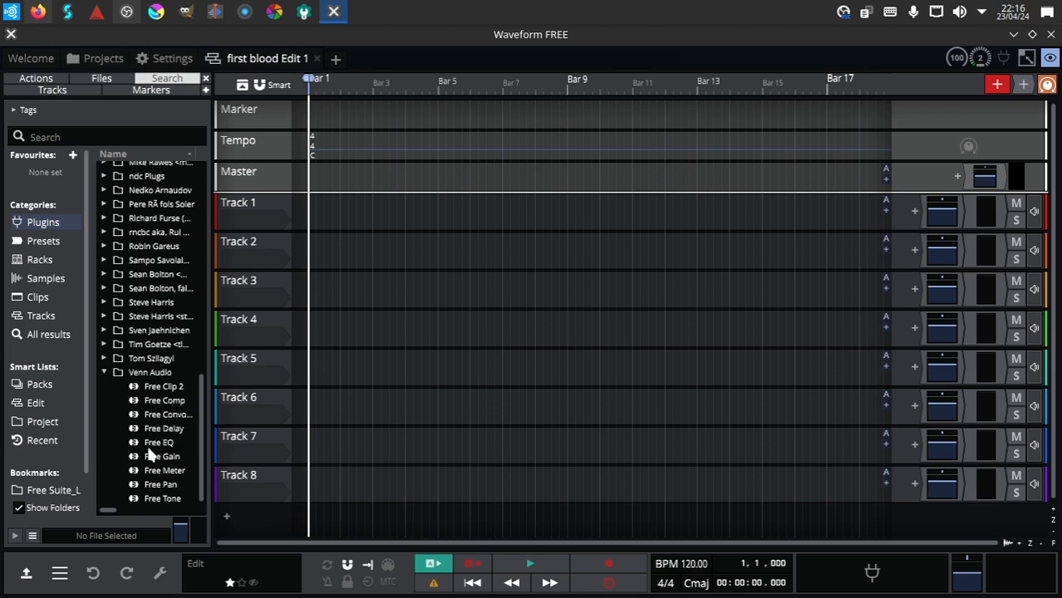
pyautogui.moveTo(176, 456)
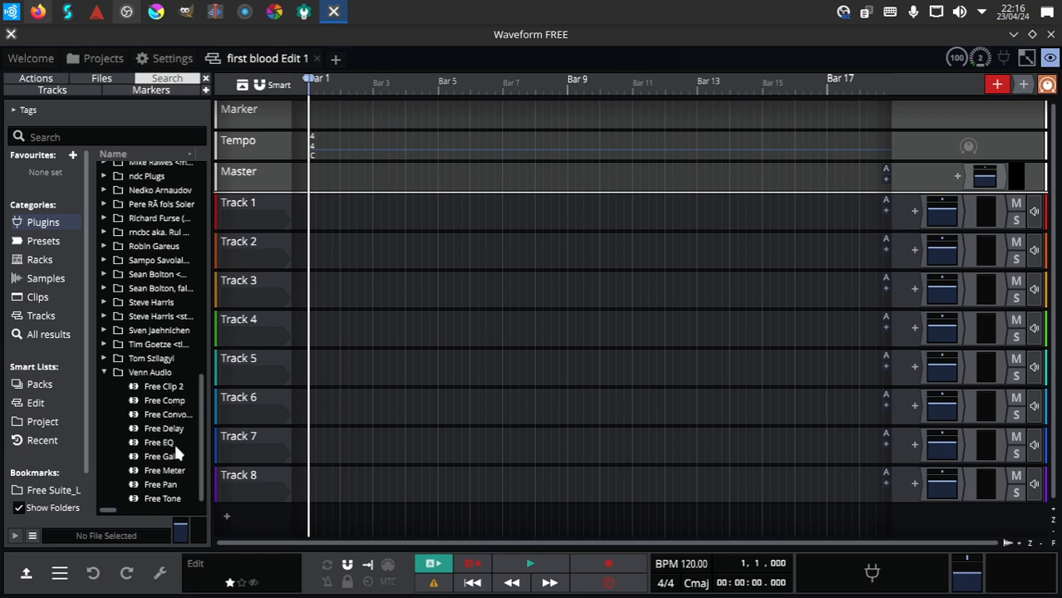
pyautogui.moveTo(158, 475)
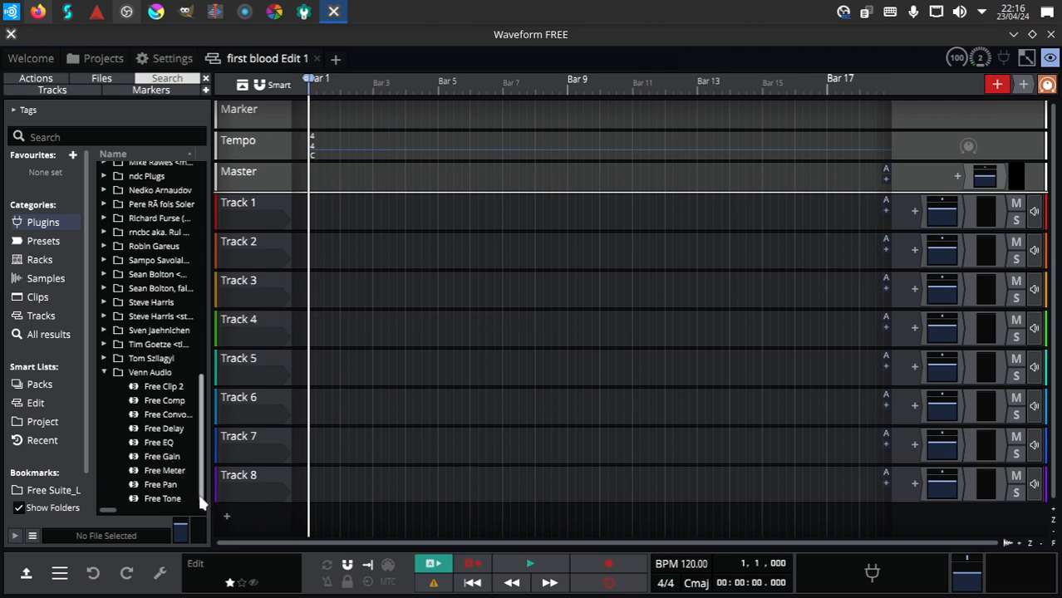
pyautogui.scroll(-3)
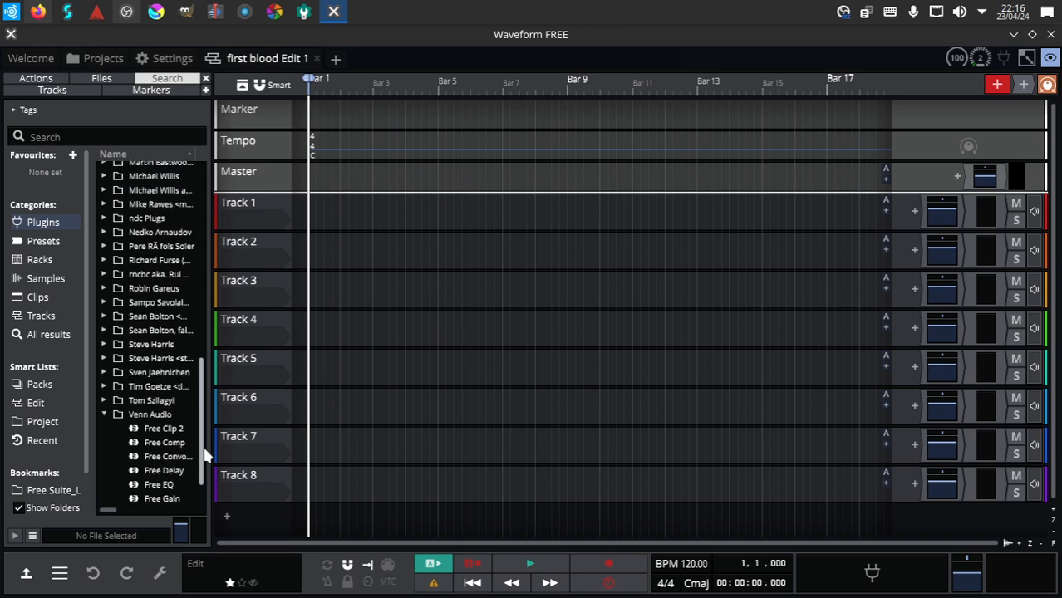
pyautogui.scroll(-3)
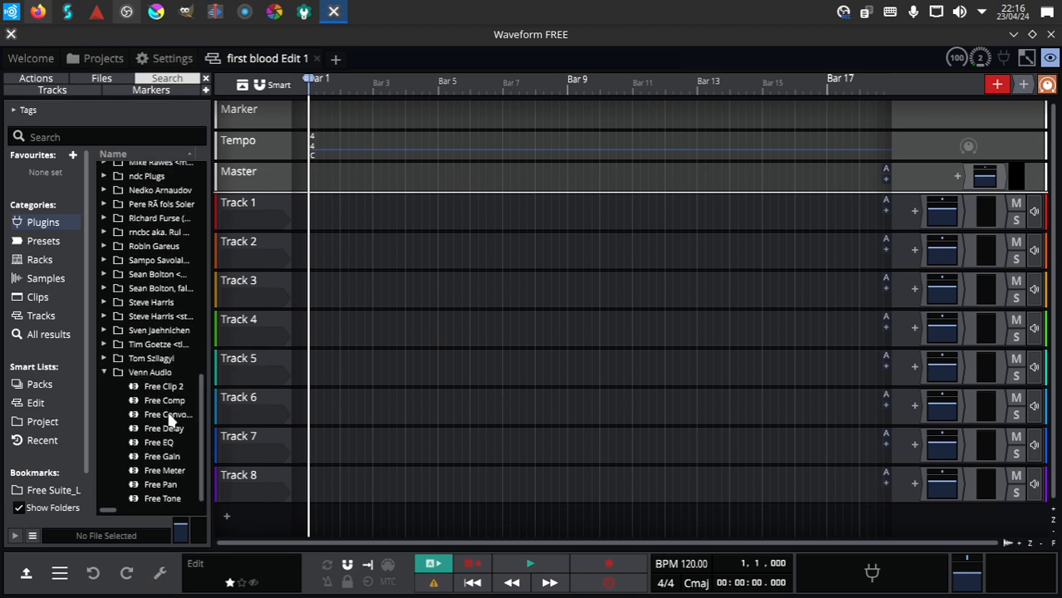
pyautogui.moveTo(163, 424)
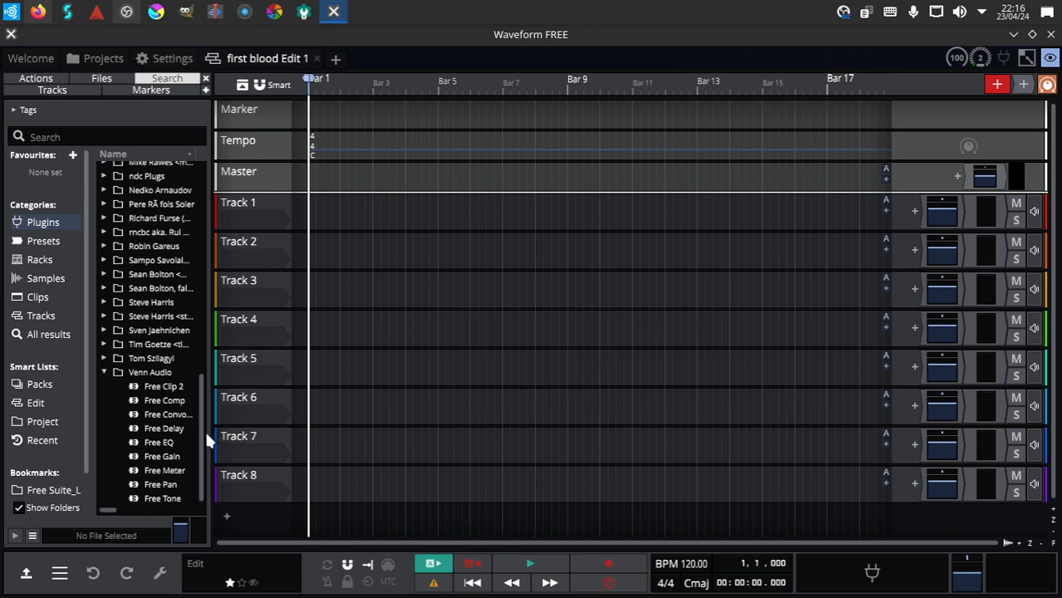
pyautogui.click(118, 344)
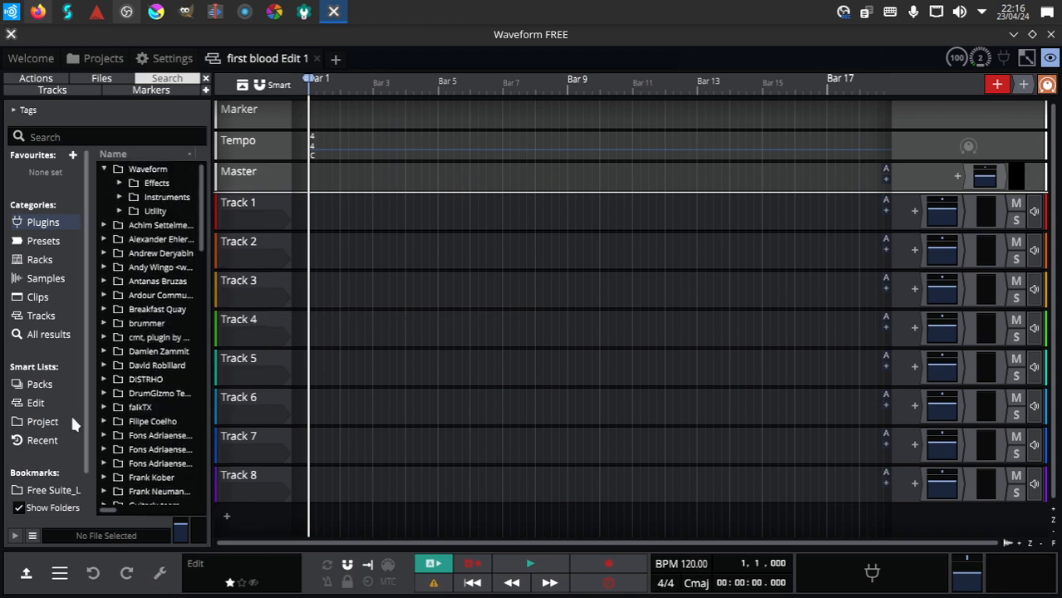
# - Show Waveform's Plugins settings page listing installed plugins with format, category and manufacturer
pyautogui.click(173, 58)
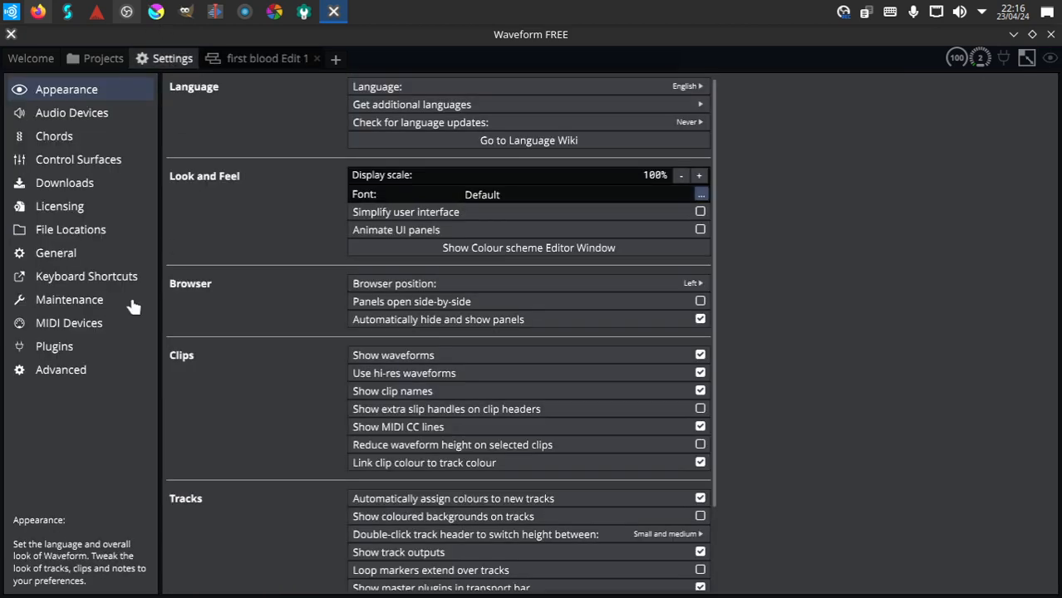
pyautogui.moveTo(80, 482)
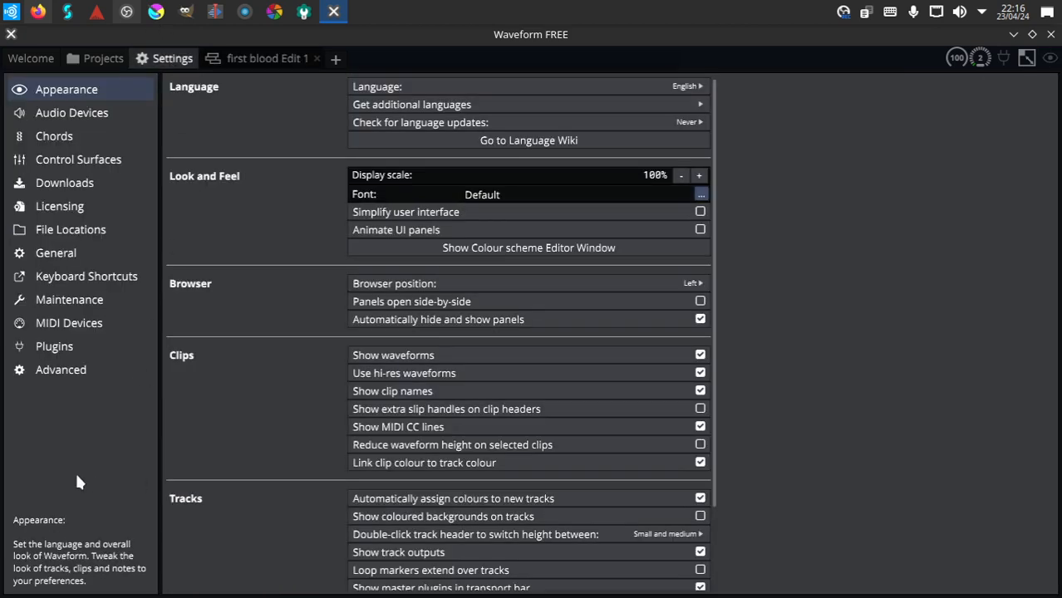
pyautogui.click(53, 346)
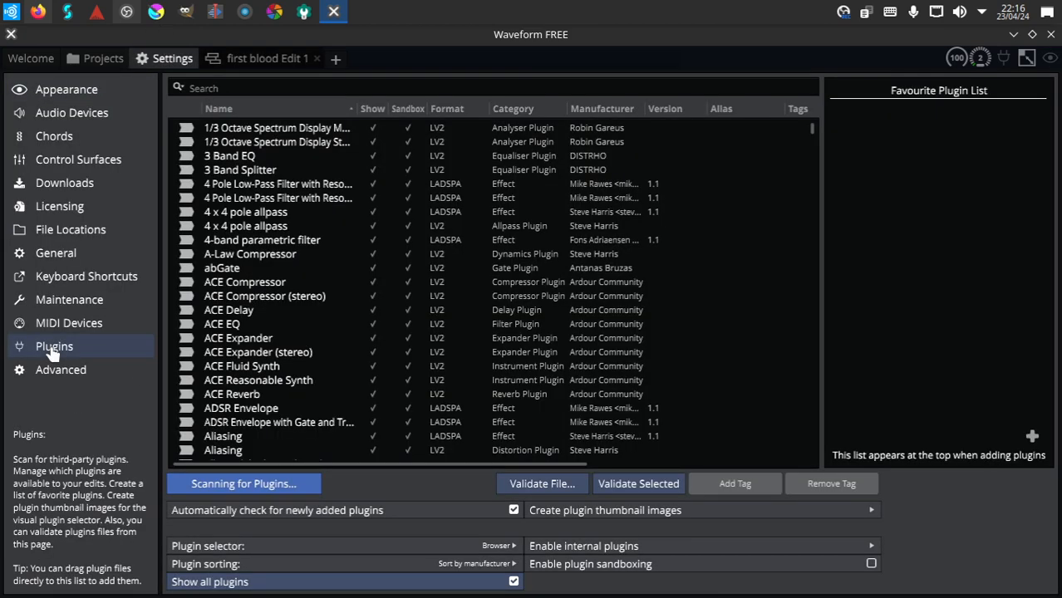
pyautogui.moveTo(614, 574)
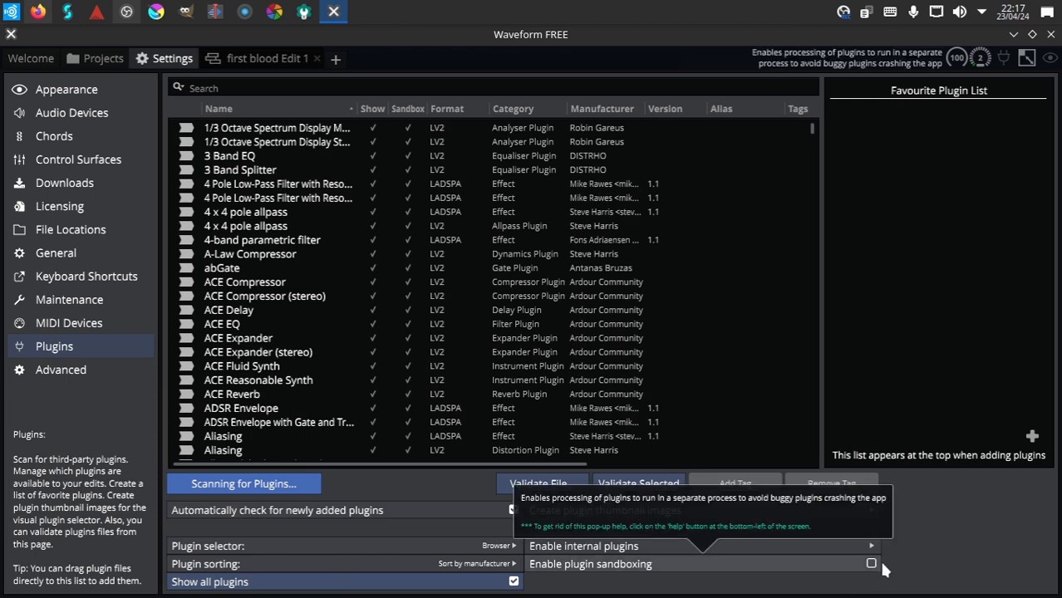
pyautogui.moveTo(864, 579)
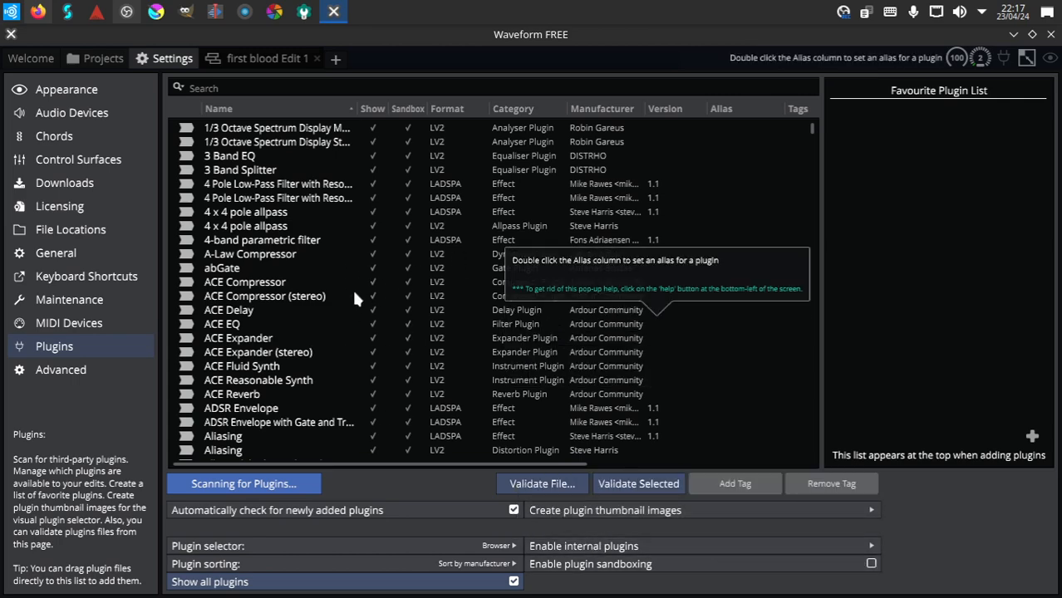
pyautogui.moveTo(350, 316)
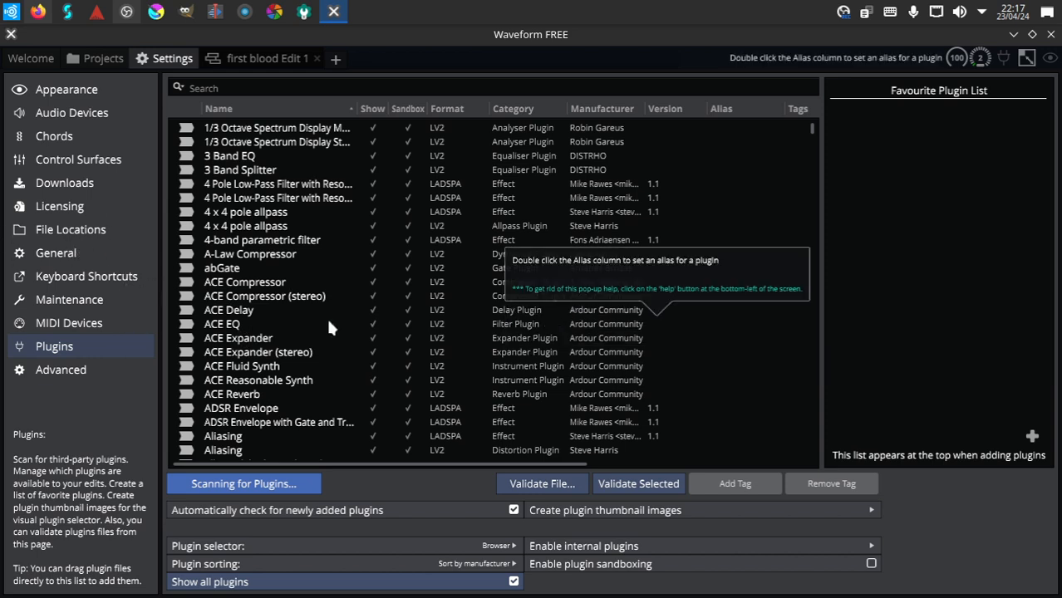
pyautogui.moveTo(274, 313)
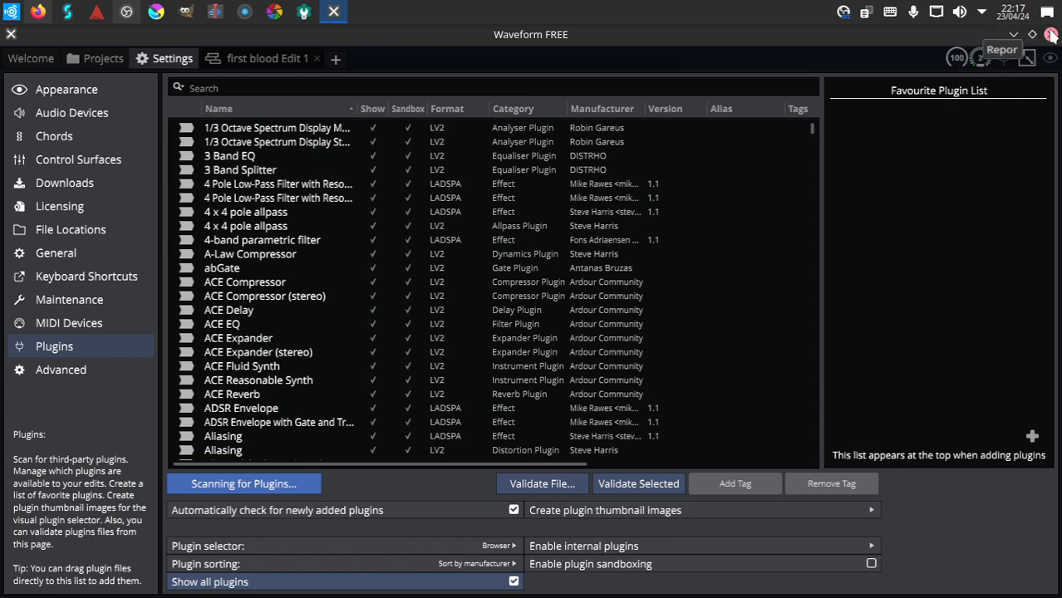
pyautogui.moveTo(1051, 33)
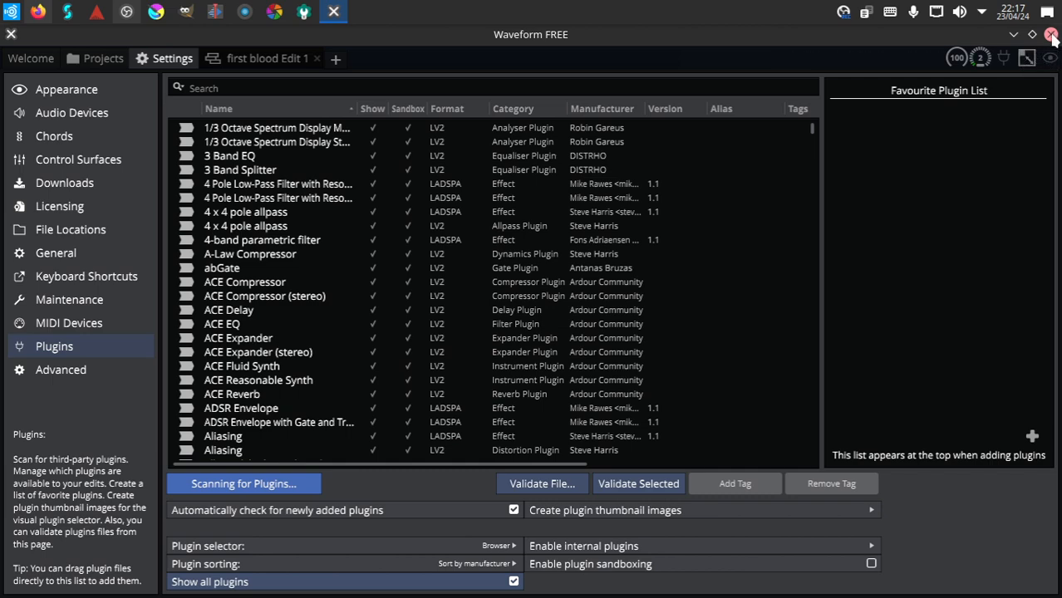
# - Close Waveform and reopen the launcher on Favoritos after browsing Internet and All Applications
pyautogui.click(1052, 34)
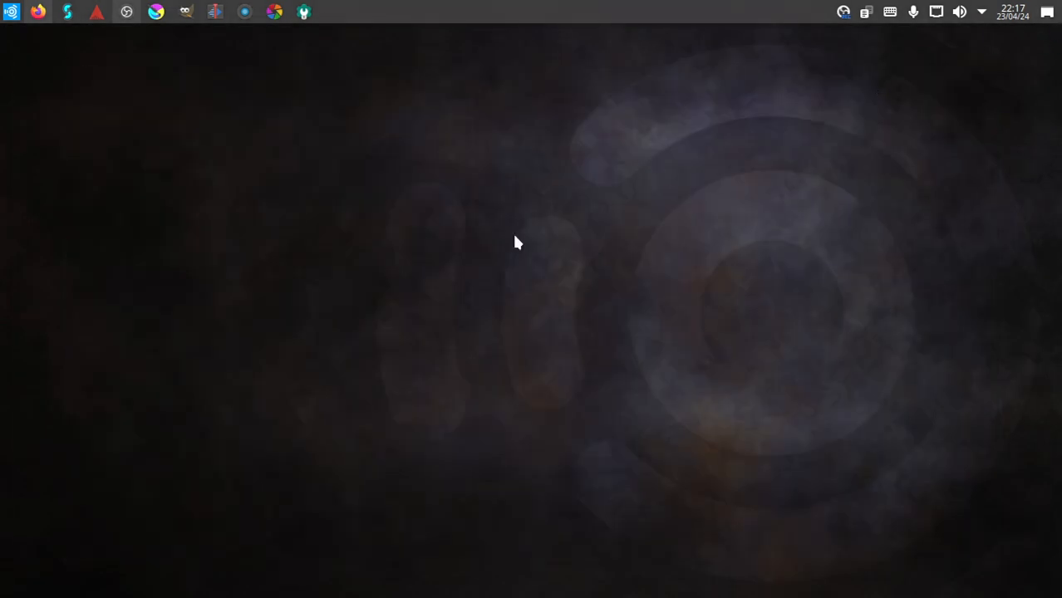
pyautogui.moveTo(71, 110)
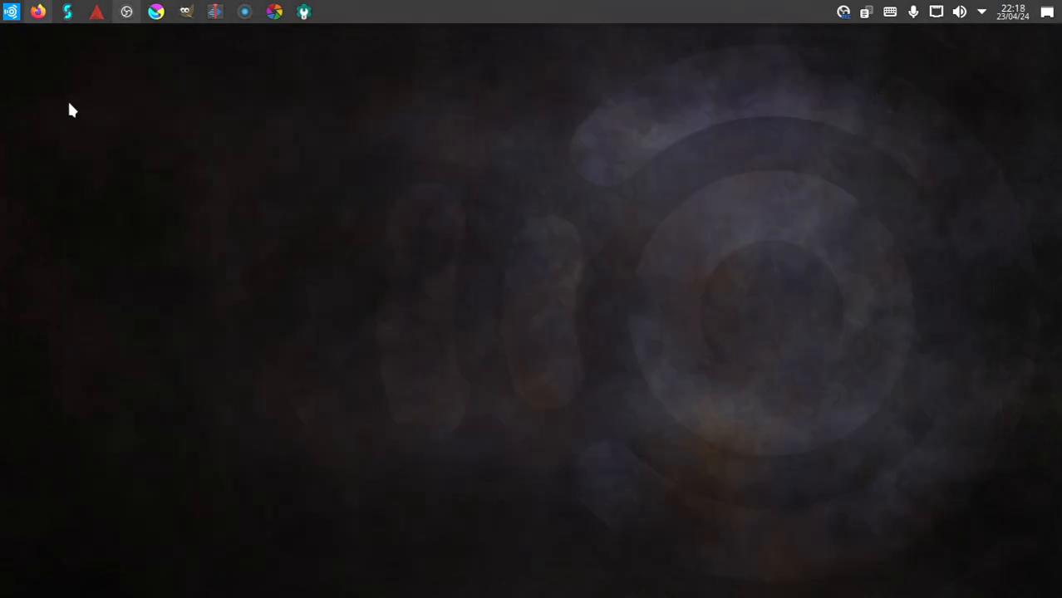
pyautogui.moveTo(106, 65)
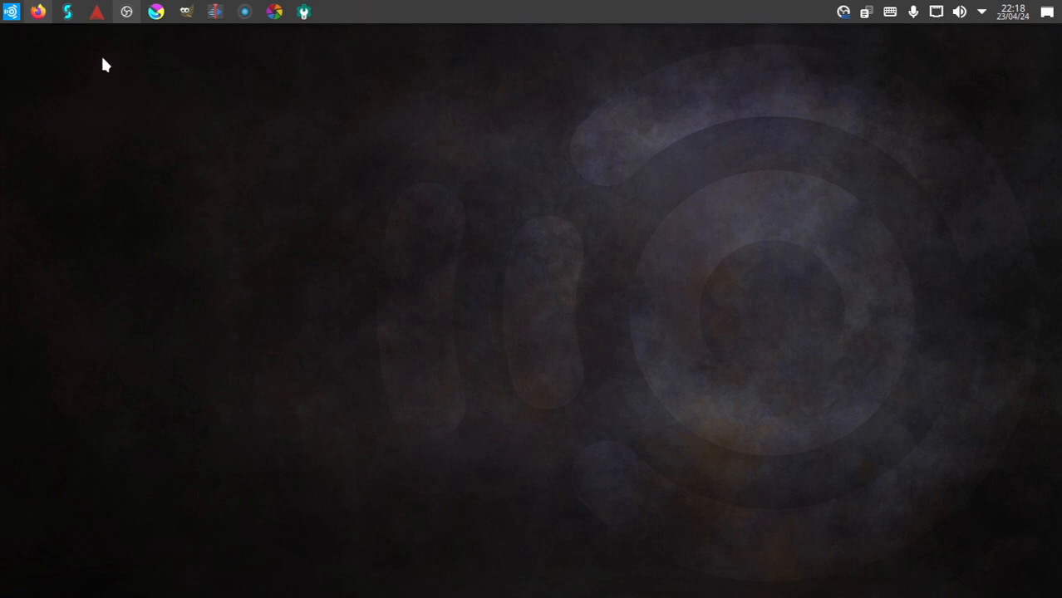
pyautogui.click(10, 10)
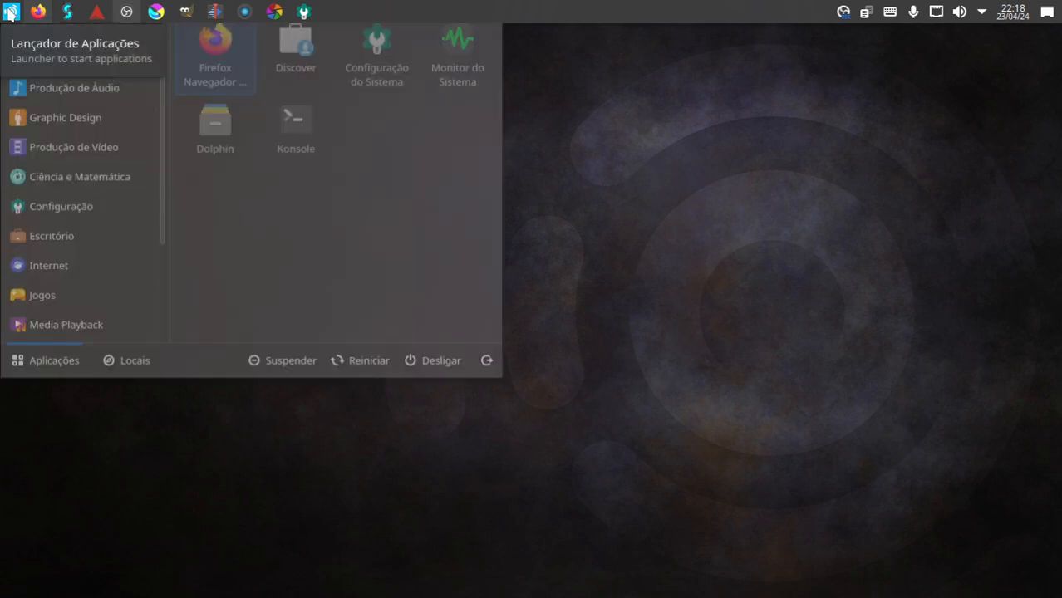
pyautogui.click(48, 320)
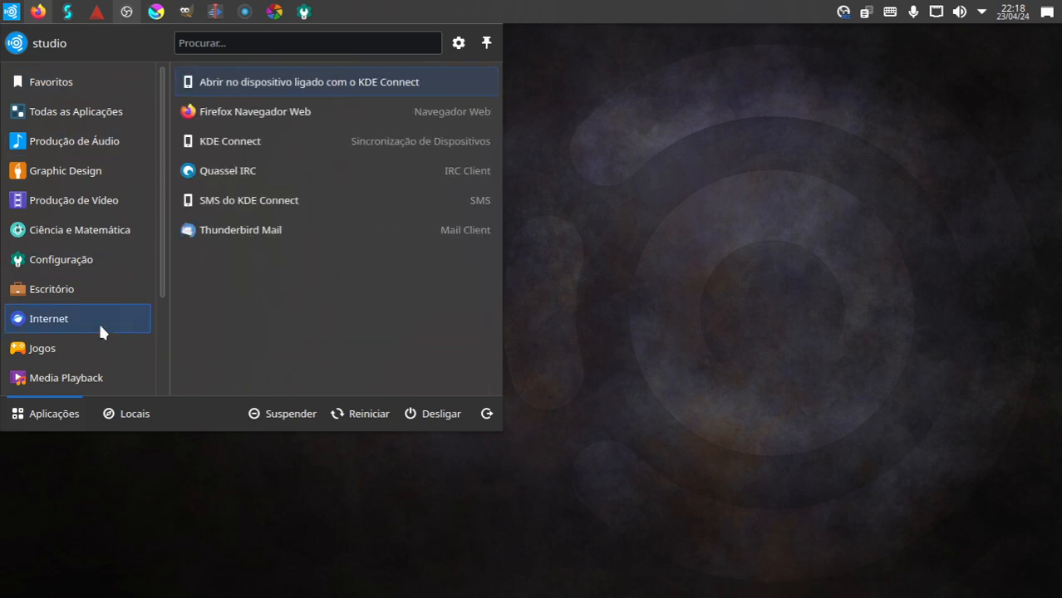
pyautogui.click(77, 110)
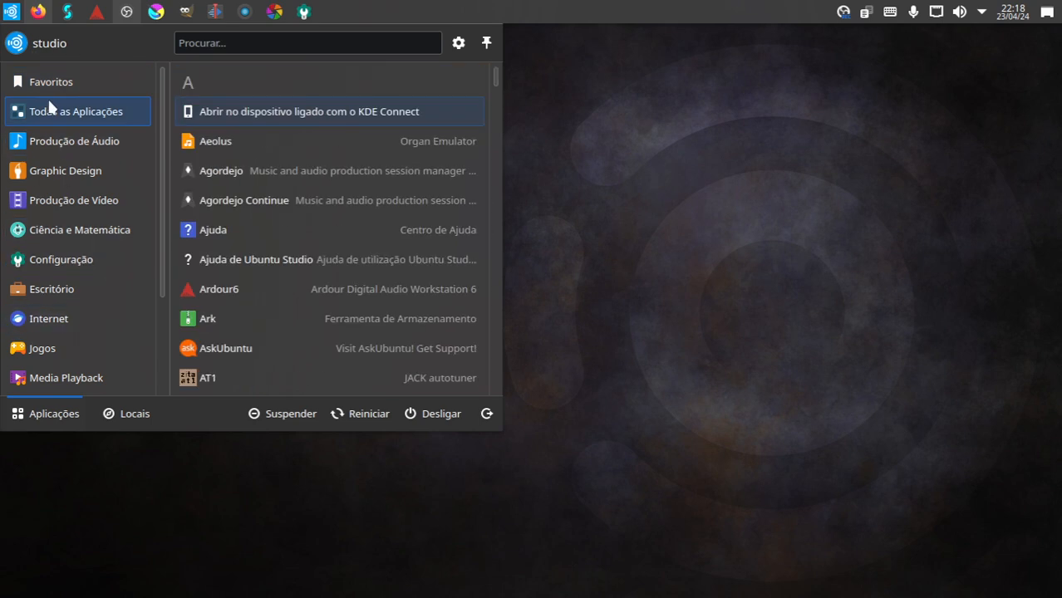
pyautogui.click(50, 82)
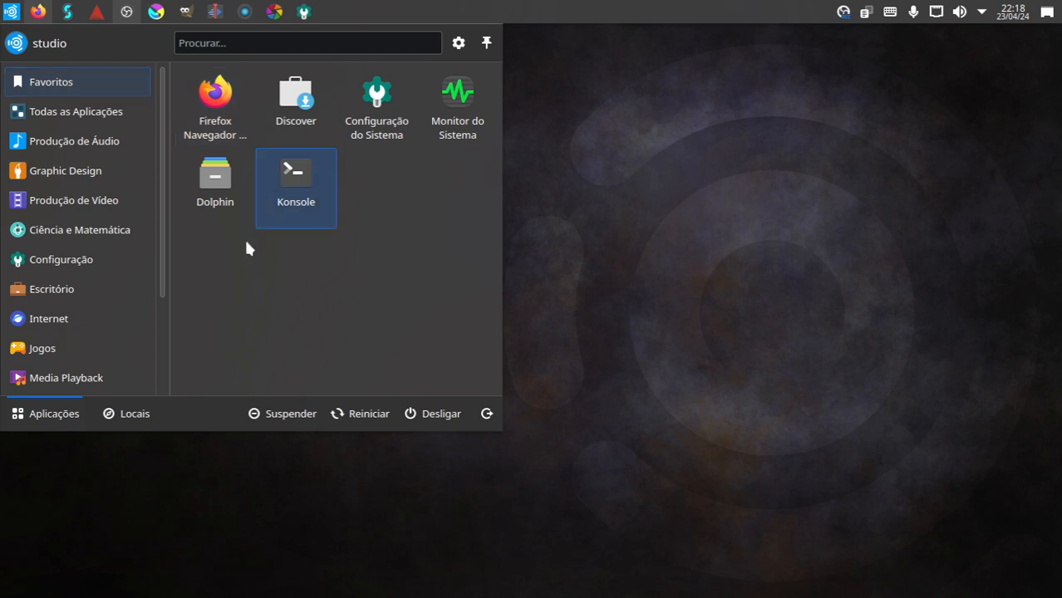
# - Launch Dolphin from the favourites to view the Transferências folder's downloaded packages
pyautogui.click(214, 175)
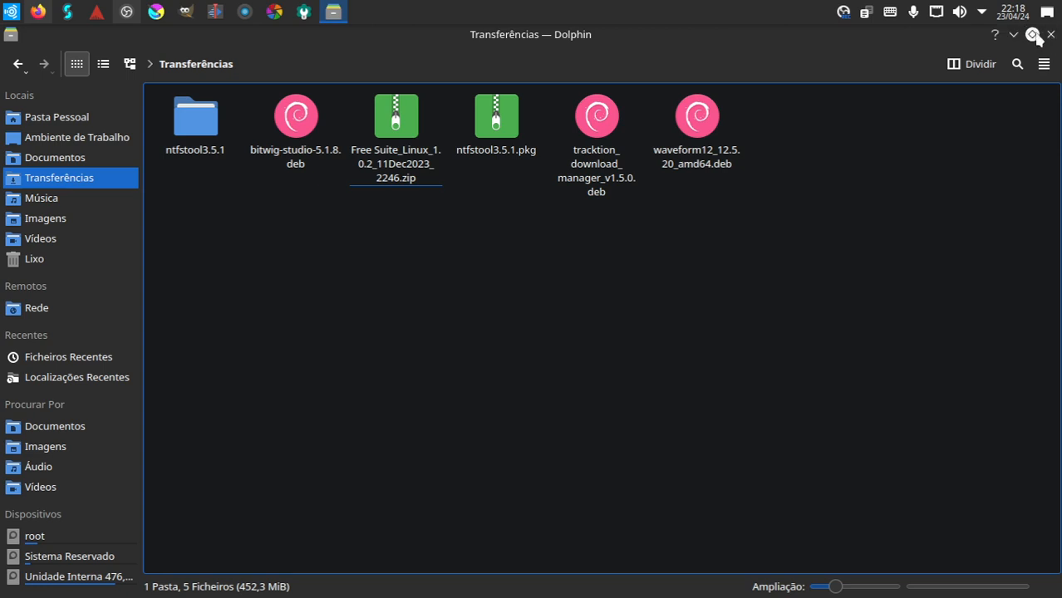
pyautogui.moveTo(1051, 35)
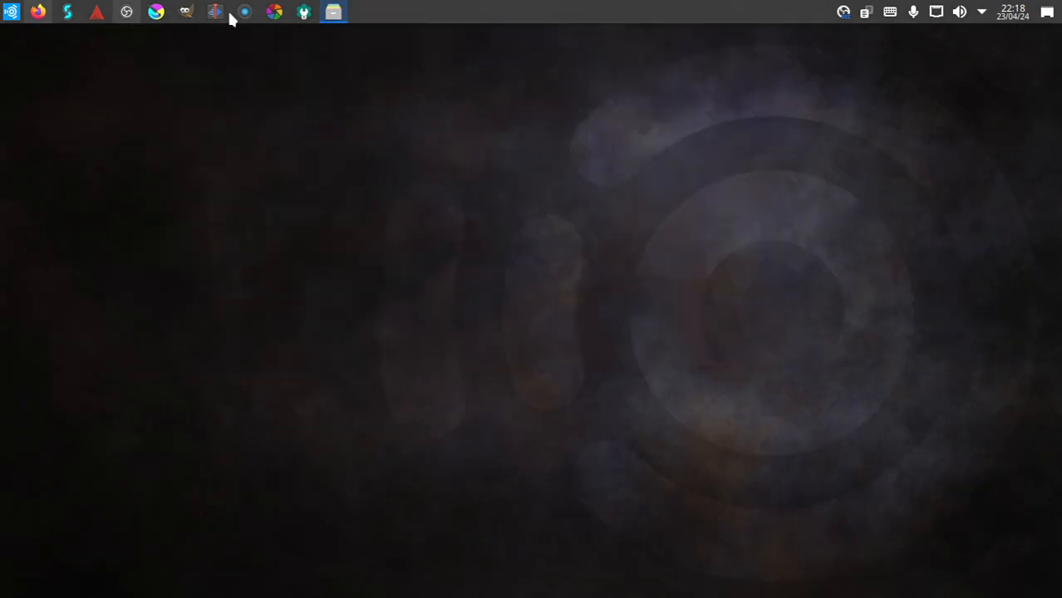
pyautogui.click(10, 12)
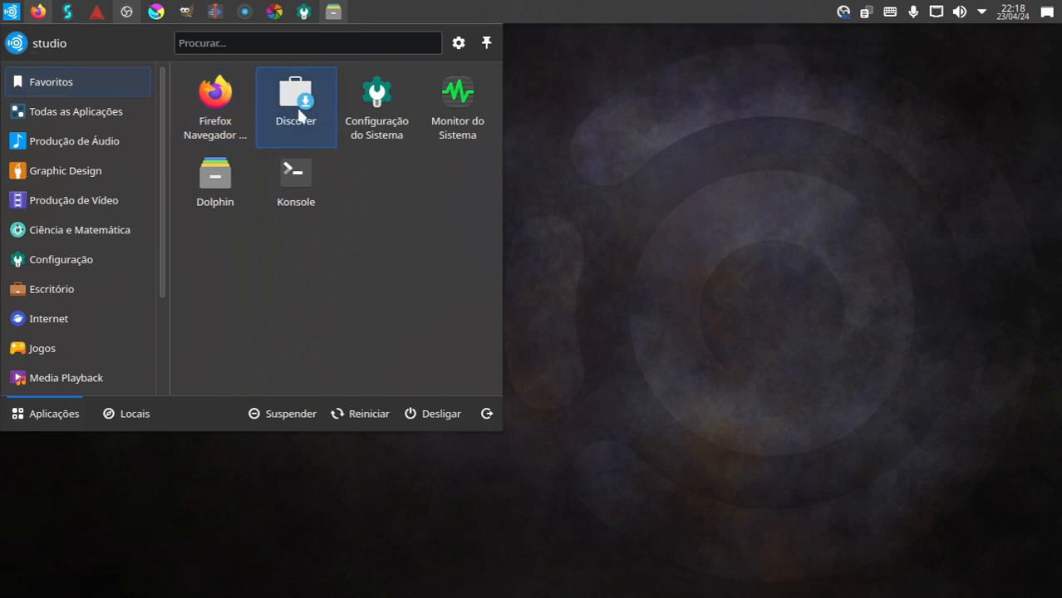
pyautogui.click(296, 95)
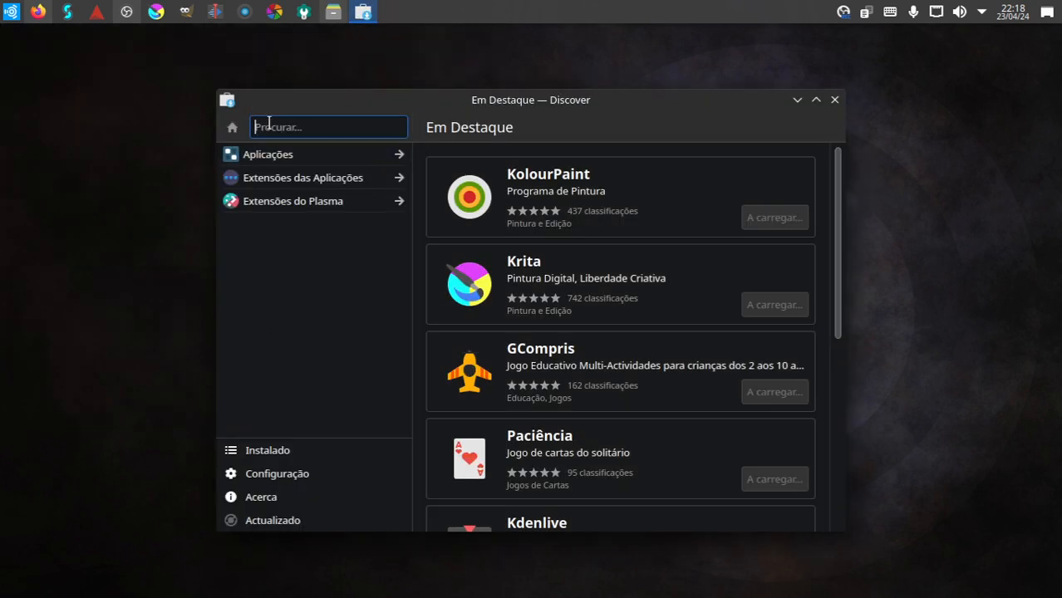
pyautogui.write('gnome disck')
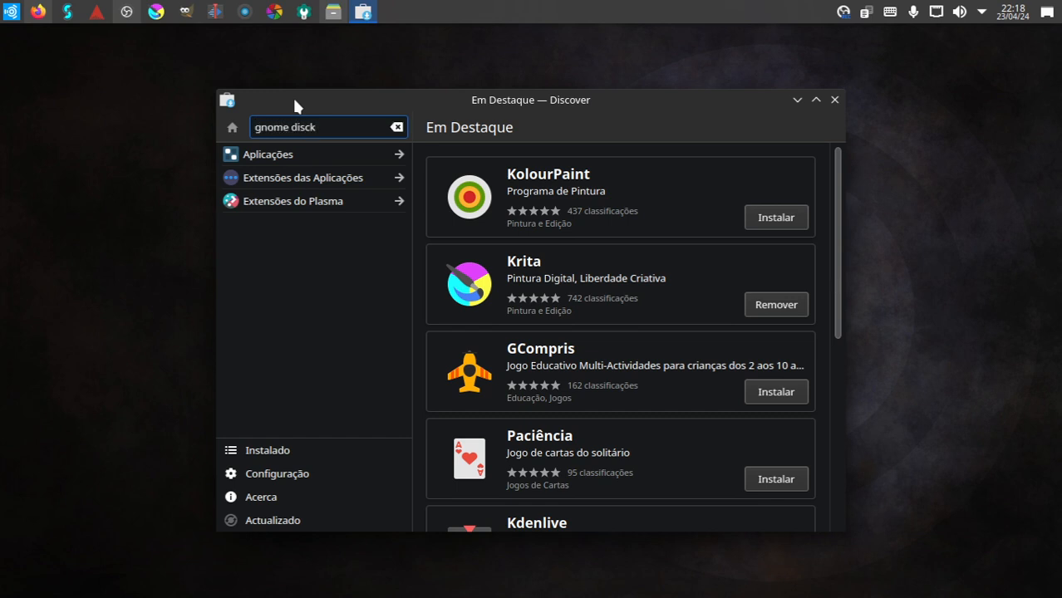
pyautogui.press('BackSpace')
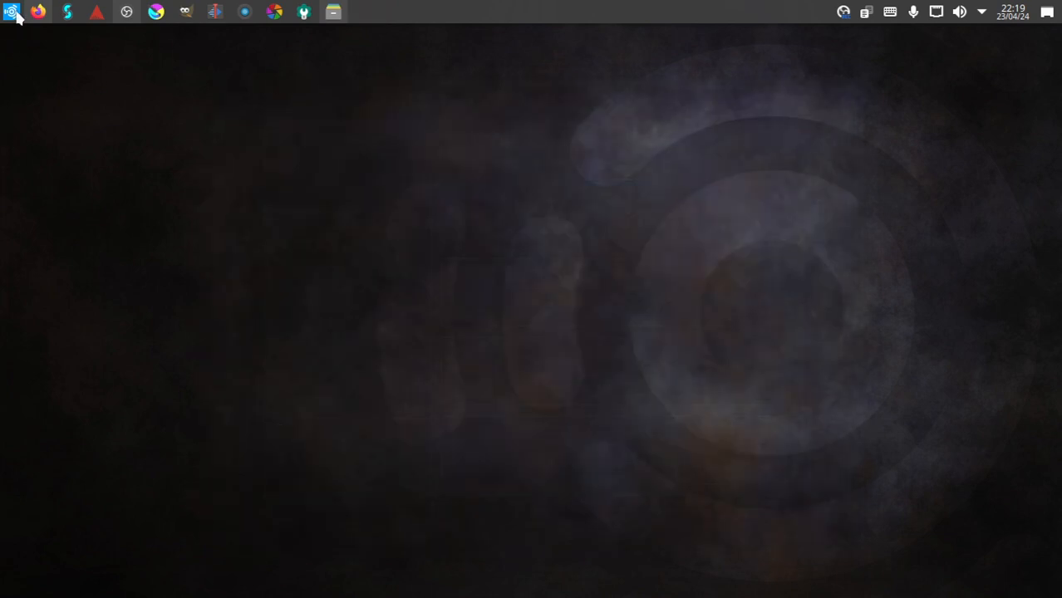
# - Launch Disks via a 'gnome' search and select the 512 GB TEAM disk to show its NTFS partitions
pyautogui.click(11, 12)
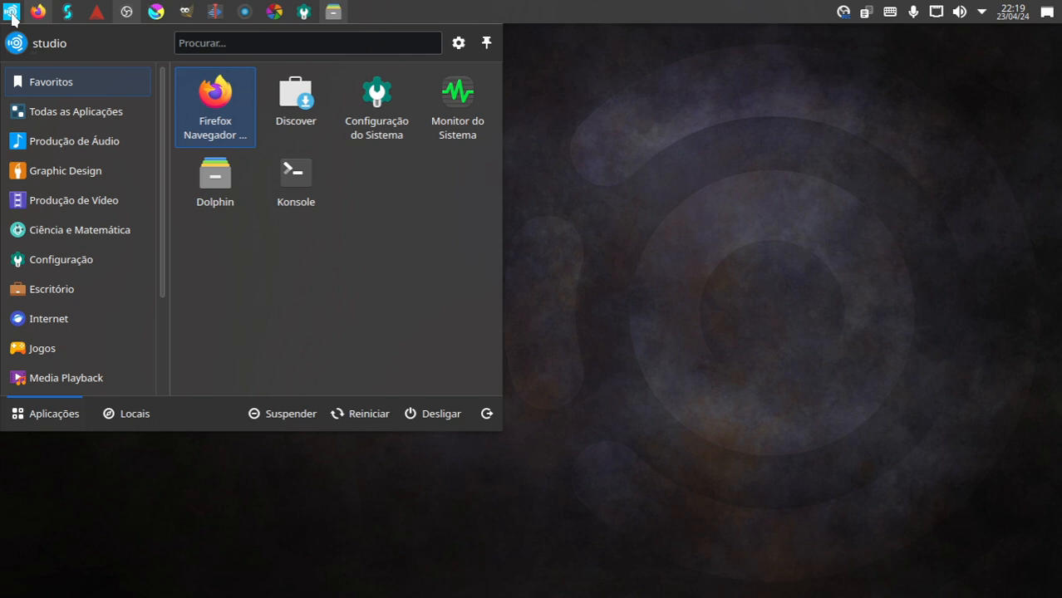
pyautogui.click(307, 43)
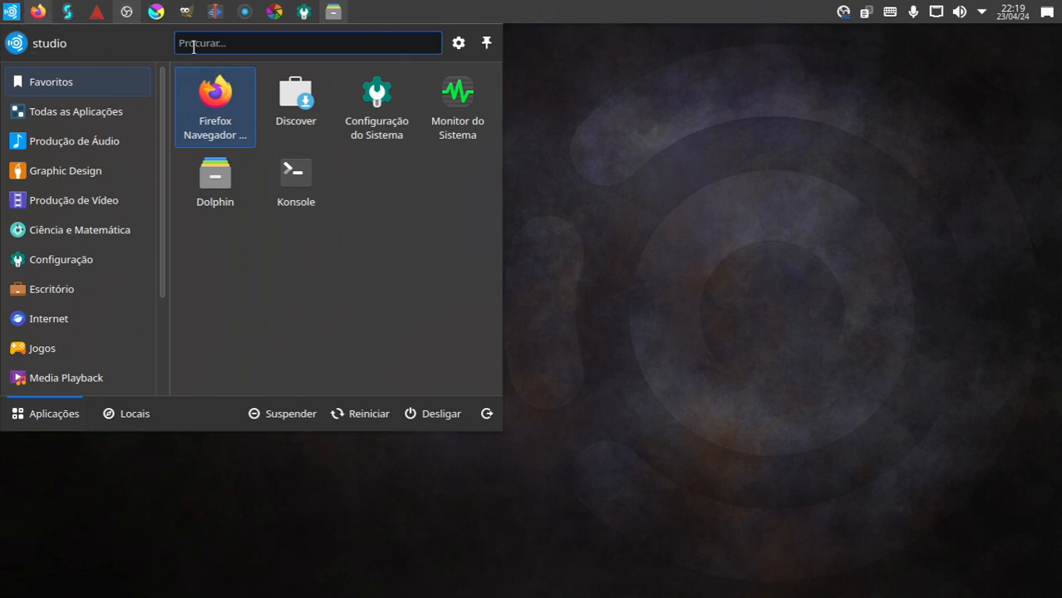
pyautogui.write('gnome')
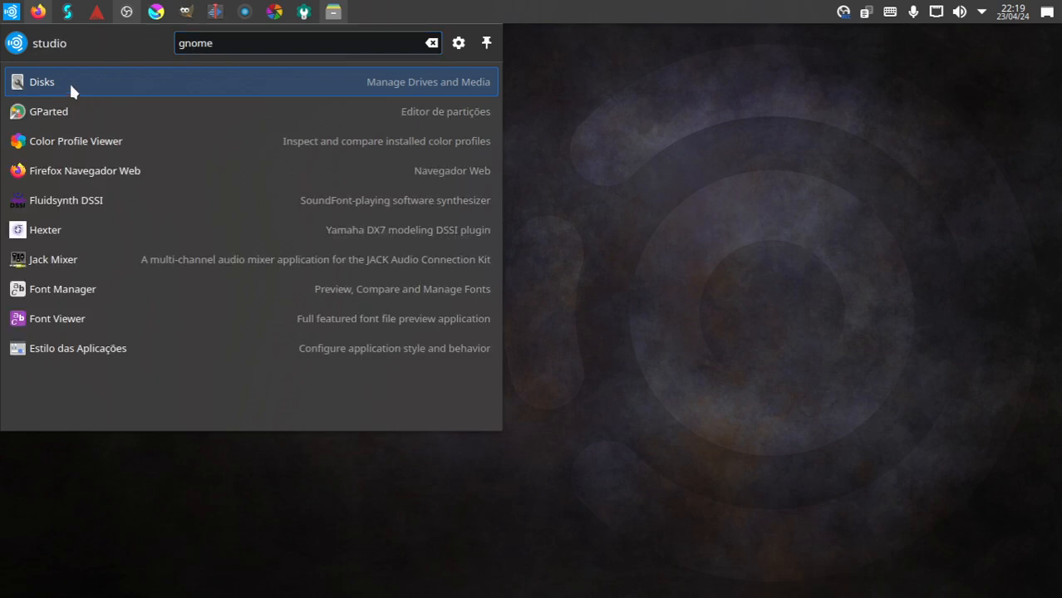
pyautogui.click(41, 82)
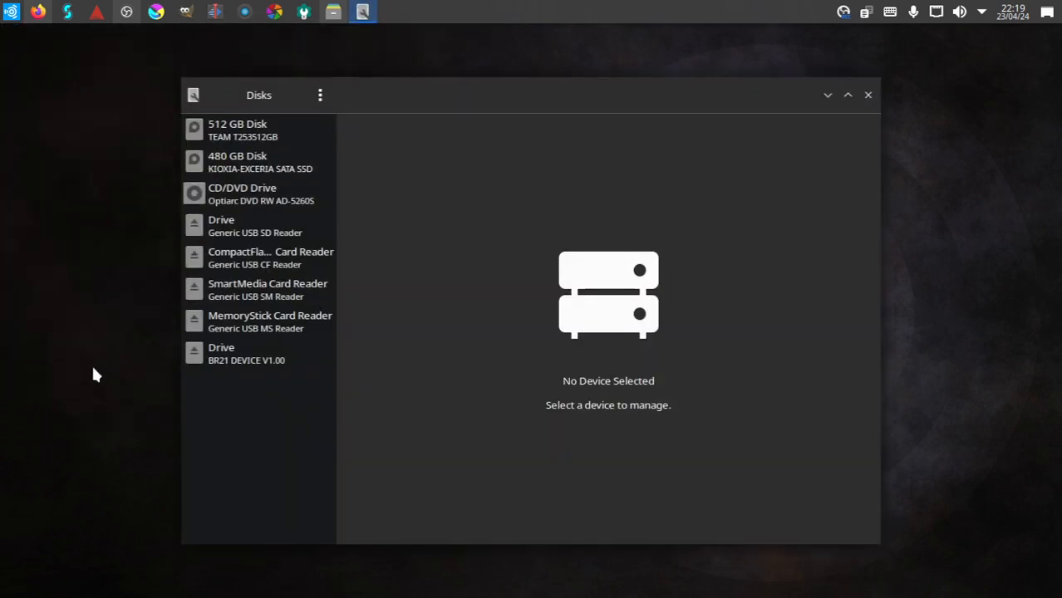
pyautogui.click(257, 130)
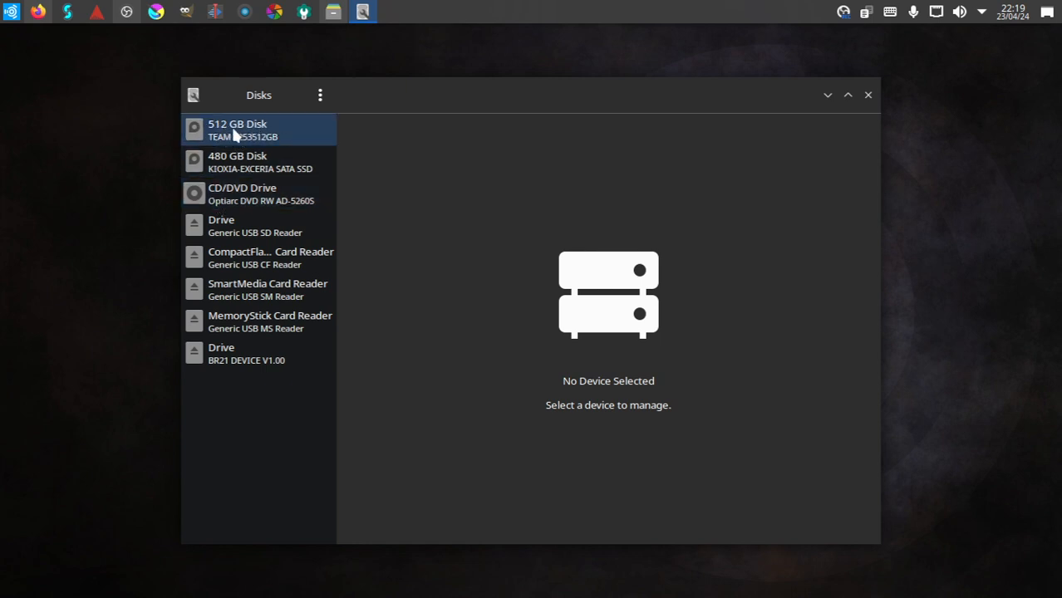
pyautogui.click(241, 129)
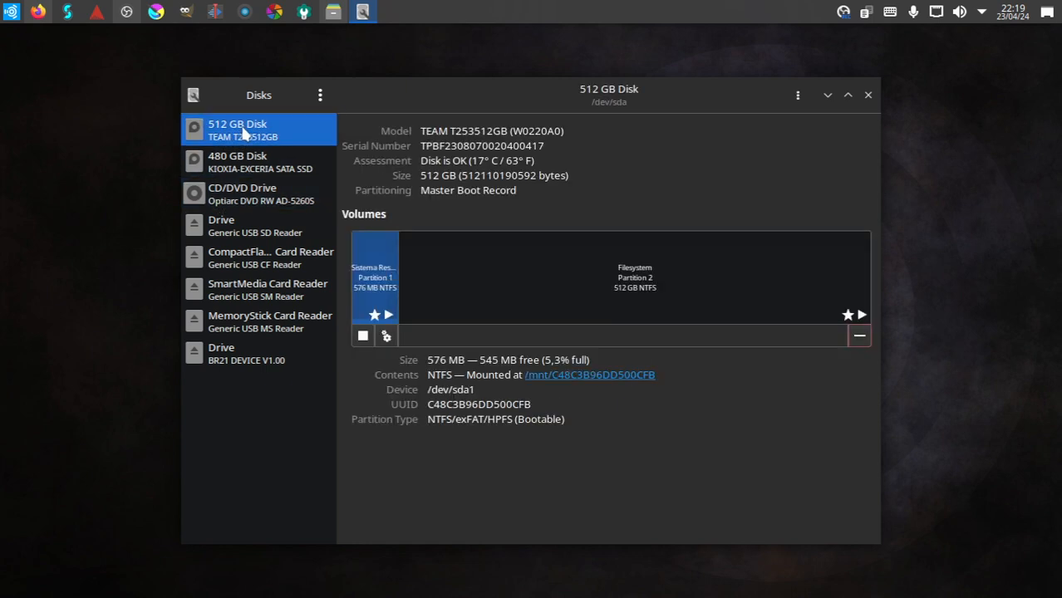
pyautogui.moveTo(264, 137)
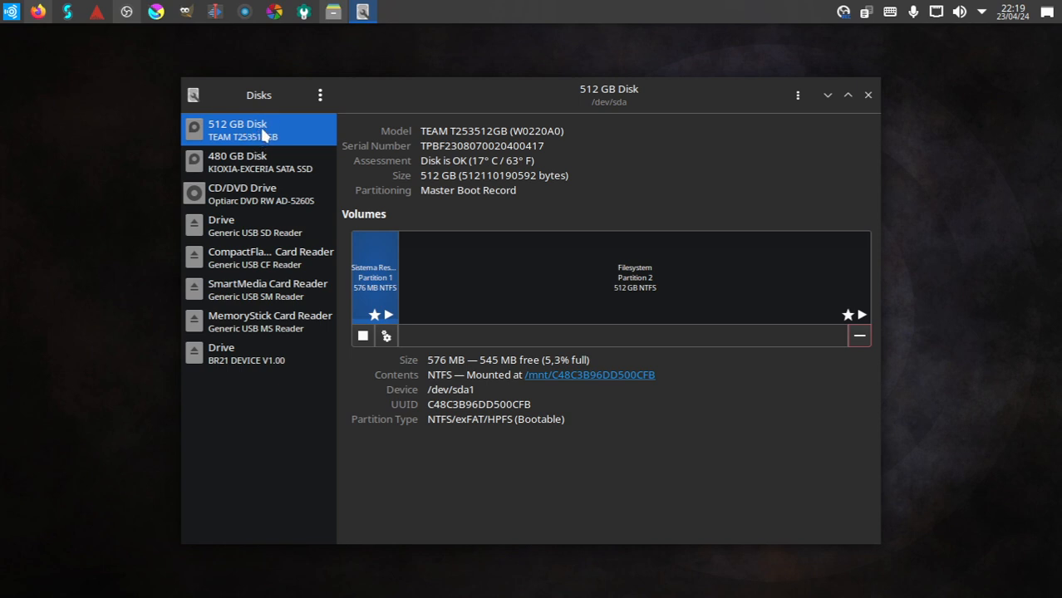
pyautogui.moveTo(266, 137)
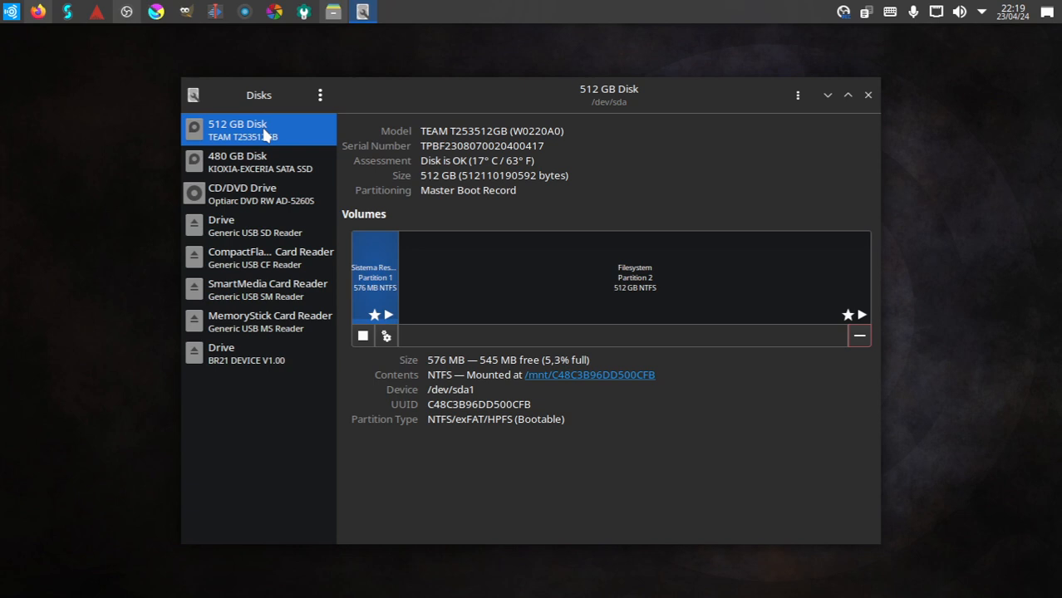
pyautogui.moveTo(286, 400)
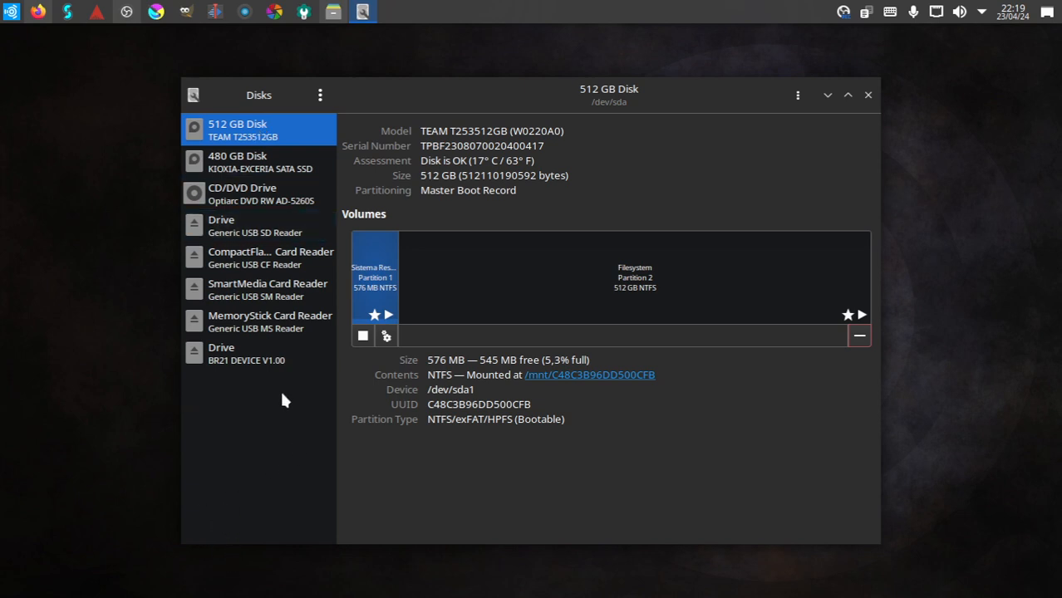
pyautogui.moveTo(193, 463)
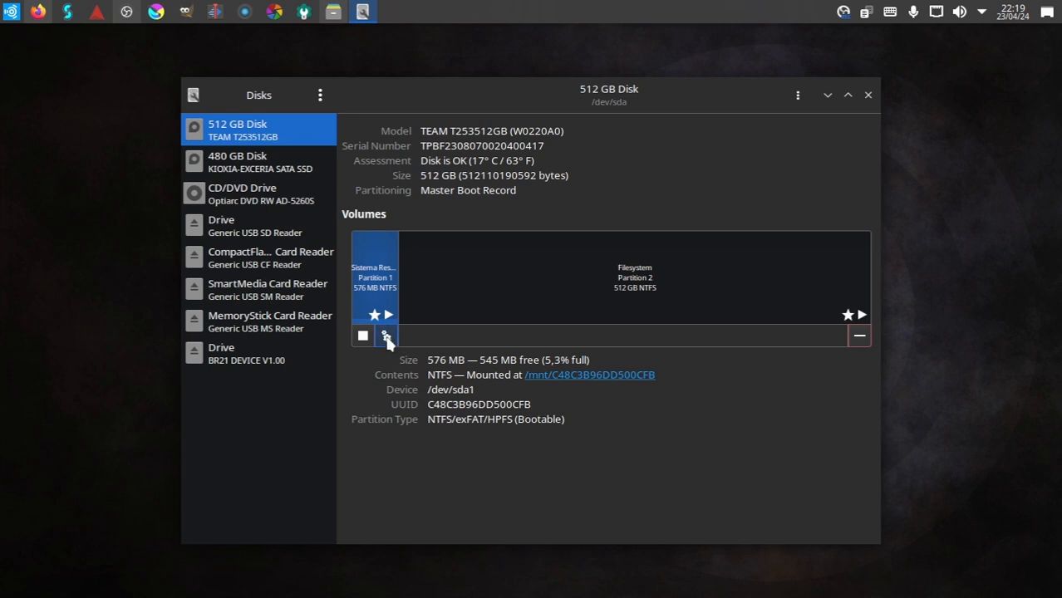
pyautogui.click(386, 336)
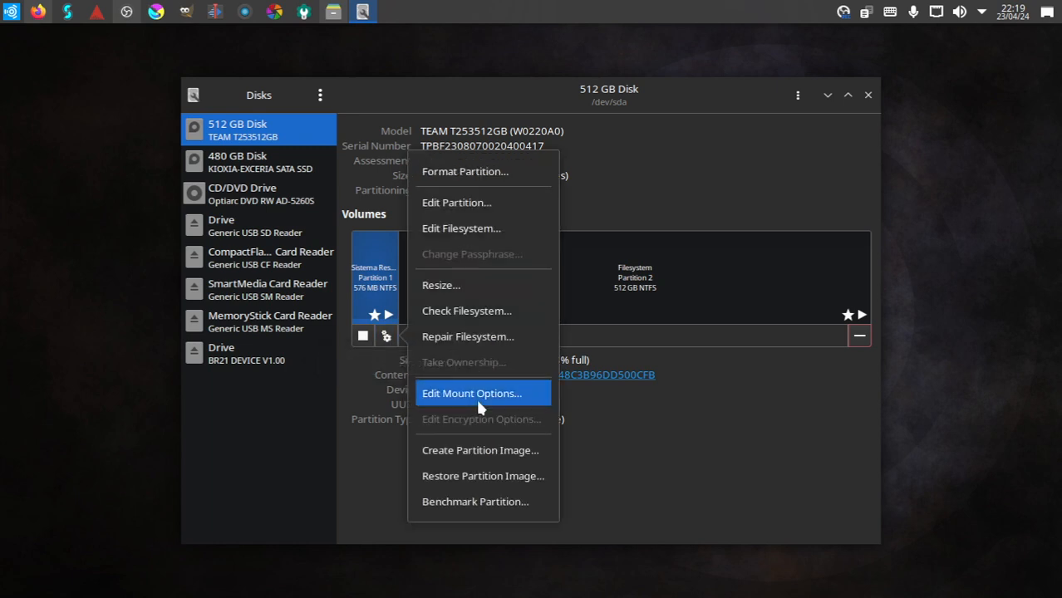
pyautogui.click(473, 392)
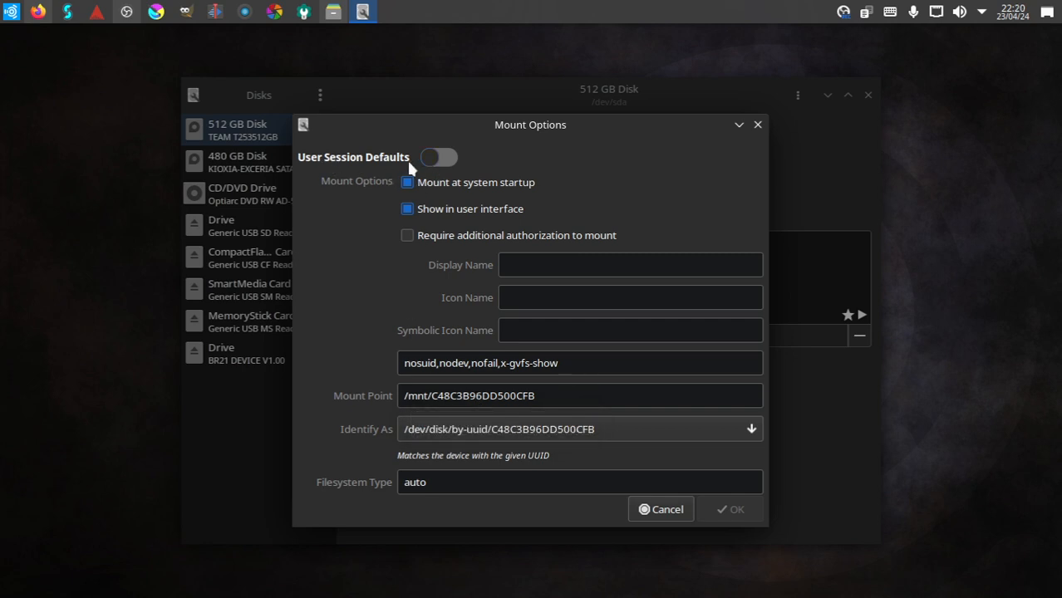
pyautogui.click(409, 181)
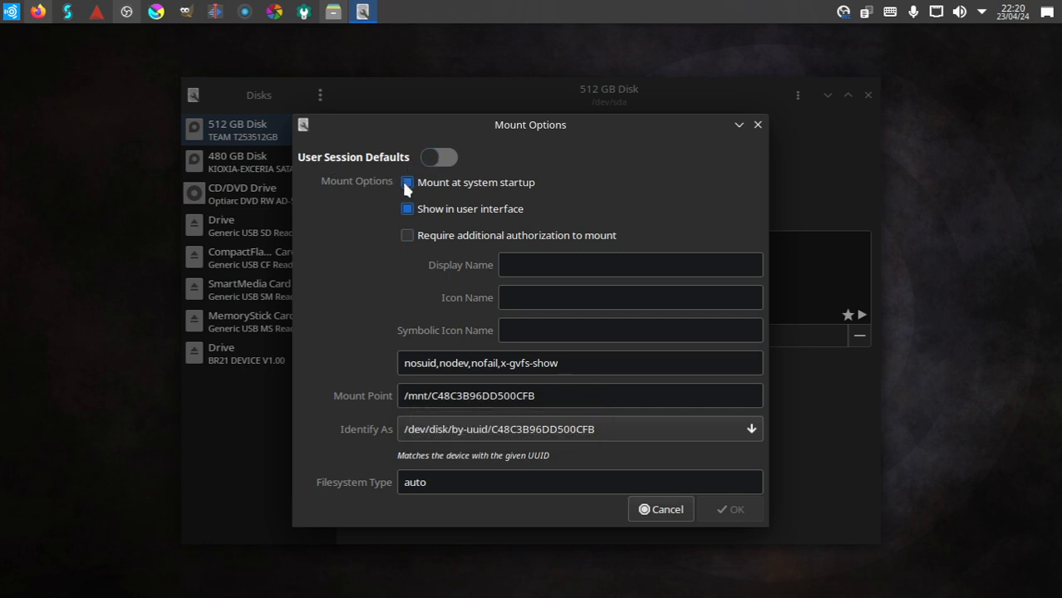
pyautogui.click(407, 181)
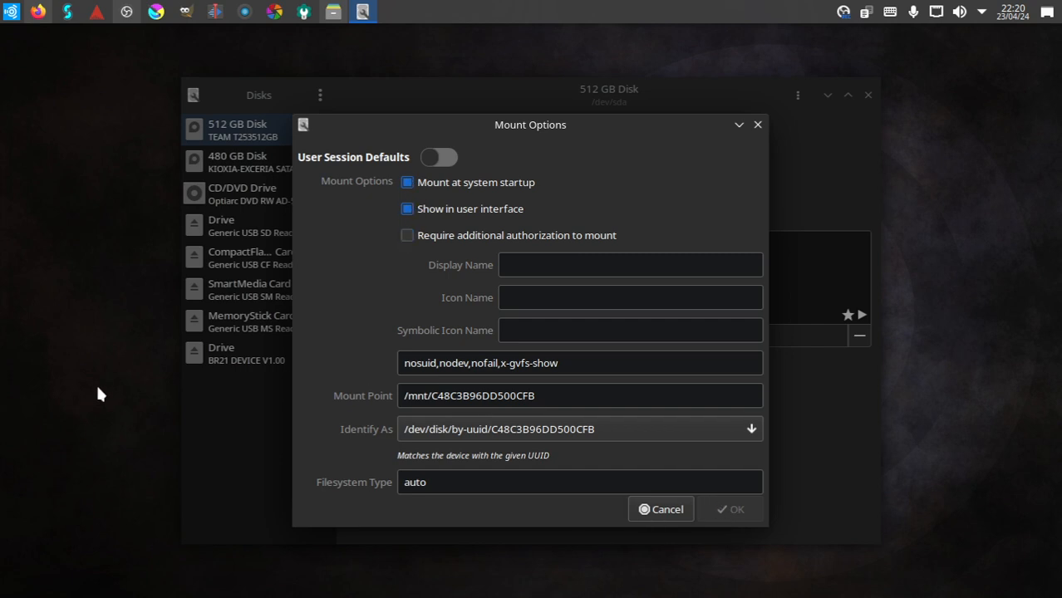
pyautogui.moveTo(128, 113)
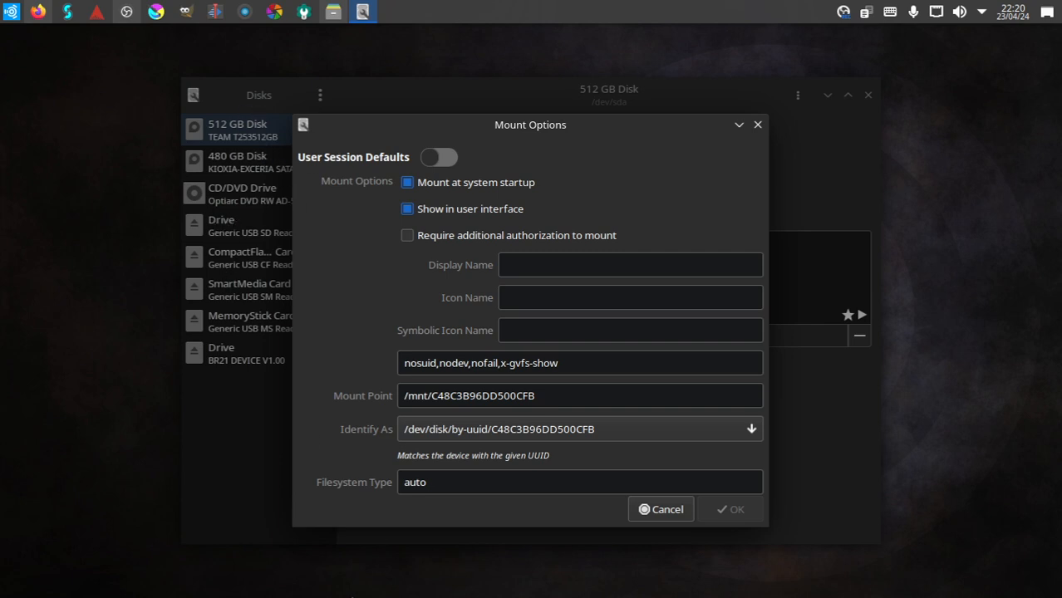
pyautogui.moveTo(362, 407)
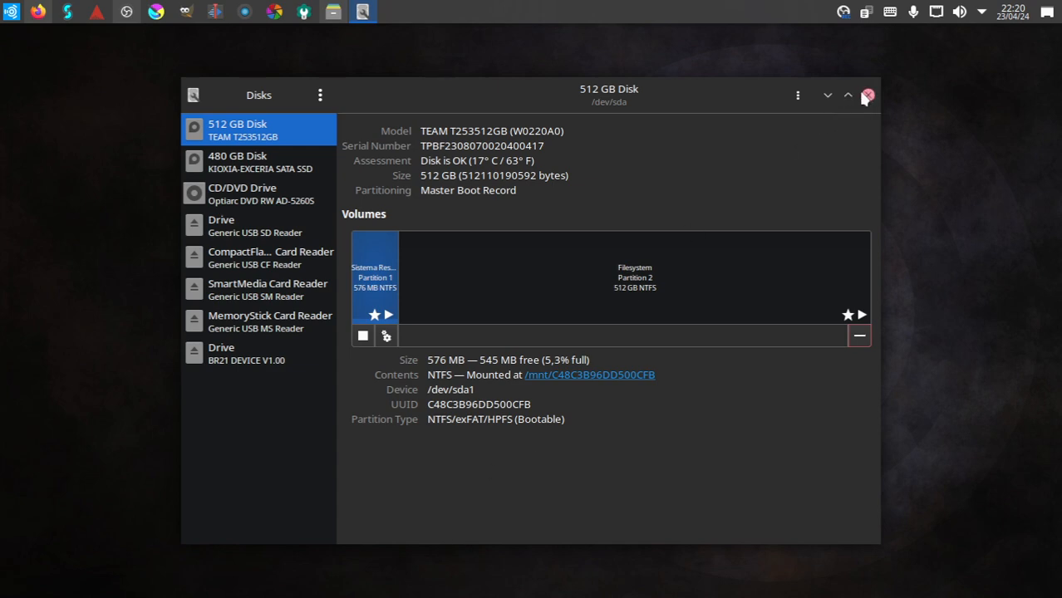
# - Browse the 476 GB Windows partition into Users > studio > Desktop
pyautogui.click(332, 11)
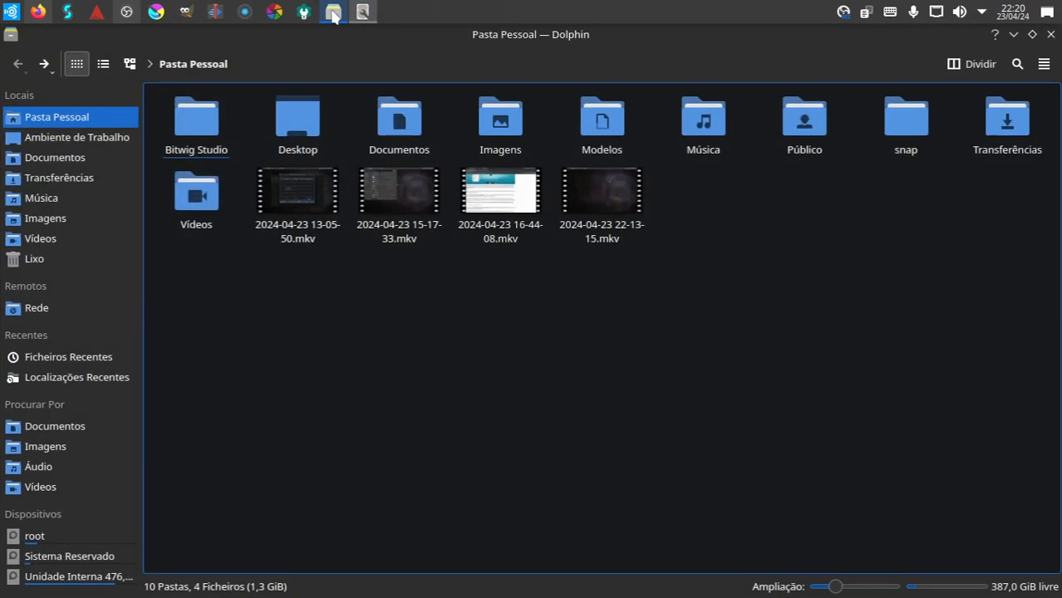
pyautogui.click(78, 577)
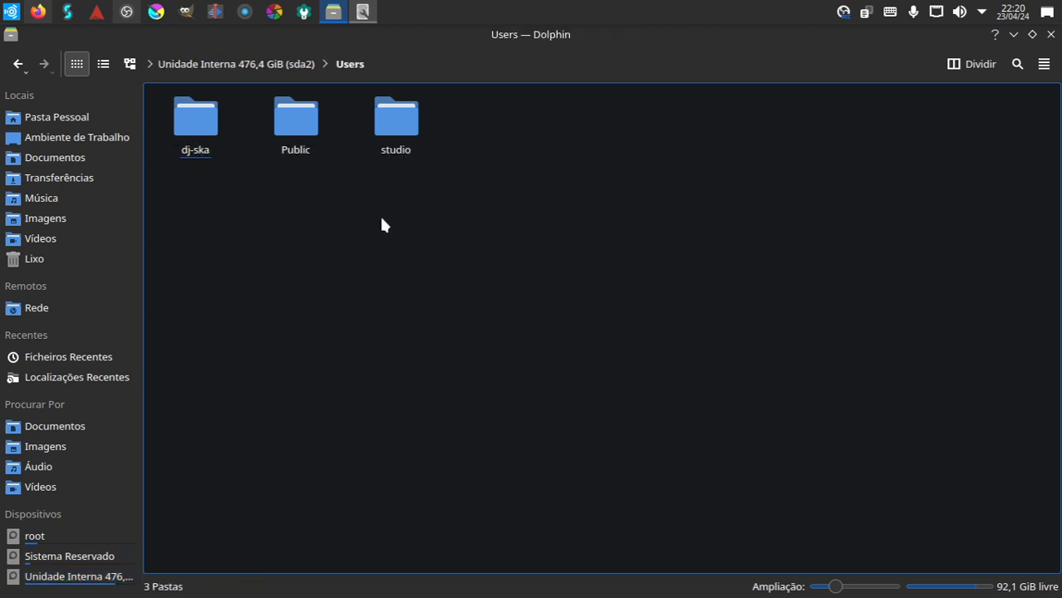
pyautogui.doubleClick(396, 117)
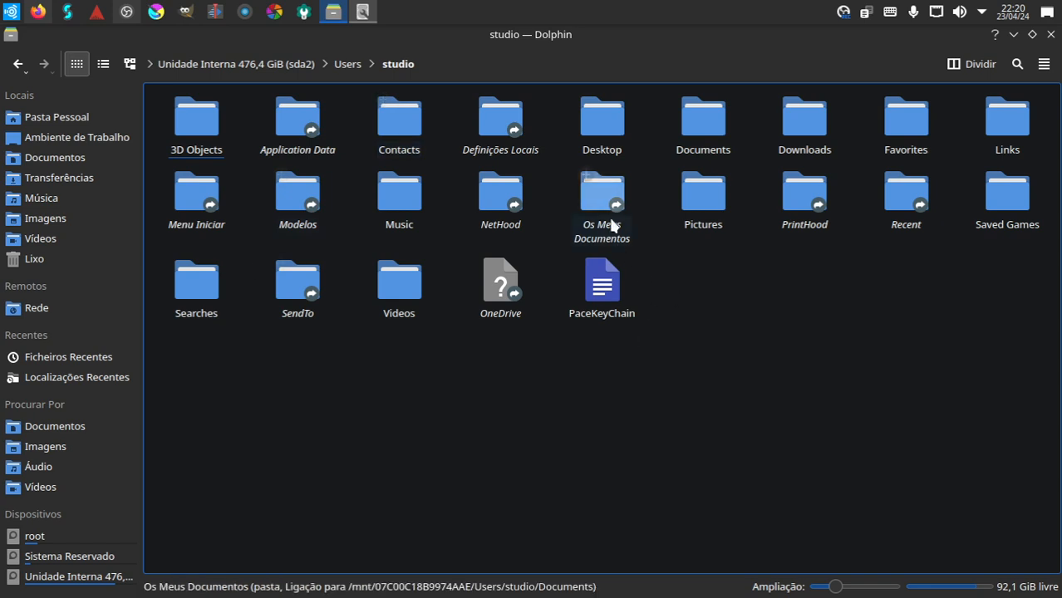
pyautogui.doubleClick(600, 117)
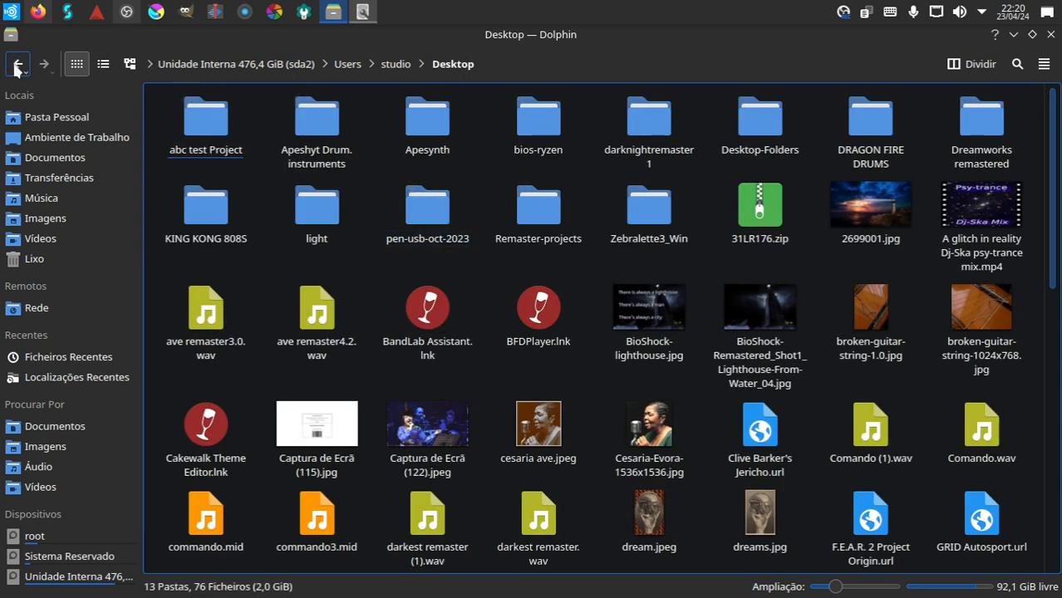
pyautogui.click(19, 63)
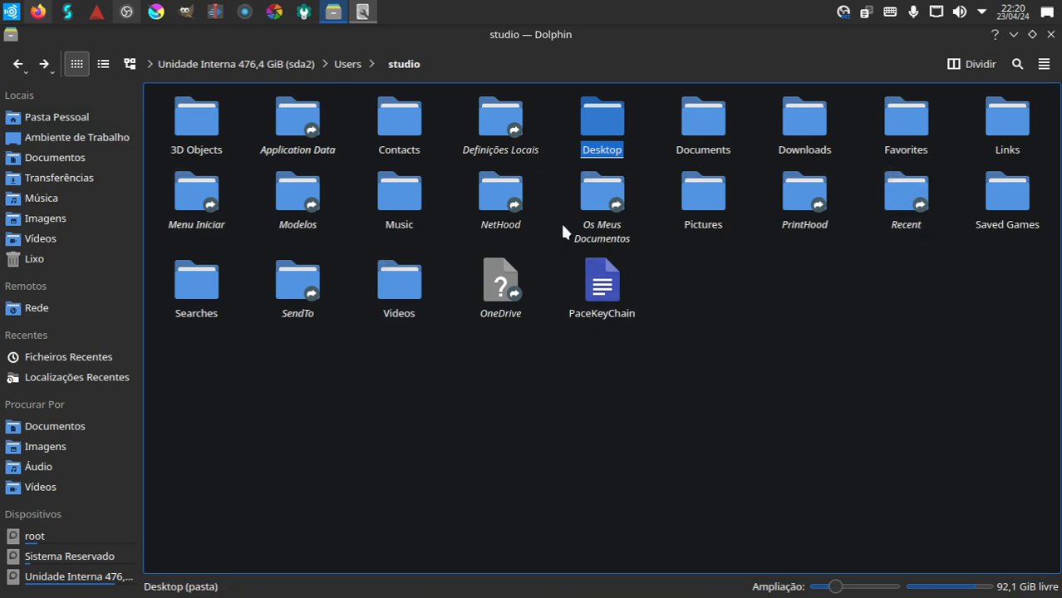
pyautogui.doubleClick(602, 116)
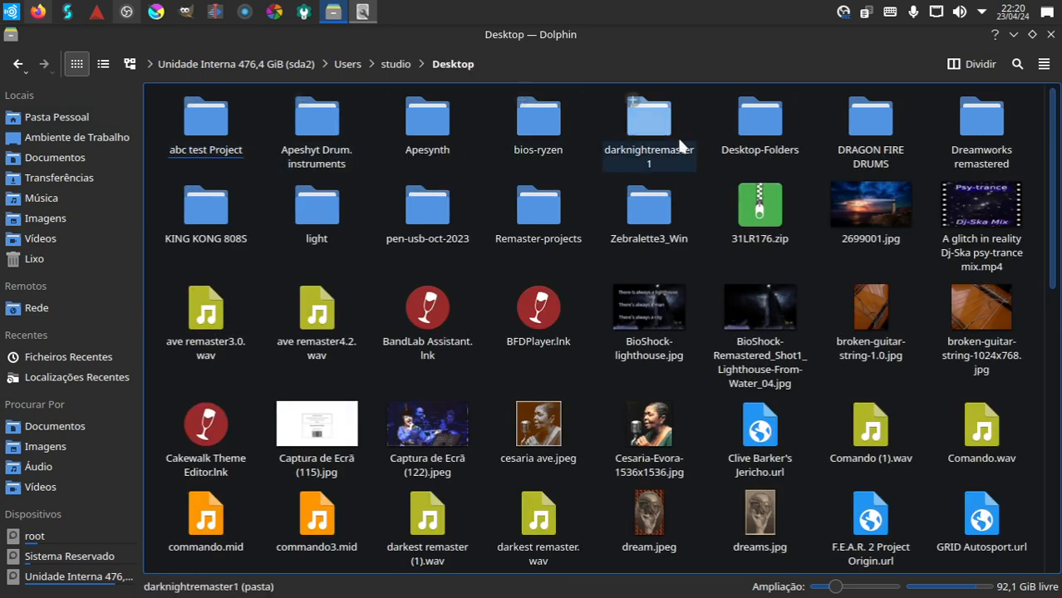
# - Continue into Desktop-Folders > Samples cd and look through the 120 sample-pack folders
pyautogui.doubleClick(760, 116)
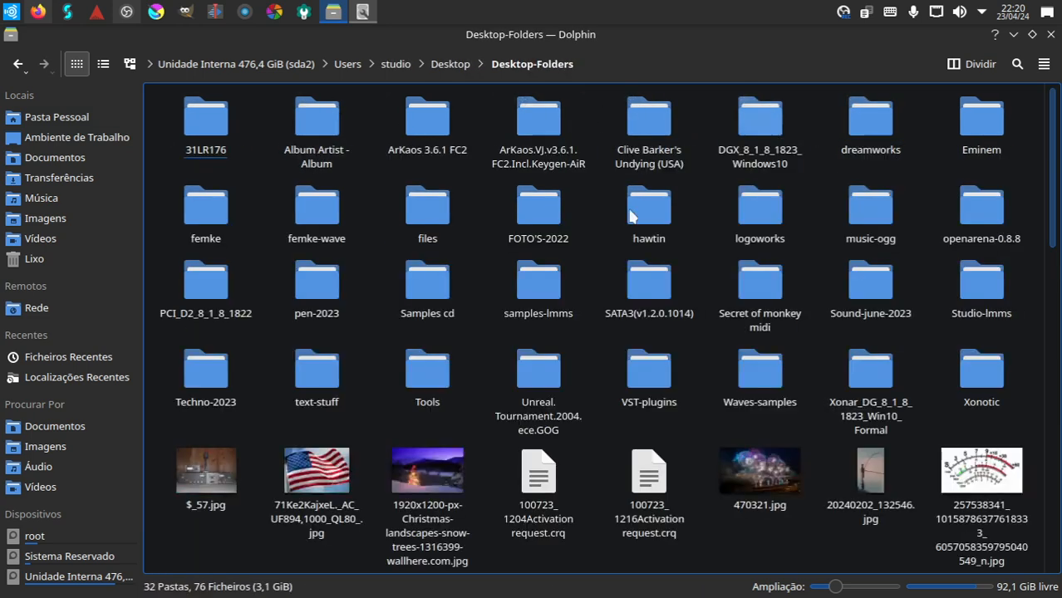
pyautogui.click(650, 369)
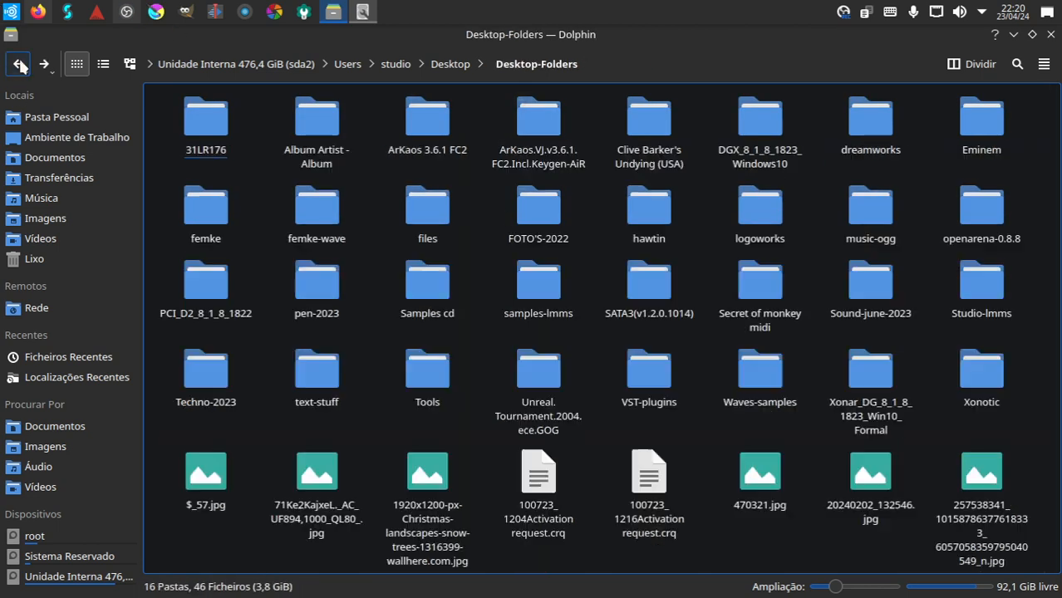
pyautogui.click(650, 369)
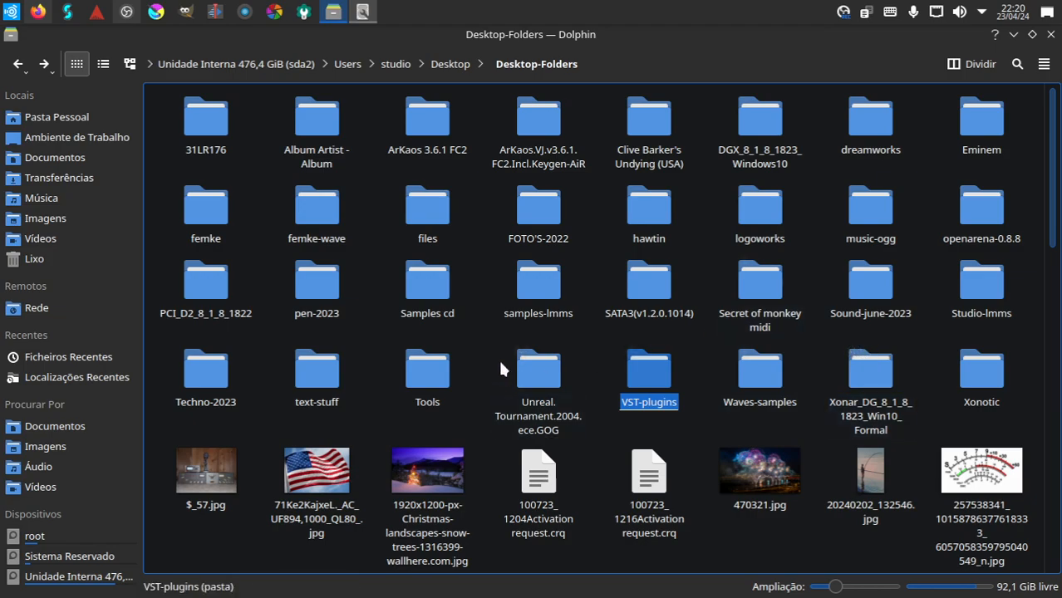
pyautogui.doubleClick(427, 282)
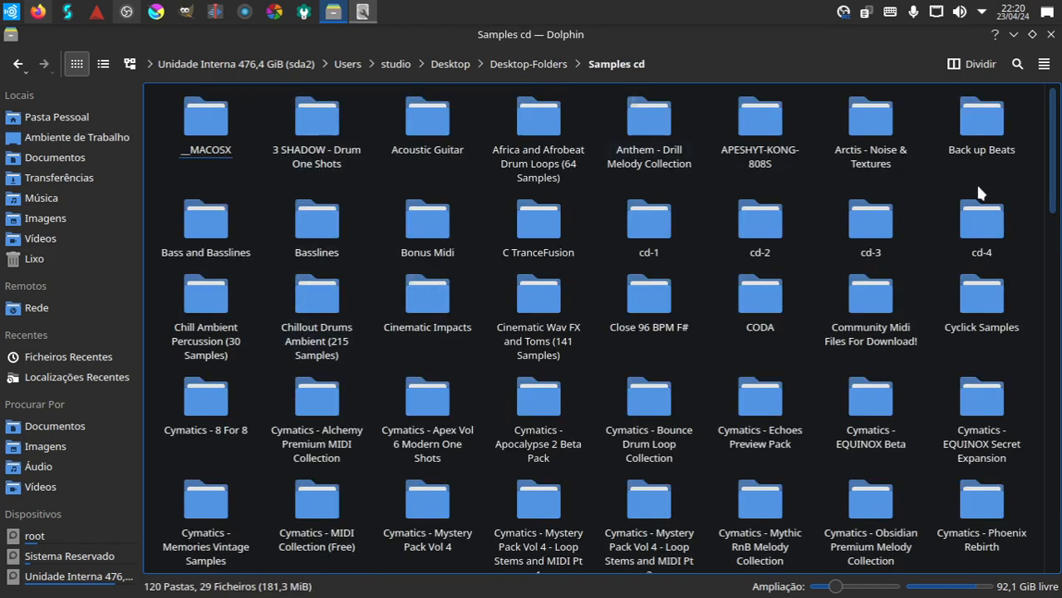
pyautogui.scroll(-3)
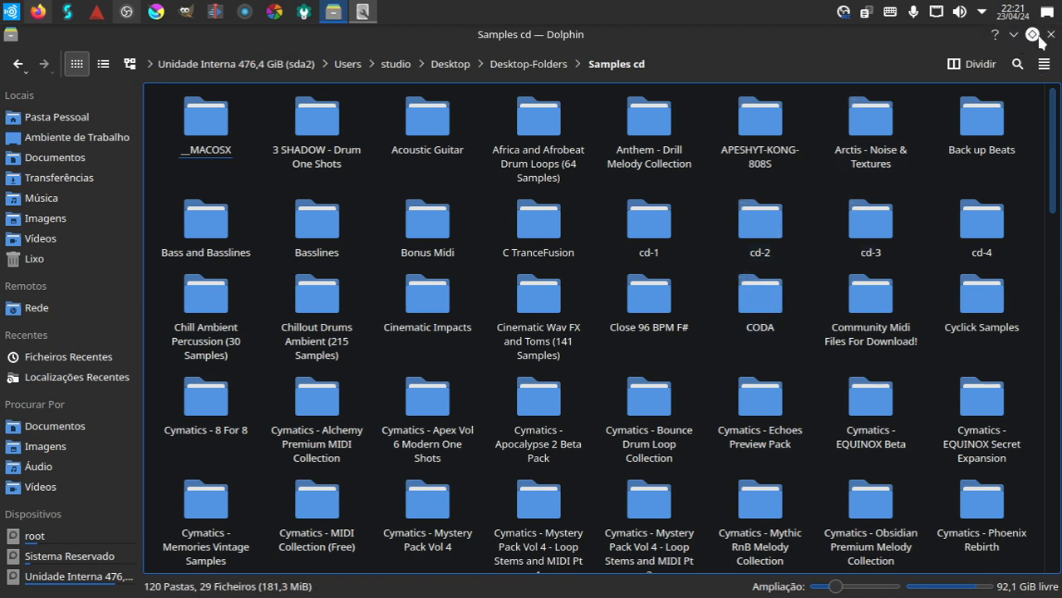
pyautogui.moveTo(1050, 35)
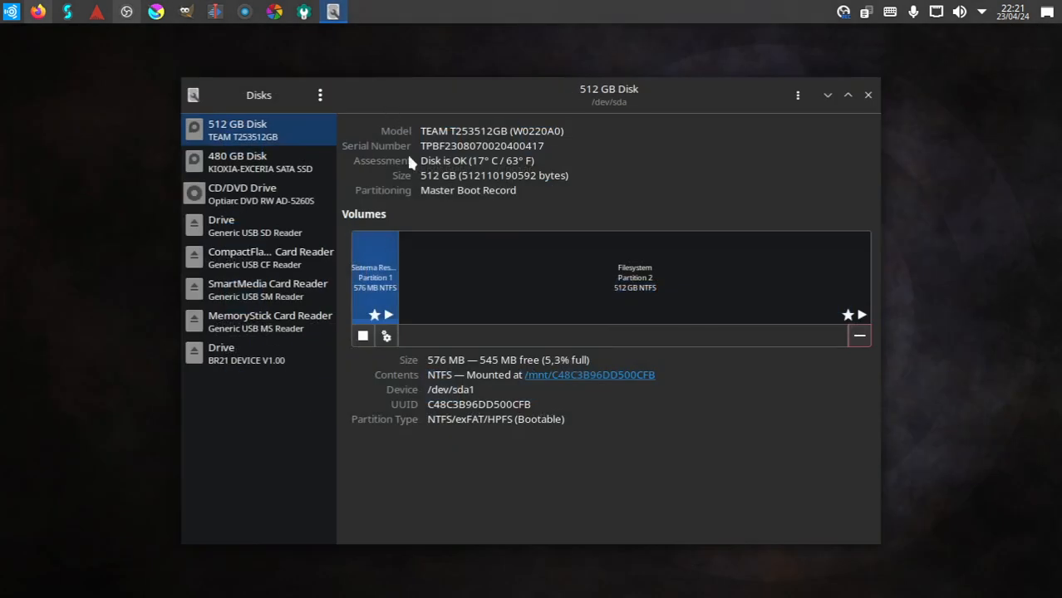
# - Bring up the Brave Linux install instructions in Firefox and launch a Konsole terminal
pyautogui.click(868, 94)
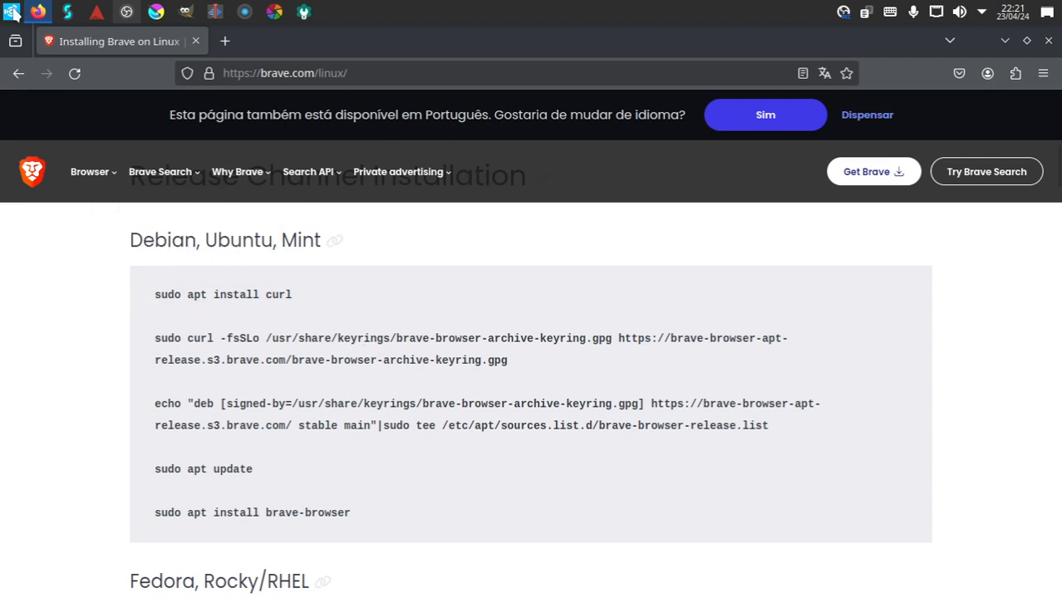
pyautogui.click(308, 171)
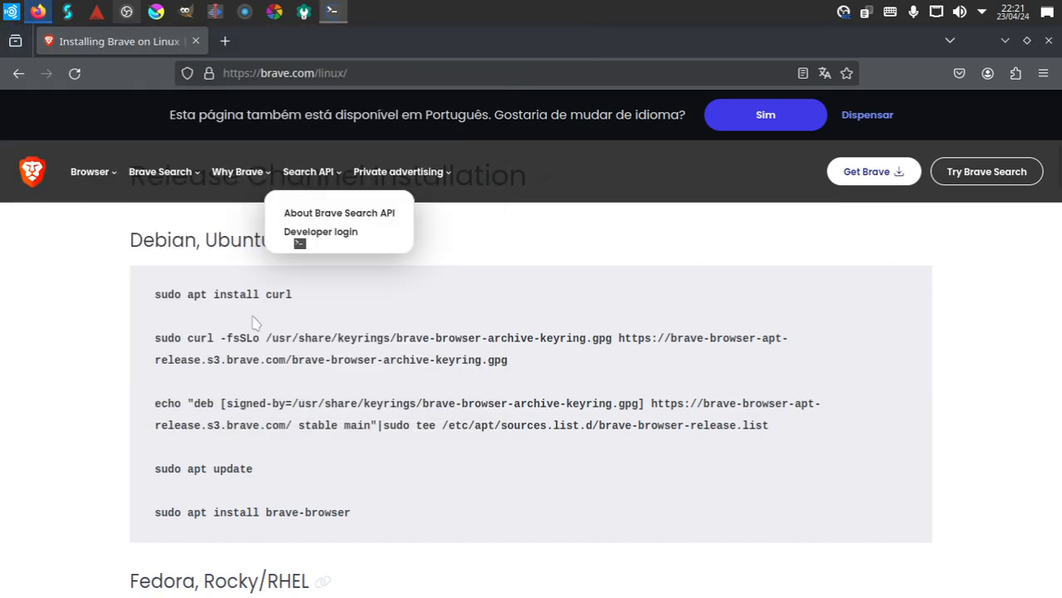
pyautogui.click(333, 12)
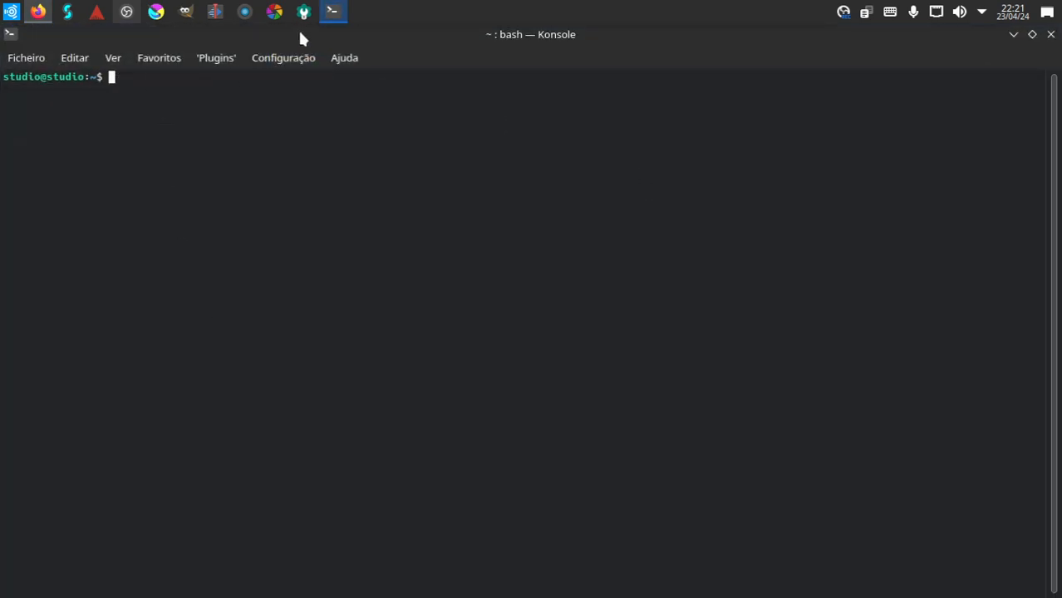
pyautogui.click(36, 11)
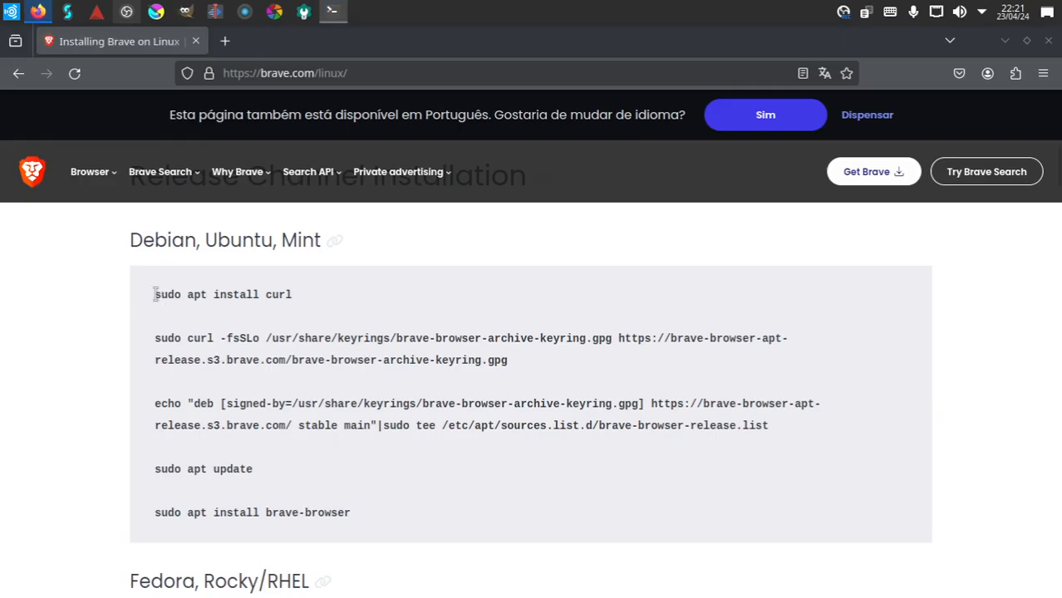
pyautogui.rightClick(223, 294)
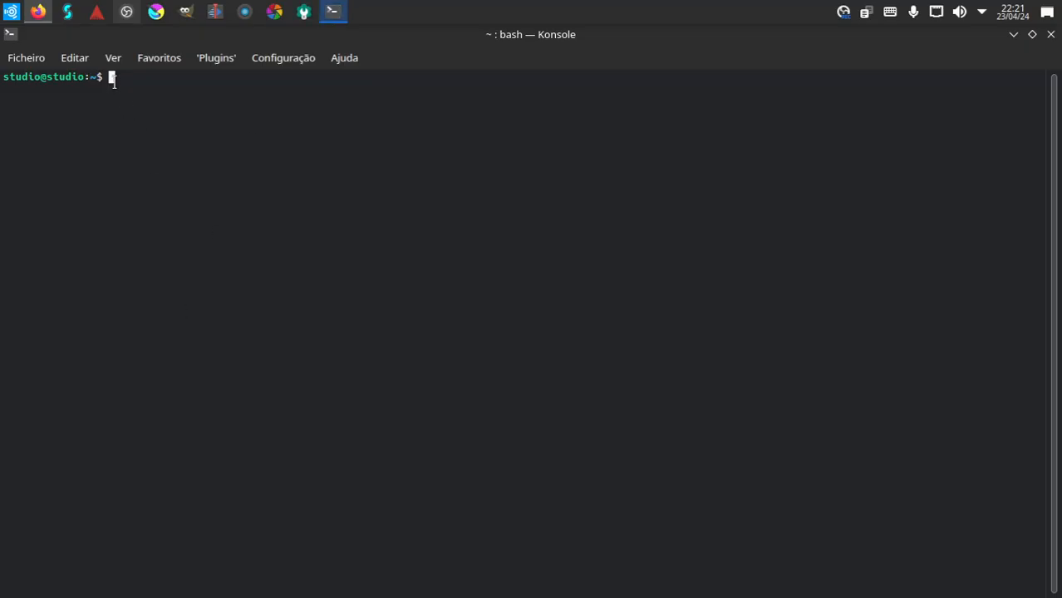
# - Run 'sudo apt install curl'; curl is reported as already the newest version
pyautogui.write('sudo apt install curl')
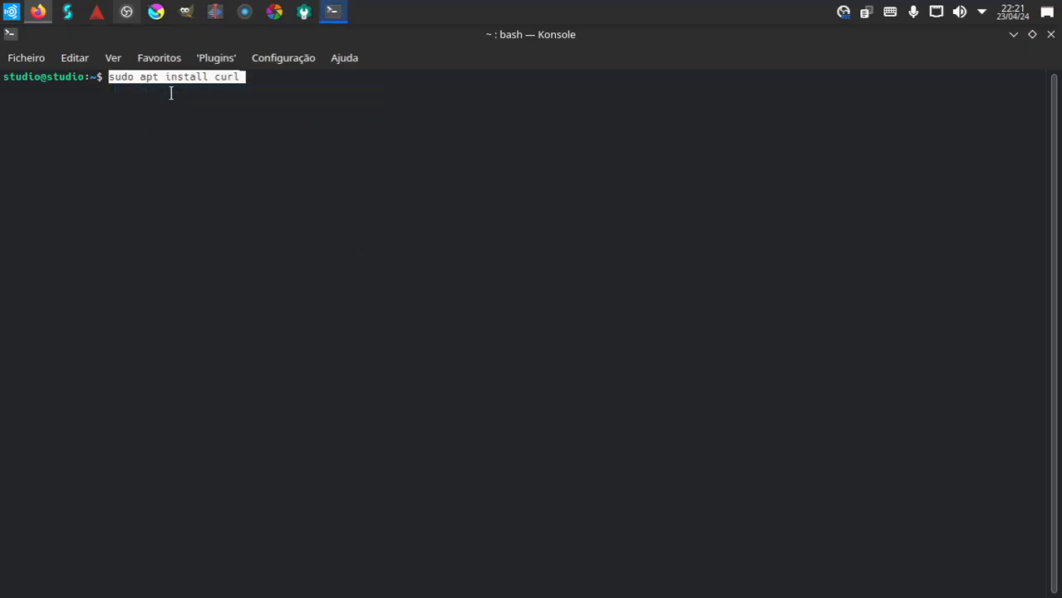
pyautogui.press('Return')
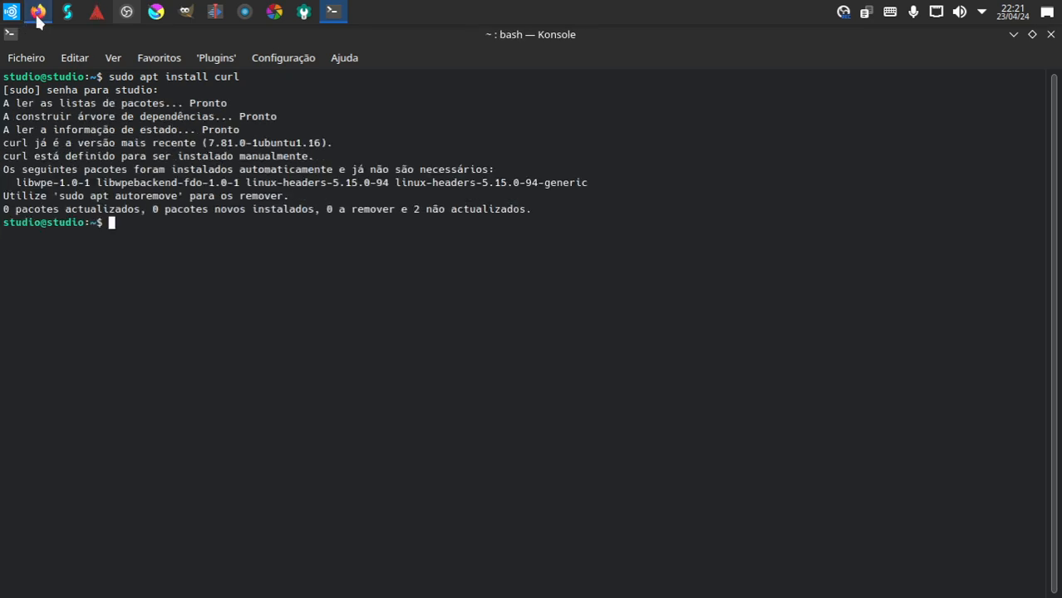
# - Copy the sudo curl keyring command from the Brave page and paste it into Konsole
pyautogui.click(36, 12)
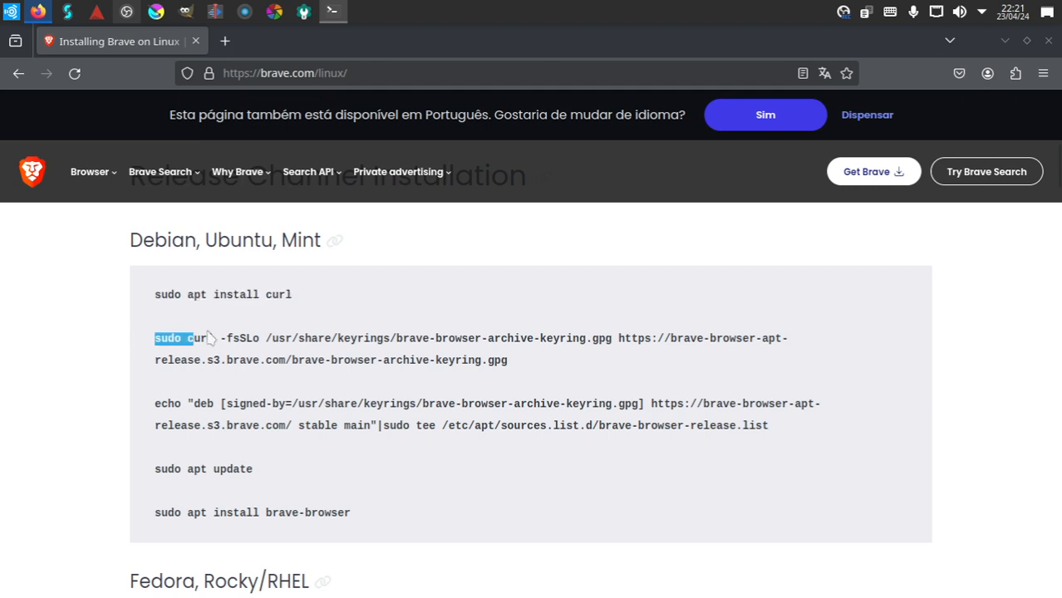
pyautogui.rightClick(426, 339)
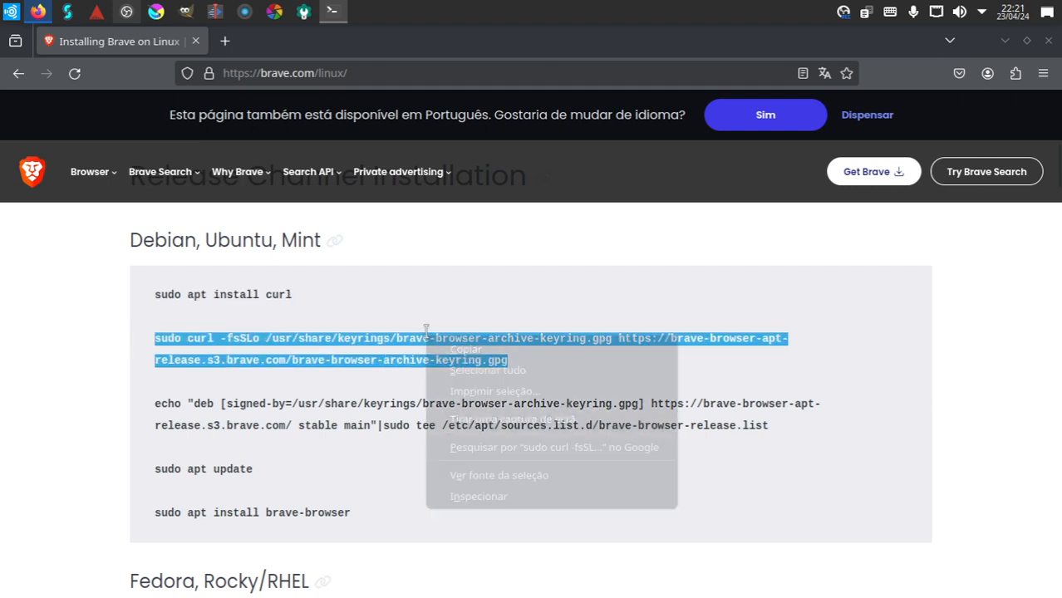
pyautogui.click(333, 12)
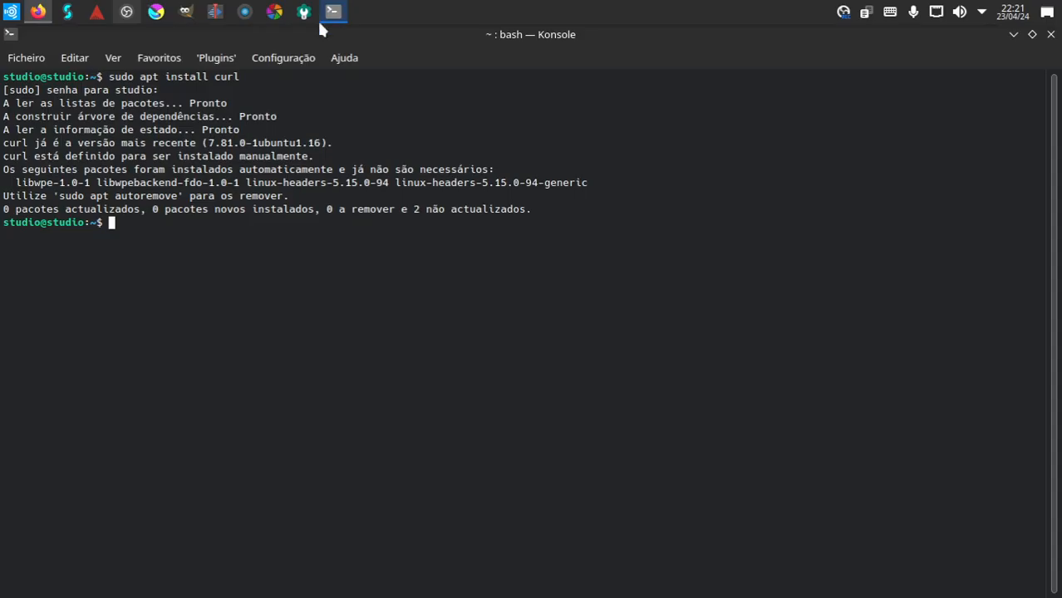
pyautogui.rightClick(108, 225)
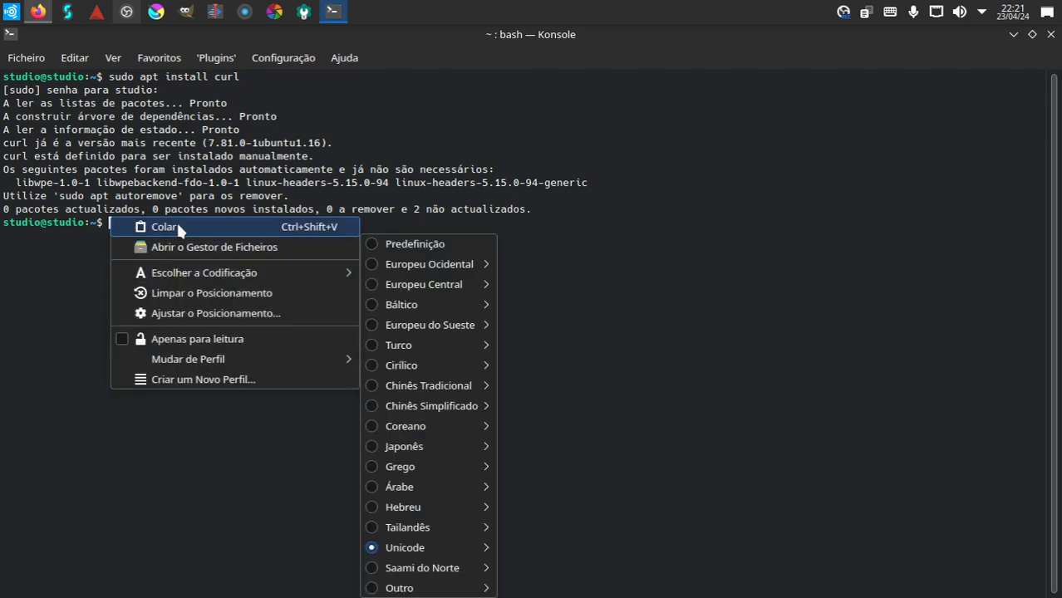
pyautogui.click(163, 226)
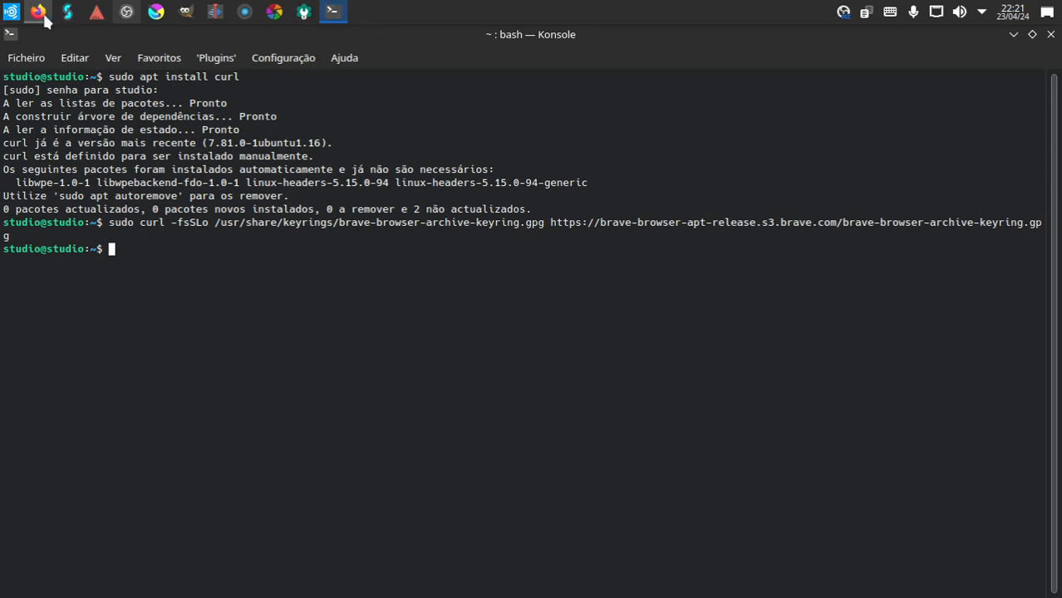
pyautogui.click(36, 10)
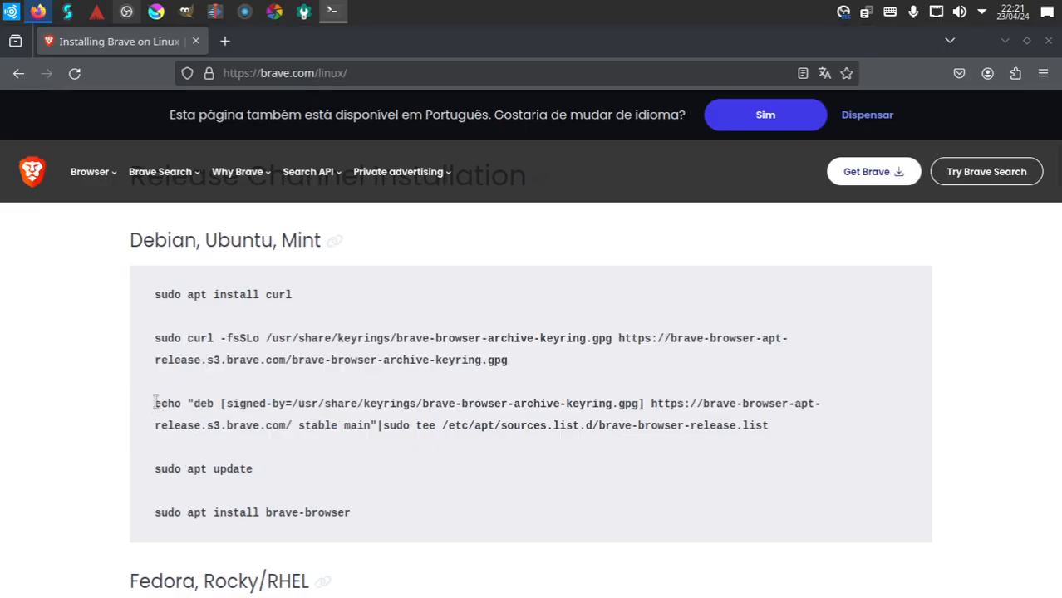
# - Run the echo command adding the Brave repository, then 'sudo apt update' to refresh package lists
pyautogui.moveTo(155, 404); pyautogui.dragTo(765, 425)
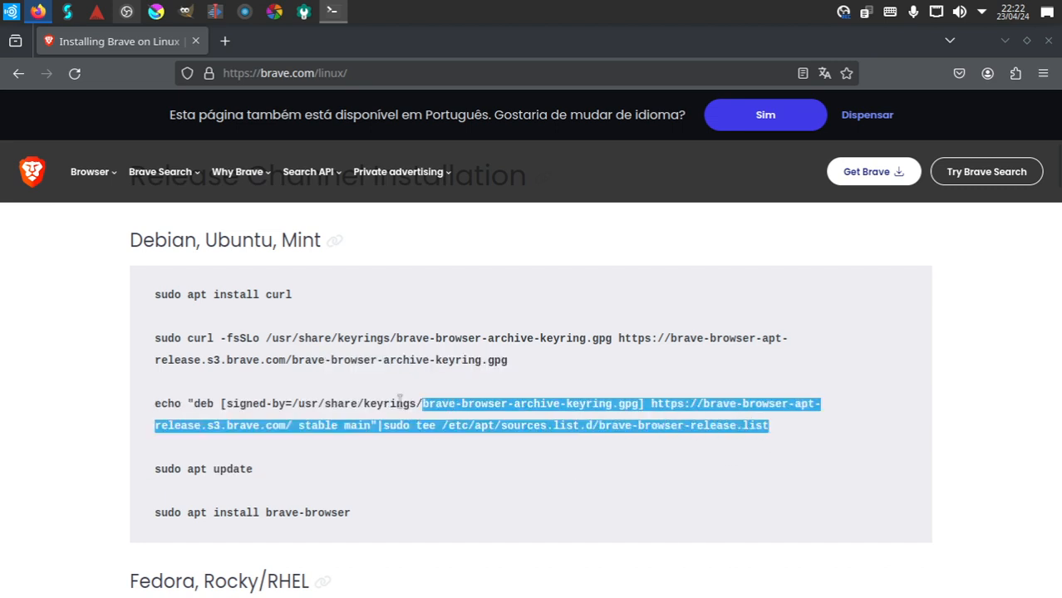
pyautogui.rightClick(399, 404)
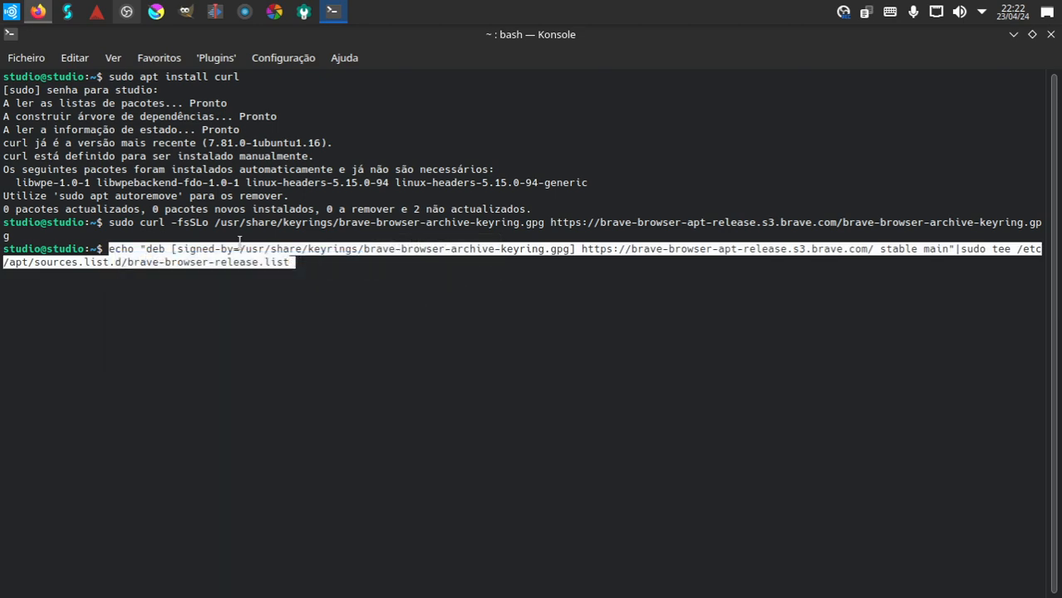
pyautogui.press('Return')
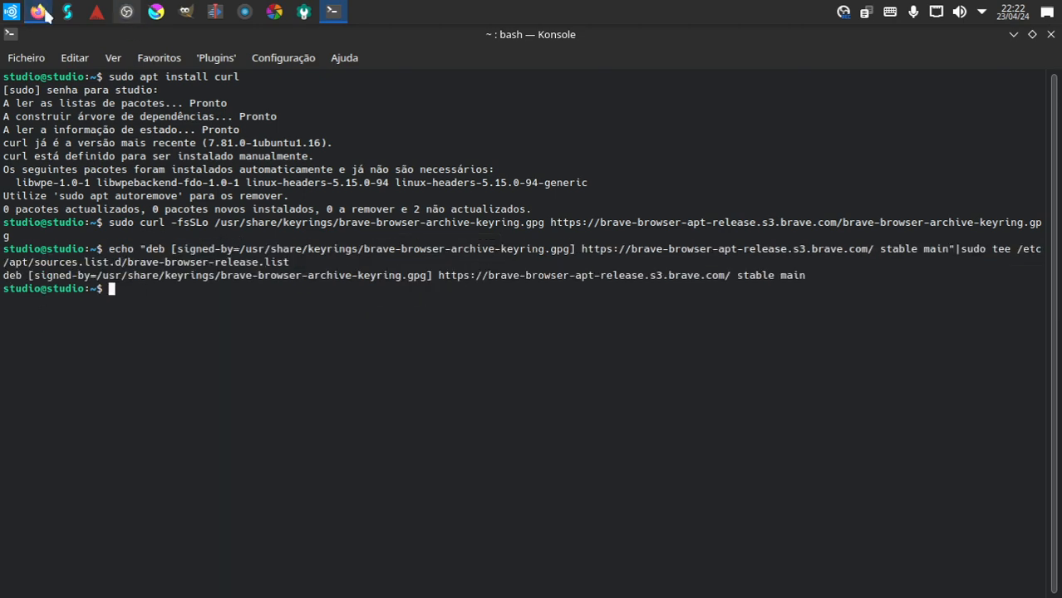
pyautogui.click(36, 11)
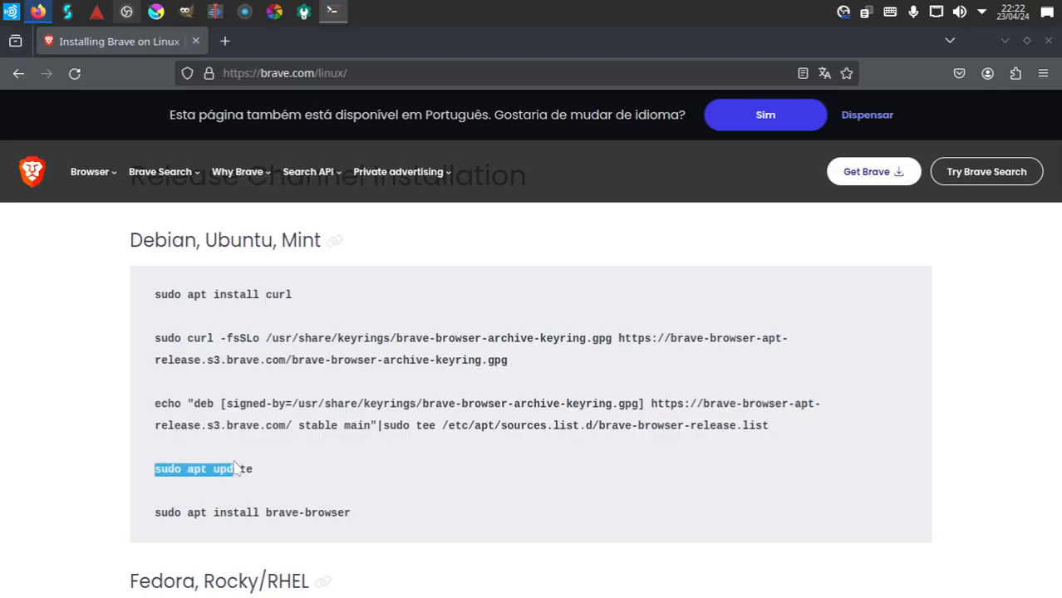
pyautogui.rightClick(203, 469)
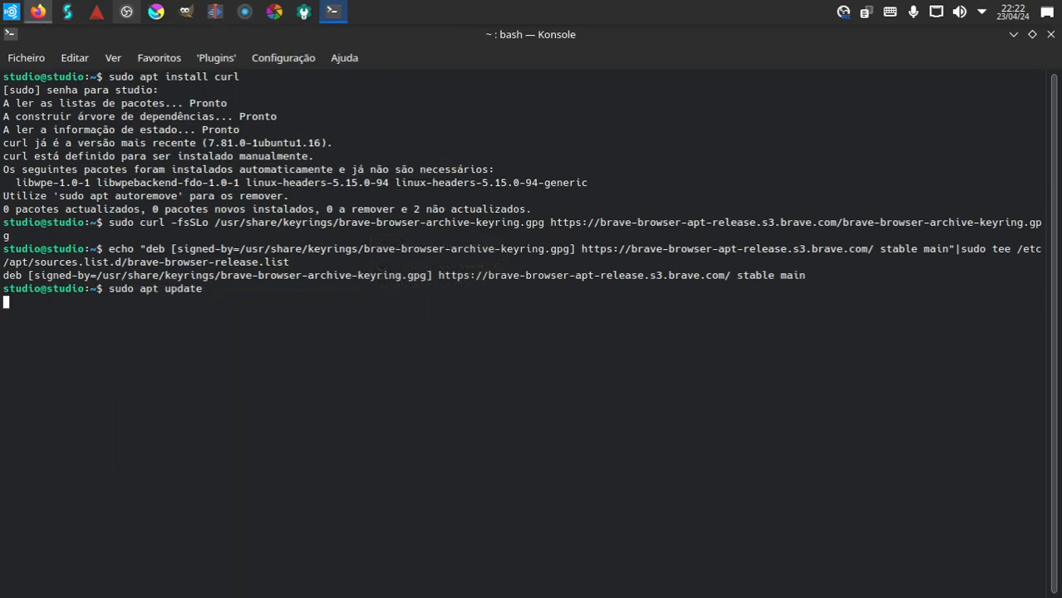
pyautogui.press('Return')
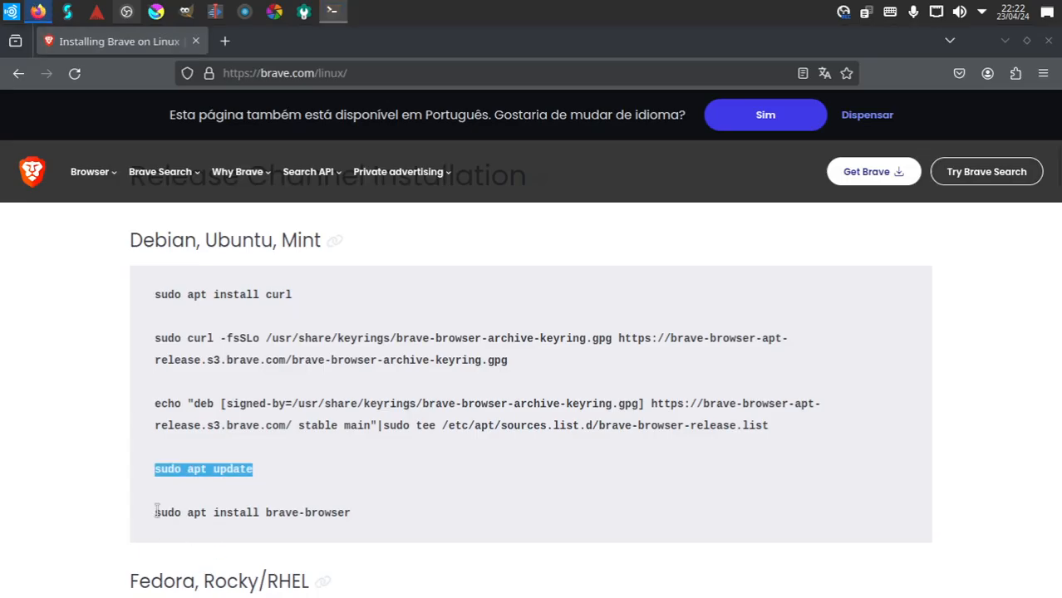
# - Run 'sudo apt install brave-browser', confirm with s, then exit the terminal
pyautogui.rightClick(253, 512)
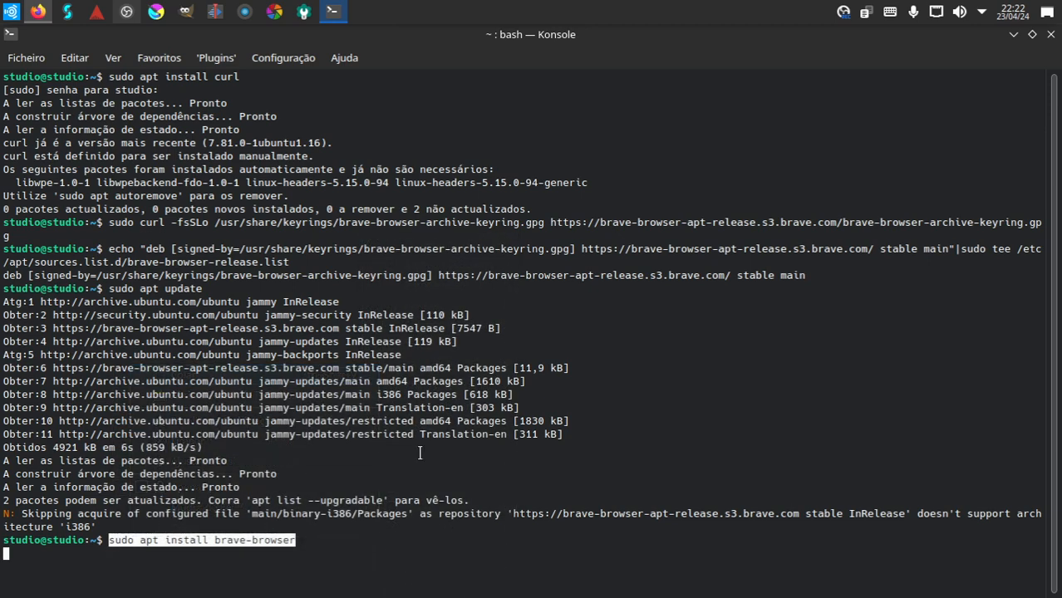
pyautogui.press('Return')
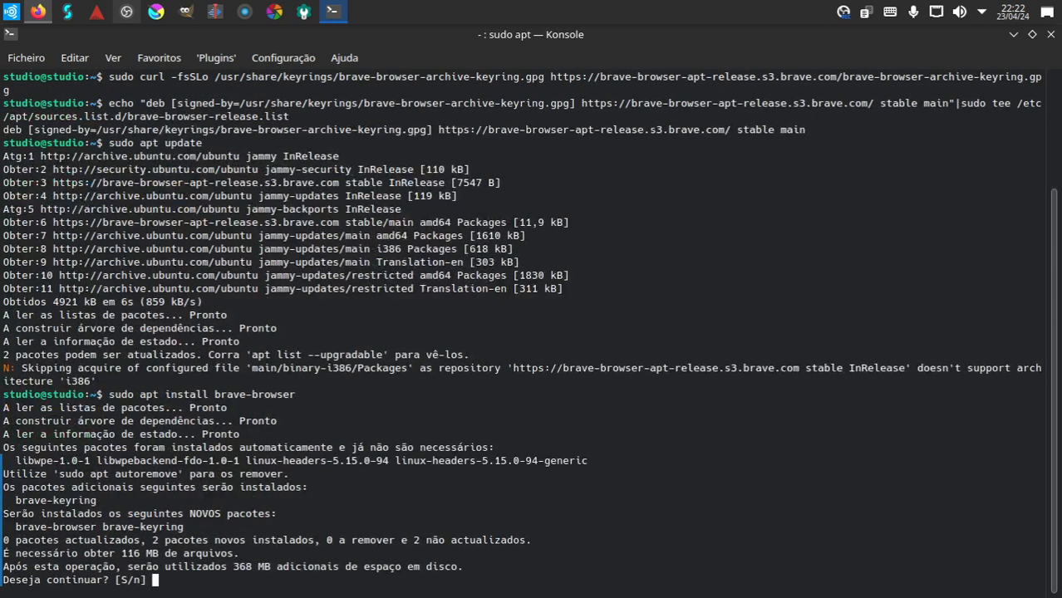
pyautogui.write('s')
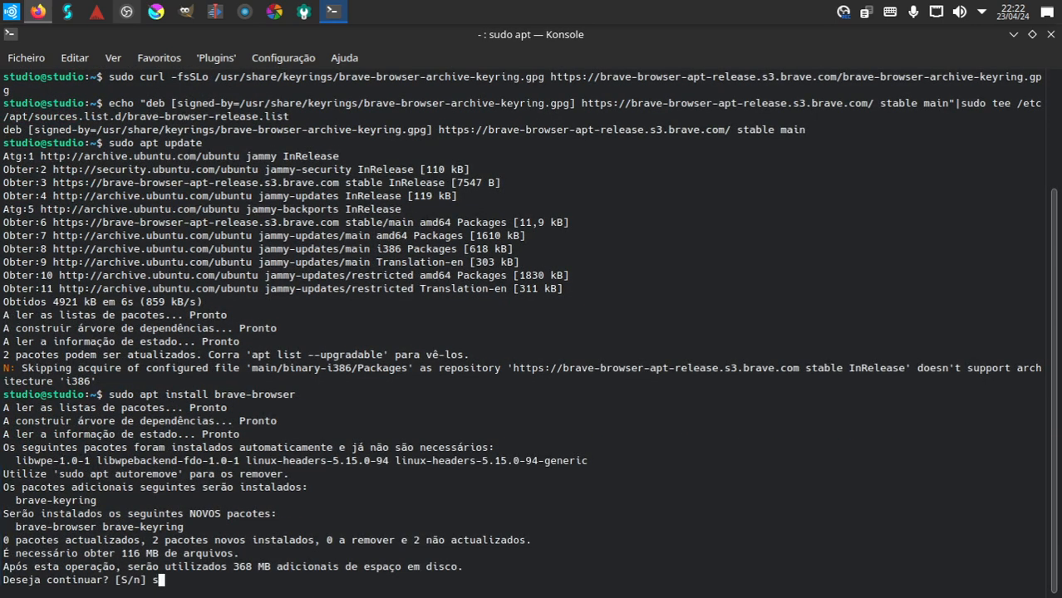
pyautogui.press('Return')
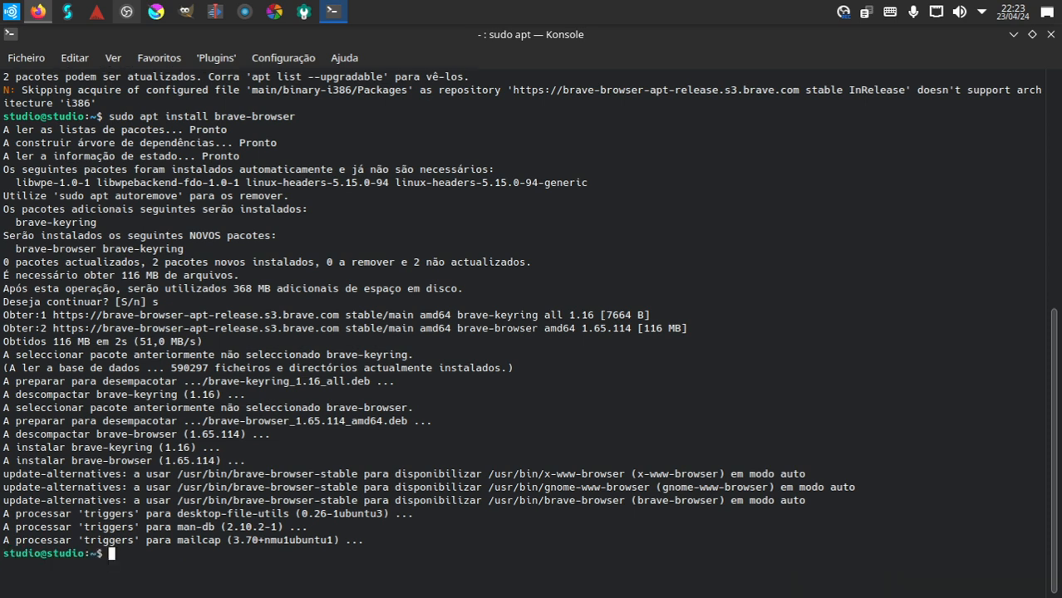
pyautogui.write('e')
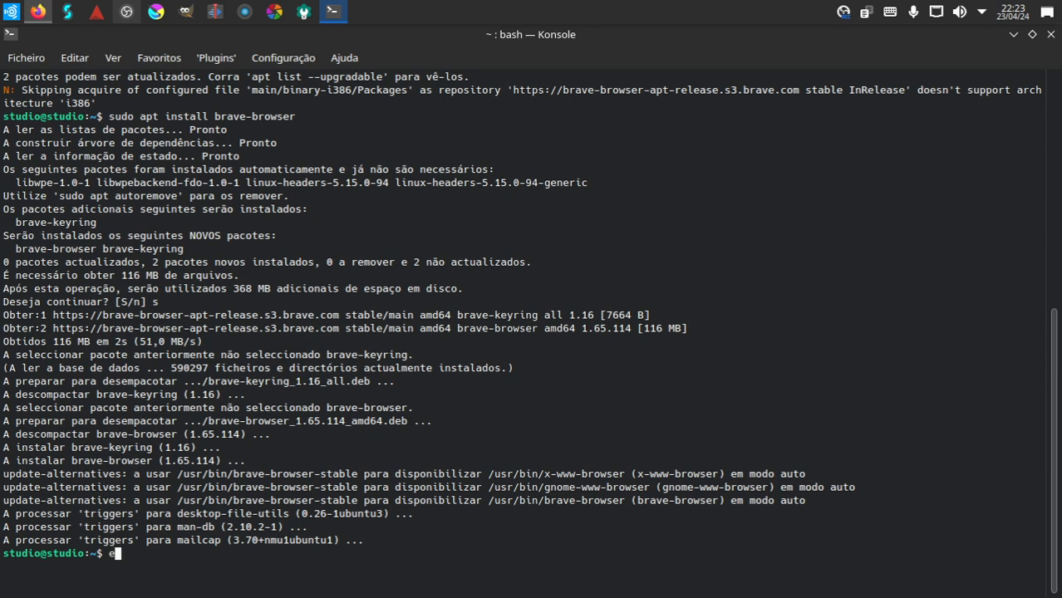
pyautogui.write('xit')
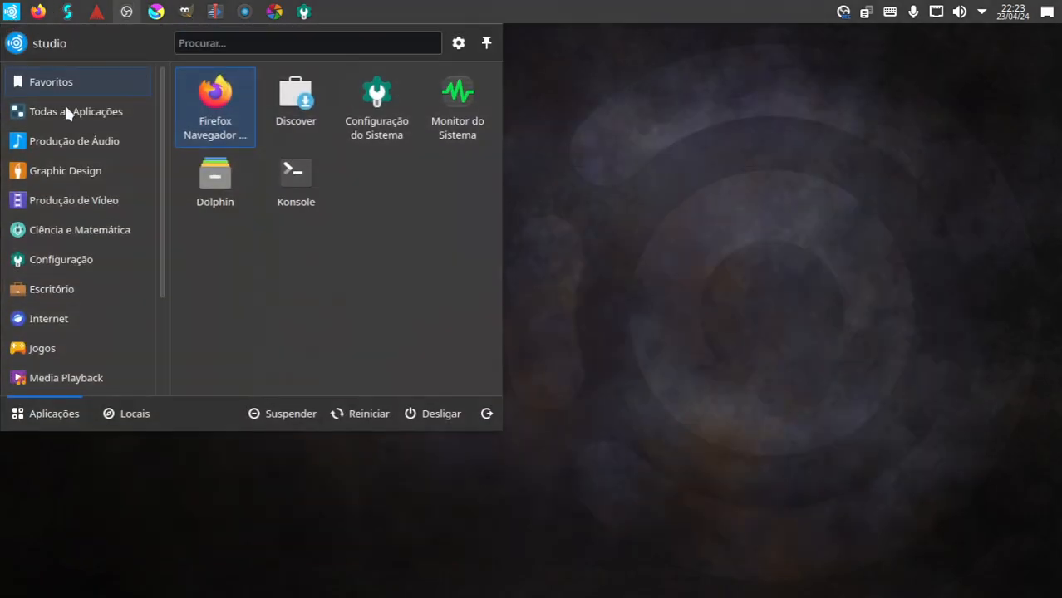
# - Launch Brave from the Internet category, make it the default browser and skip importing settings
pyautogui.click(60, 259)
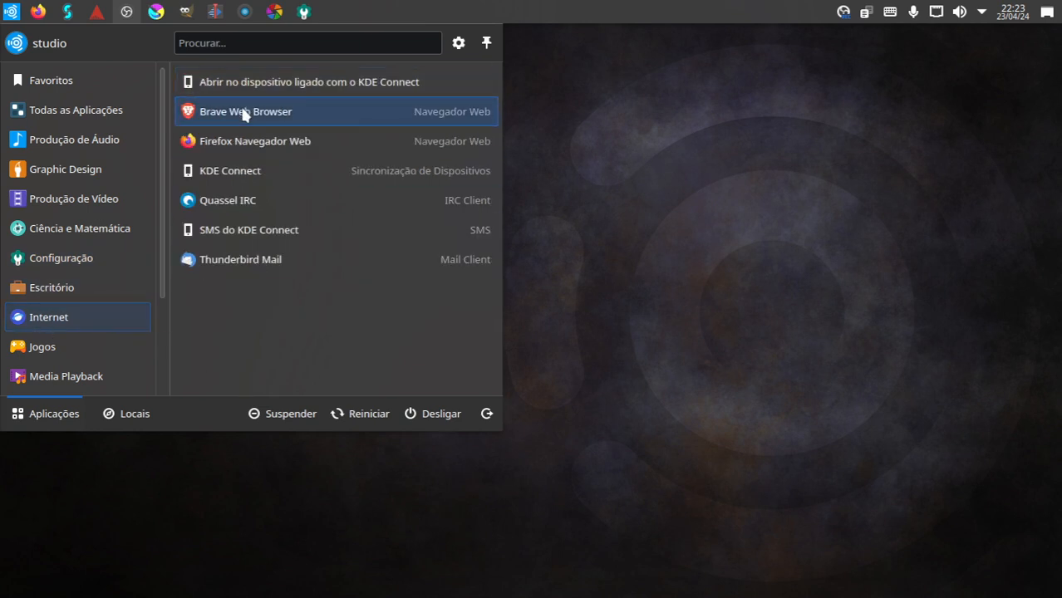
pyautogui.click(246, 111)
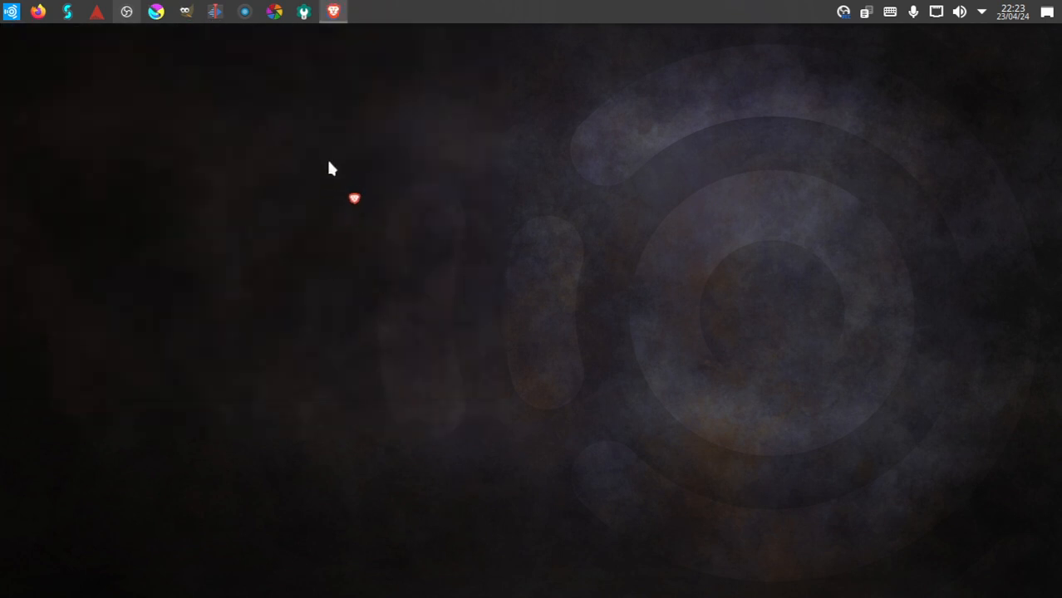
pyautogui.click(333, 12)
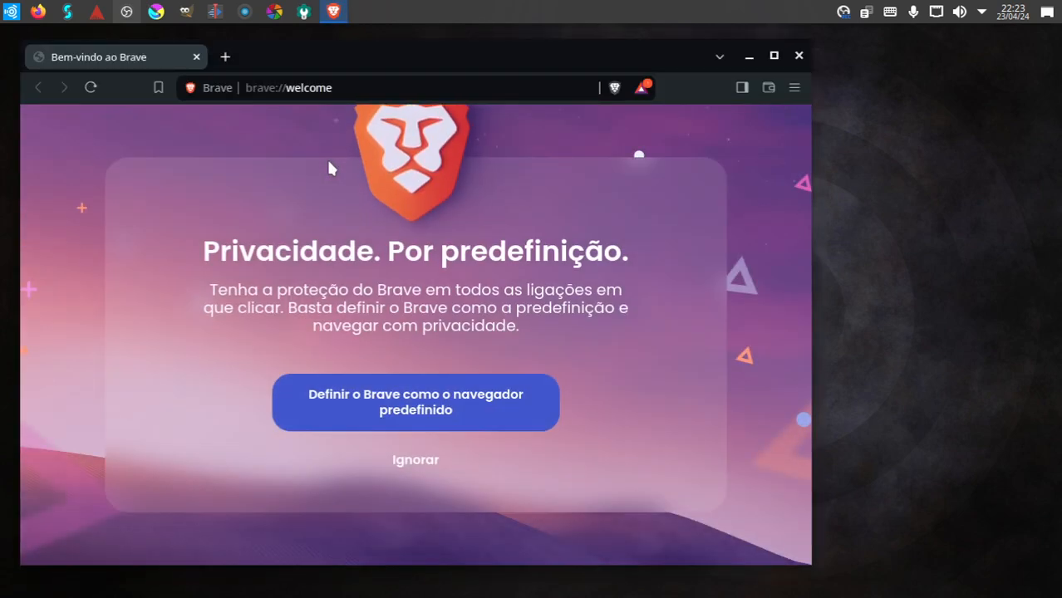
pyautogui.moveTo(376, 390)
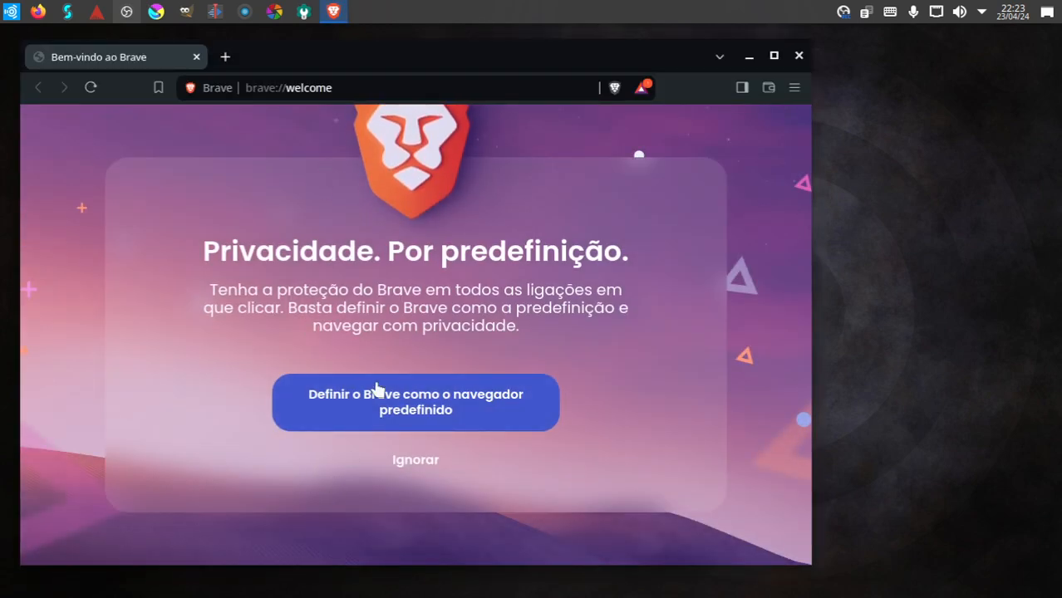
pyautogui.click(414, 402)
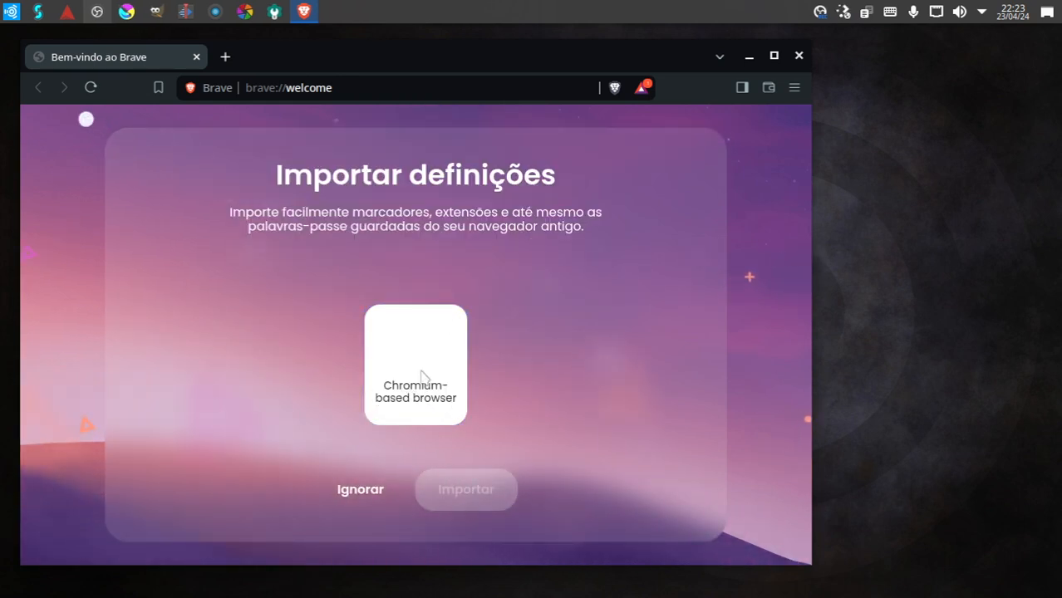
pyautogui.click(359, 489)
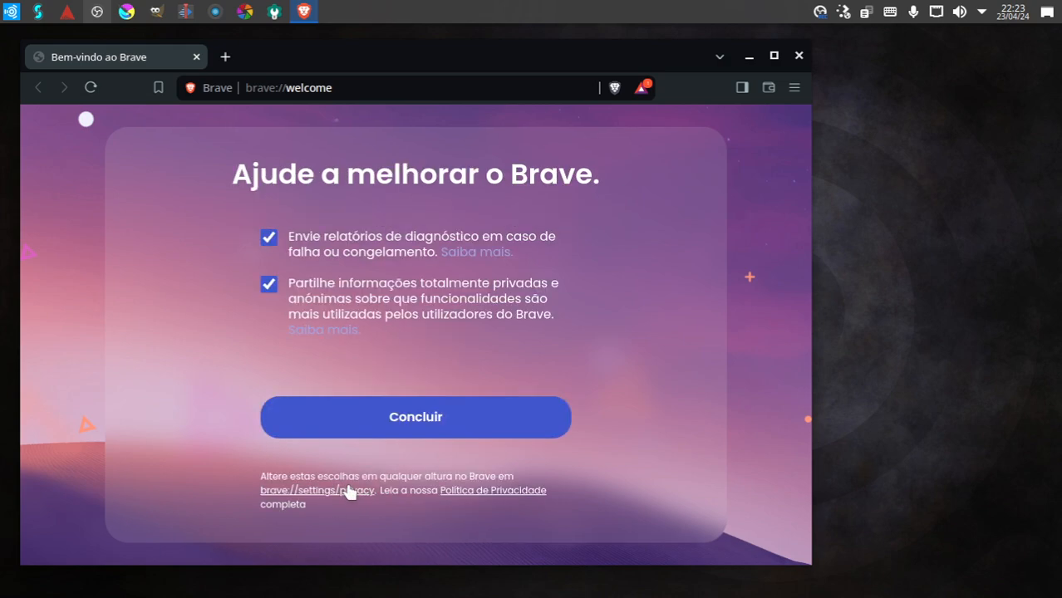
# - Finish the Brave welcome setup, maximise the window, then close the browser
pyautogui.click(415, 415)
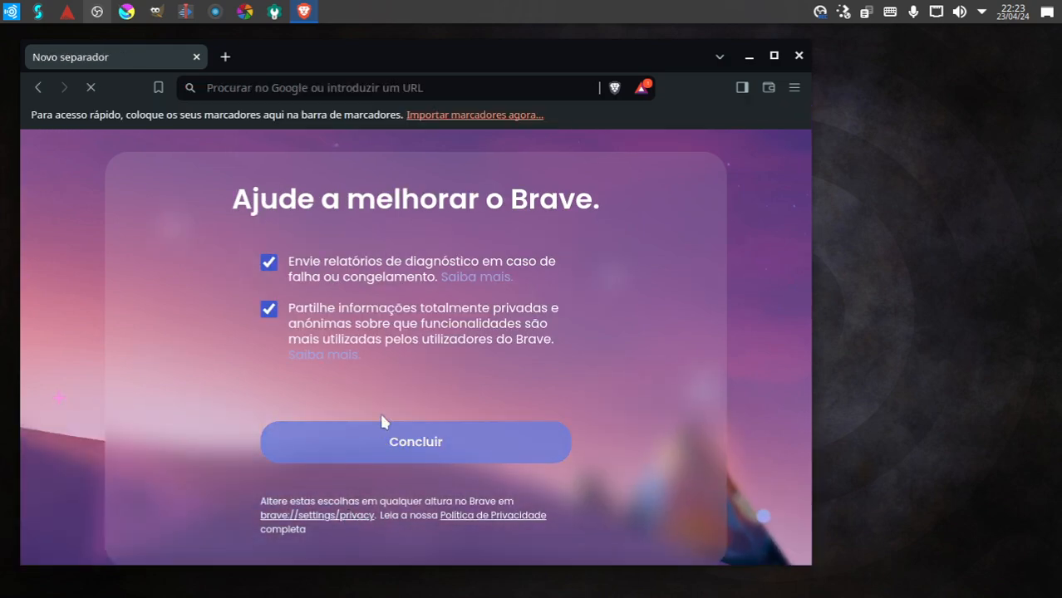
pyautogui.click(415, 442)
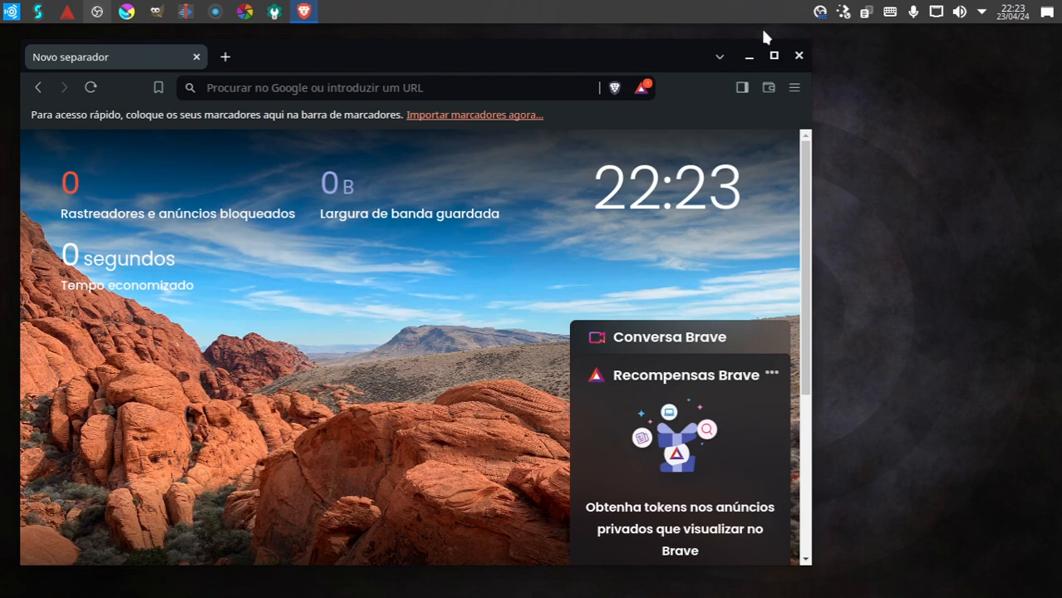
pyautogui.click(773, 55)
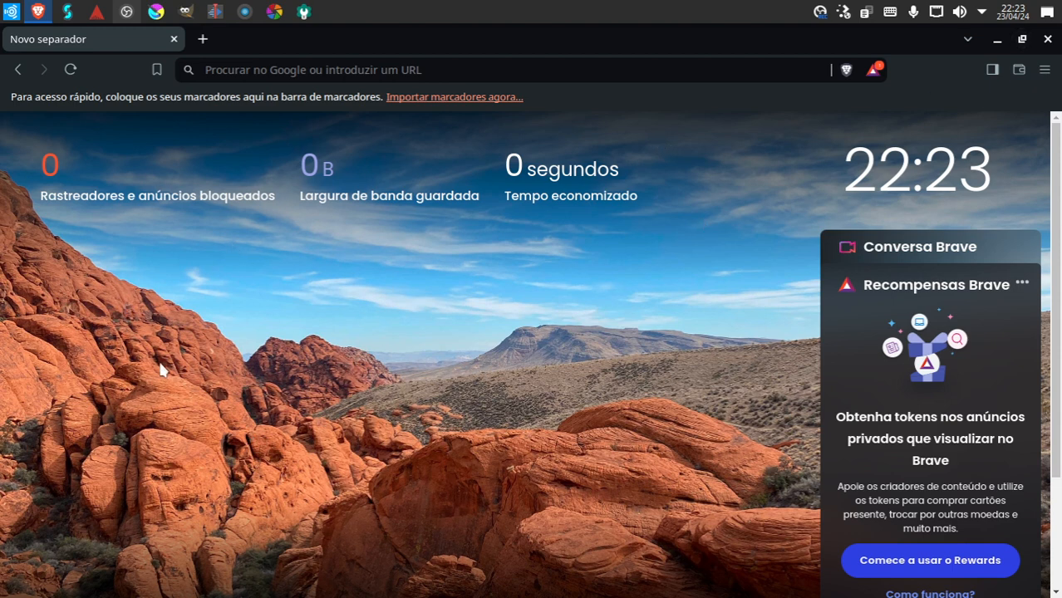
pyautogui.moveTo(396, 369)
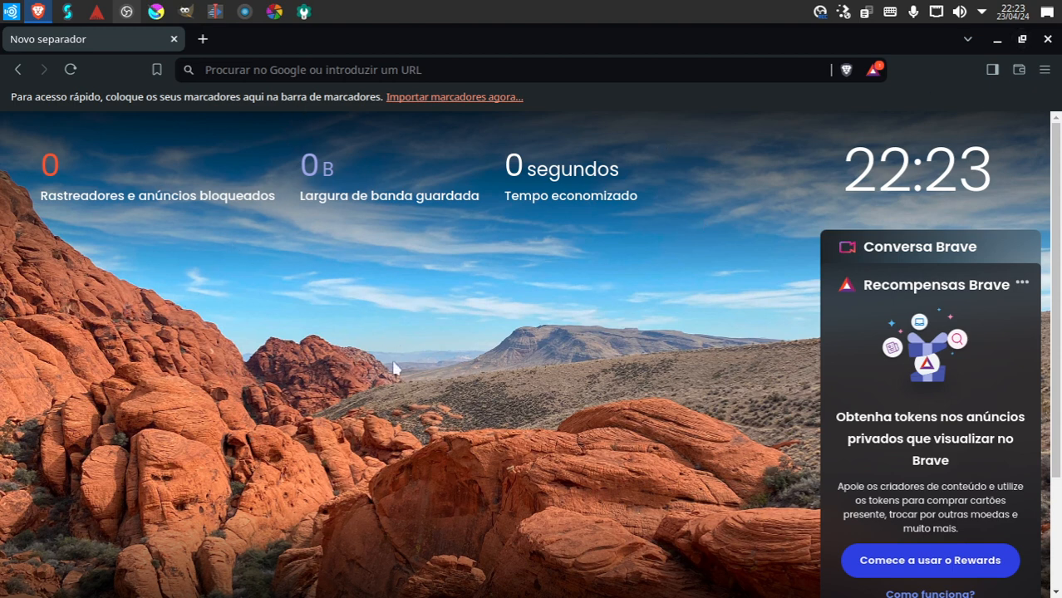
pyautogui.moveTo(216, 207)
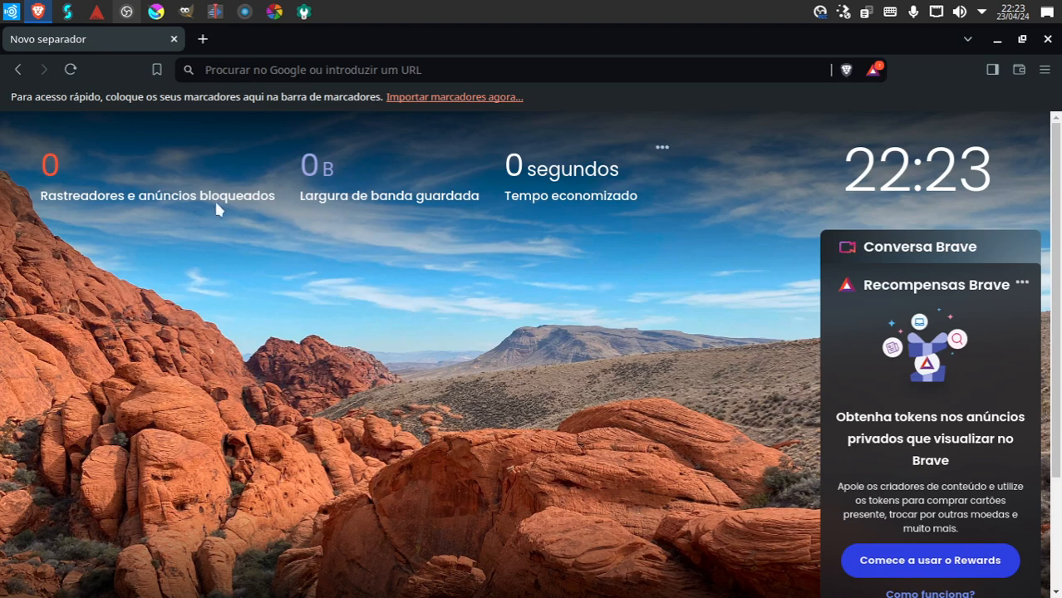
pyautogui.moveTo(1041, 41)
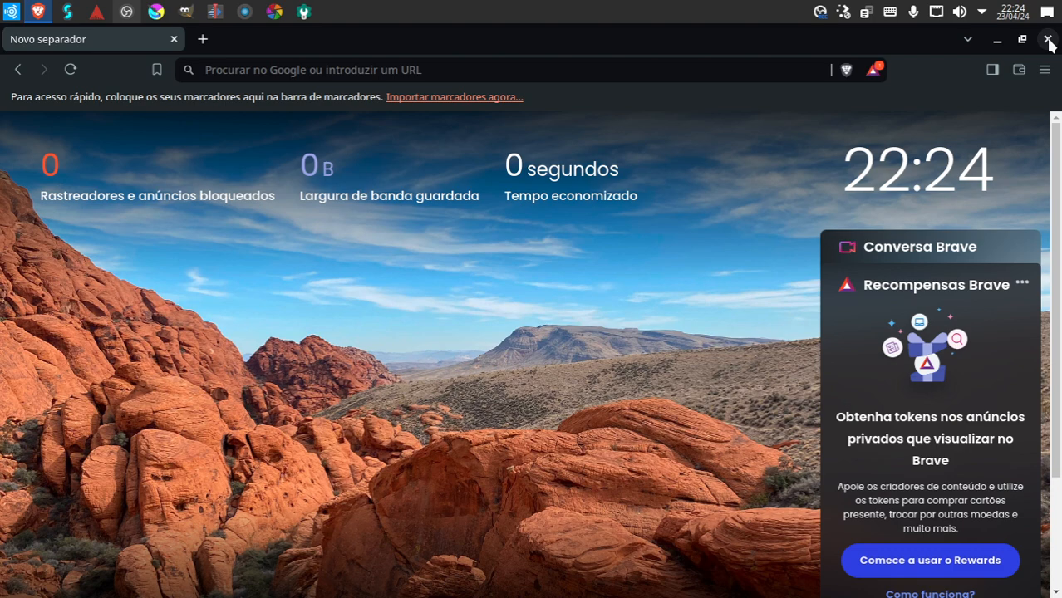
pyautogui.moveTo(1014, 108)
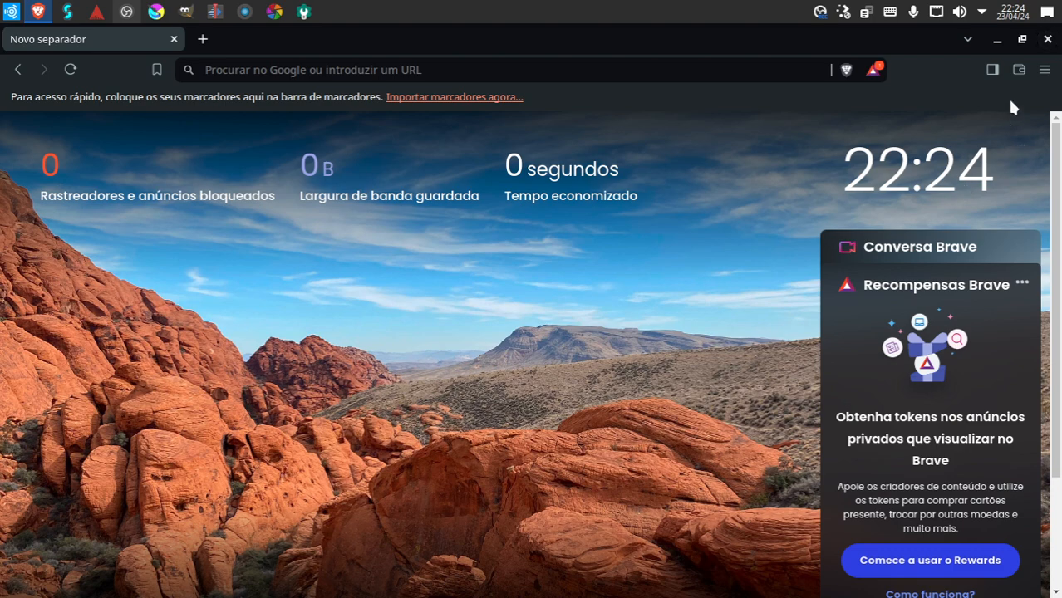
pyautogui.click(996, 40)
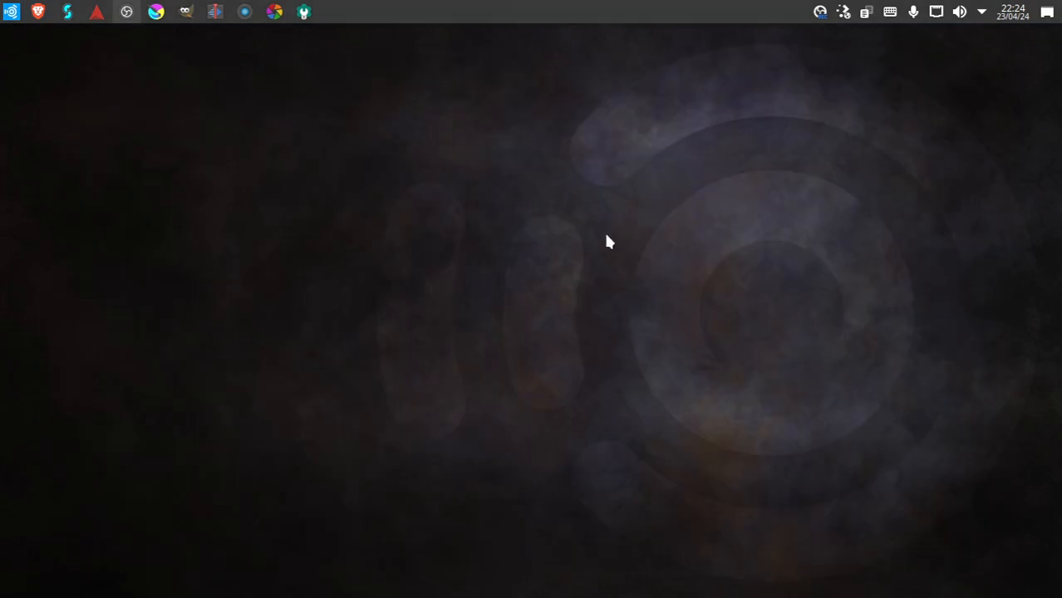
# - Browse the launcher's Office and Settings categories, then launch Configuração do Sistema
pyautogui.click(10, 10)
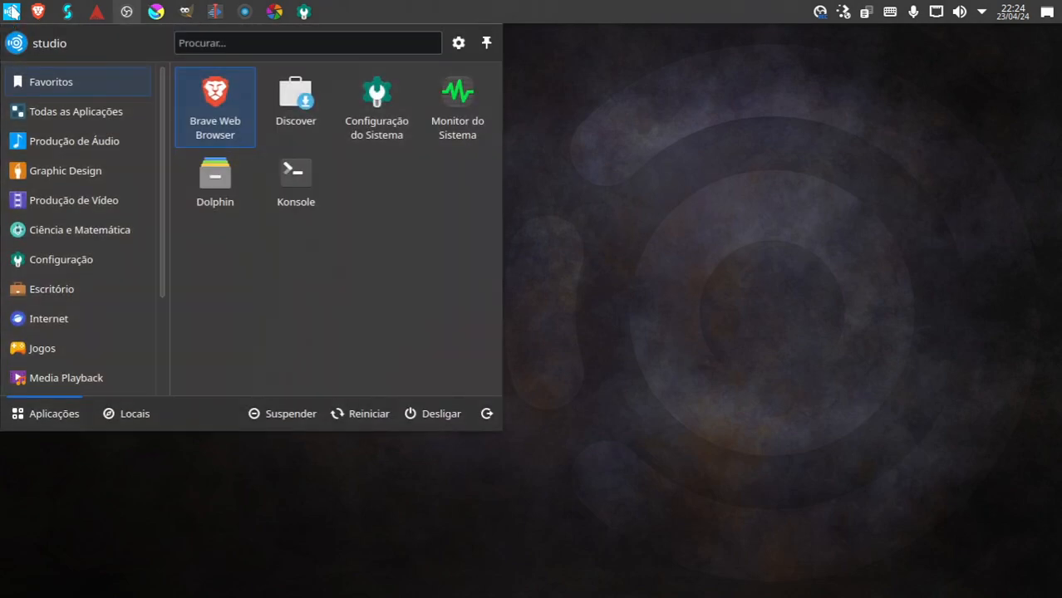
pyautogui.click(48, 319)
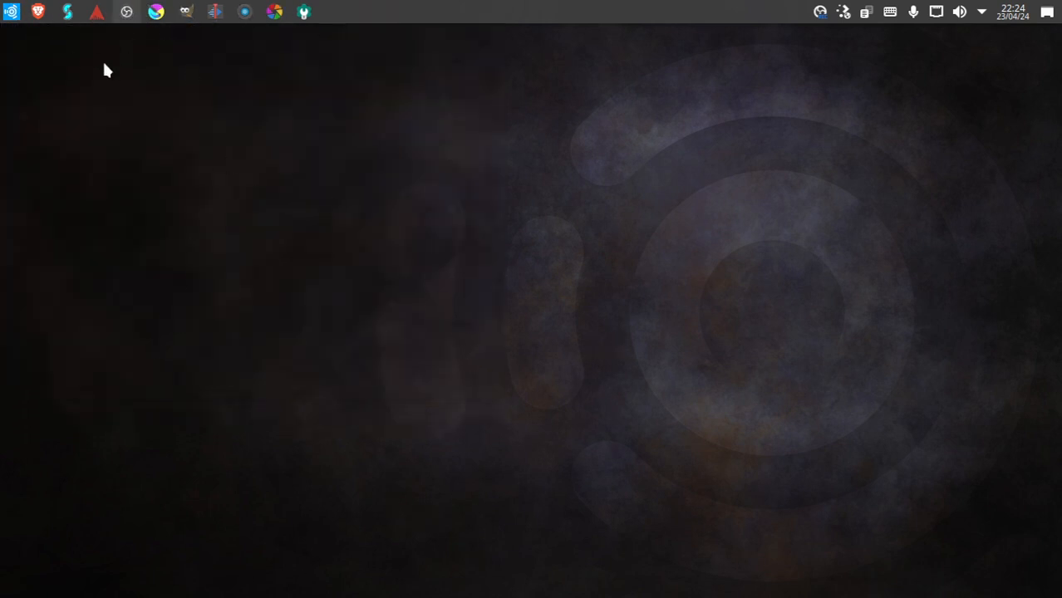
pyautogui.moveTo(286, 191)
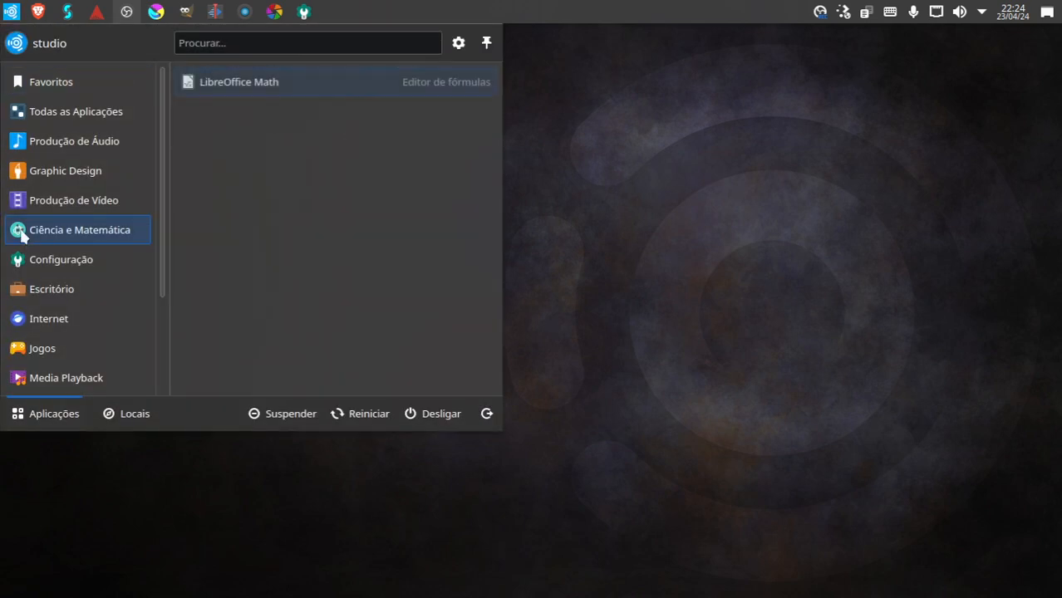
pyautogui.click(51, 289)
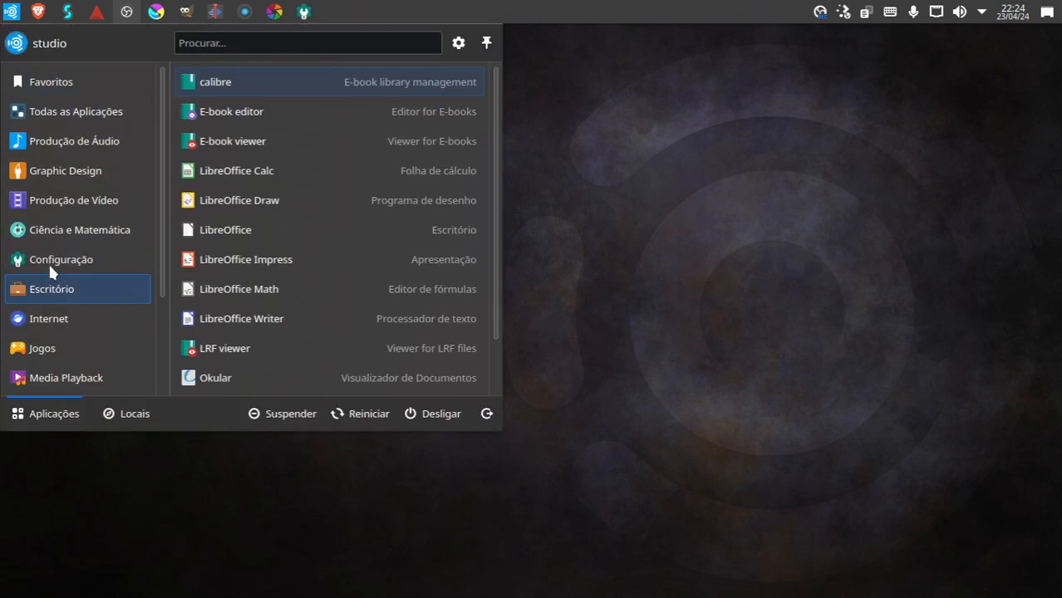
pyautogui.click(60, 259)
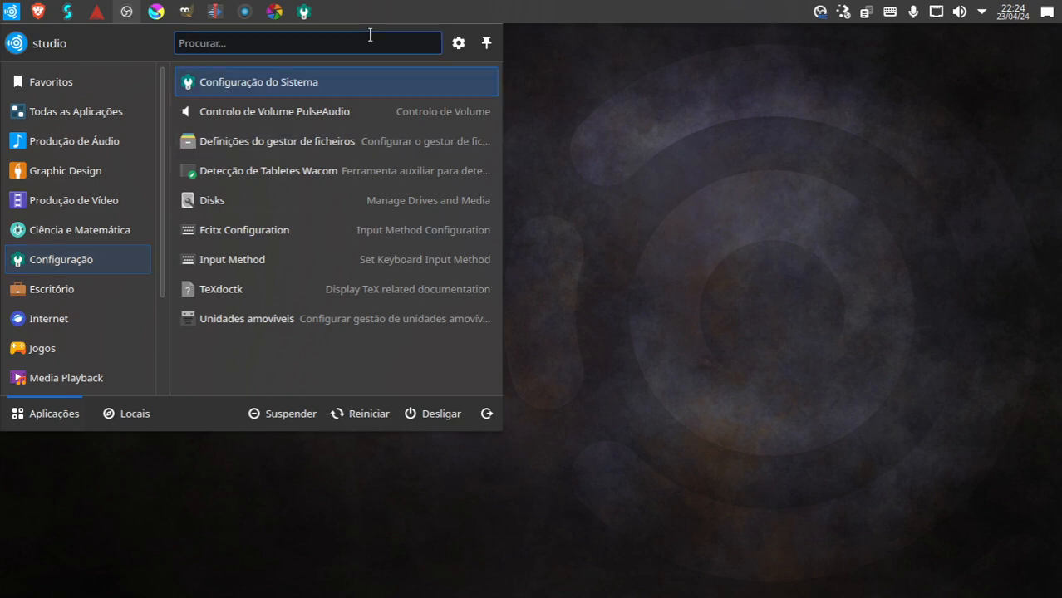
pyautogui.click(260, 82)
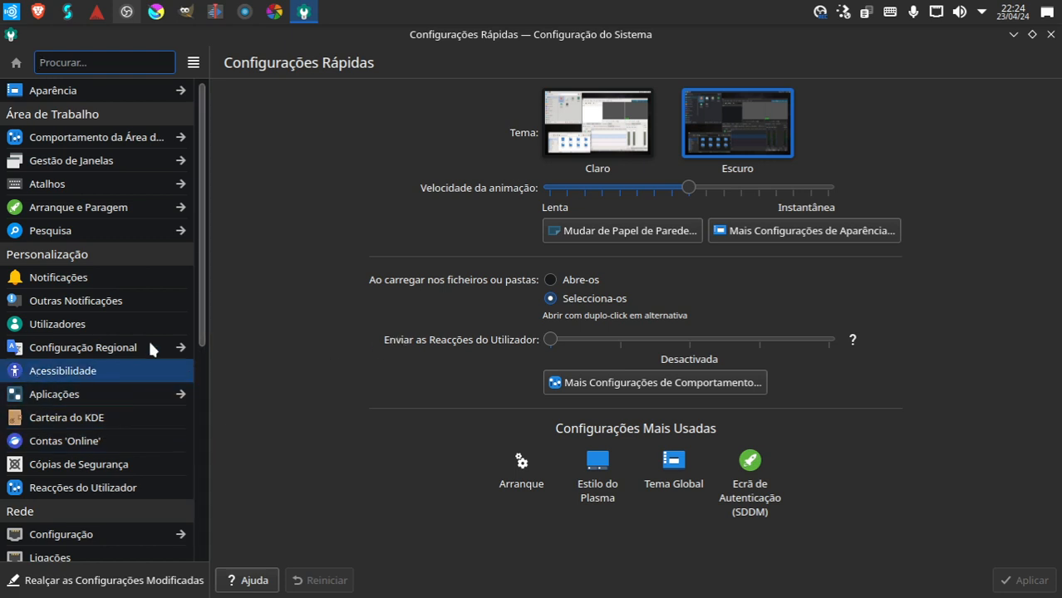
pyautogui.scroll(-3)
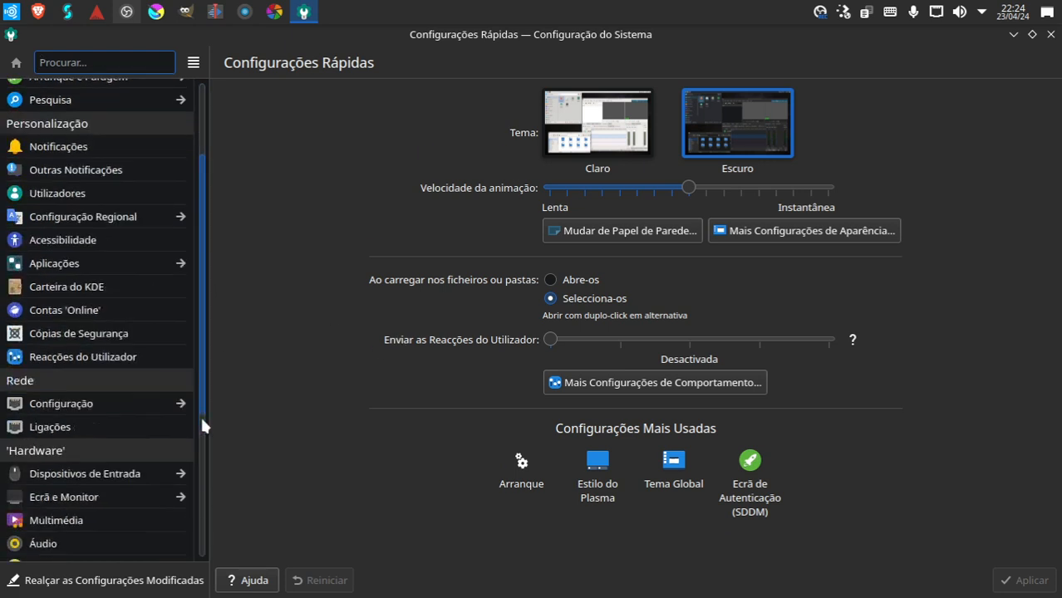
pyautogui.scroll(-3)
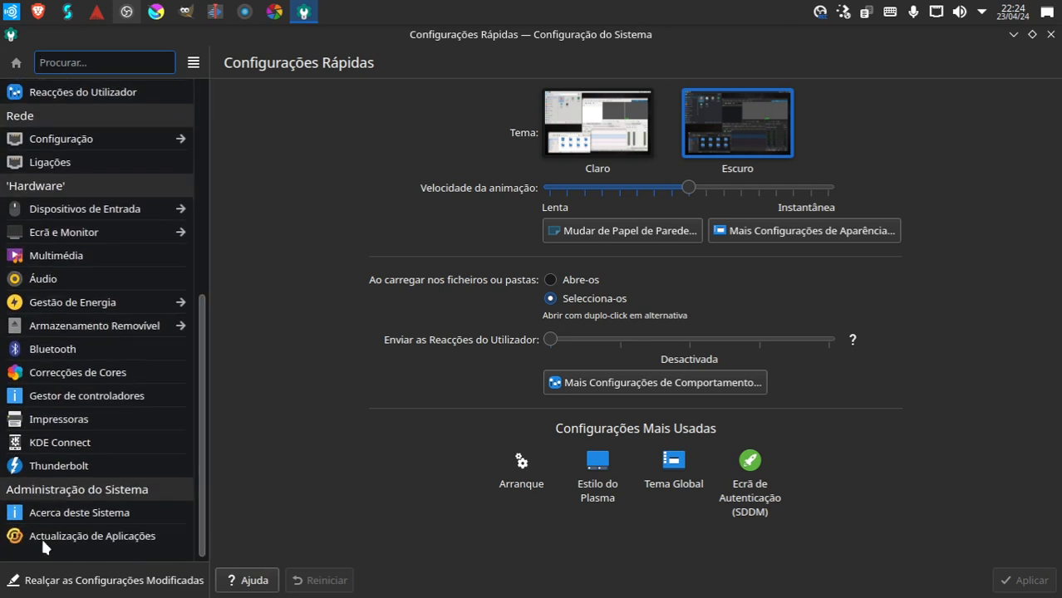
pyautogui.click(91, 535)
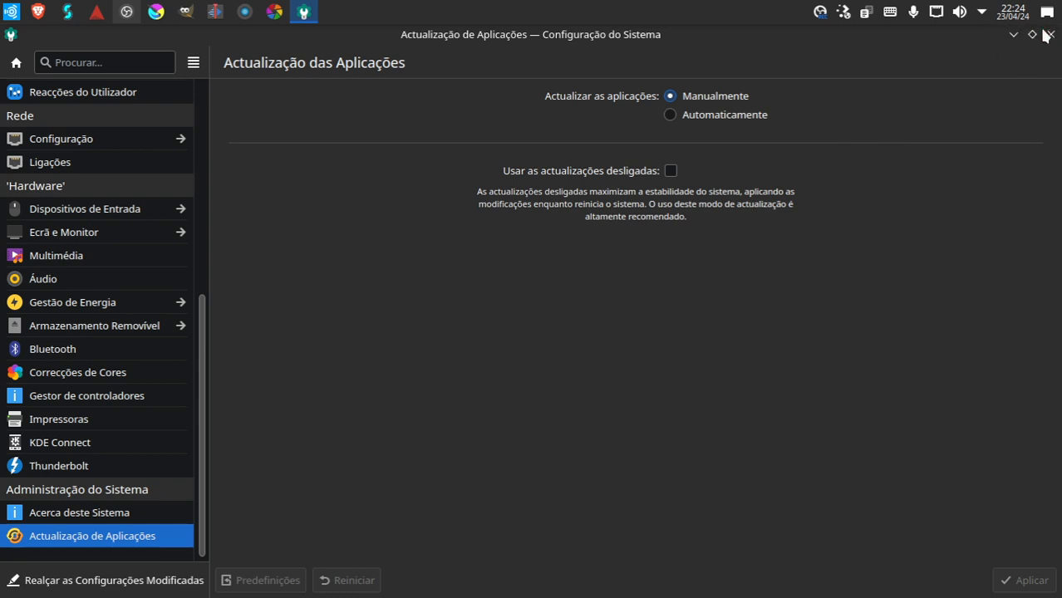
pyautogui.moveTo(1051, 35)
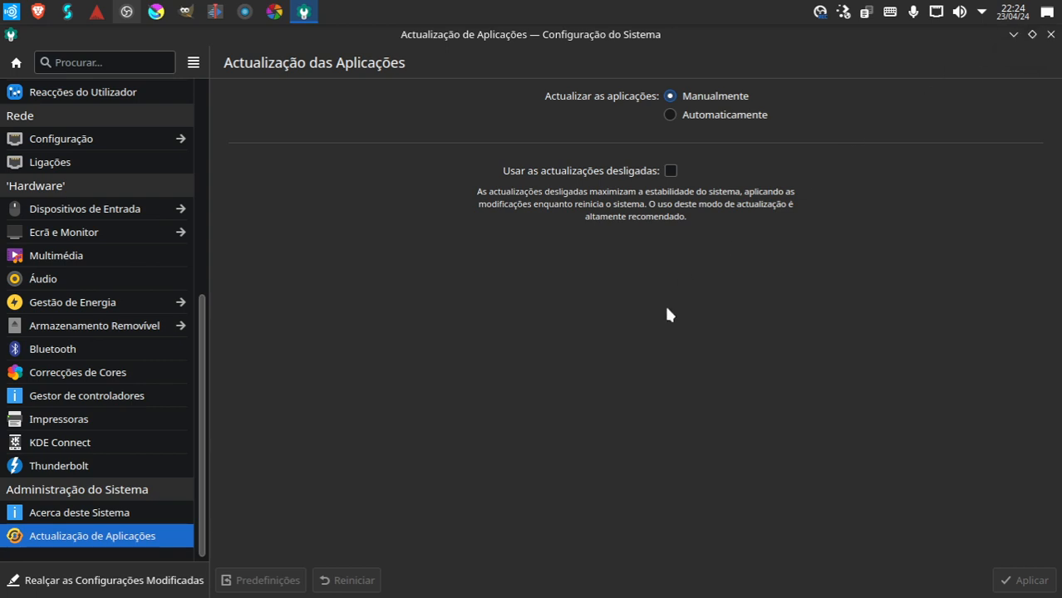
pyautogui.moveTo(677, 324)
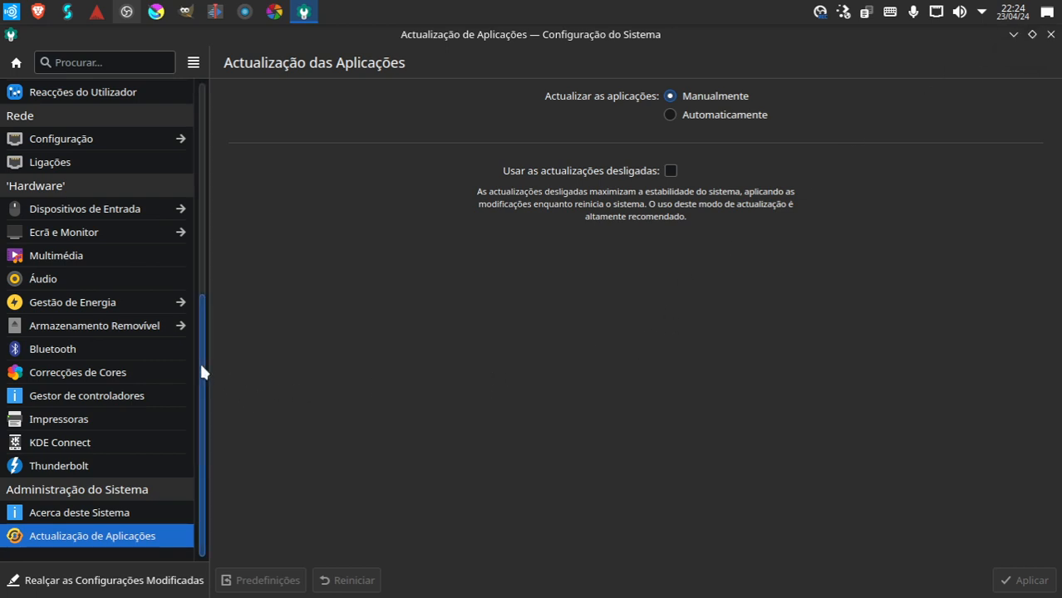
pyautogui.moveTo(59, 442)
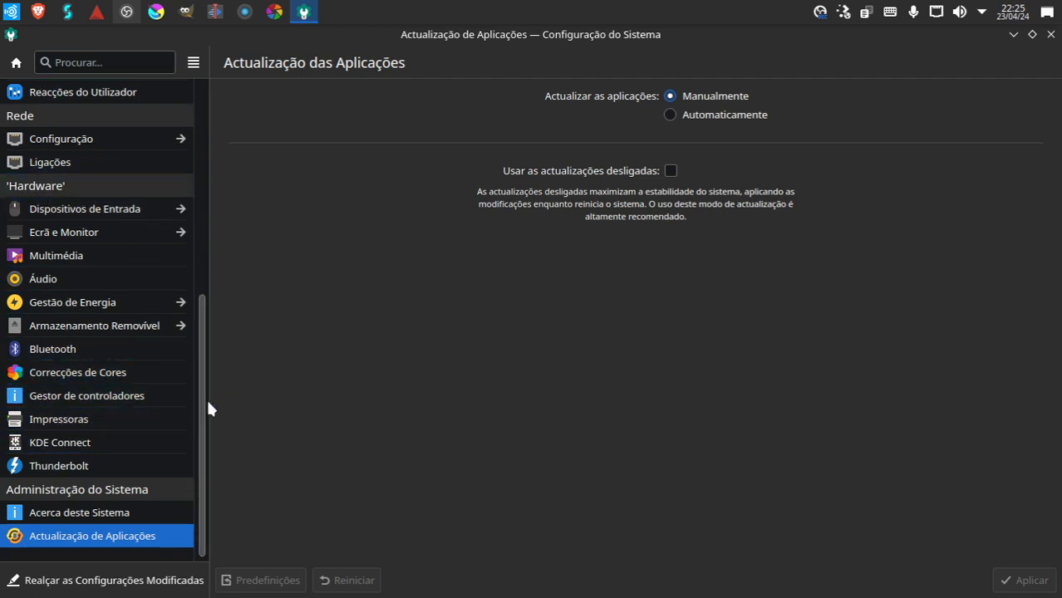
pyautogui.moveTo(108, 123)
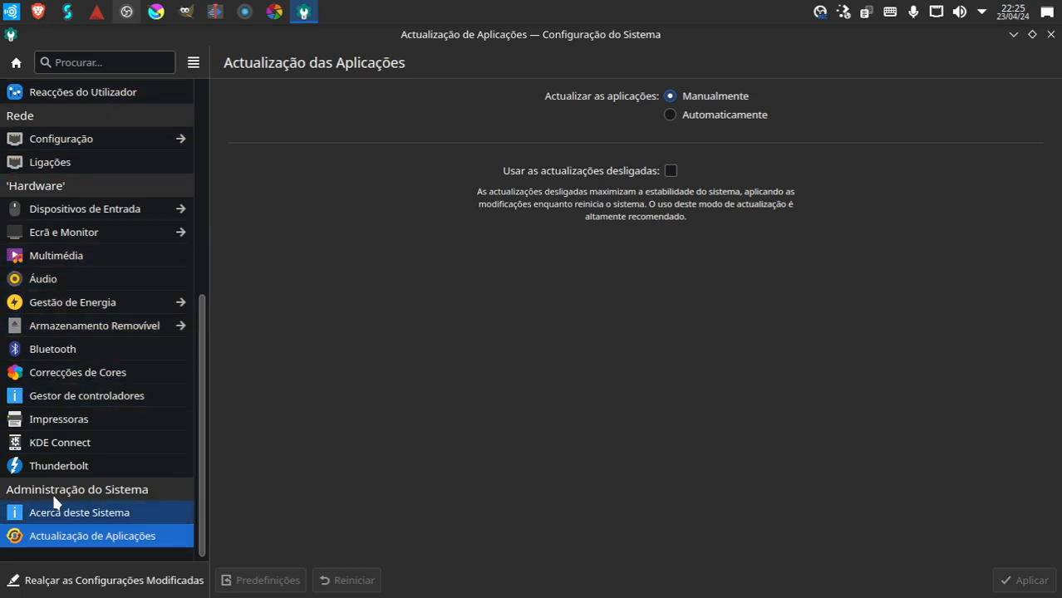
pyautogui.moveTo(407, 407)
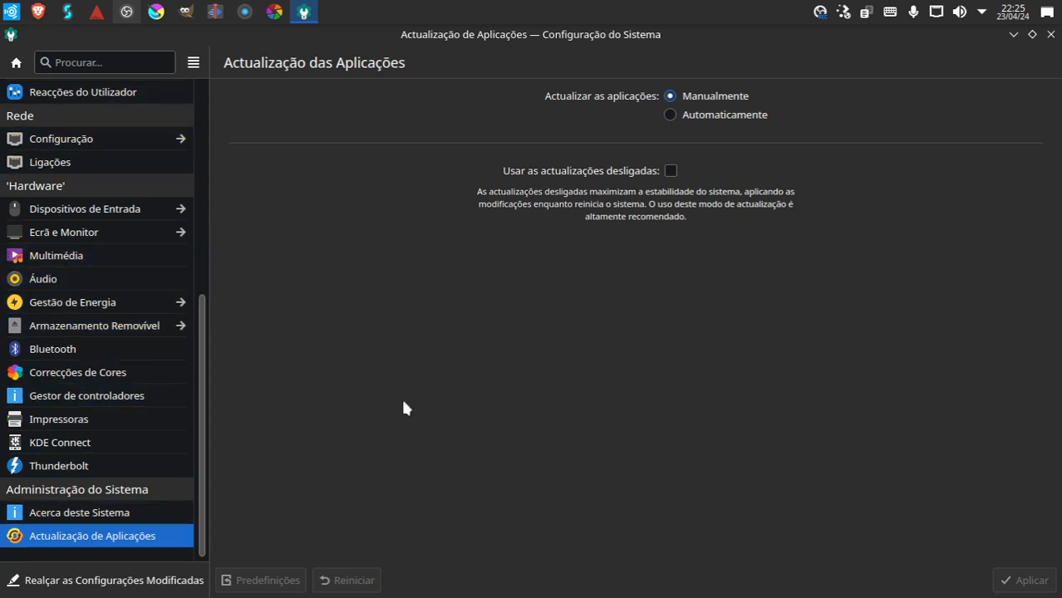
pyautogui.moveTo(313, 246)
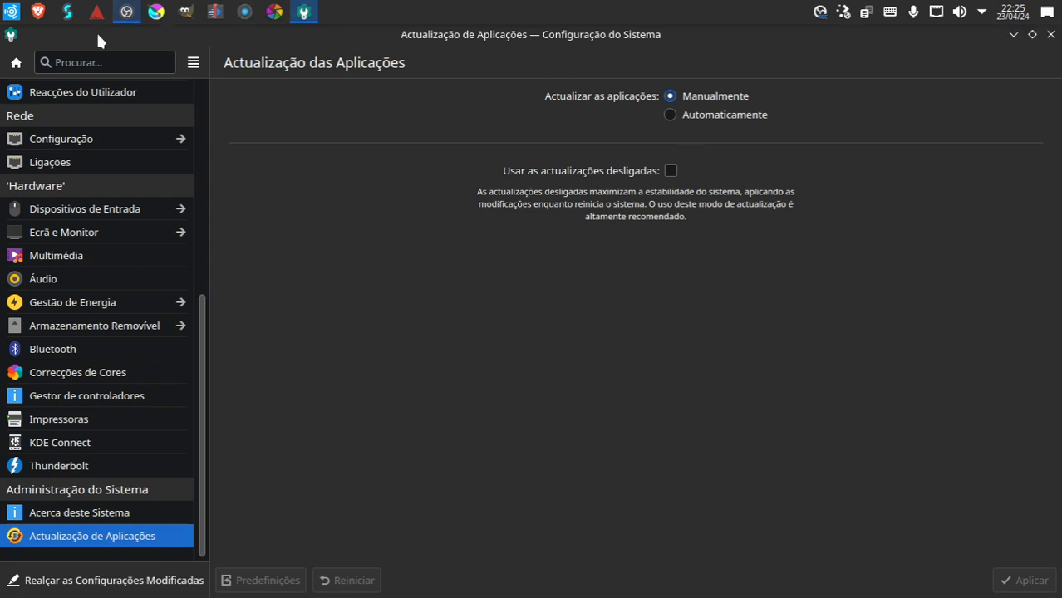
pyautogui.moveTo(1005, 40)
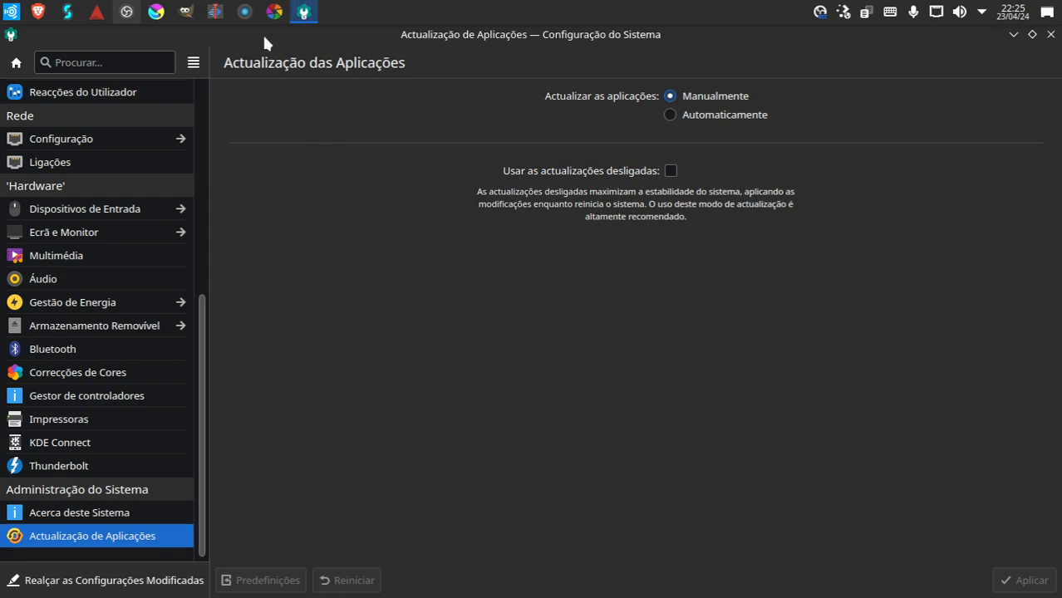
pyautogui.moveTo(379, 193)
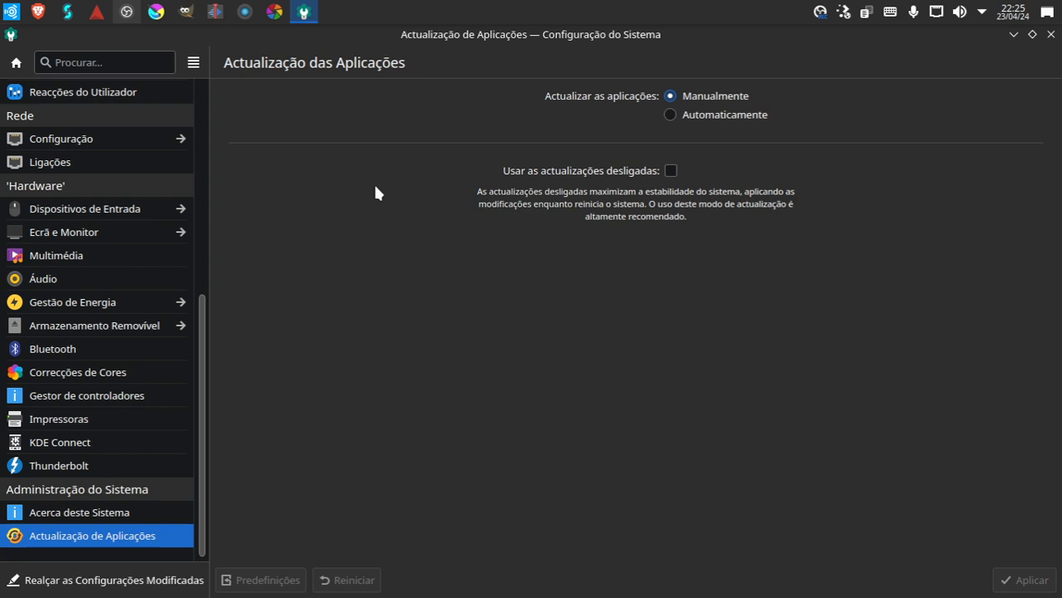
pyautogui.moveTo(371, 276)
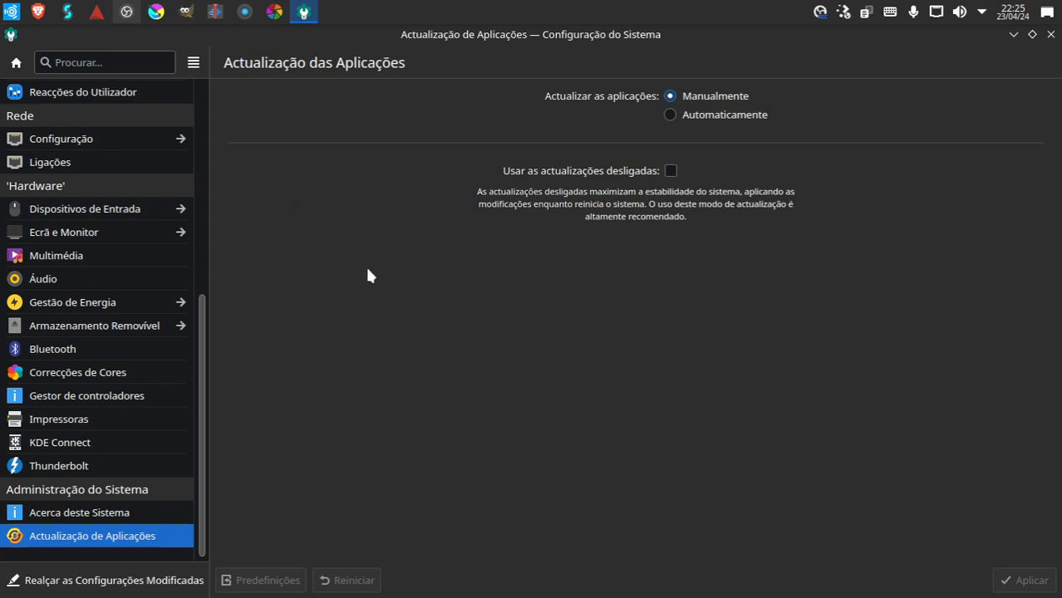
pyautogui.moveTo(364, 251)
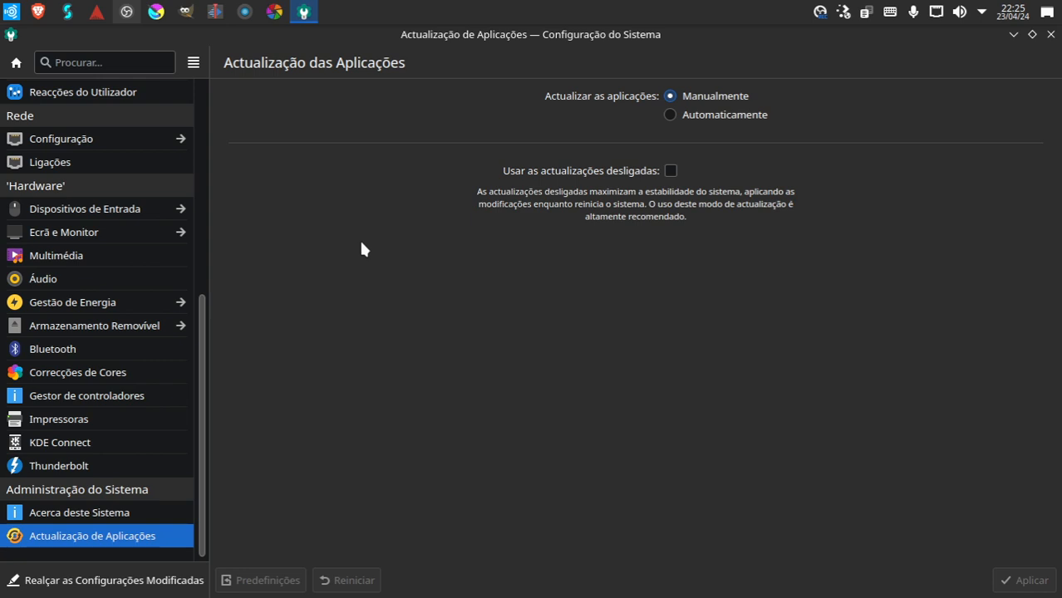
pyautogui.moveTo(362, 246)
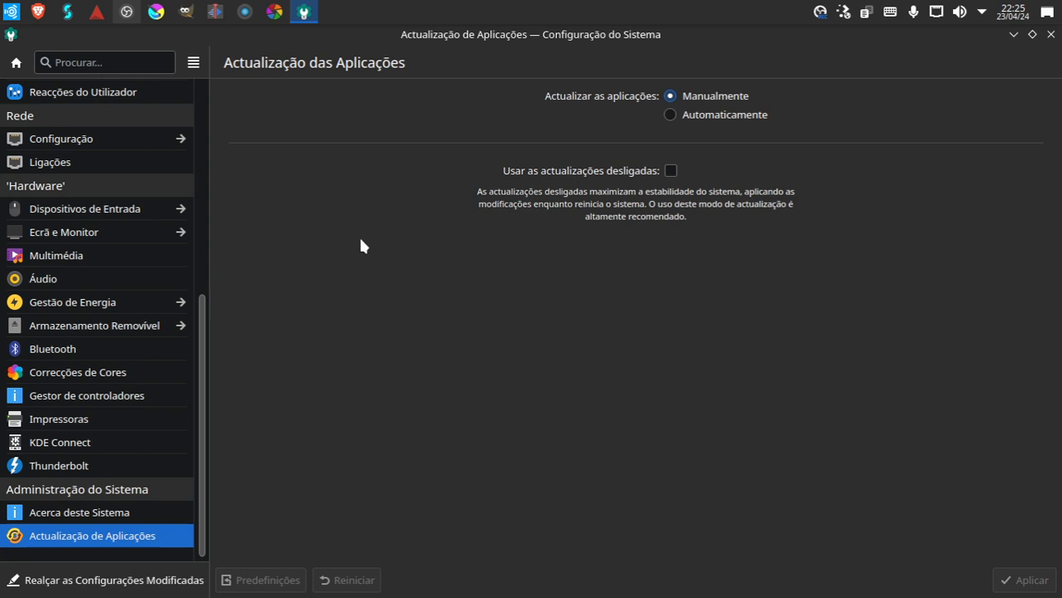
pyautogui.moveTo(358, 228)
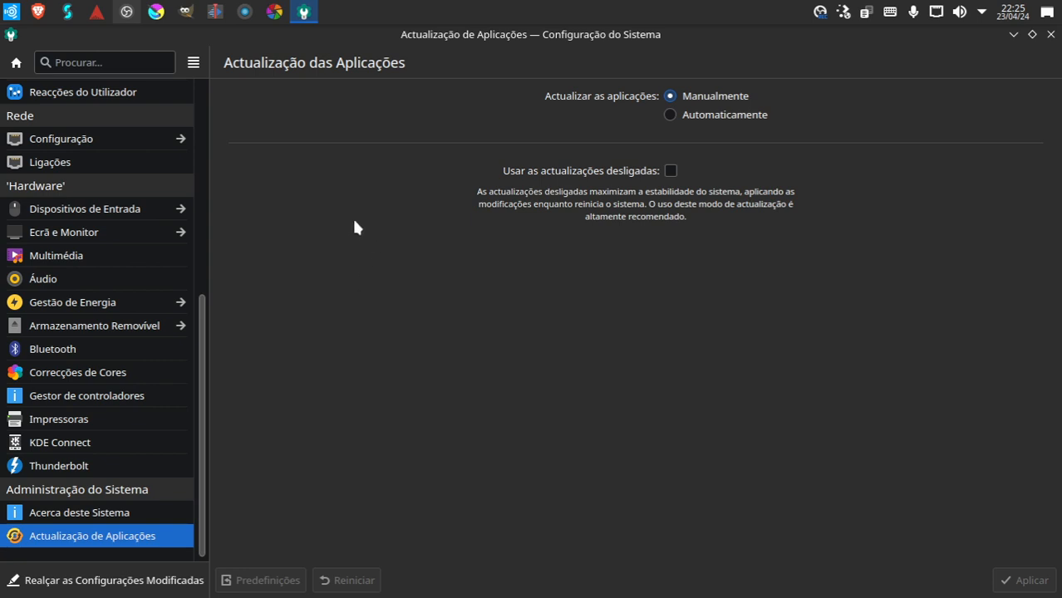
pyautogui.moveTo(693, 350)
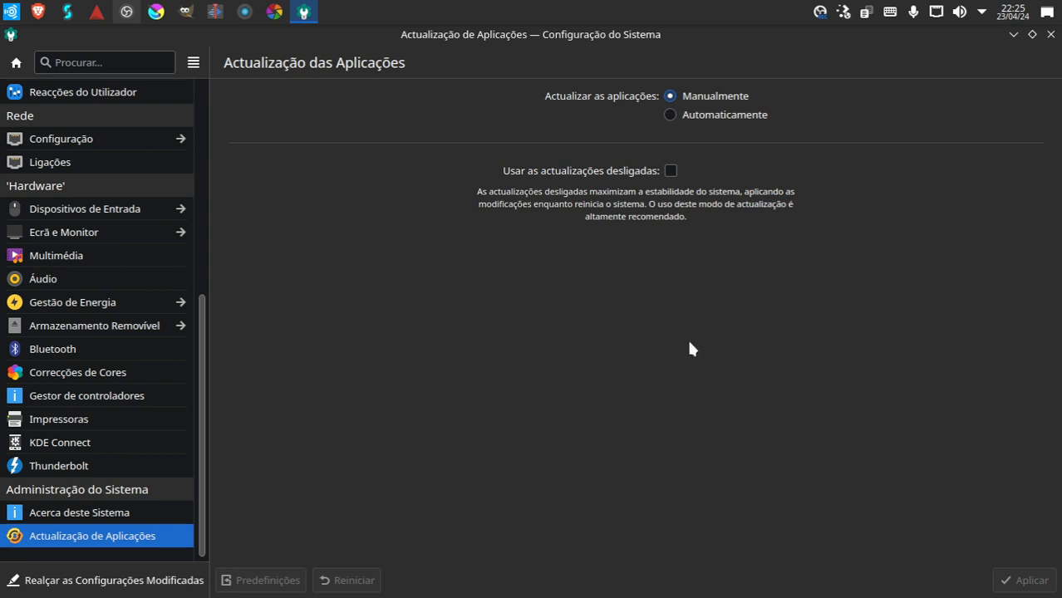
pyautogui.moveTo(475, 272)
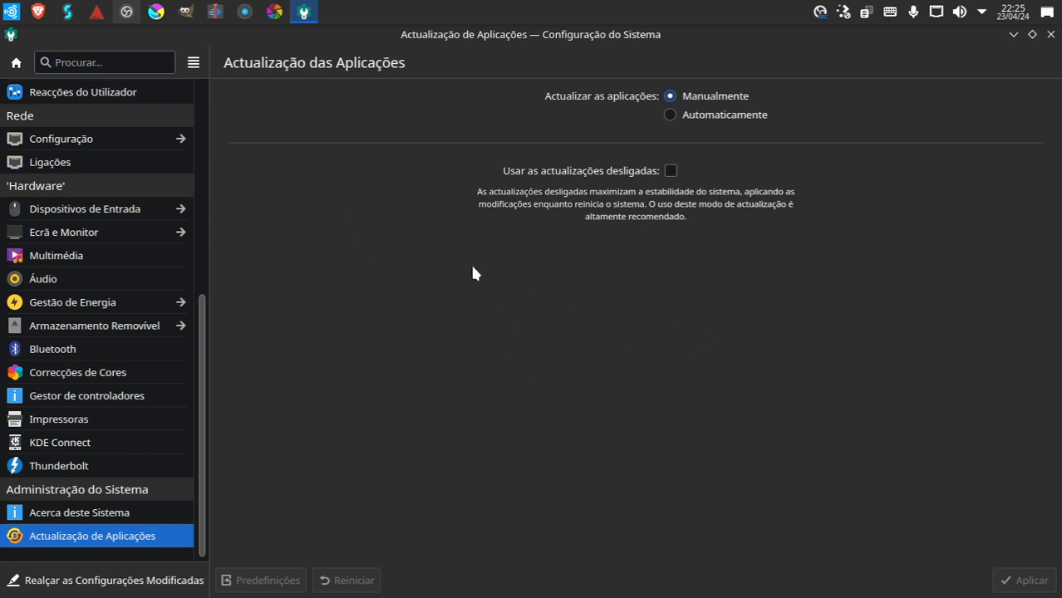
pyautogui.moveTo(175, 336)
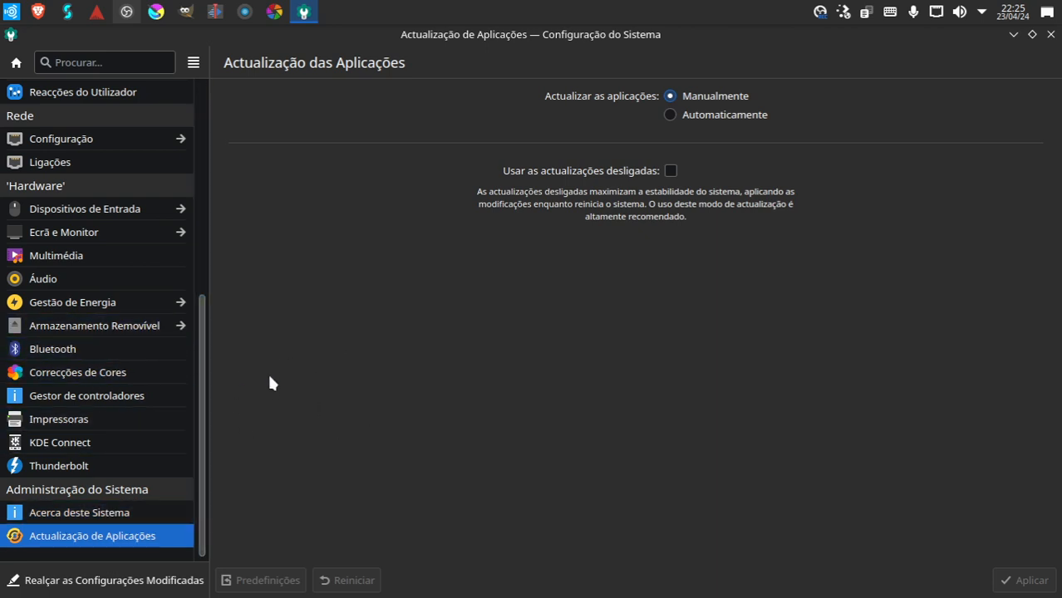
pyautogui.moveTo(270, 376)
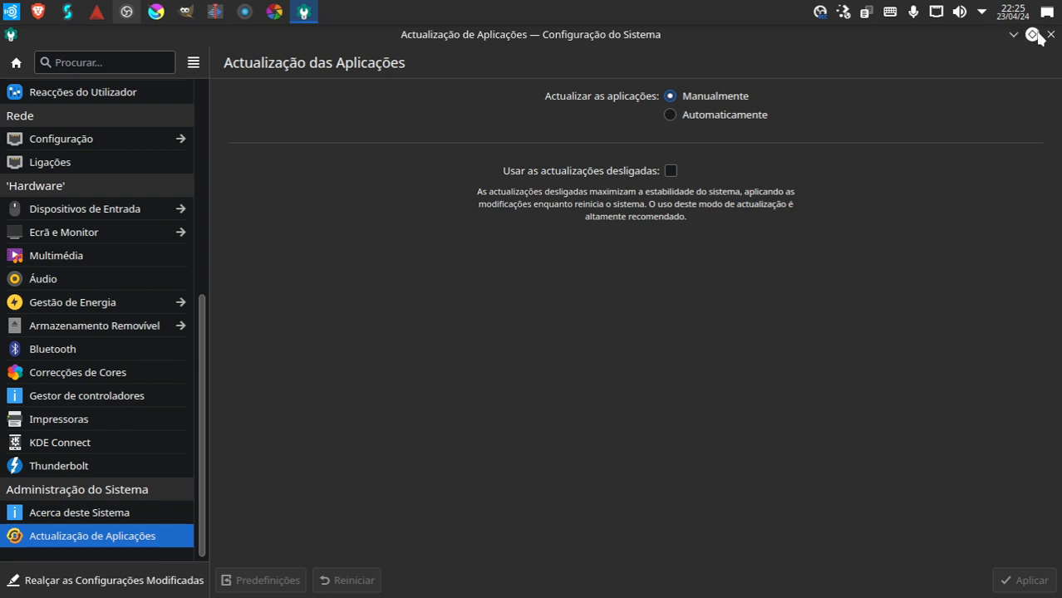
pyautogui.moveTo(1028, 18)
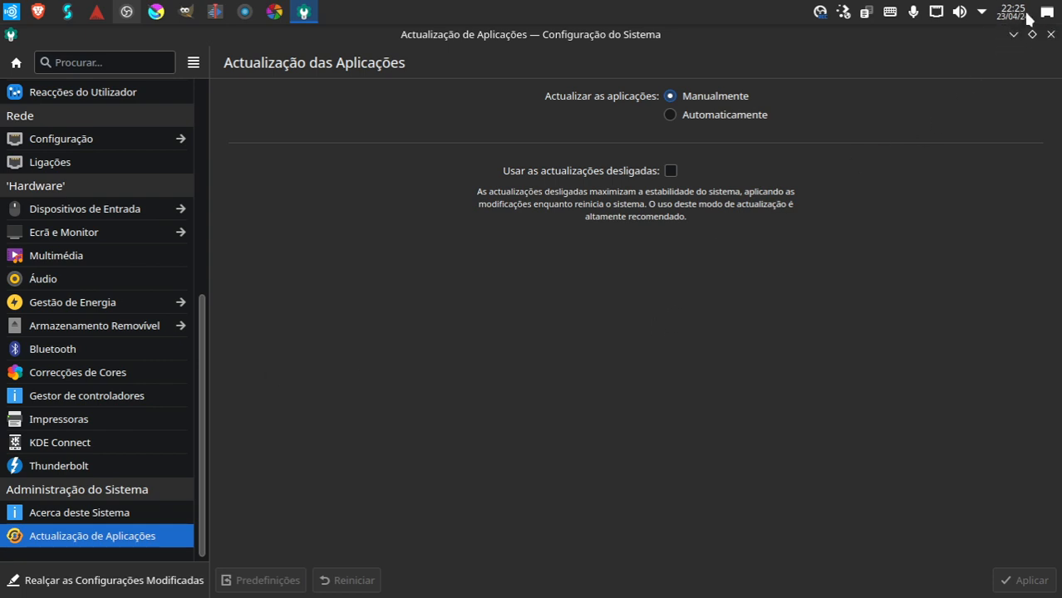
pyautogui.moveTo(830, 135)
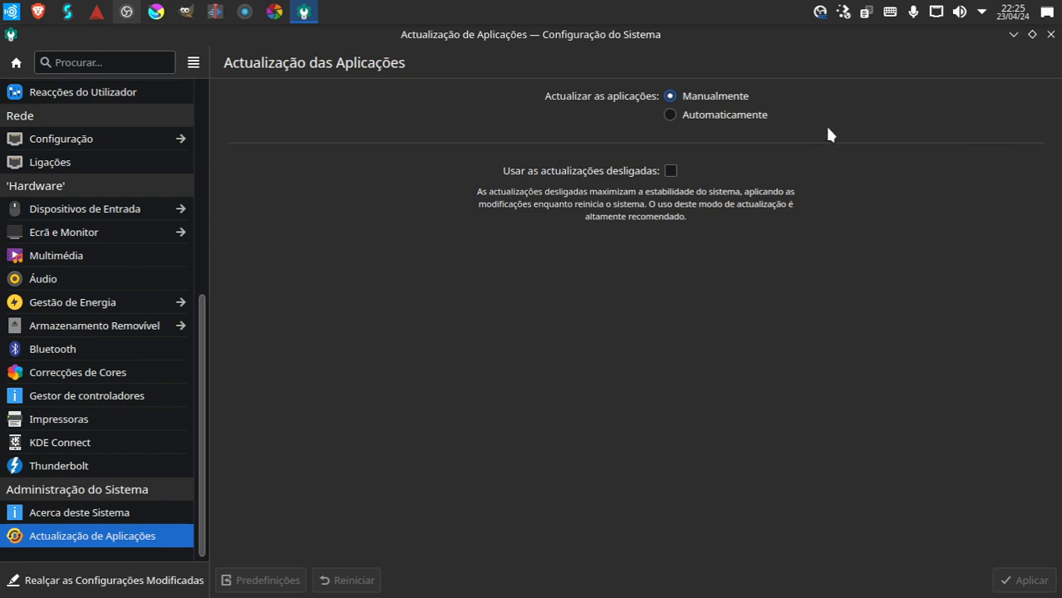
pyautogui.moveTo(455, 333)
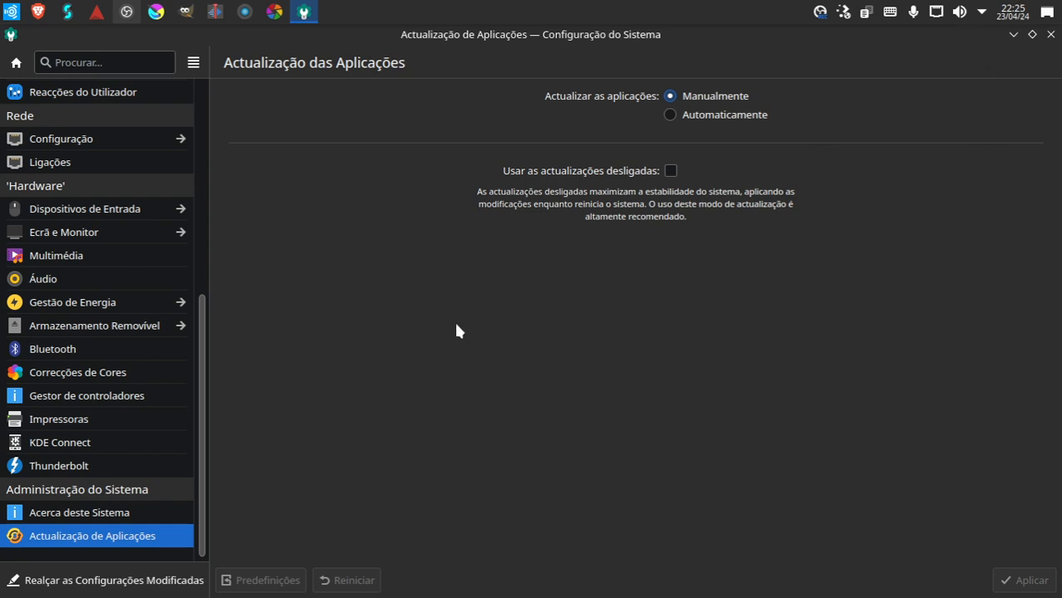
pyautogui.moveTo(464, 289)
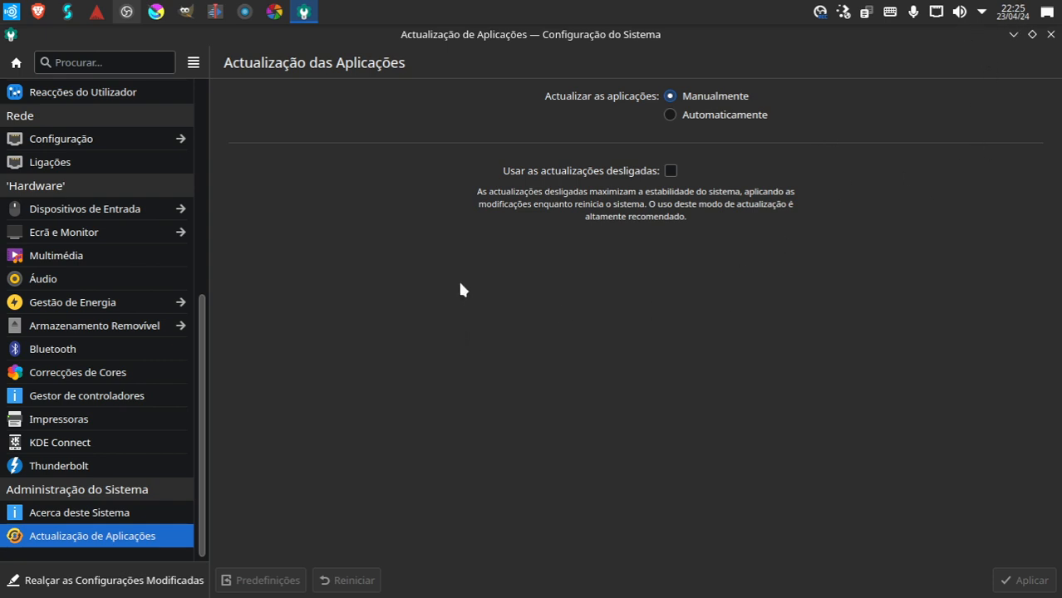
pyautogui.moveTo(466, 279)
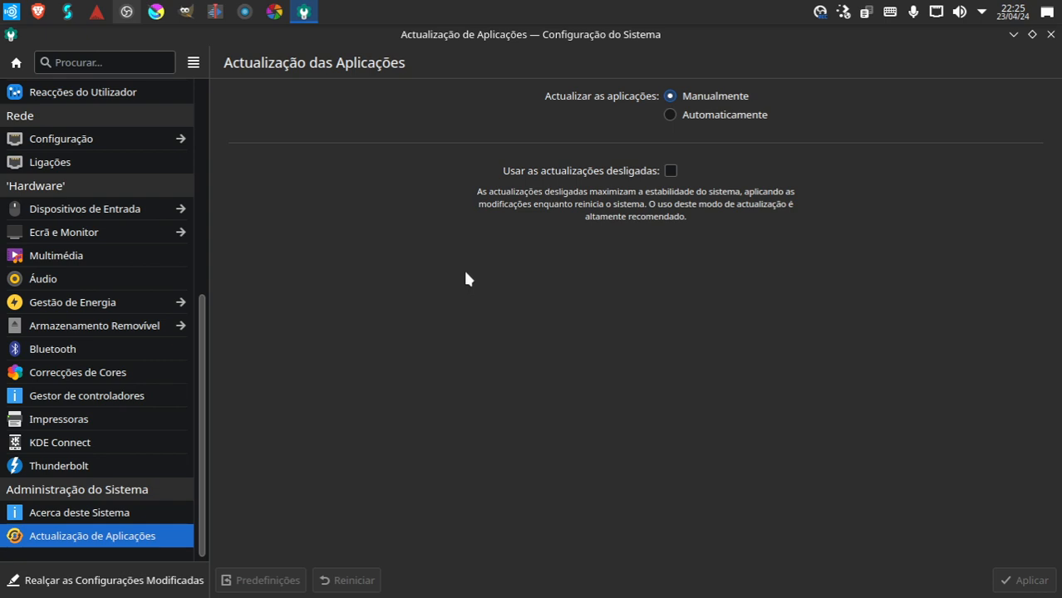
pyautogui.moveTo(385, 399)
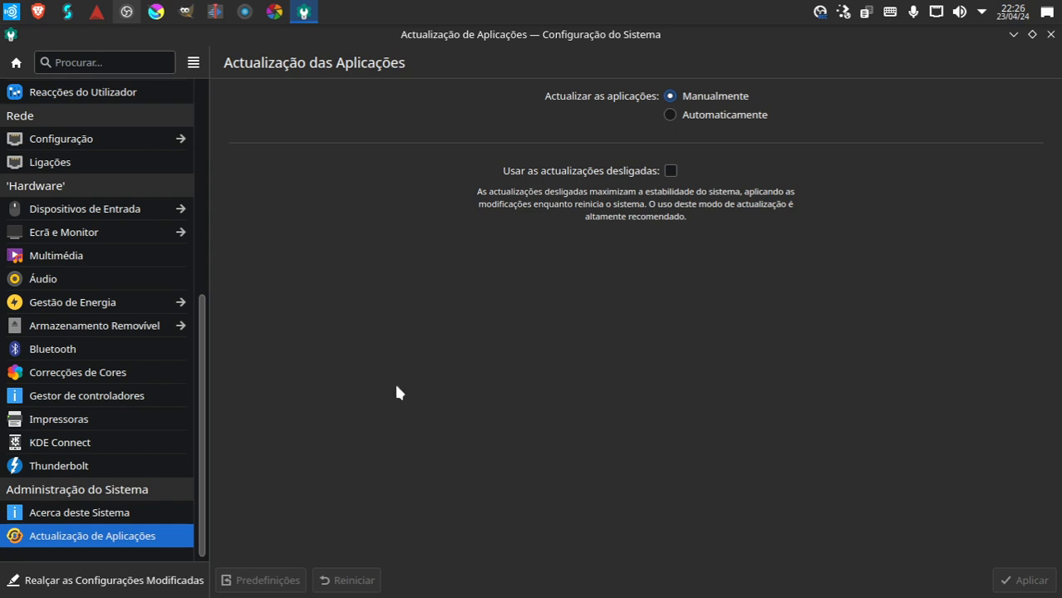
pyautogui.moveTo(429, 329)
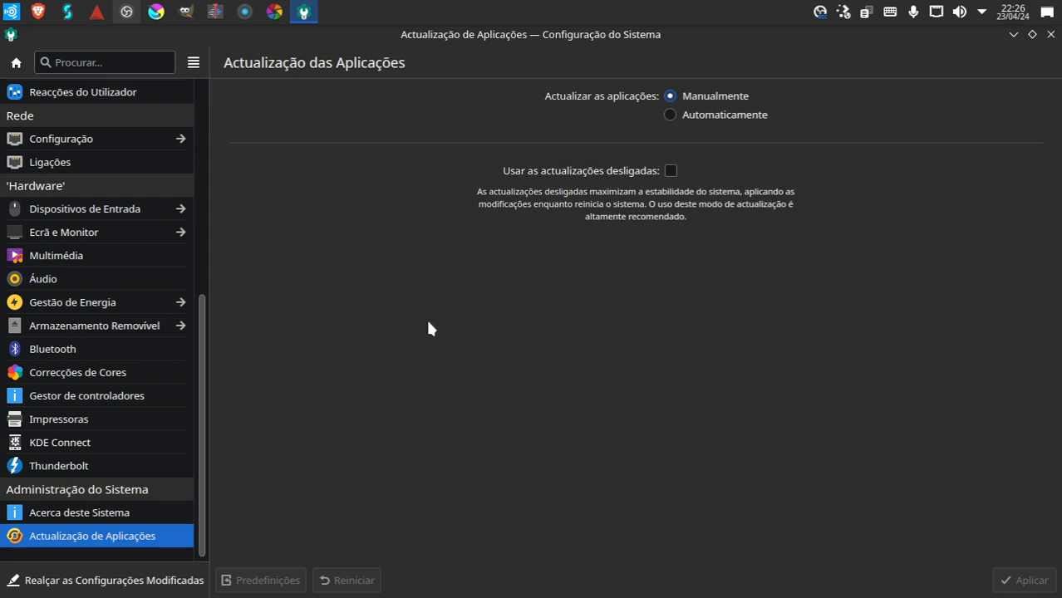
pyautogui.moveTo(896, 203)
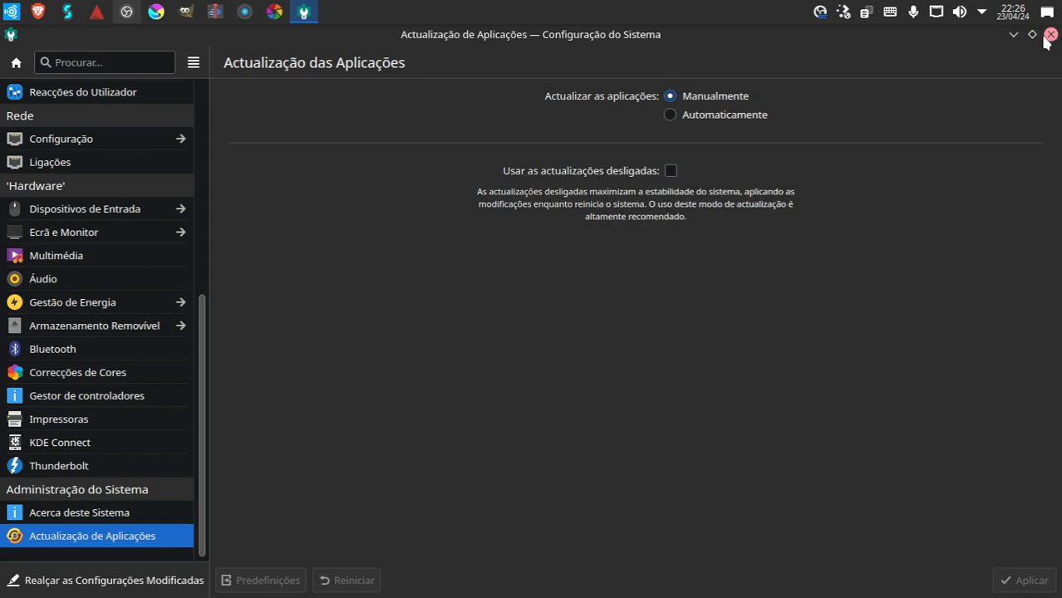
pyautogui.moveTo(1015, 33)
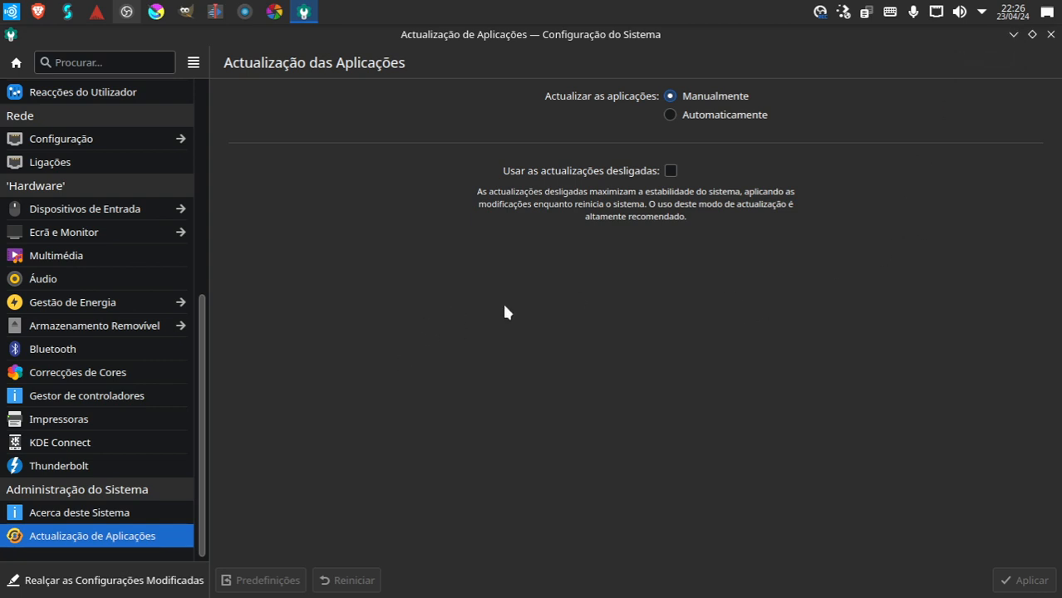
pyautogui.moveTo(560, 319)
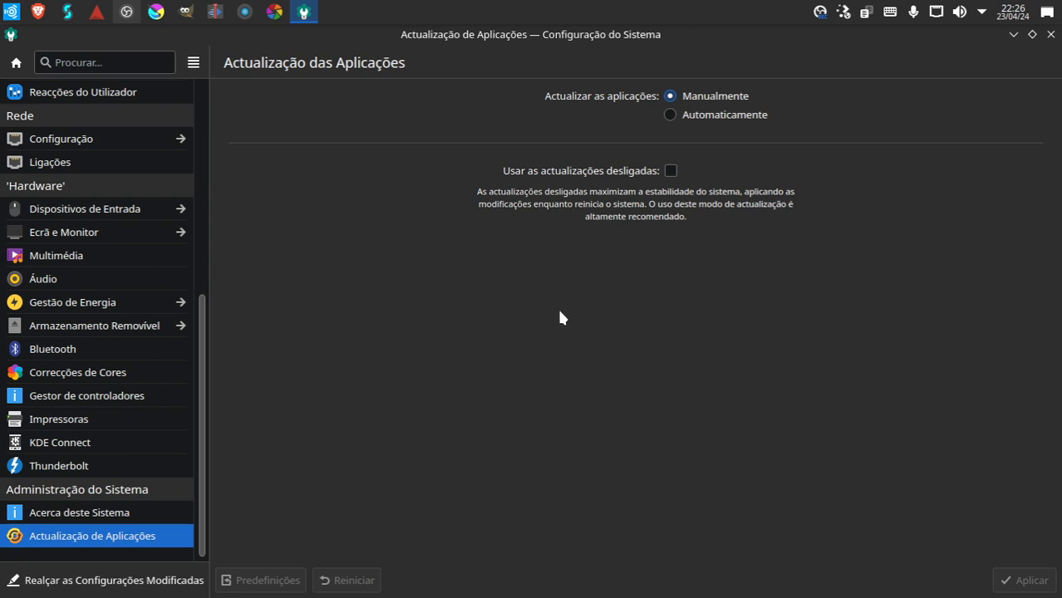
pyautogui.moveTo(580, 129)
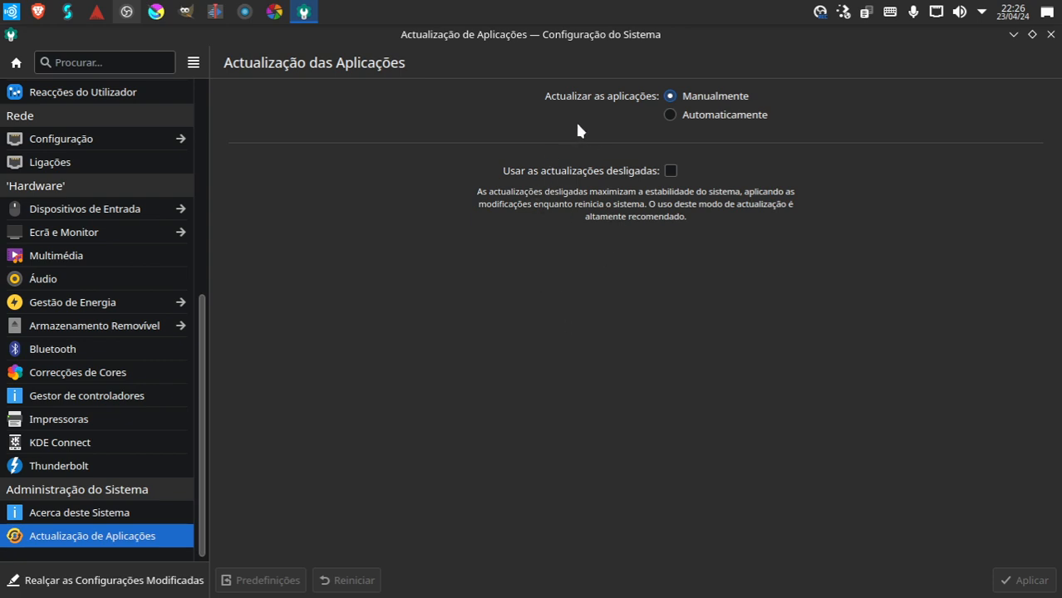
pyautogui.moveTo(772, 266)
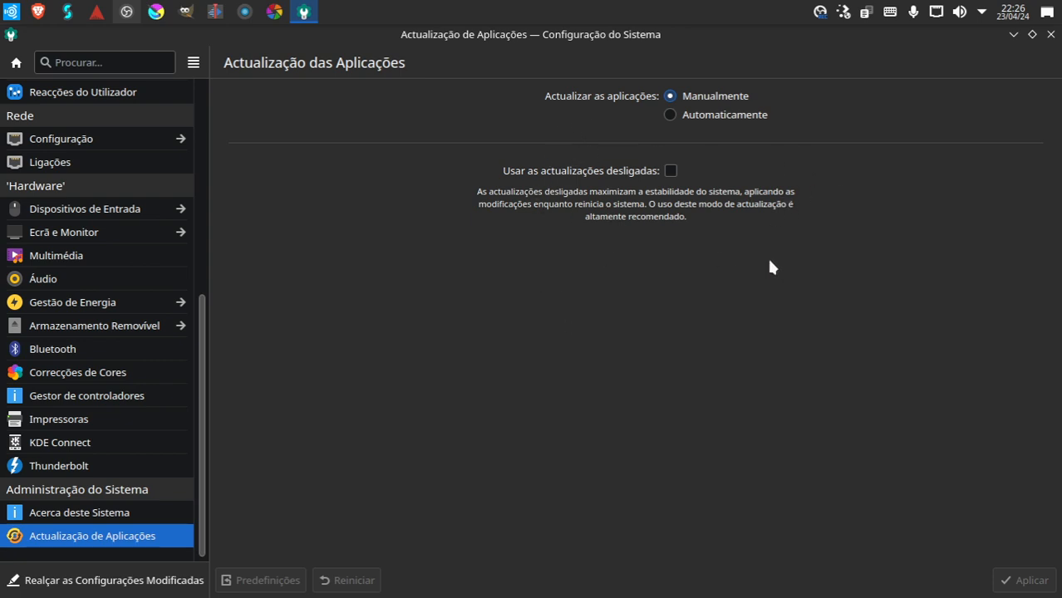
pyautogui.moveTo(501, 312)
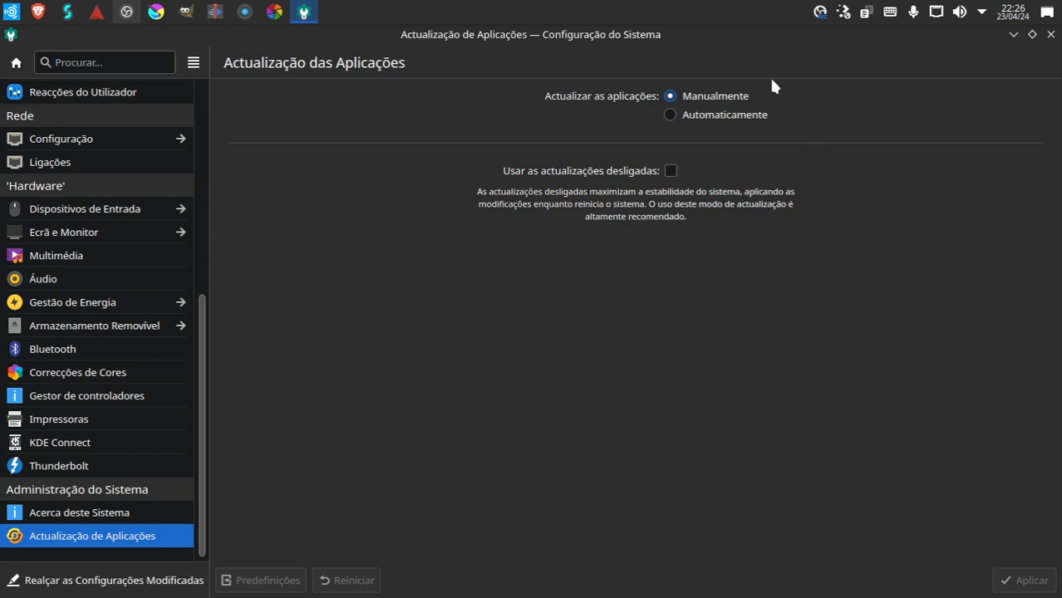
pyautogui.moveTo(325, 386)
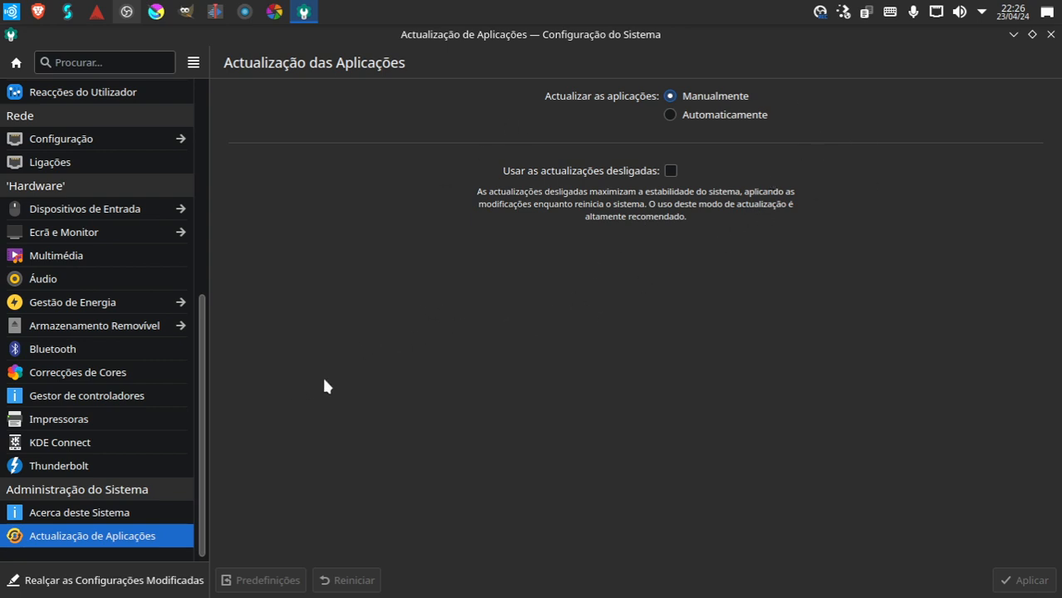
pyautogui.moveTo(316, 389)
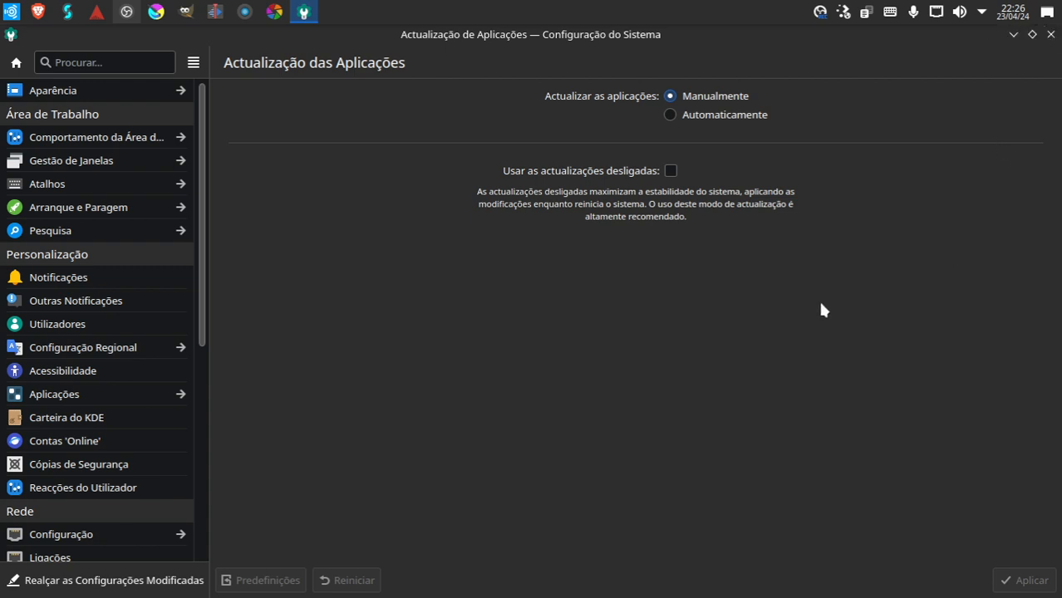
pyautogui.moveTo(323, 459)
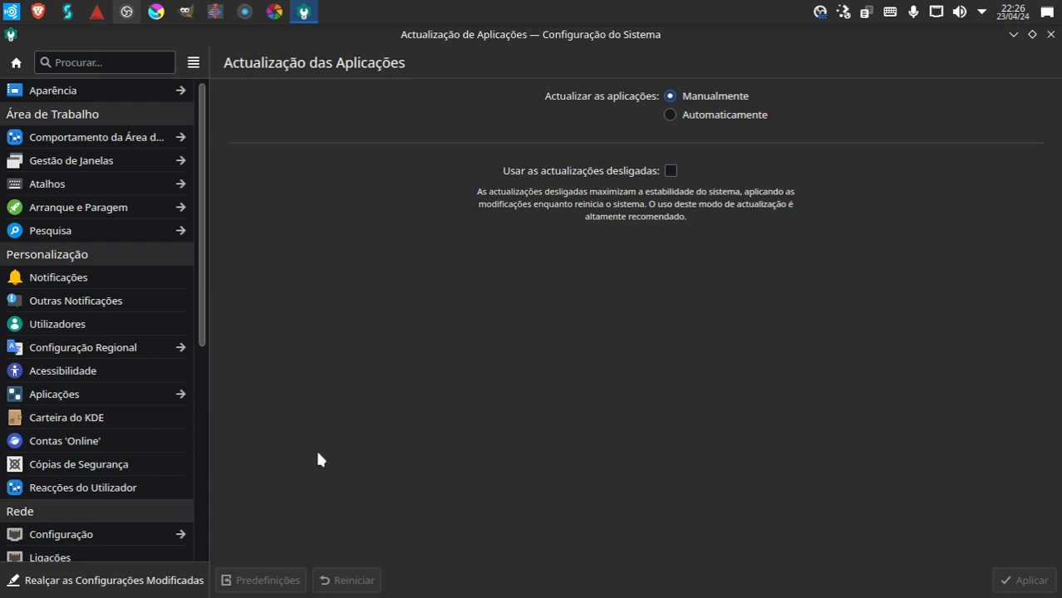
pyautogui.moveTo(1029, 32)
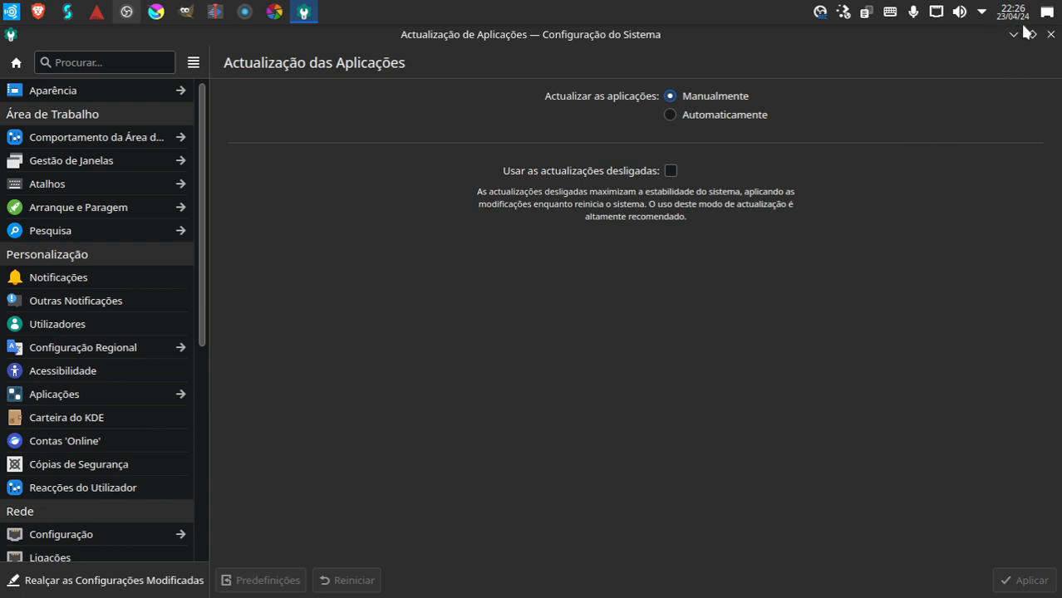
pyautogui.moveTo(1014, 35)
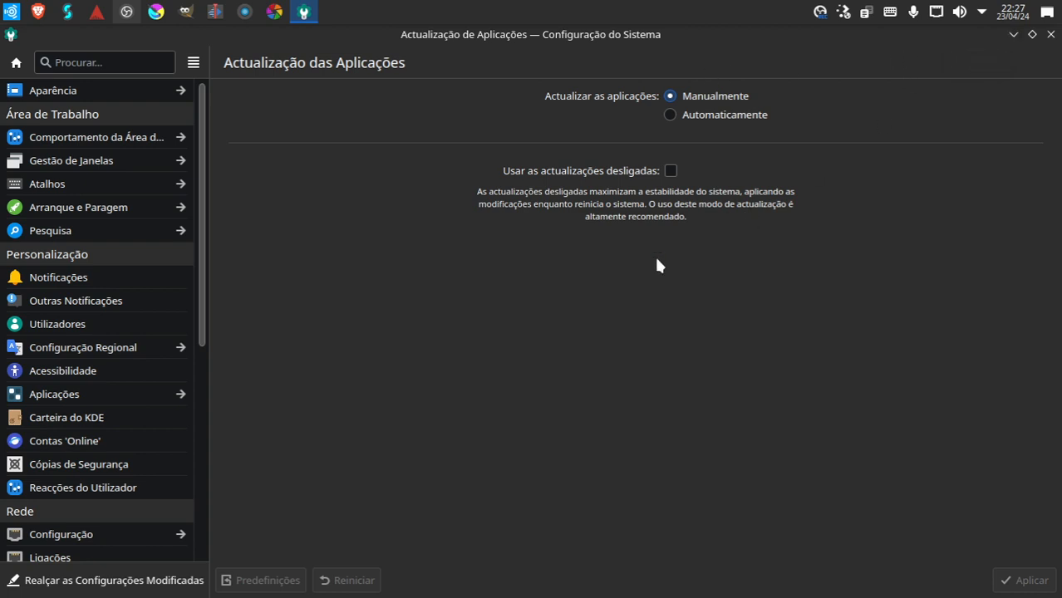
pyautogui.moveTo(616, 324)
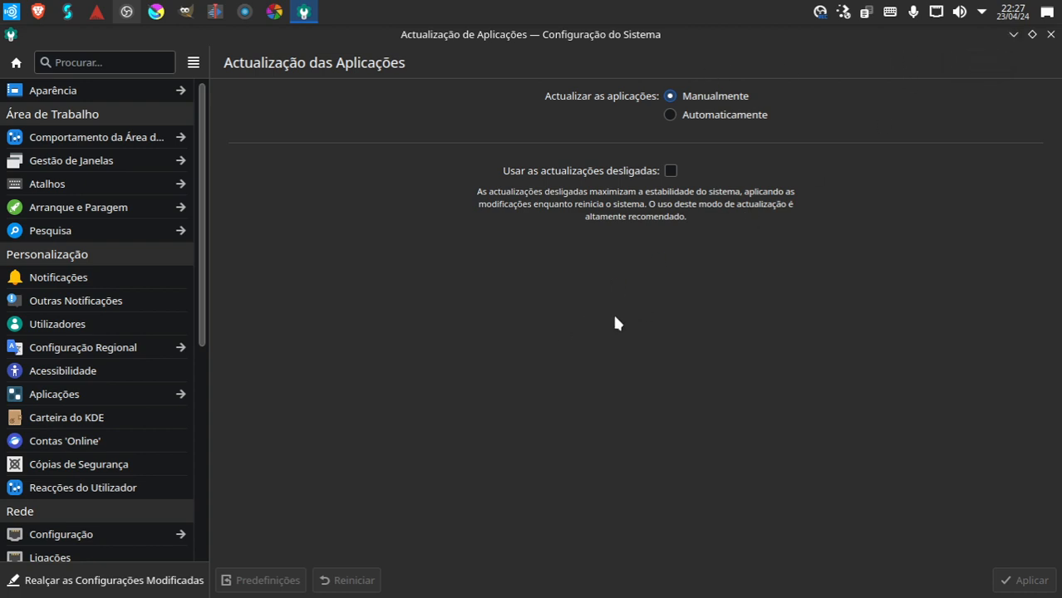
pyautogui.moveTo(539, 282)
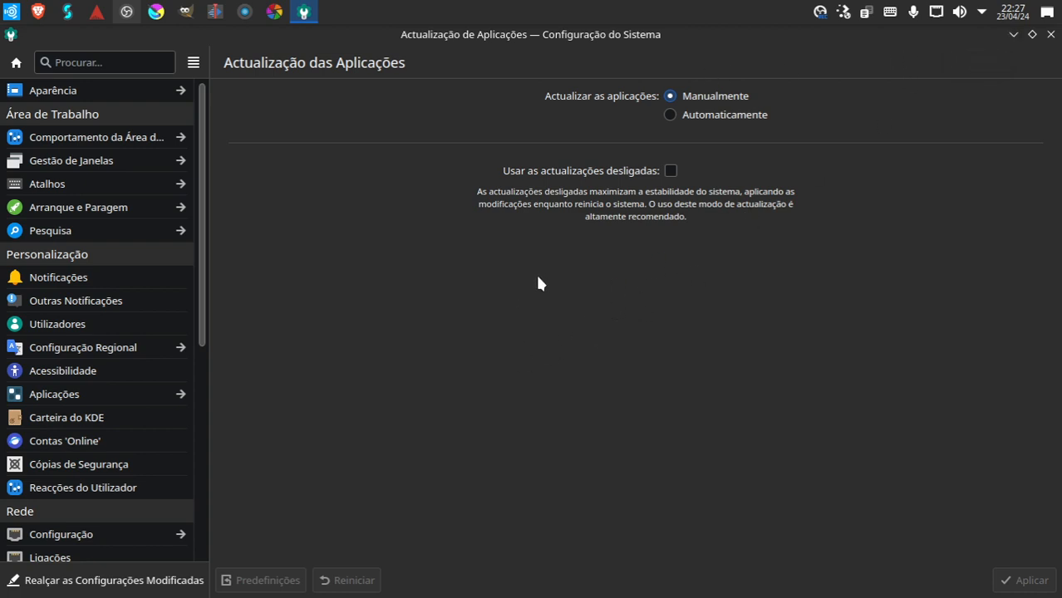
pyautogui.moveTo(399, 404)
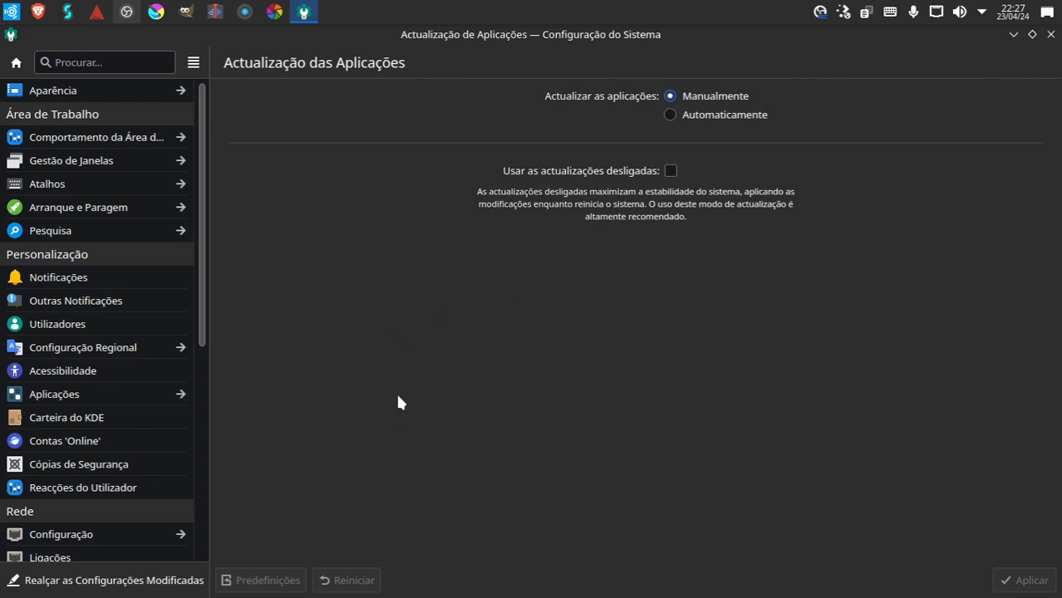
pyautogui.moveTo(419, 424)
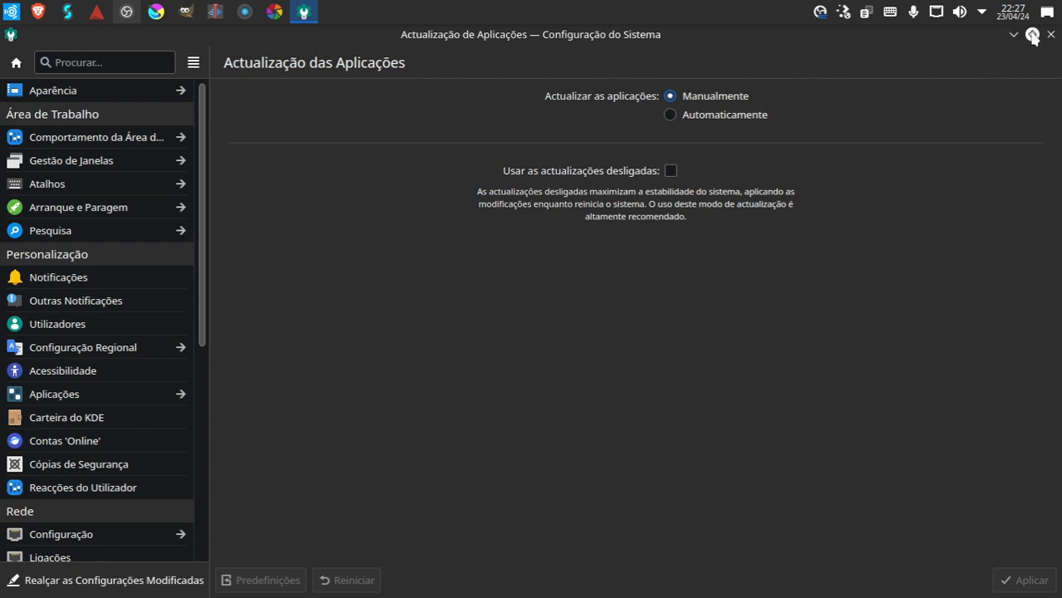
pyautogui.moveTo(978, 49)
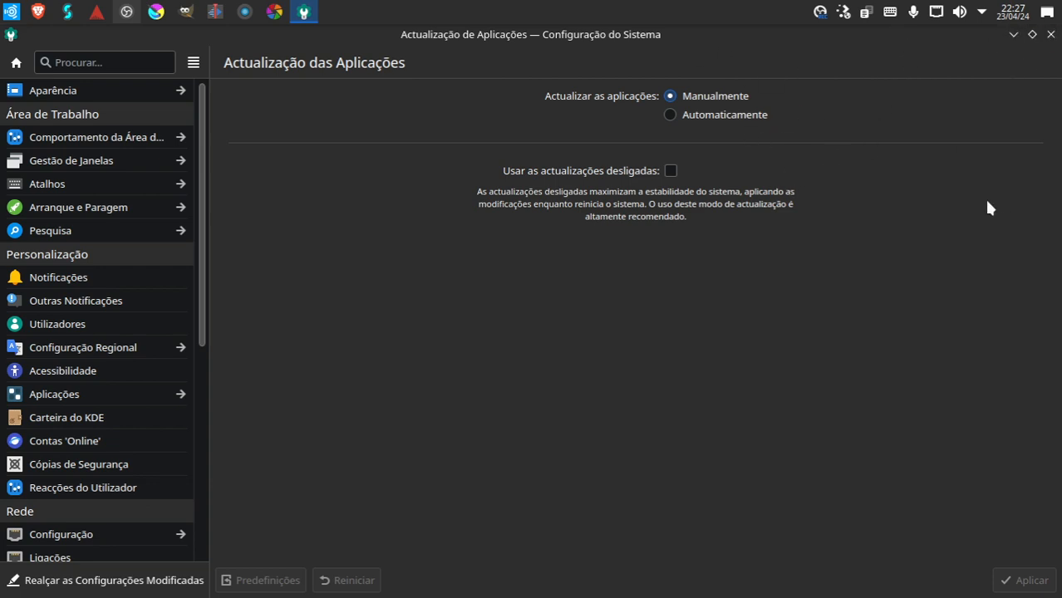
pyautogui.moveTo(549, 10)
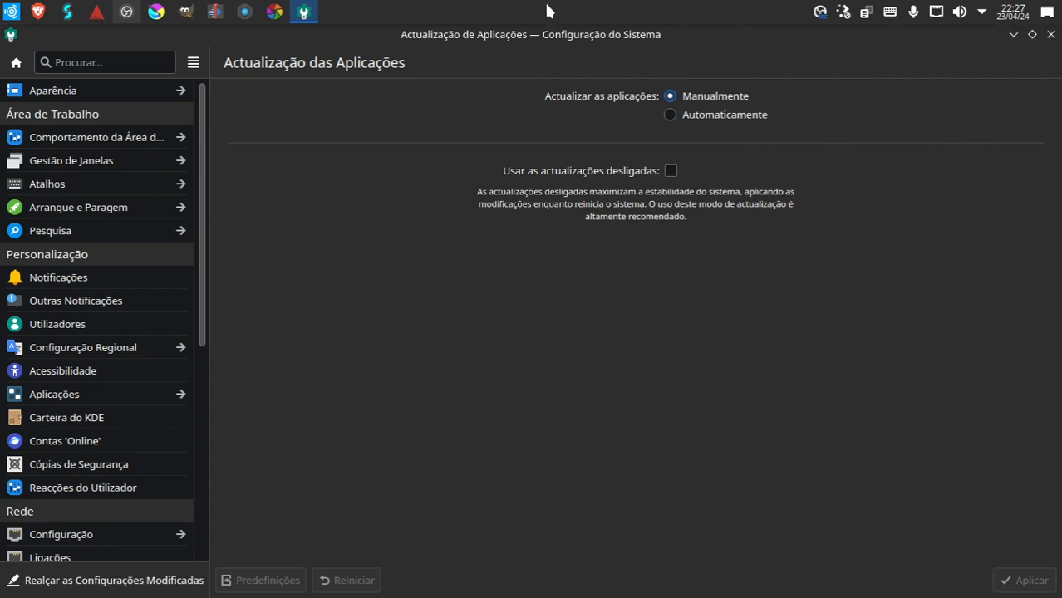
pyautogui.moveTo(868, 120)
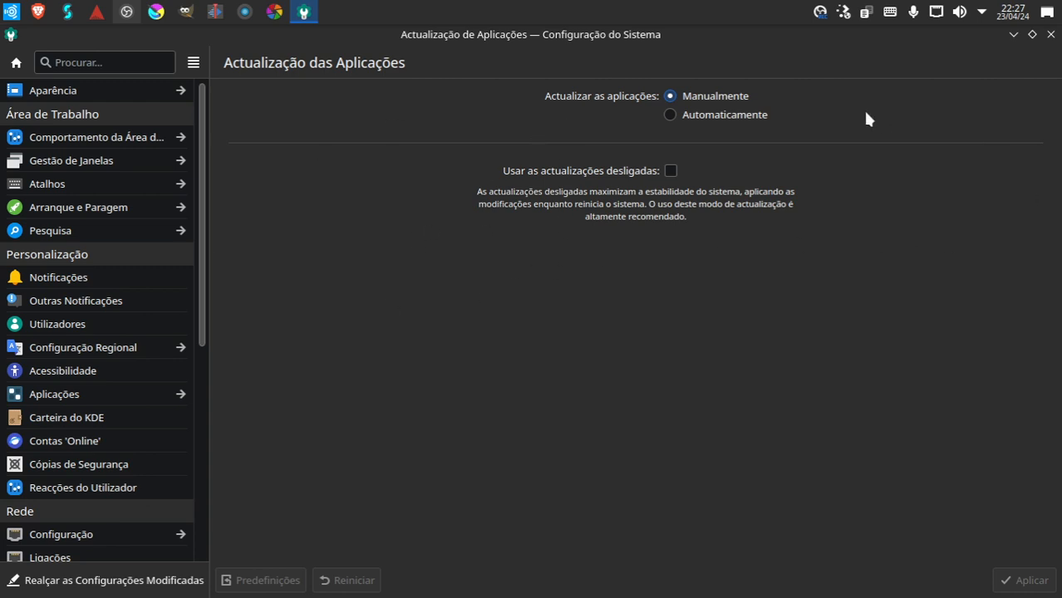
pyautogui.moveTo(1051, 34)
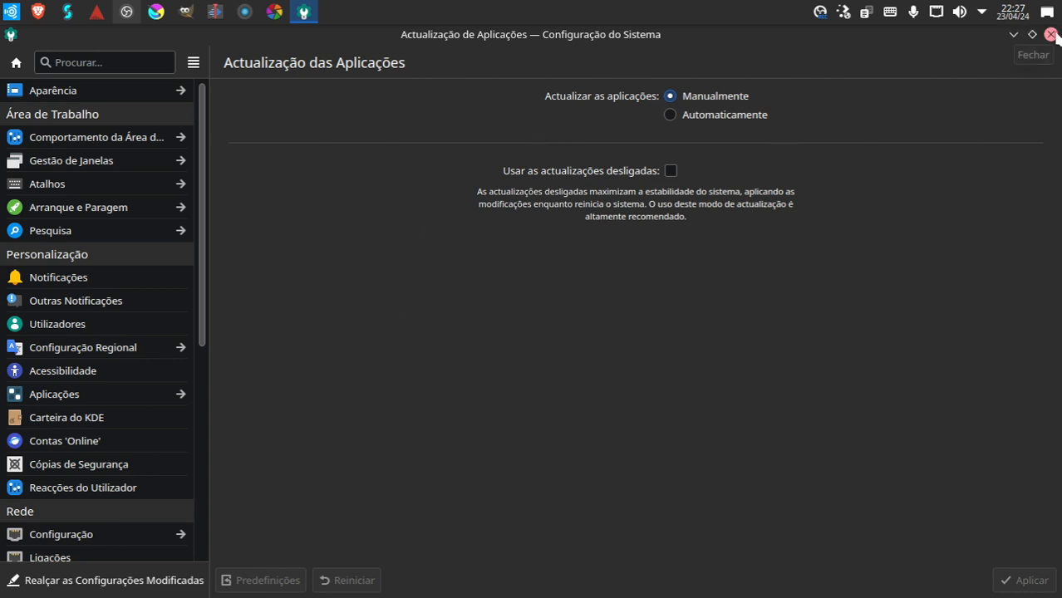
pyautogui.moveTo(695, 283)
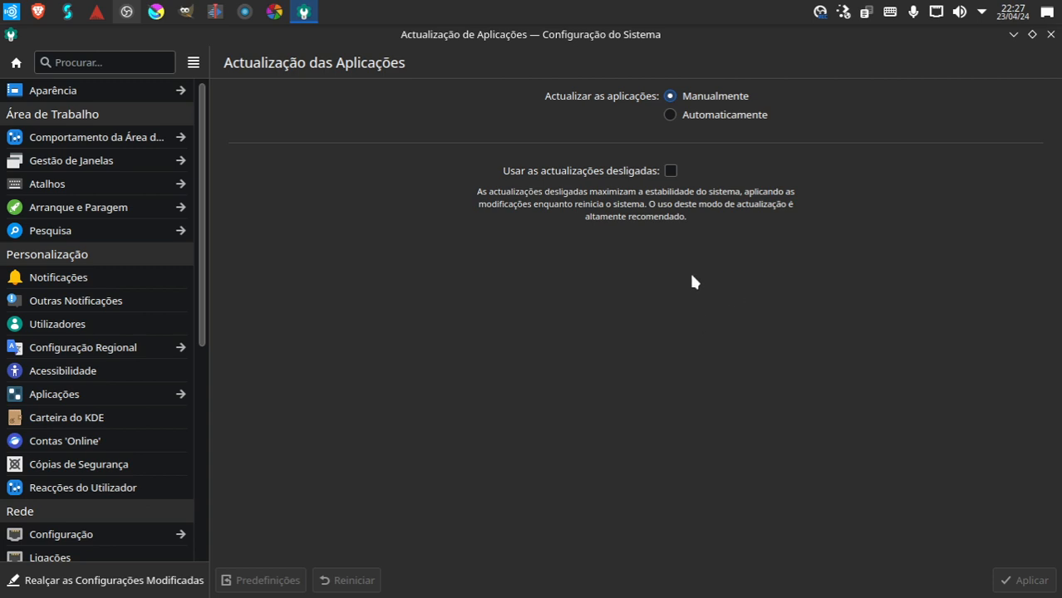
pyautogui.moveTo(557, 364)
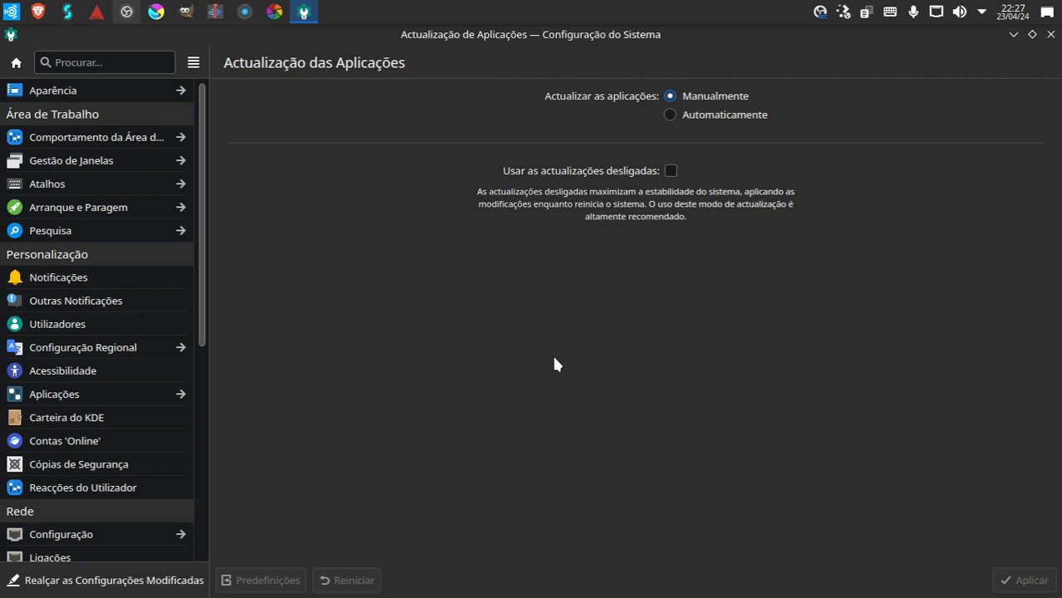
pyautogui.moveTo(655, 123)
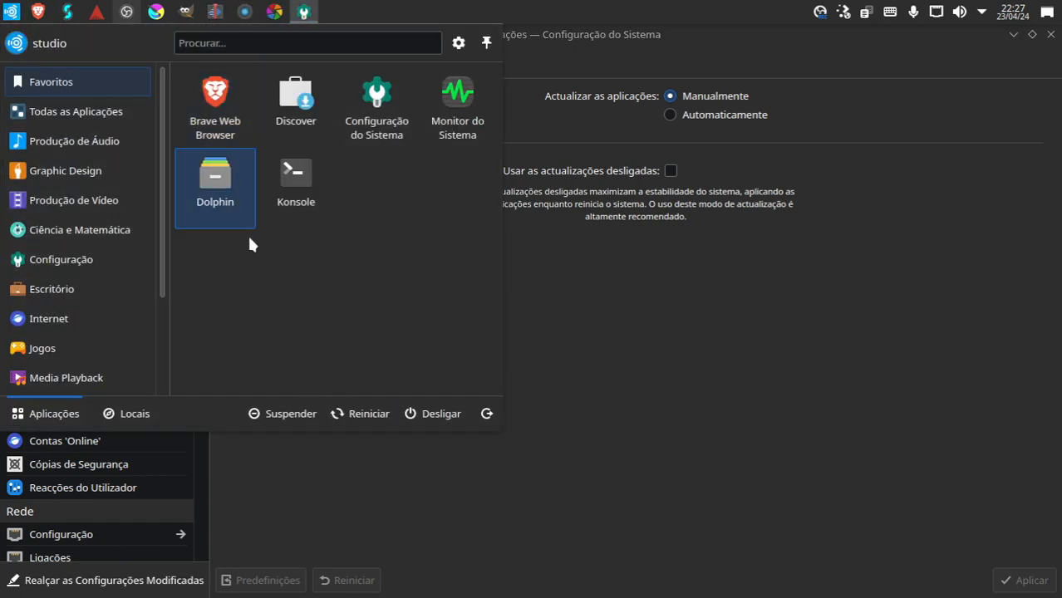
# - Launch Dolphin from the launcher Favourites to revisit the Samples cd folder
pyautogui.click(214, 186)
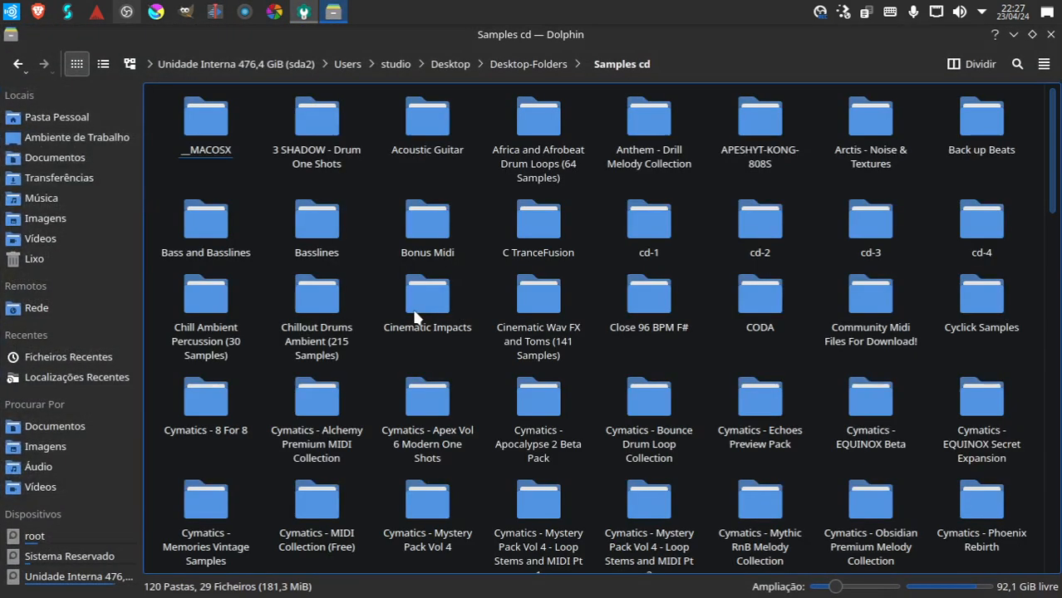
pyautogui.moveTo(396, 291)
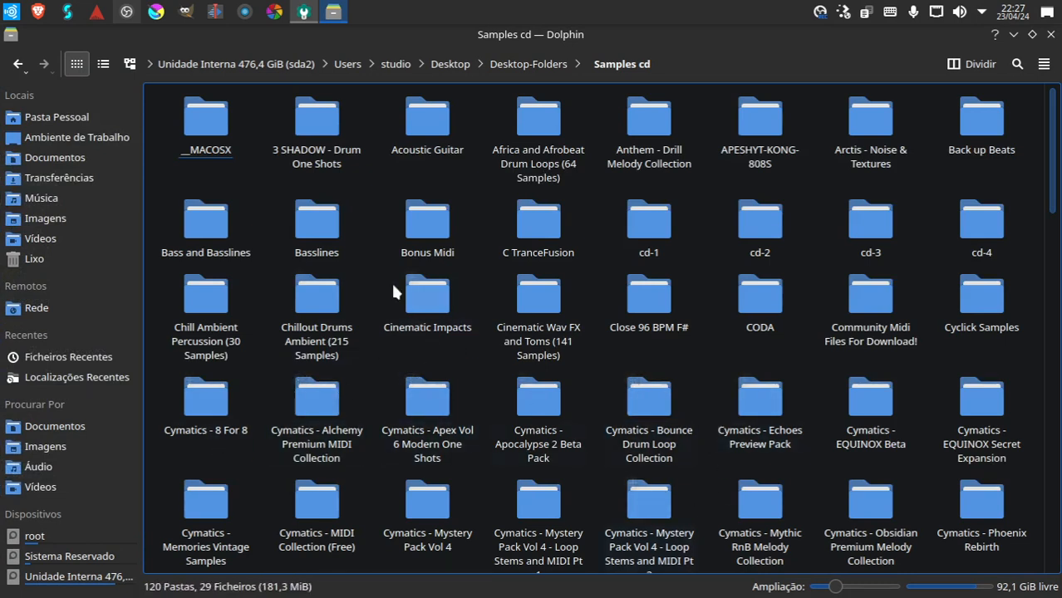
pyautogui.moveTo(472, 291)
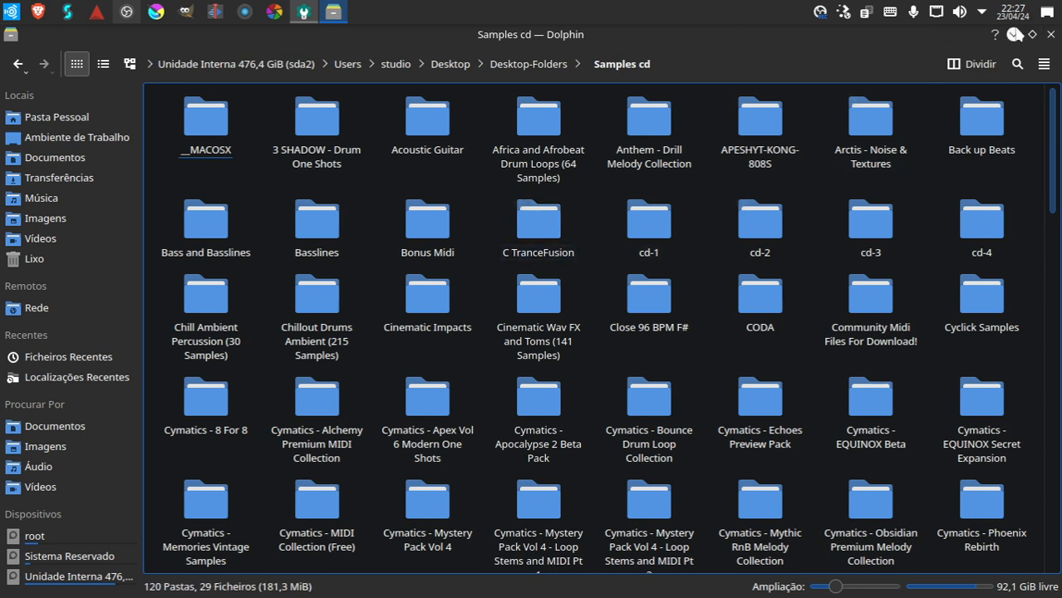
pyautogui.moveTo(1016, 33)
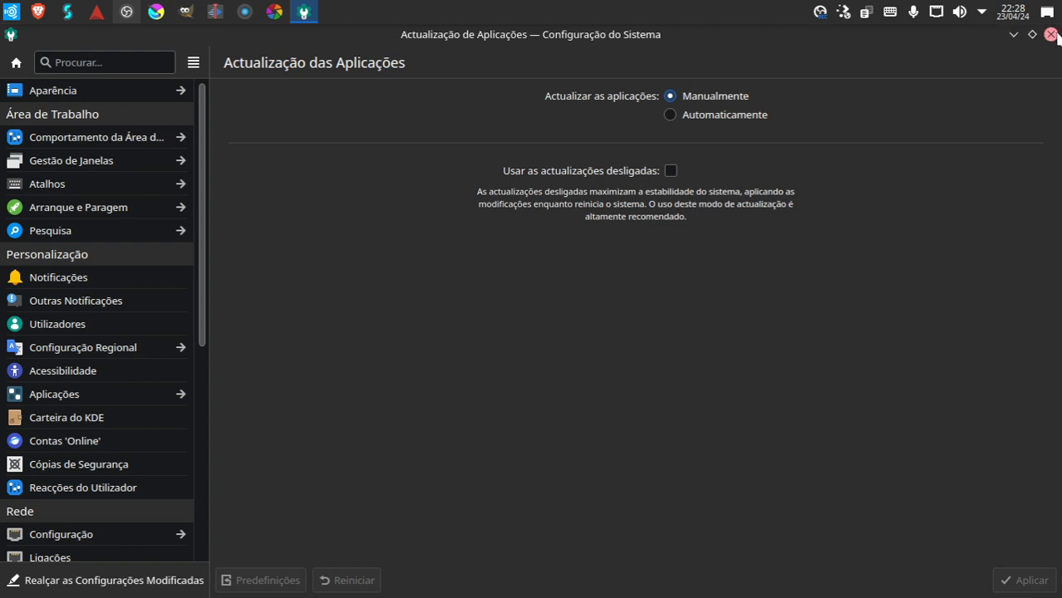
pyautogui.moveTo(1033, 35)
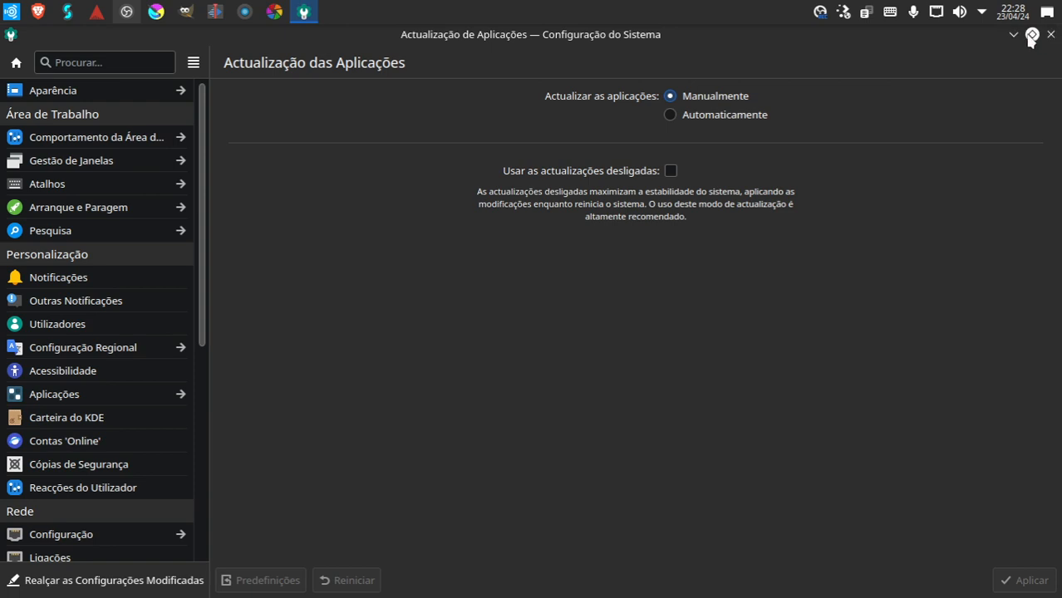
pyautogui.moveTo(459, 359)
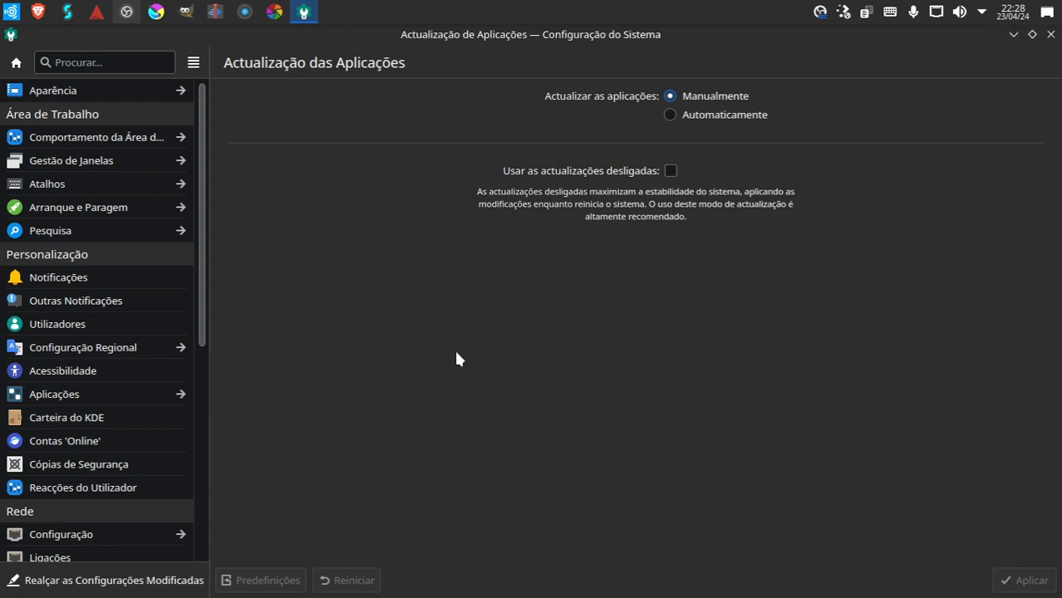
pyautogui.moveTo(446, 356)
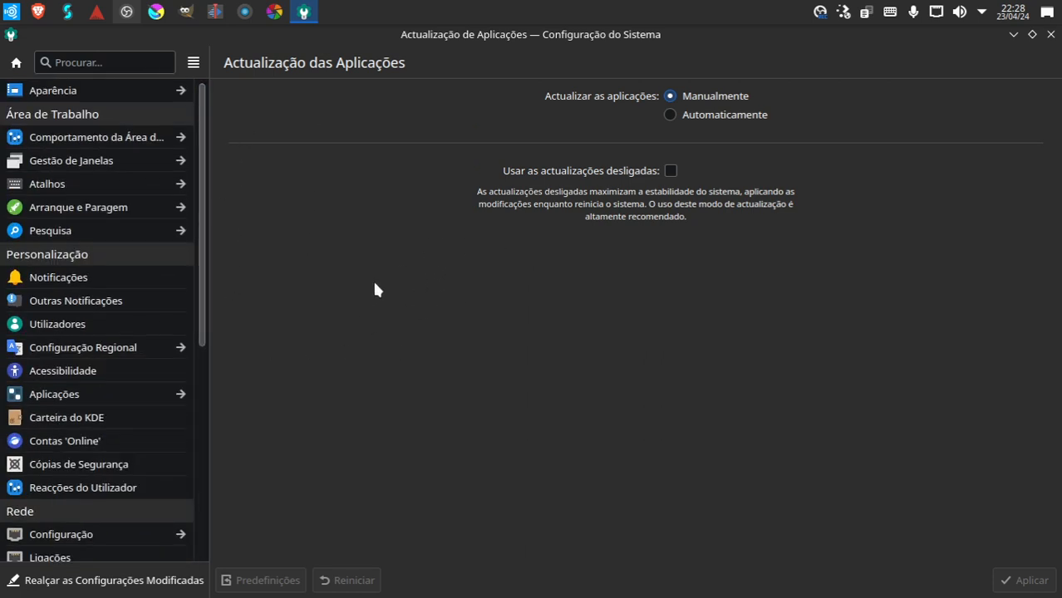
pyautogui.moveTo(361, 311)
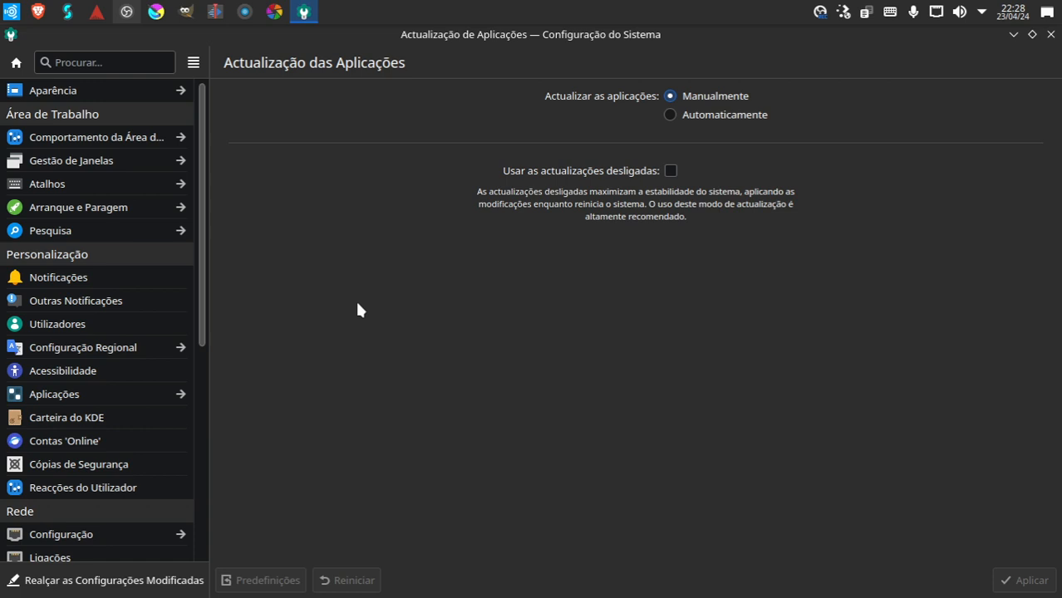
pyautogui.moveTo(425, 211)
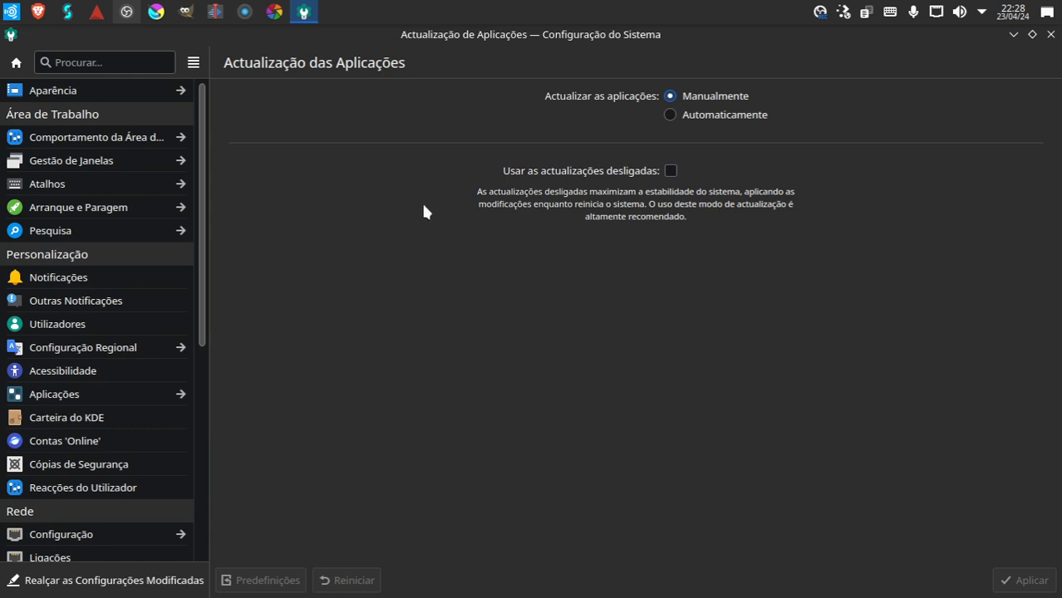
pyautogui.moveTo(262, 270)
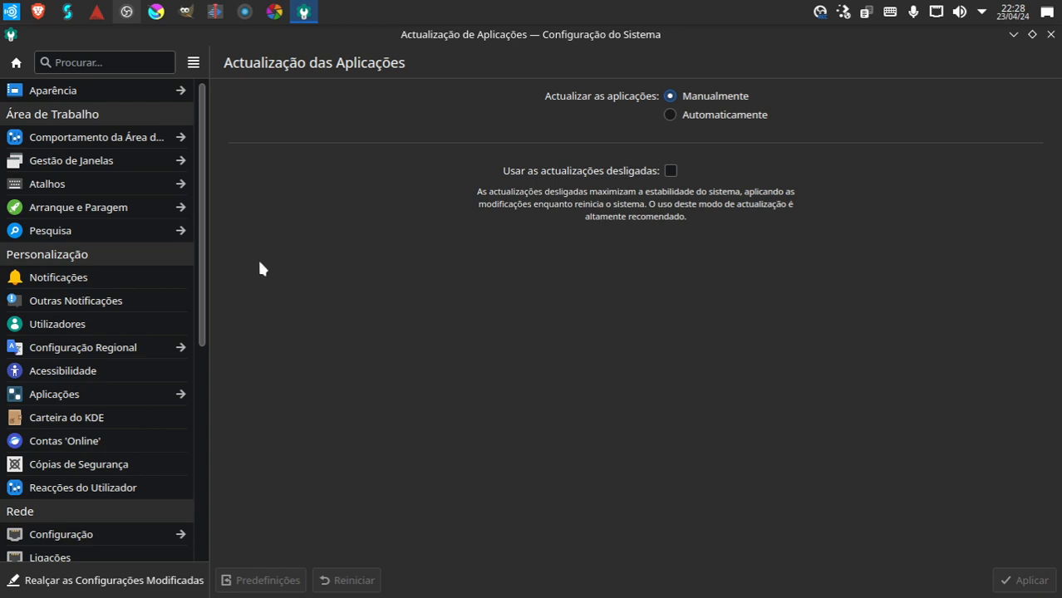
pyautogui.moveTo(322, 228)
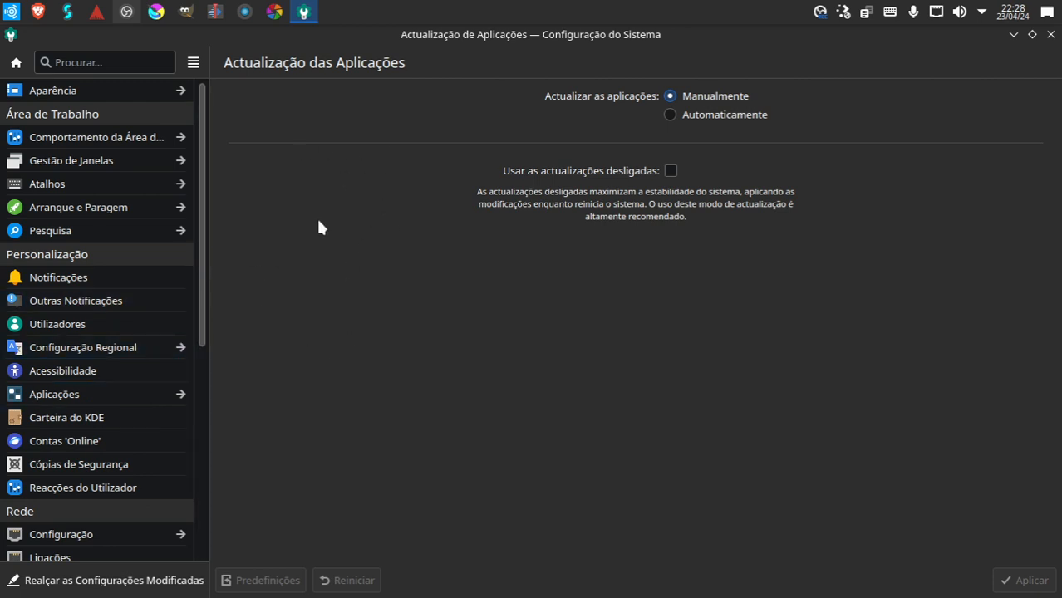
pyautogui.moveTo(264, 276)
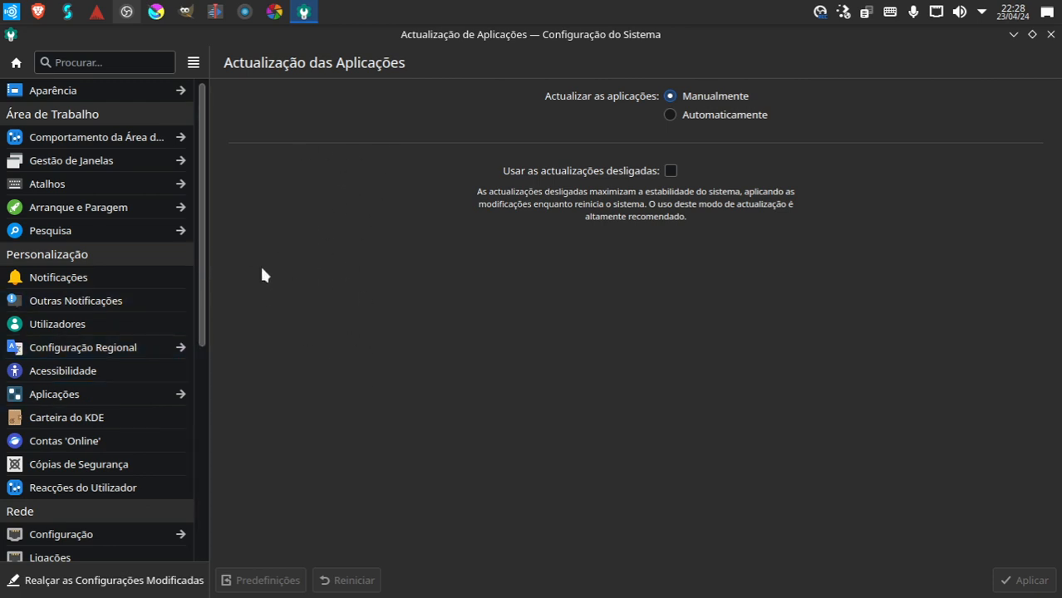
pyautogui.moveTo(319, 230)
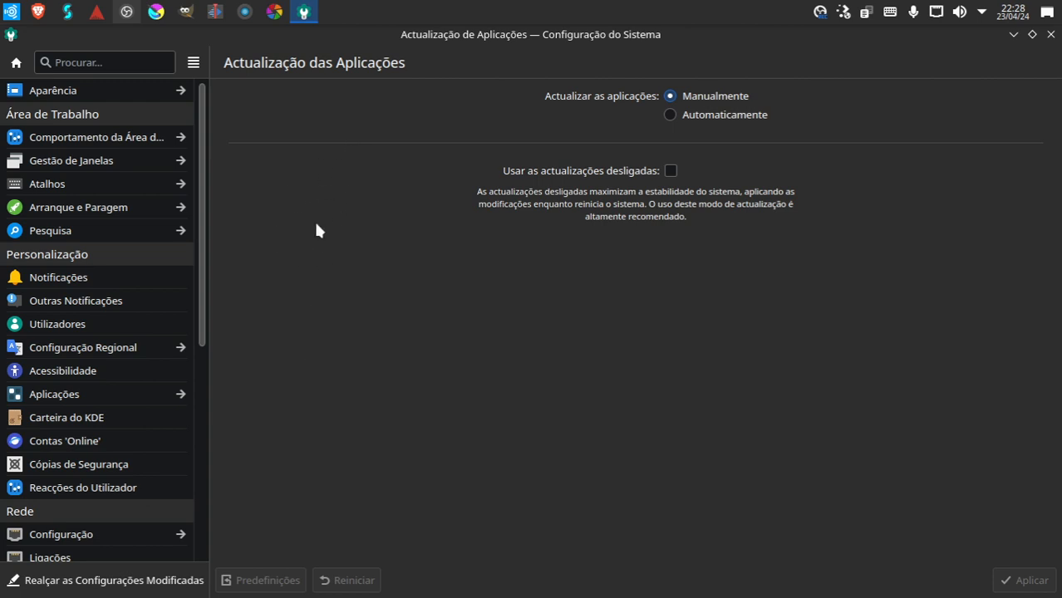
pyautogui.moveTo(349, 273)
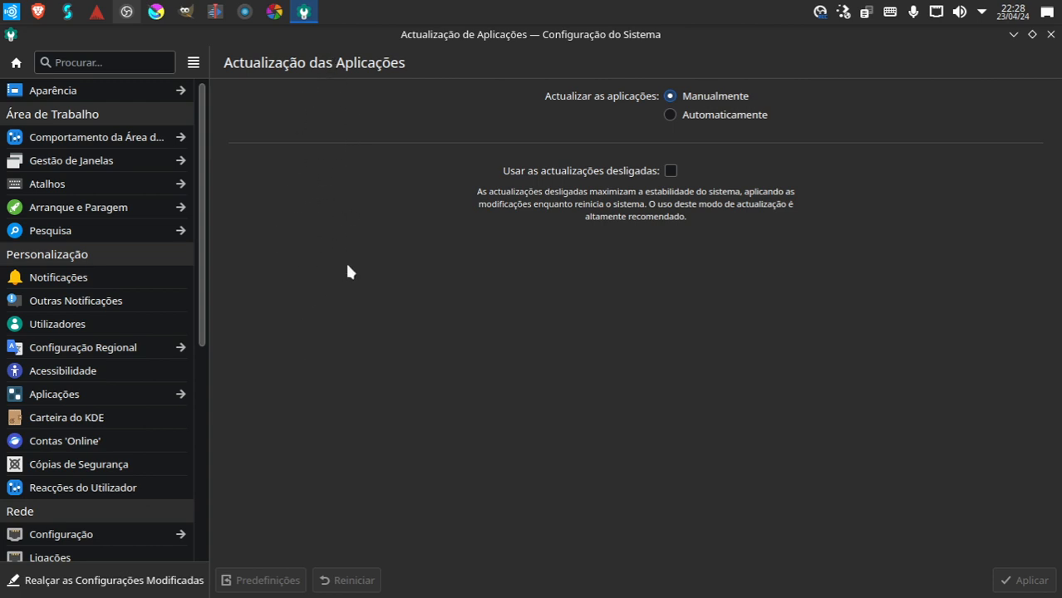
pyautogui.moveTo(419, 243)
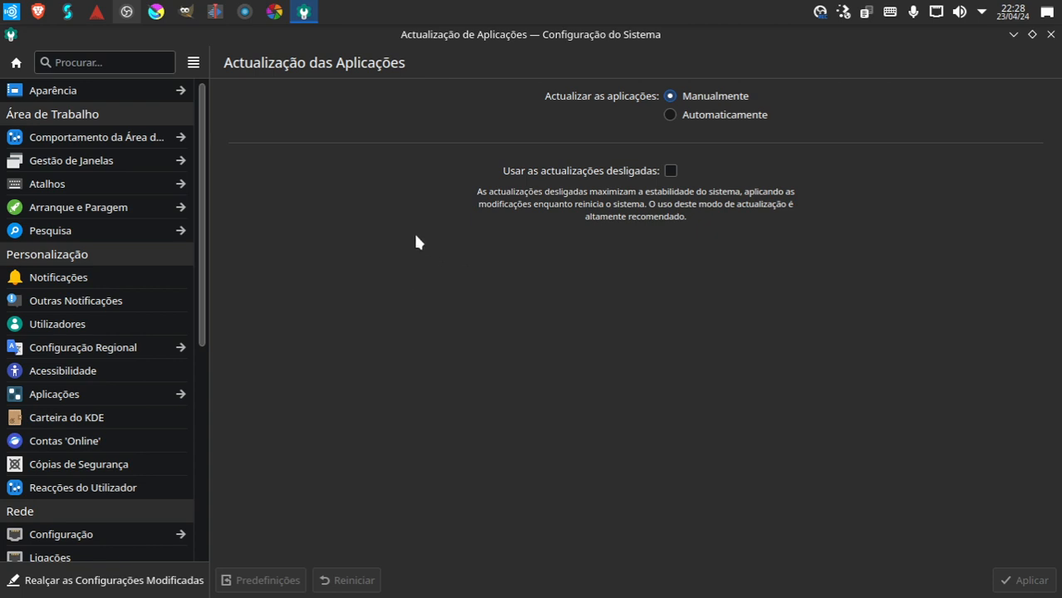
pyautogui.moveTo(409, 205)
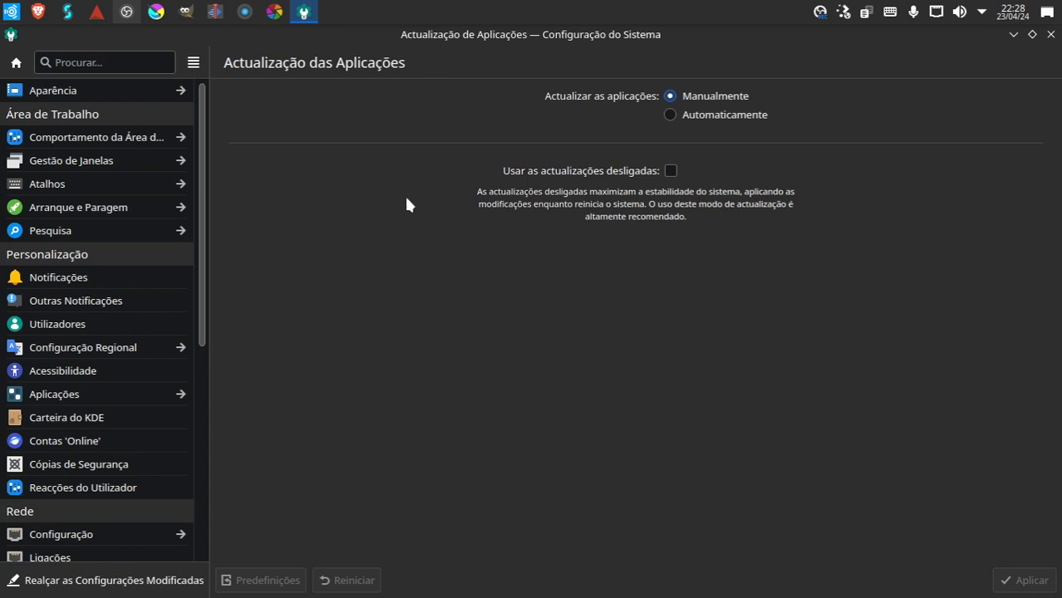
pyautogui.moveTo(711, 87)
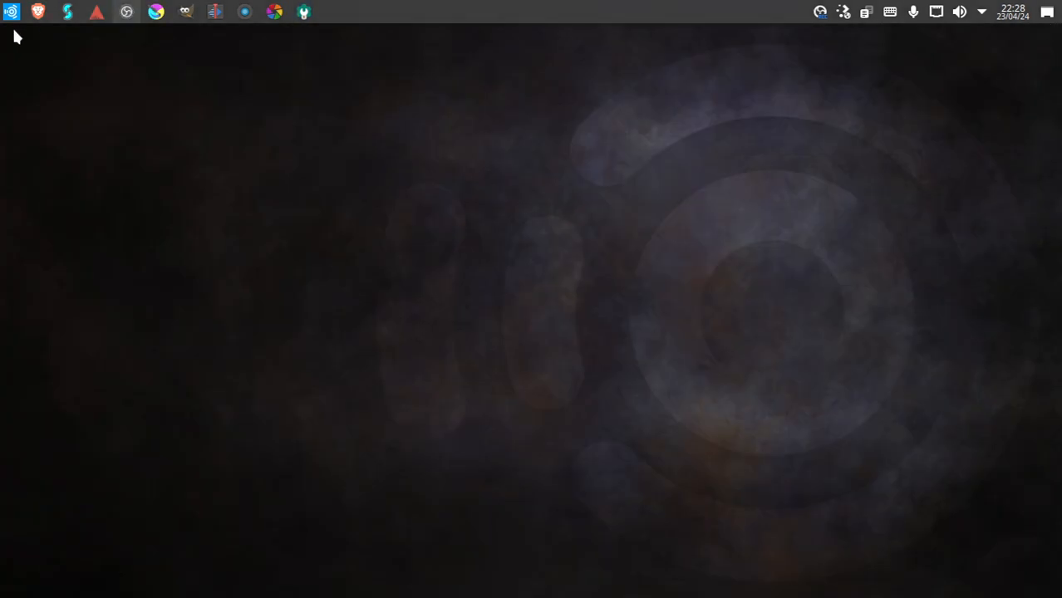
# - Scroll through the Produção de Áudio apps, then show the Science and Graphic Design categories
pyautogui.click(10, 10)
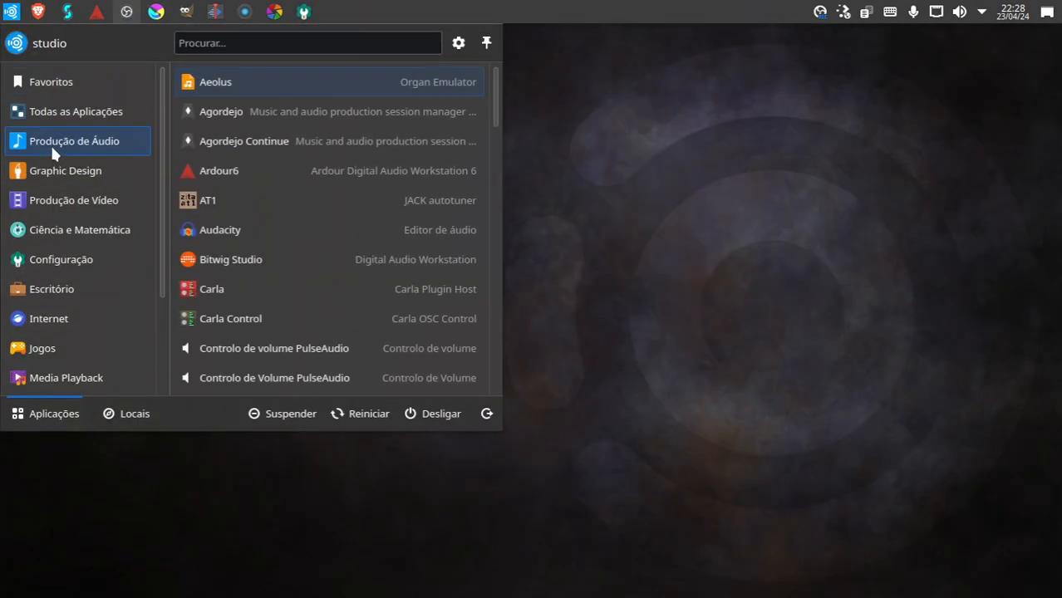
pyautogui.scroll(-3)
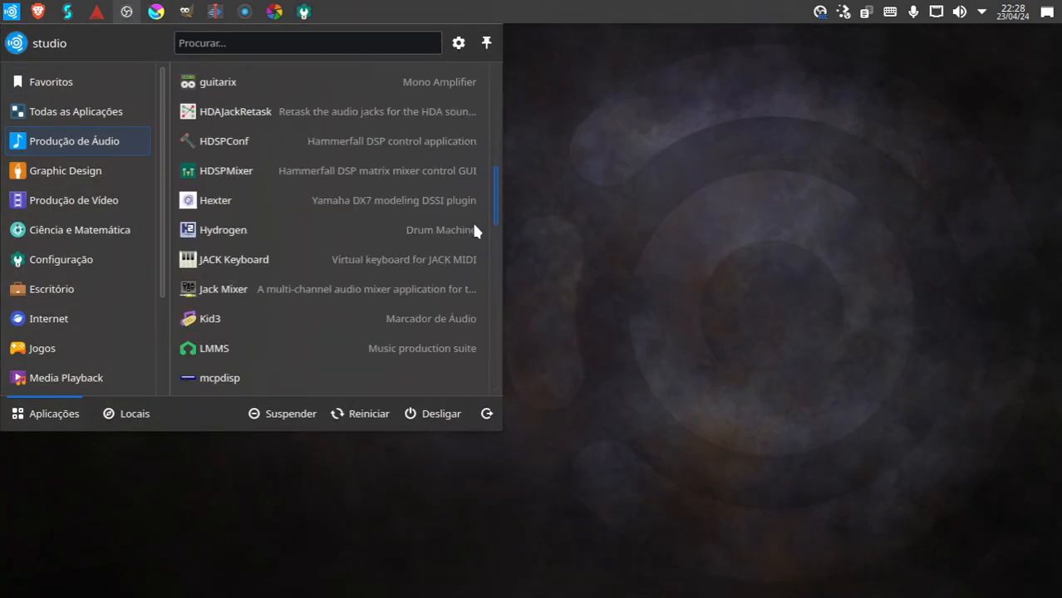
pyautogui.scroll(-3)
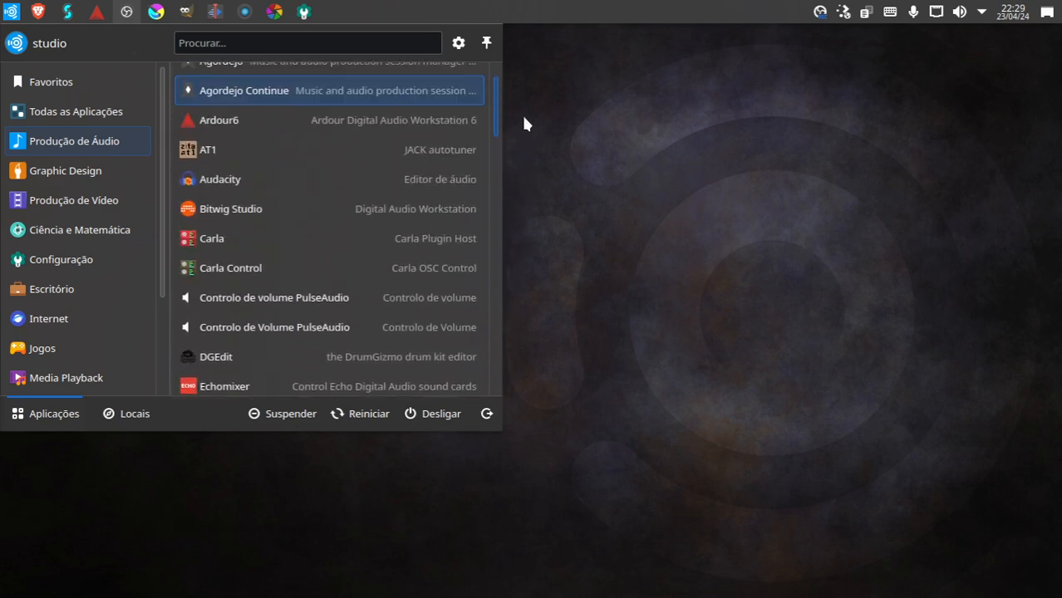
pyautogui.click(80, 229)
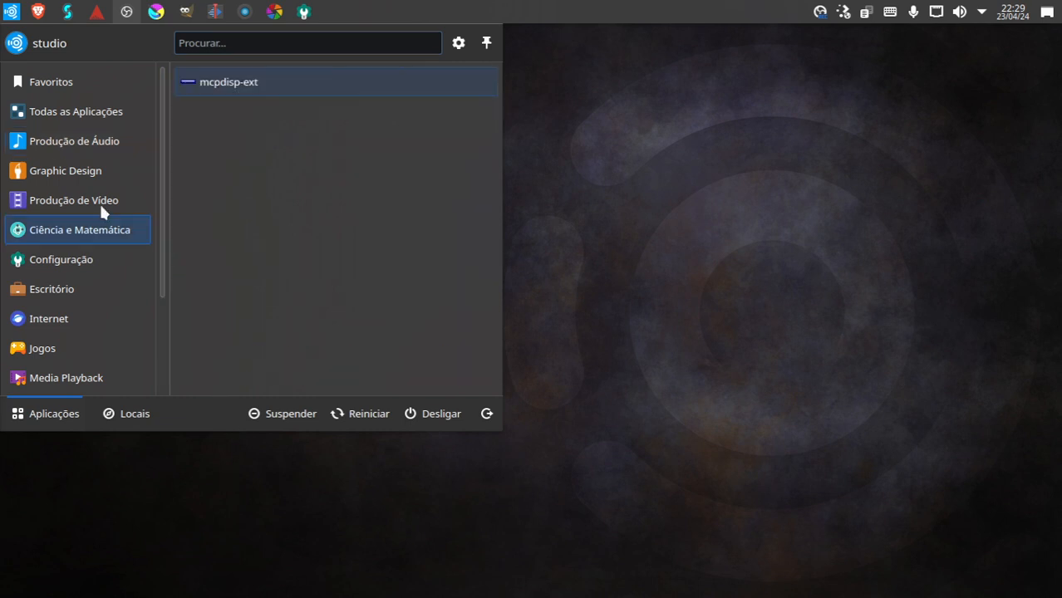
pyautogui.click(65, 170)
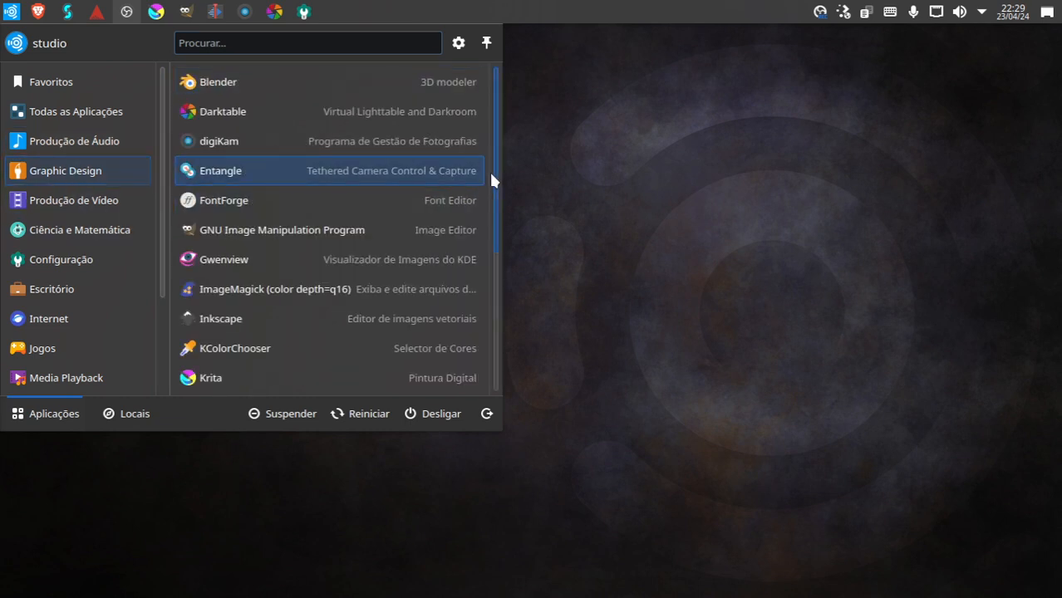
pyautogui.moveTo(507, 160)
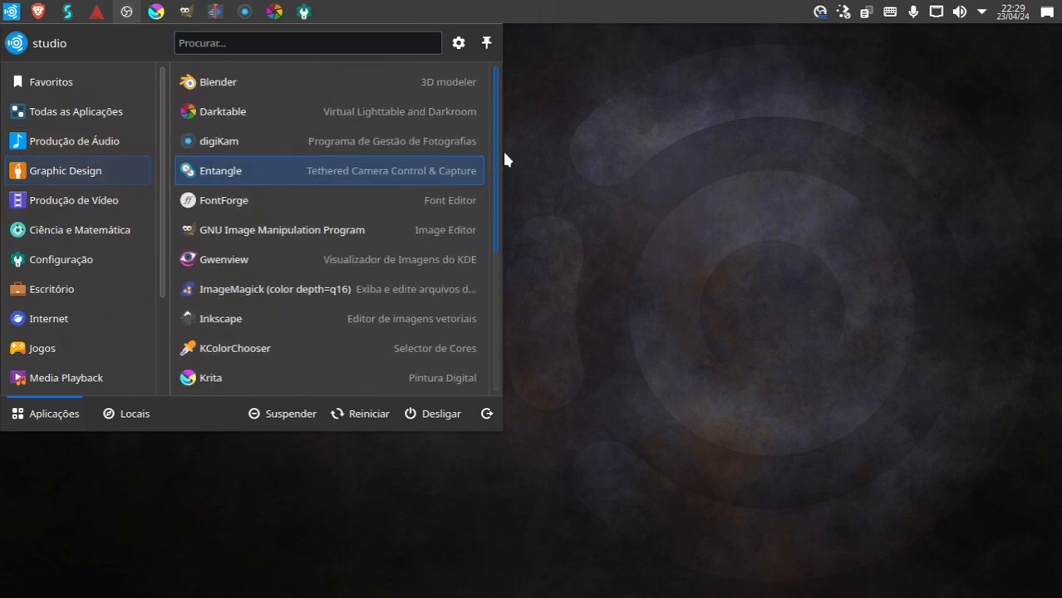
pyautogui.moveTo(230, 112)
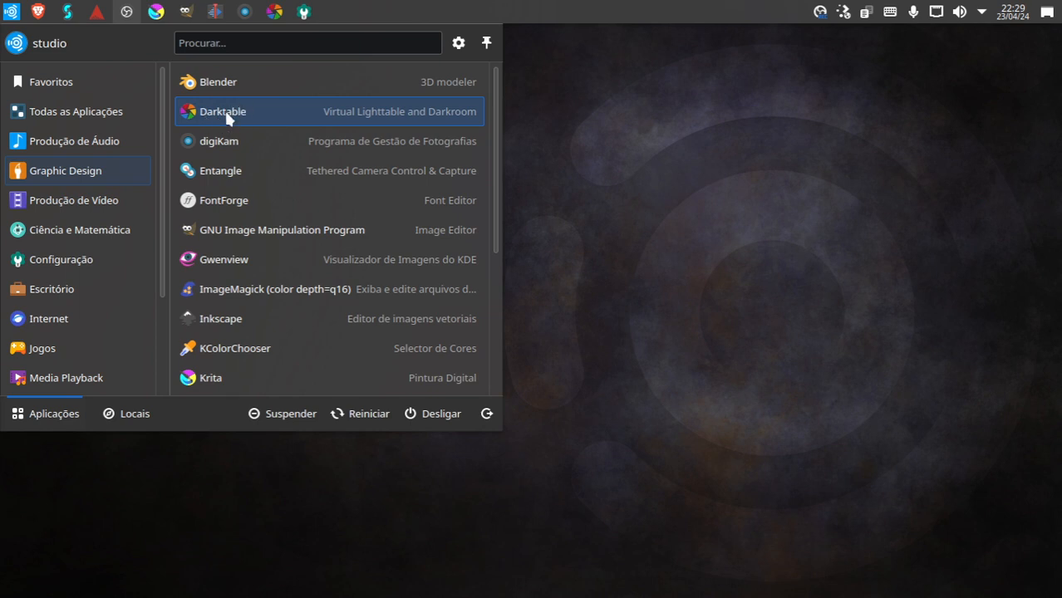
pyautogui.moveTo(243, 81)
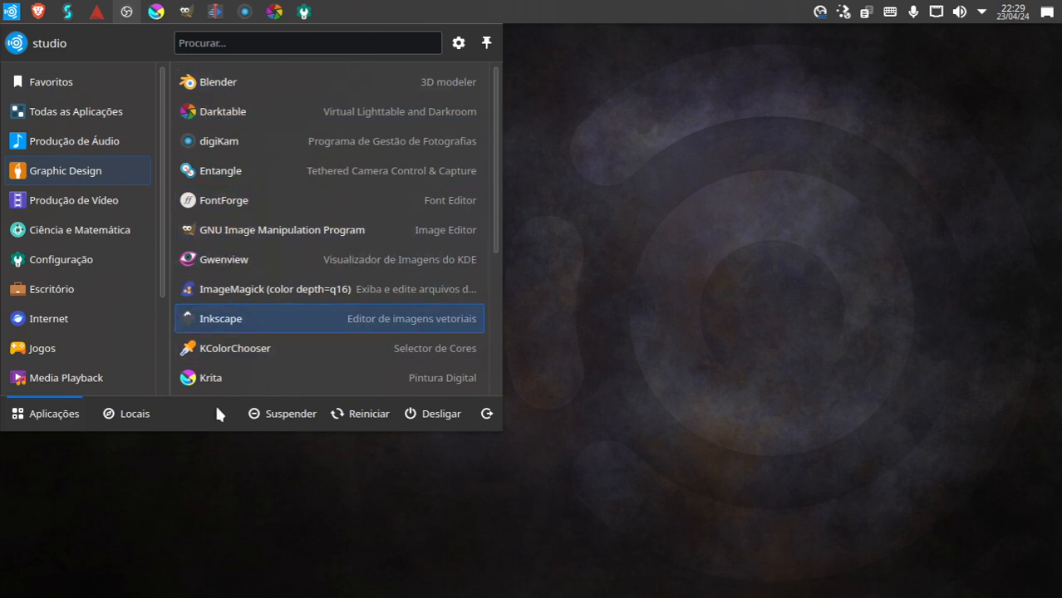
# - Show the Video Production, Ciência e Matemática and Escritório categories, scrolling the office apps
pyautogui.click(75, 200)
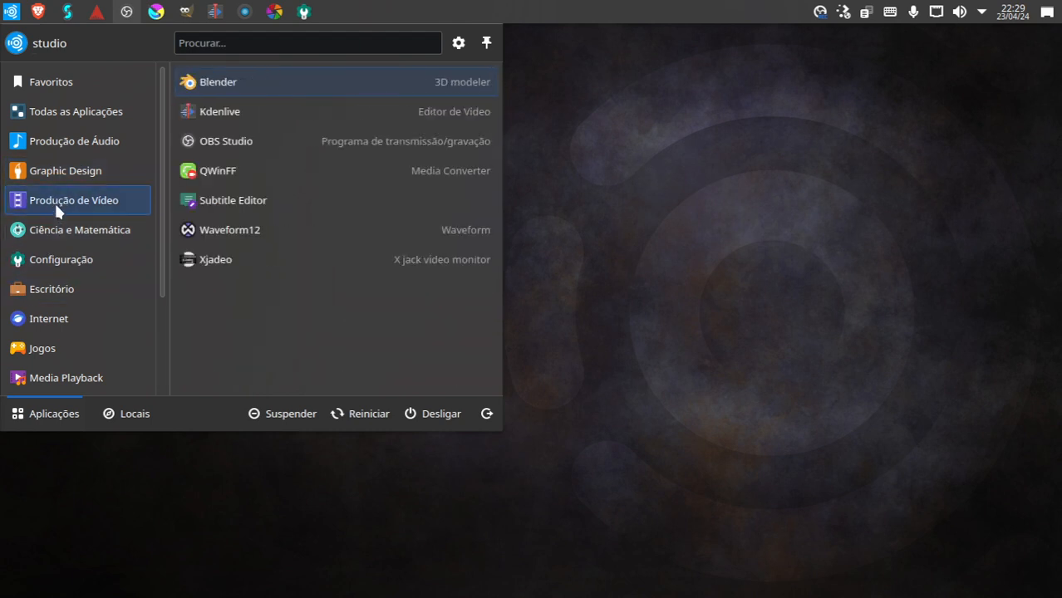
pyautogui.moveTo(236, 113)
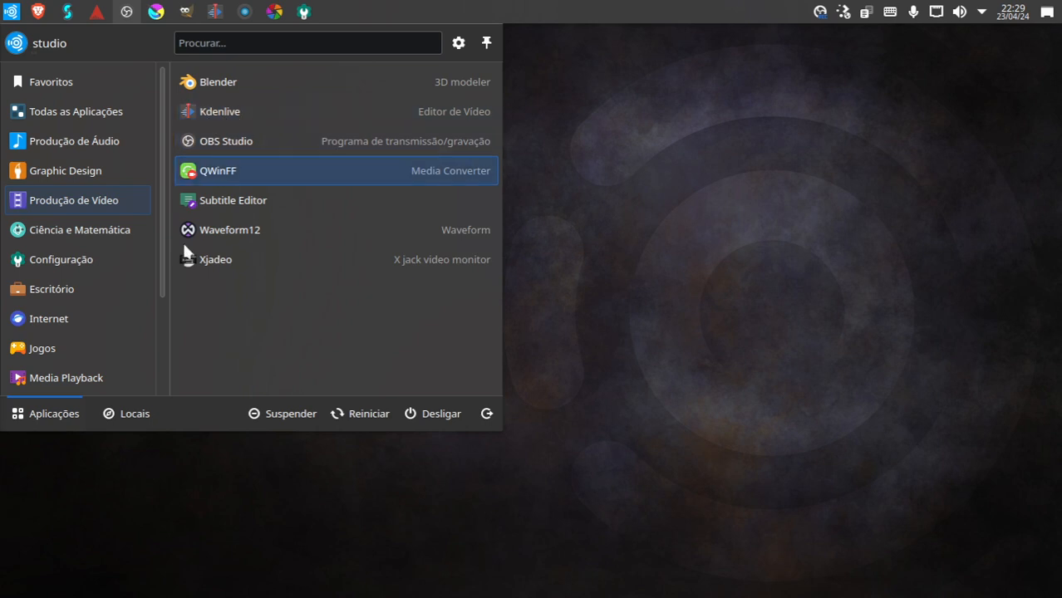
pyautogui.moveTo(259, 139)
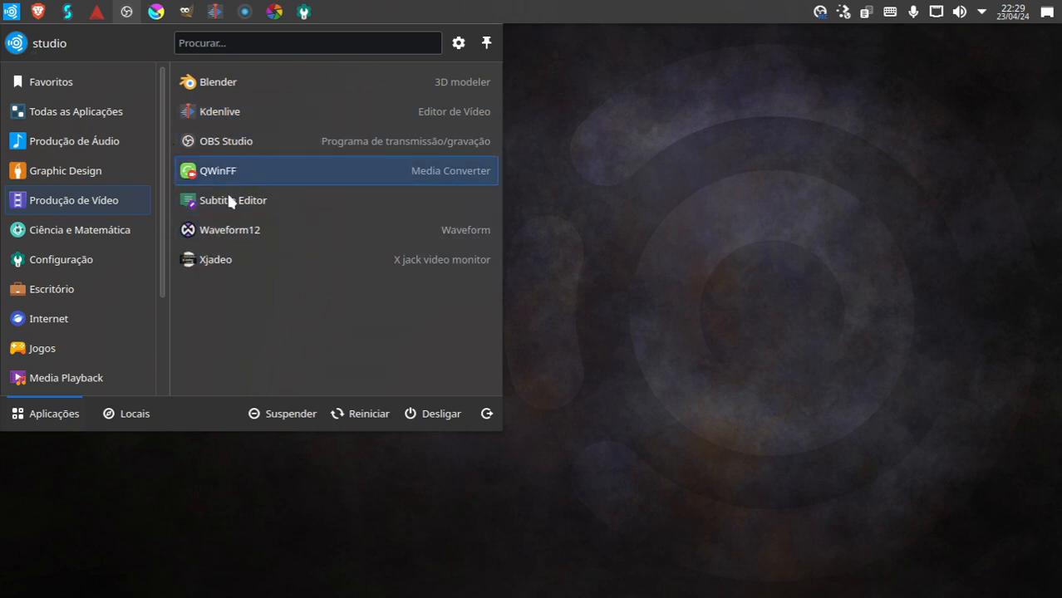
pyautogui.click(79, 229)
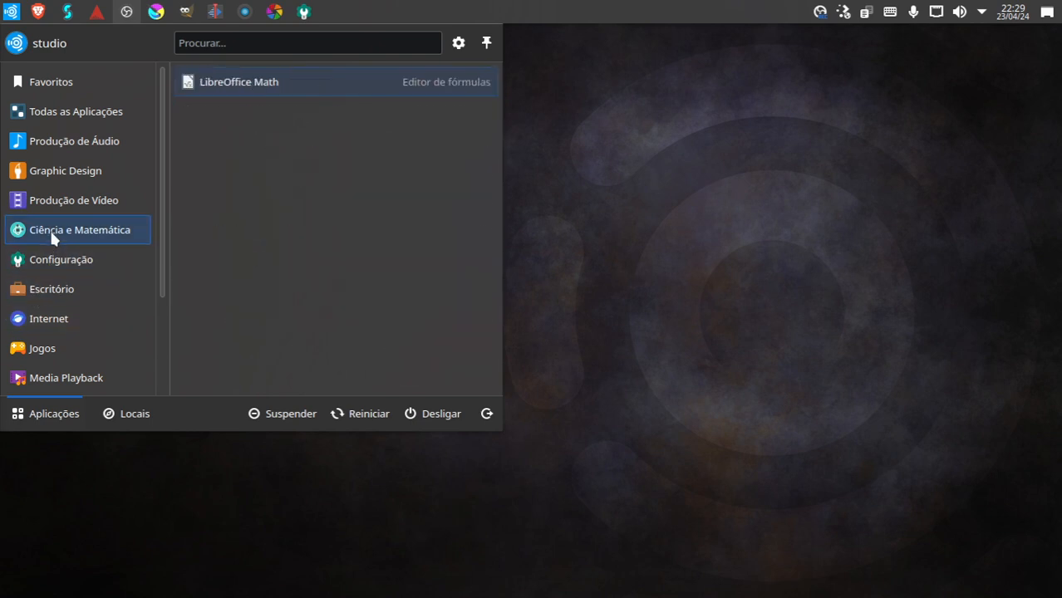
pyautogui.click(52, 289)
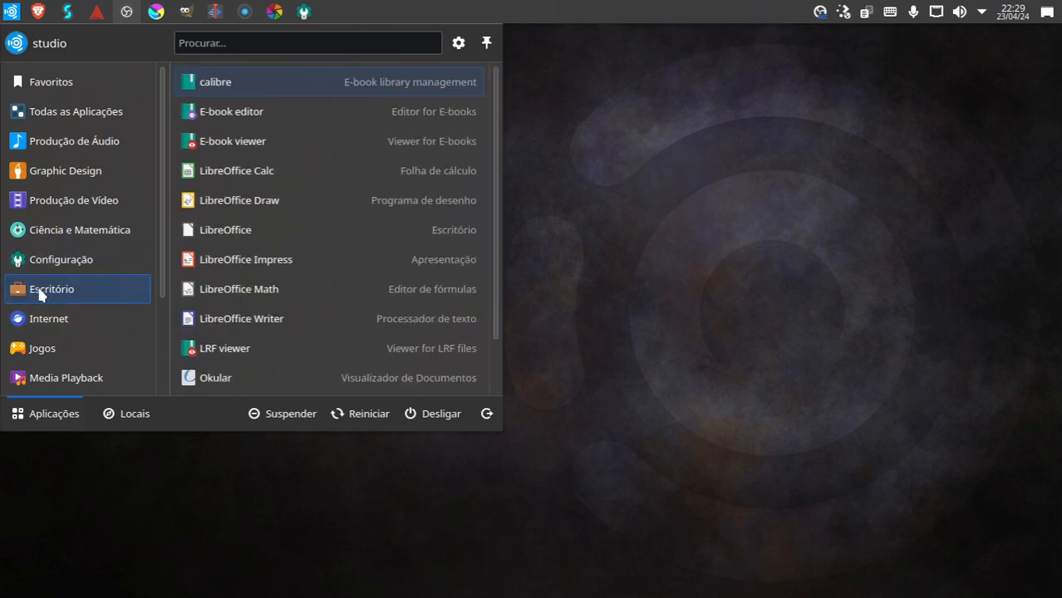
pyautogui.scroll(-3)
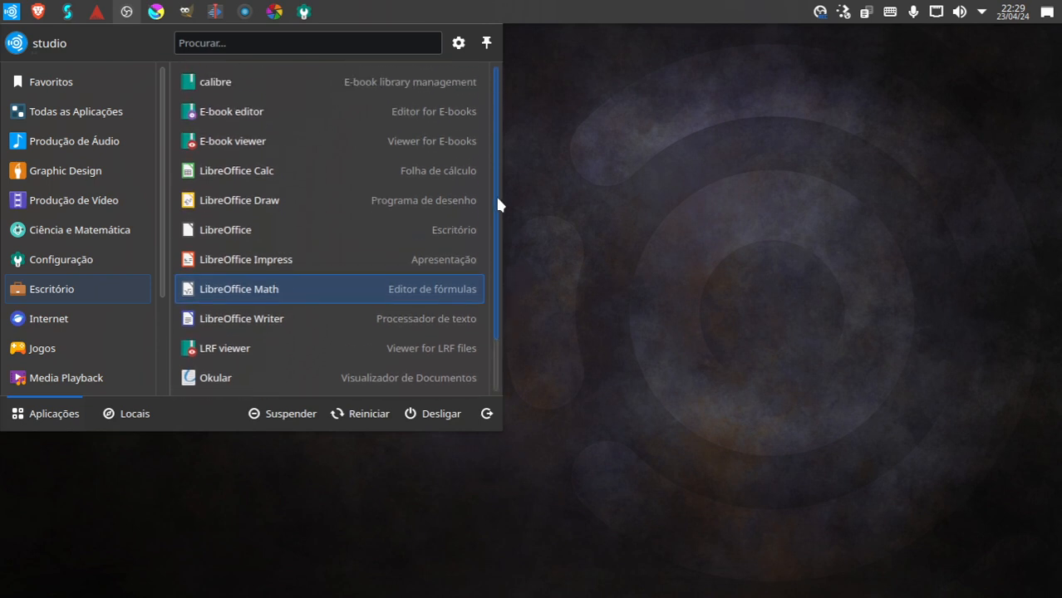
pyautogui.moveTo(236, 170)
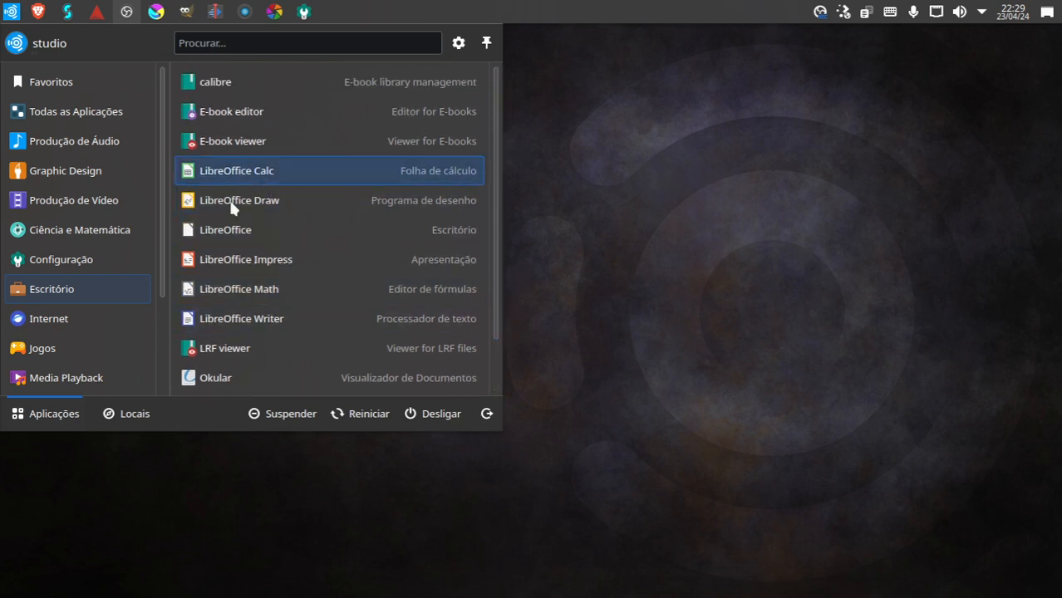
pyautogui.moveTo(205, 196)
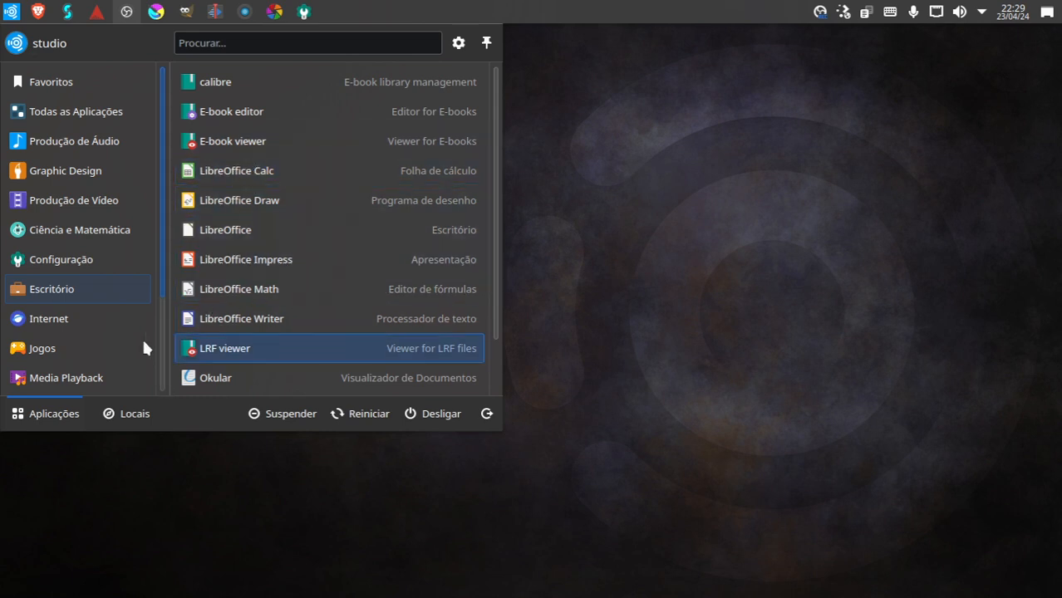
# - Review the Internet, Media Playback, Office and Sistema categories of preinstalled apps
pyautogui.click(48, 319)
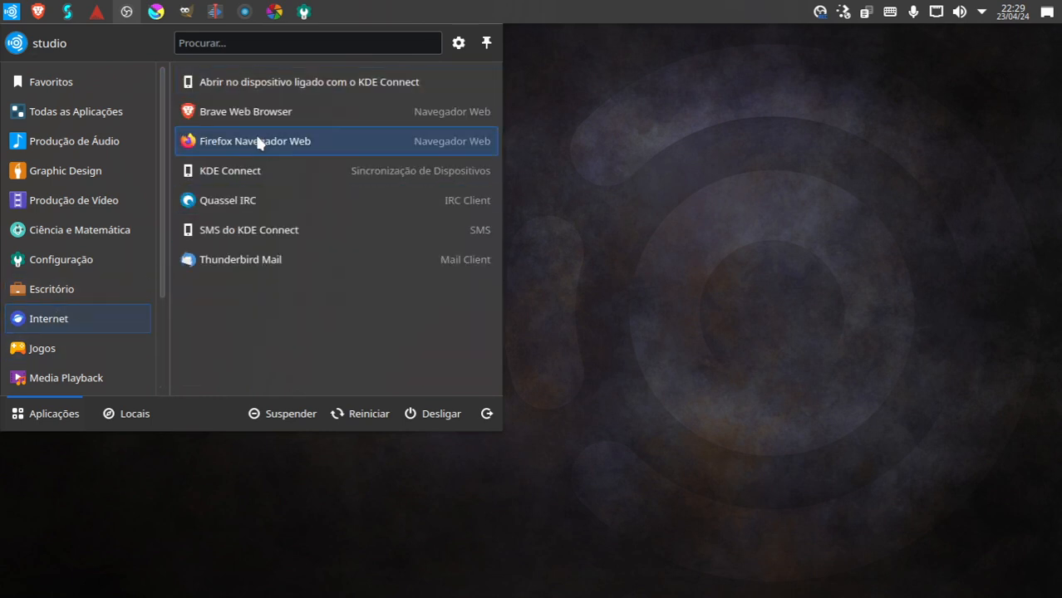
pyautogui.click(44, 347)
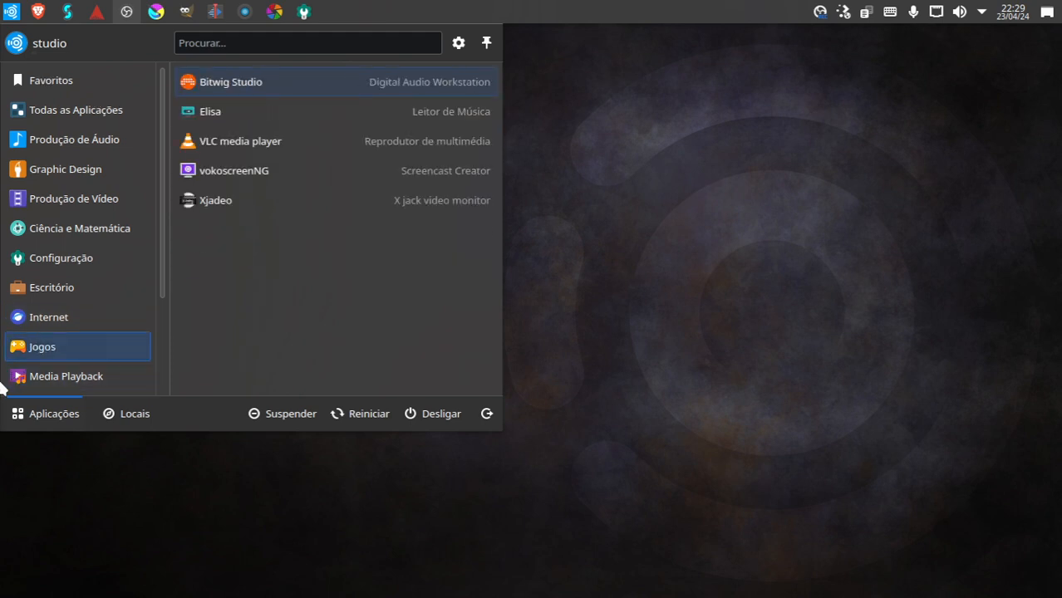
pyautogui.click(52, 285)
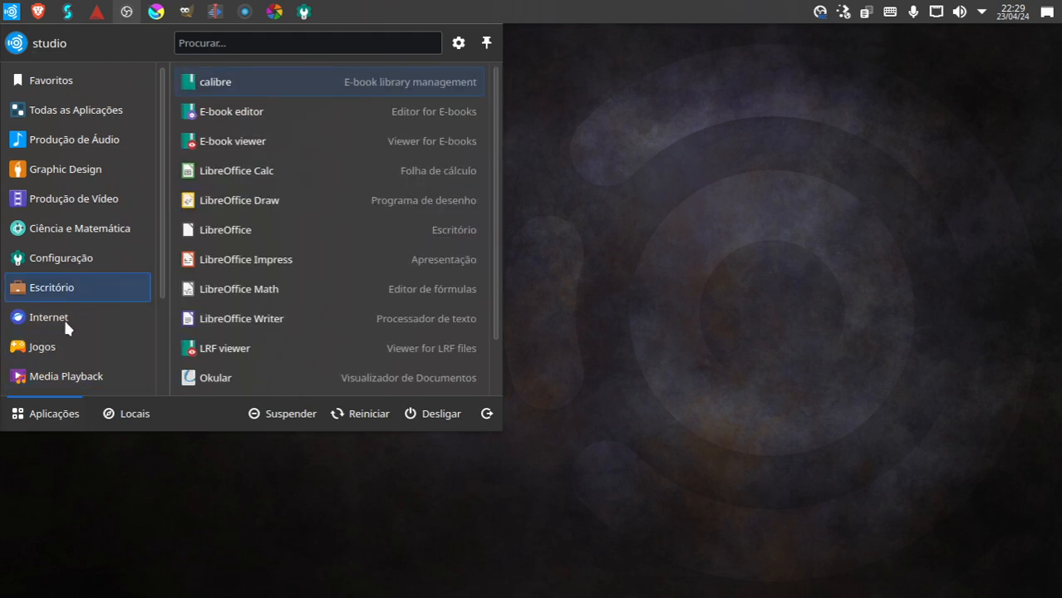
pyautogui.click(50, 316)
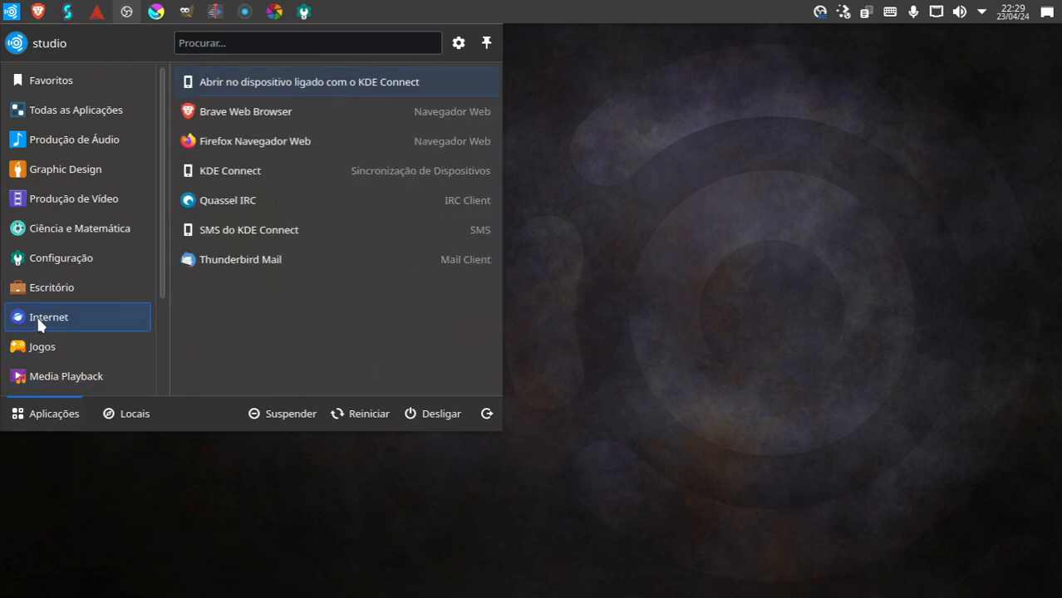
pyautogui.click(43, 347)
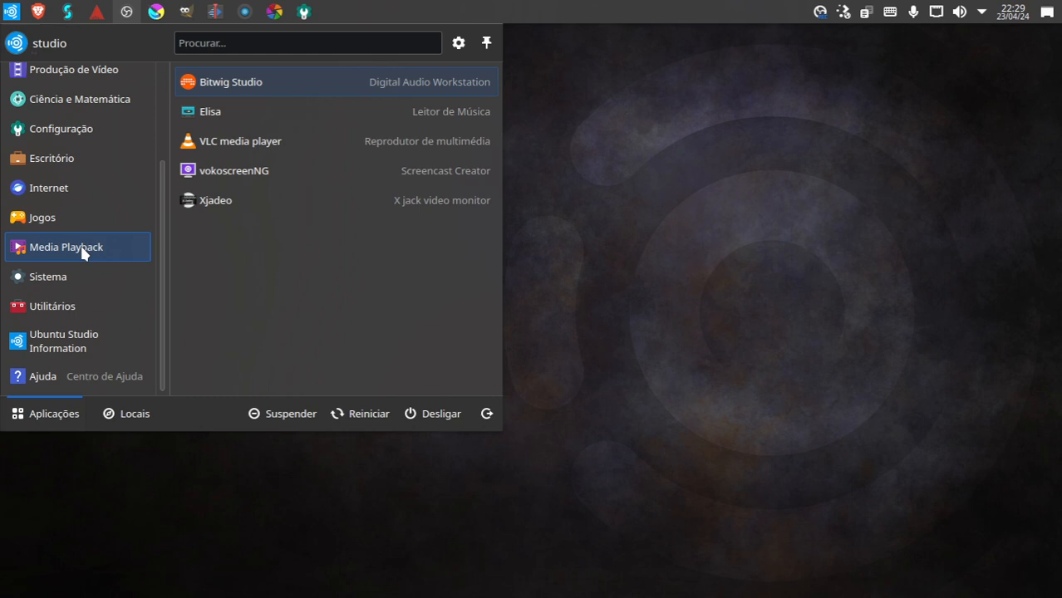
pyautogui.click(47, 276)
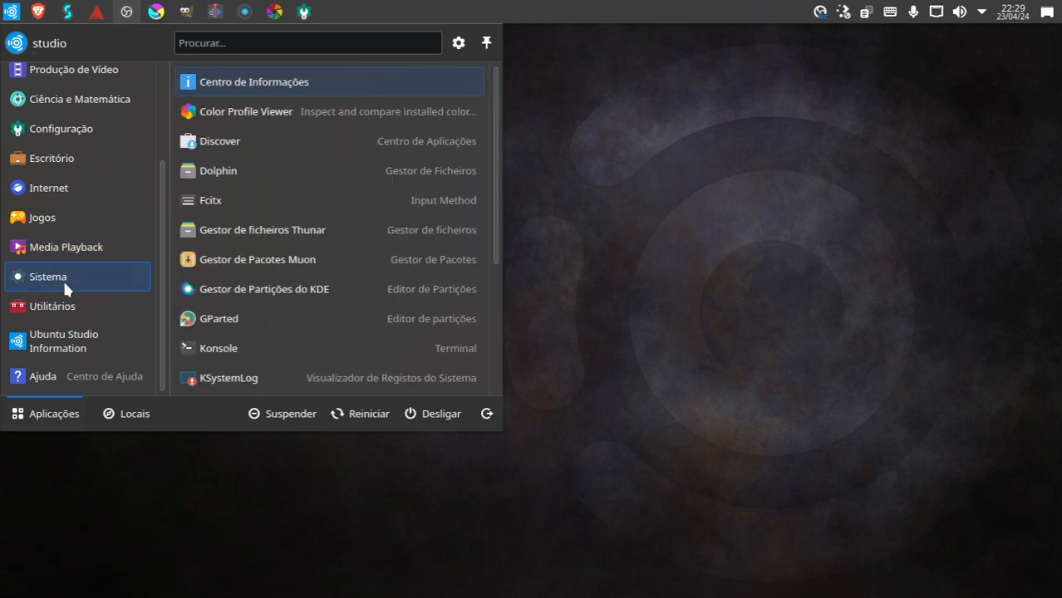
pyautogui.moveTo(229, 319)
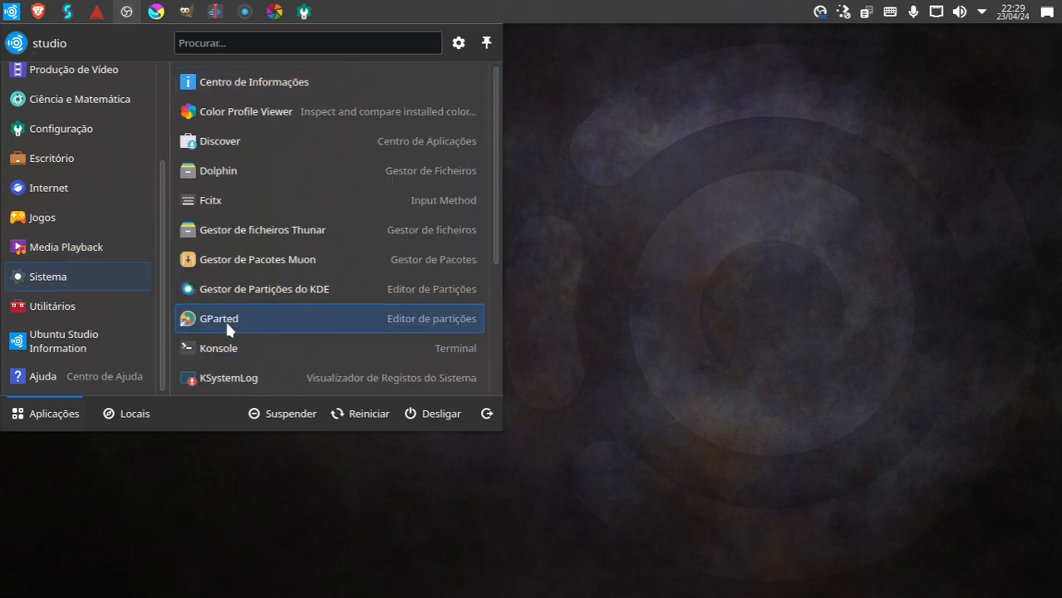
pyautogui.moveTo(213, 322)
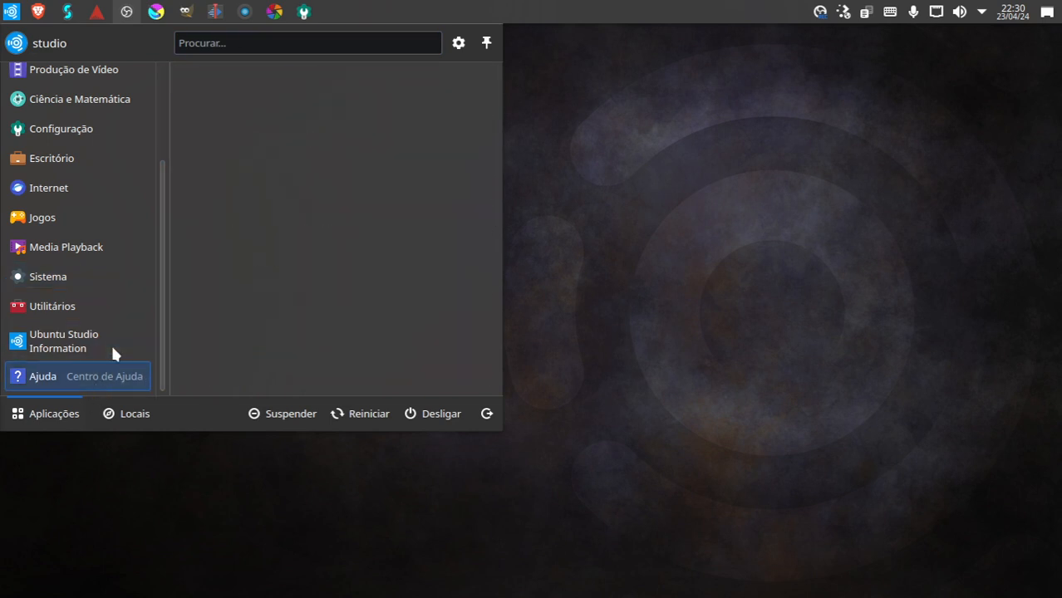
# - Dismiss the application launcher, leaving the empty desktop with its top panel
pyautogui.click(47, 276)
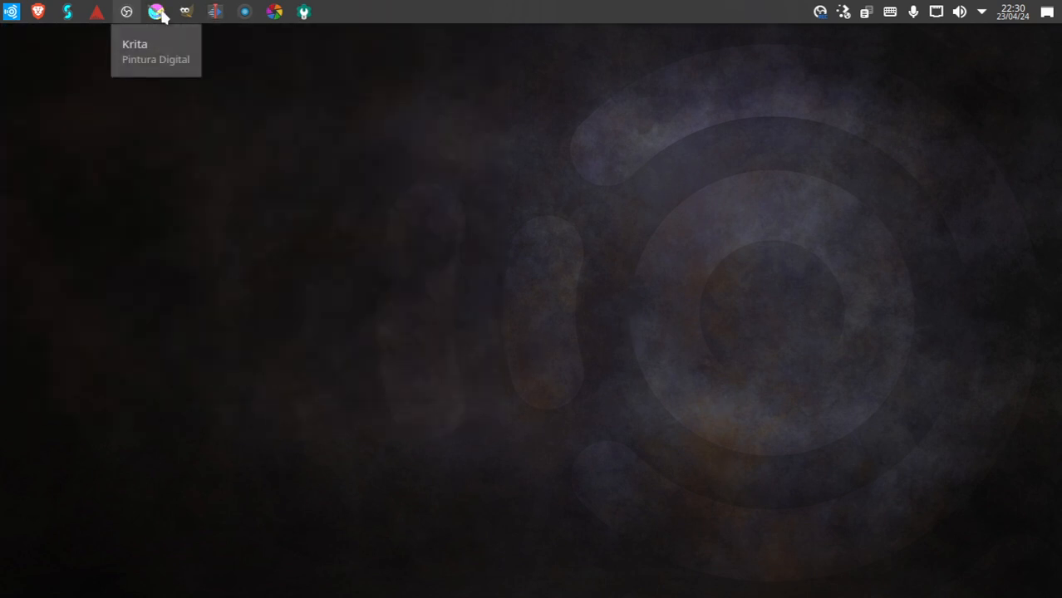
pyautogui.moveTo(274, 12)
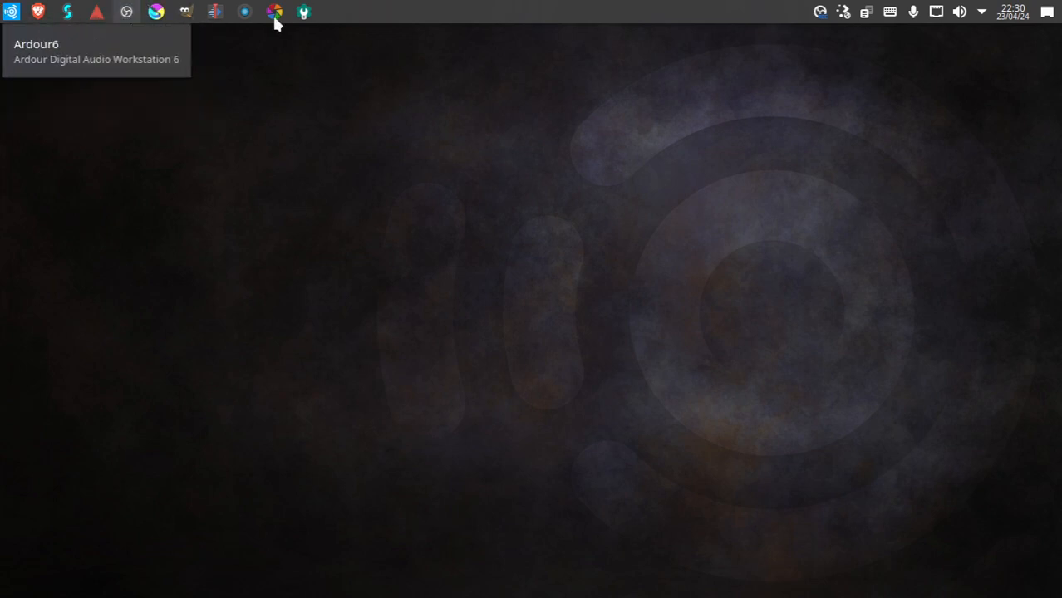
pyautogui.moveTo(286, 27)
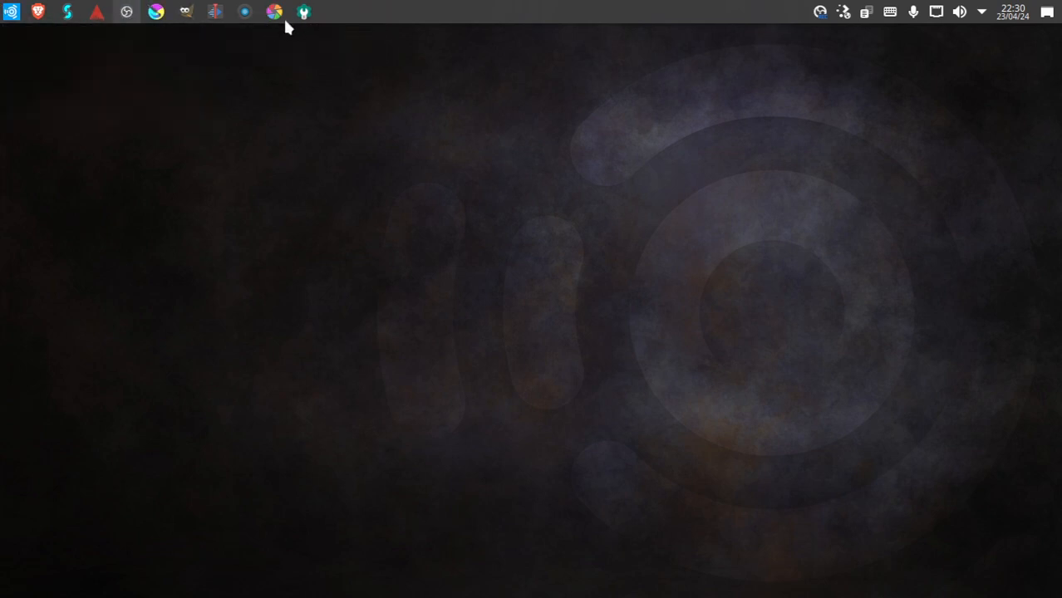
pyautogui.moveTo(323, 266)
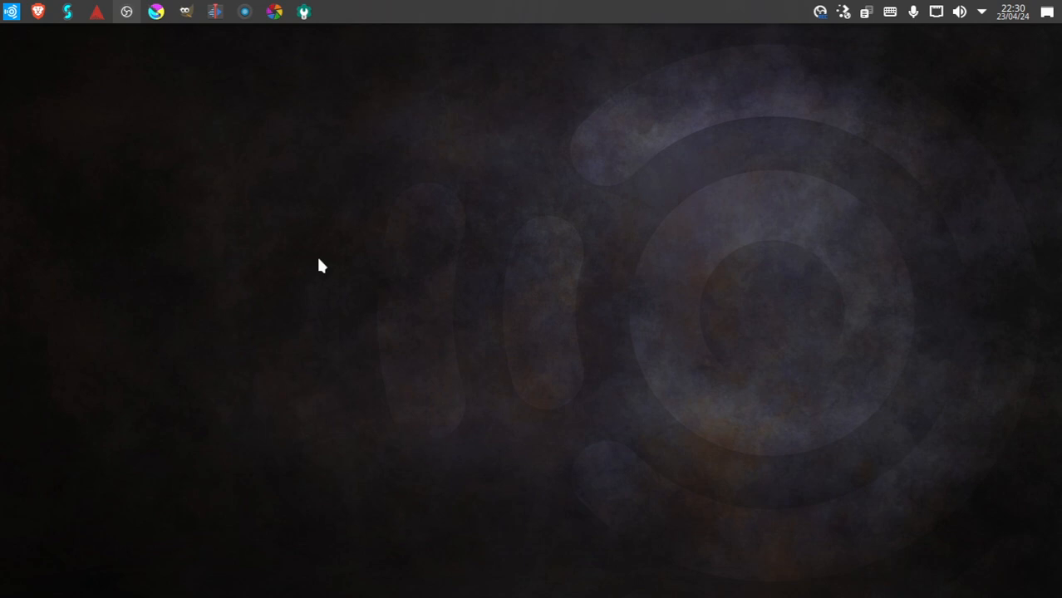
pyautogui.moveTo(324, 7)
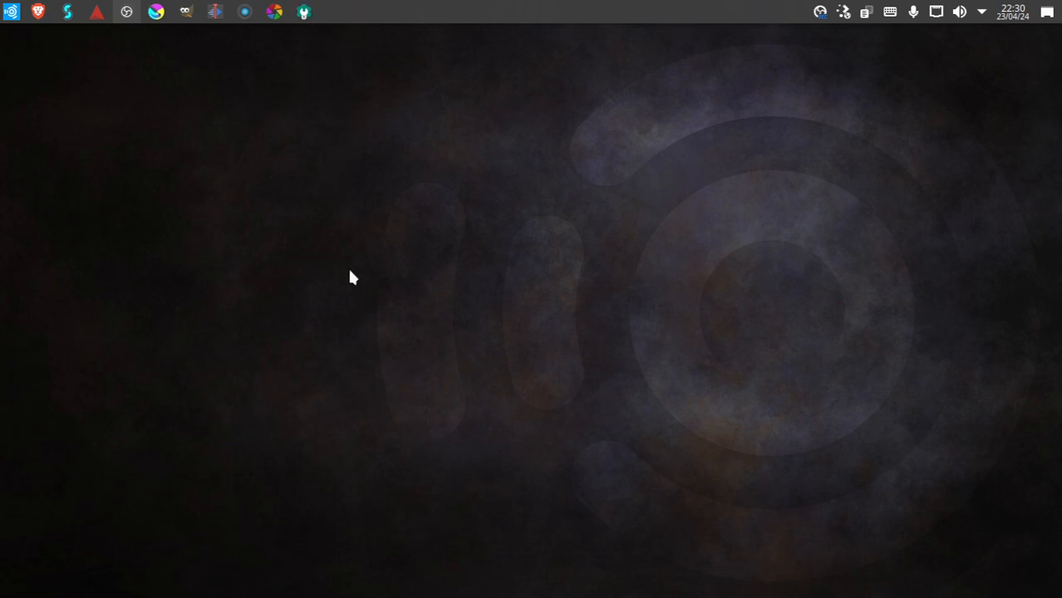
pyautogui.moveTo(299, 346)
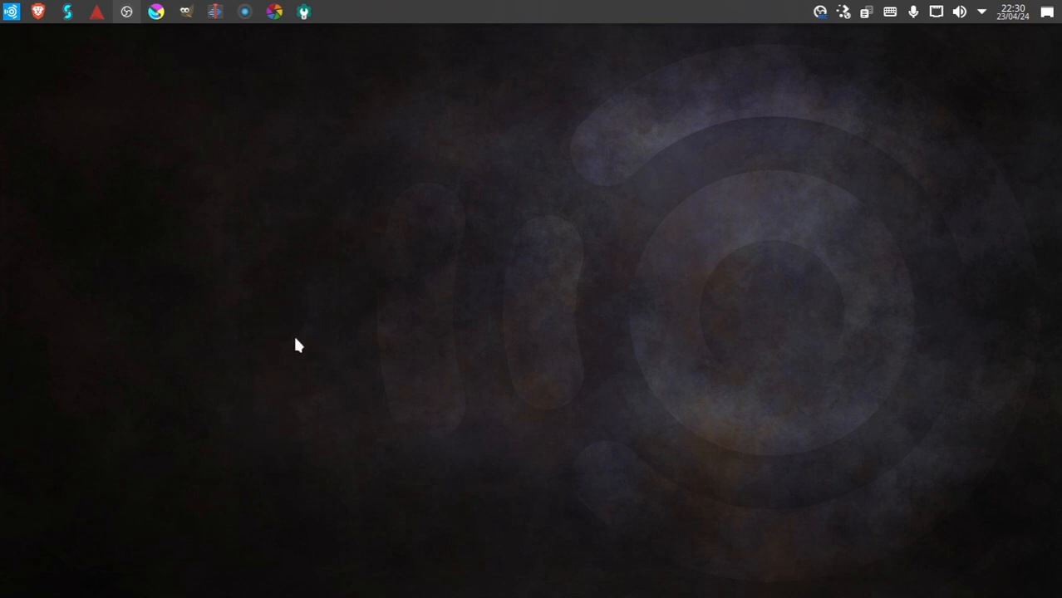
pyautogui.moveTo(198, 332)
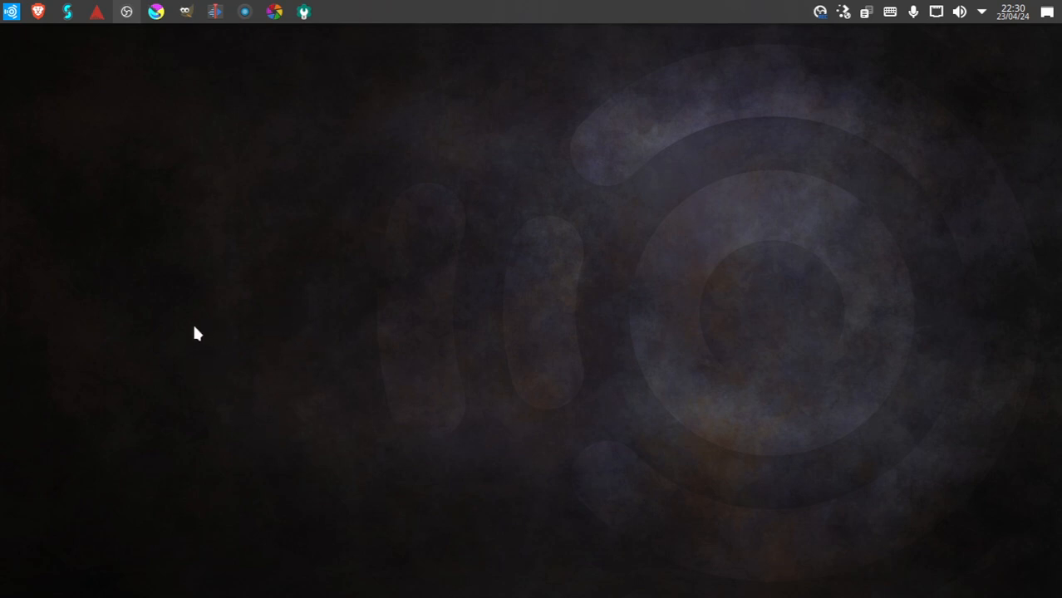
pyautogui.moveTo(193, 336)
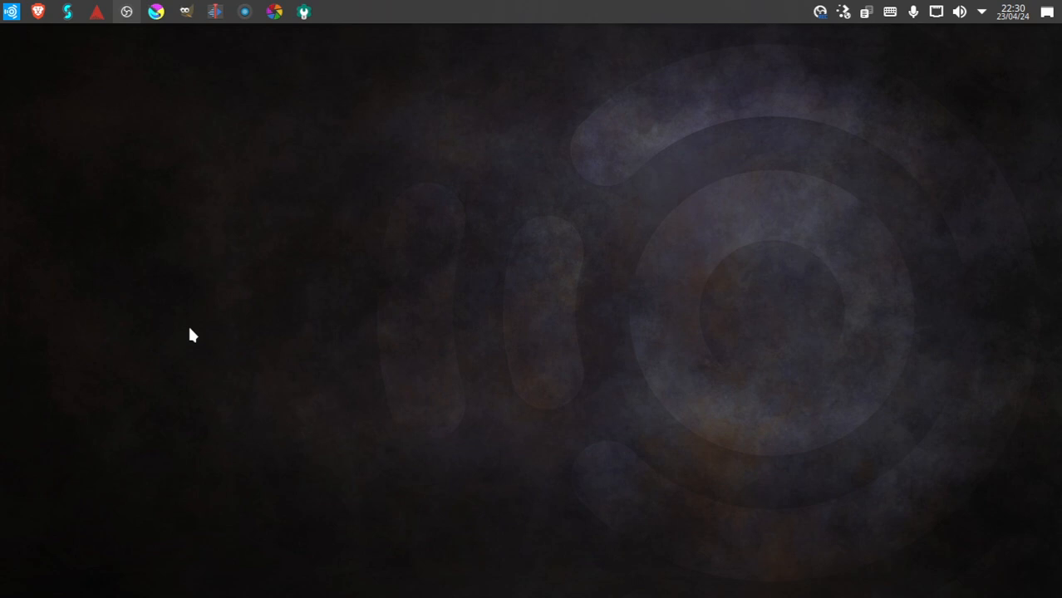
pyautogui.moveTo(662, 125)
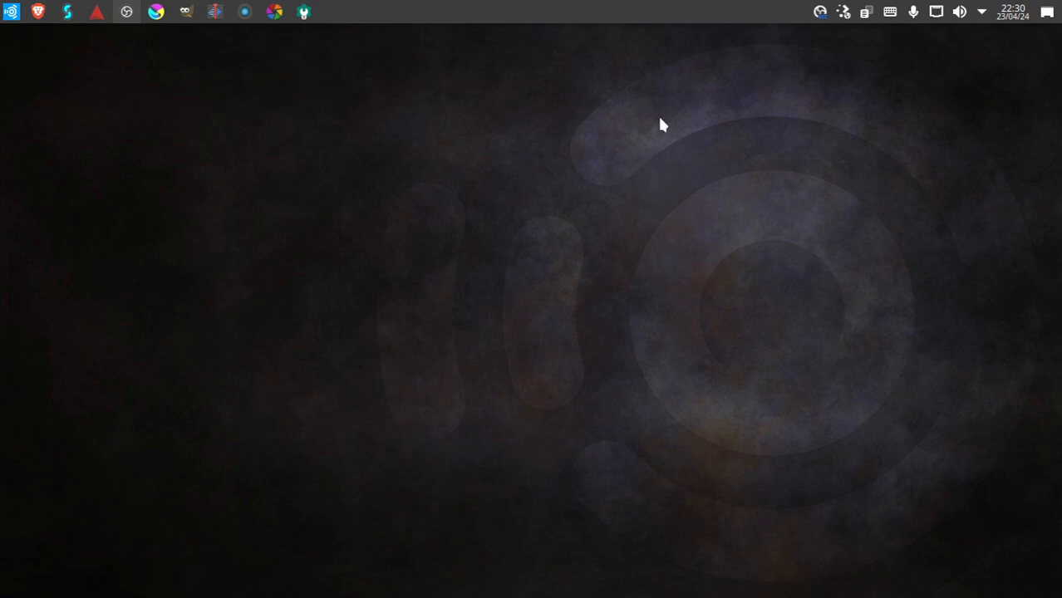
pyautogui.moveTo(223, 200)
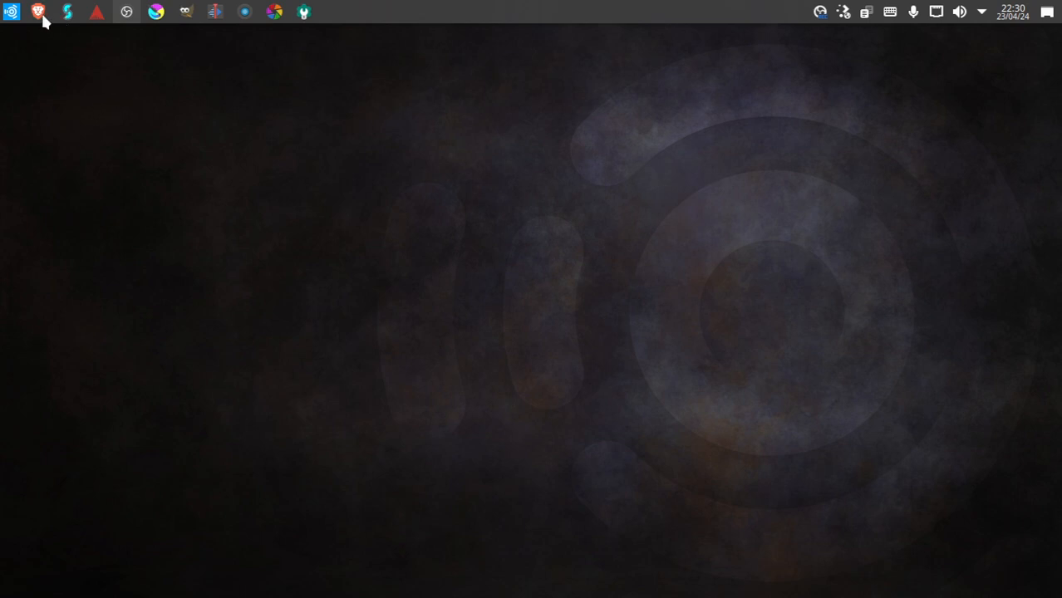
pyautogui.moveTo(38, 11)
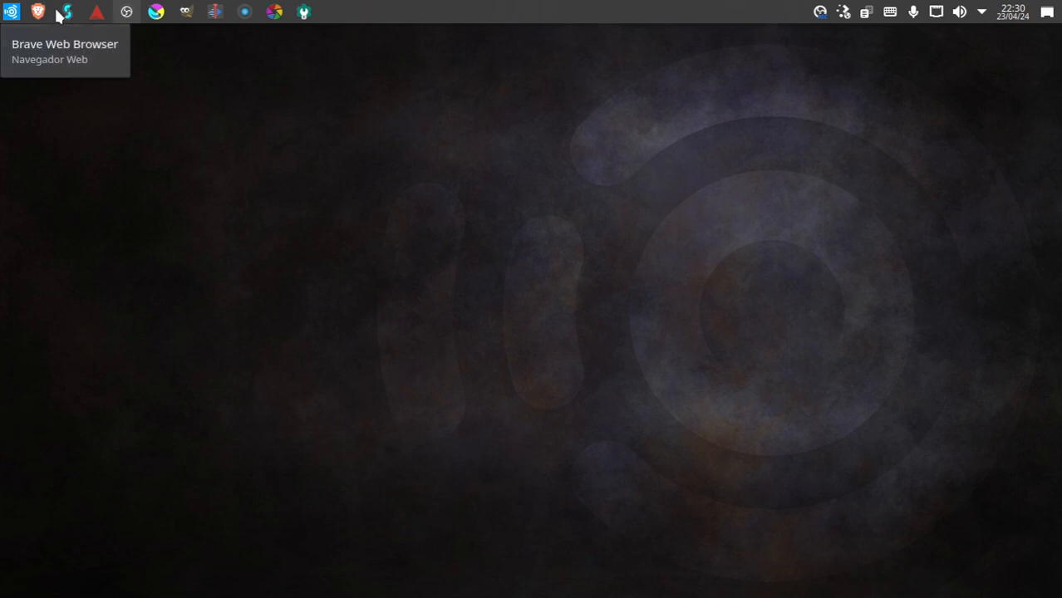
pyautogui.moveTo(66, 11)
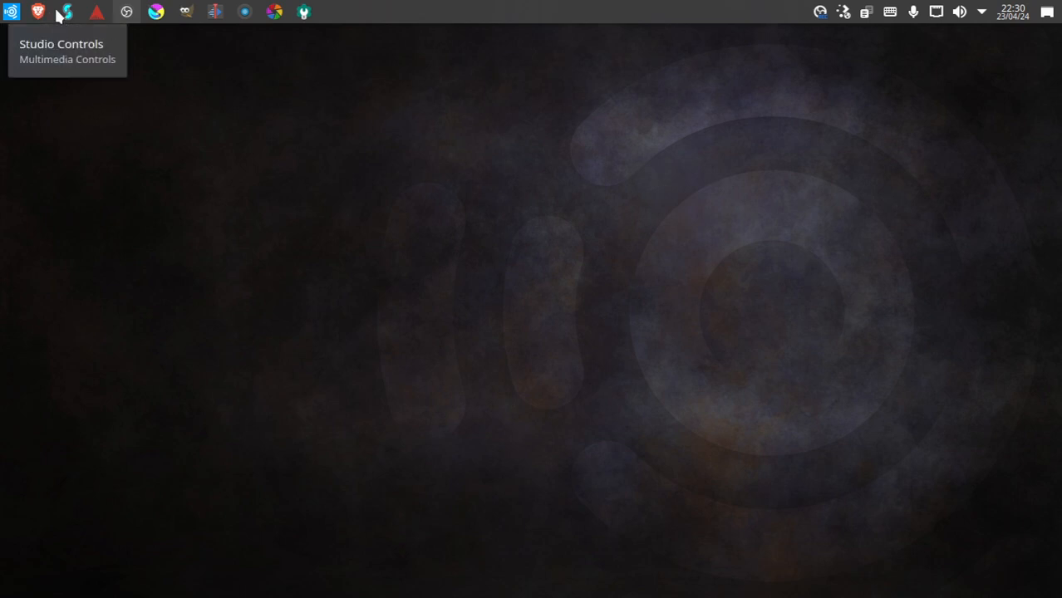